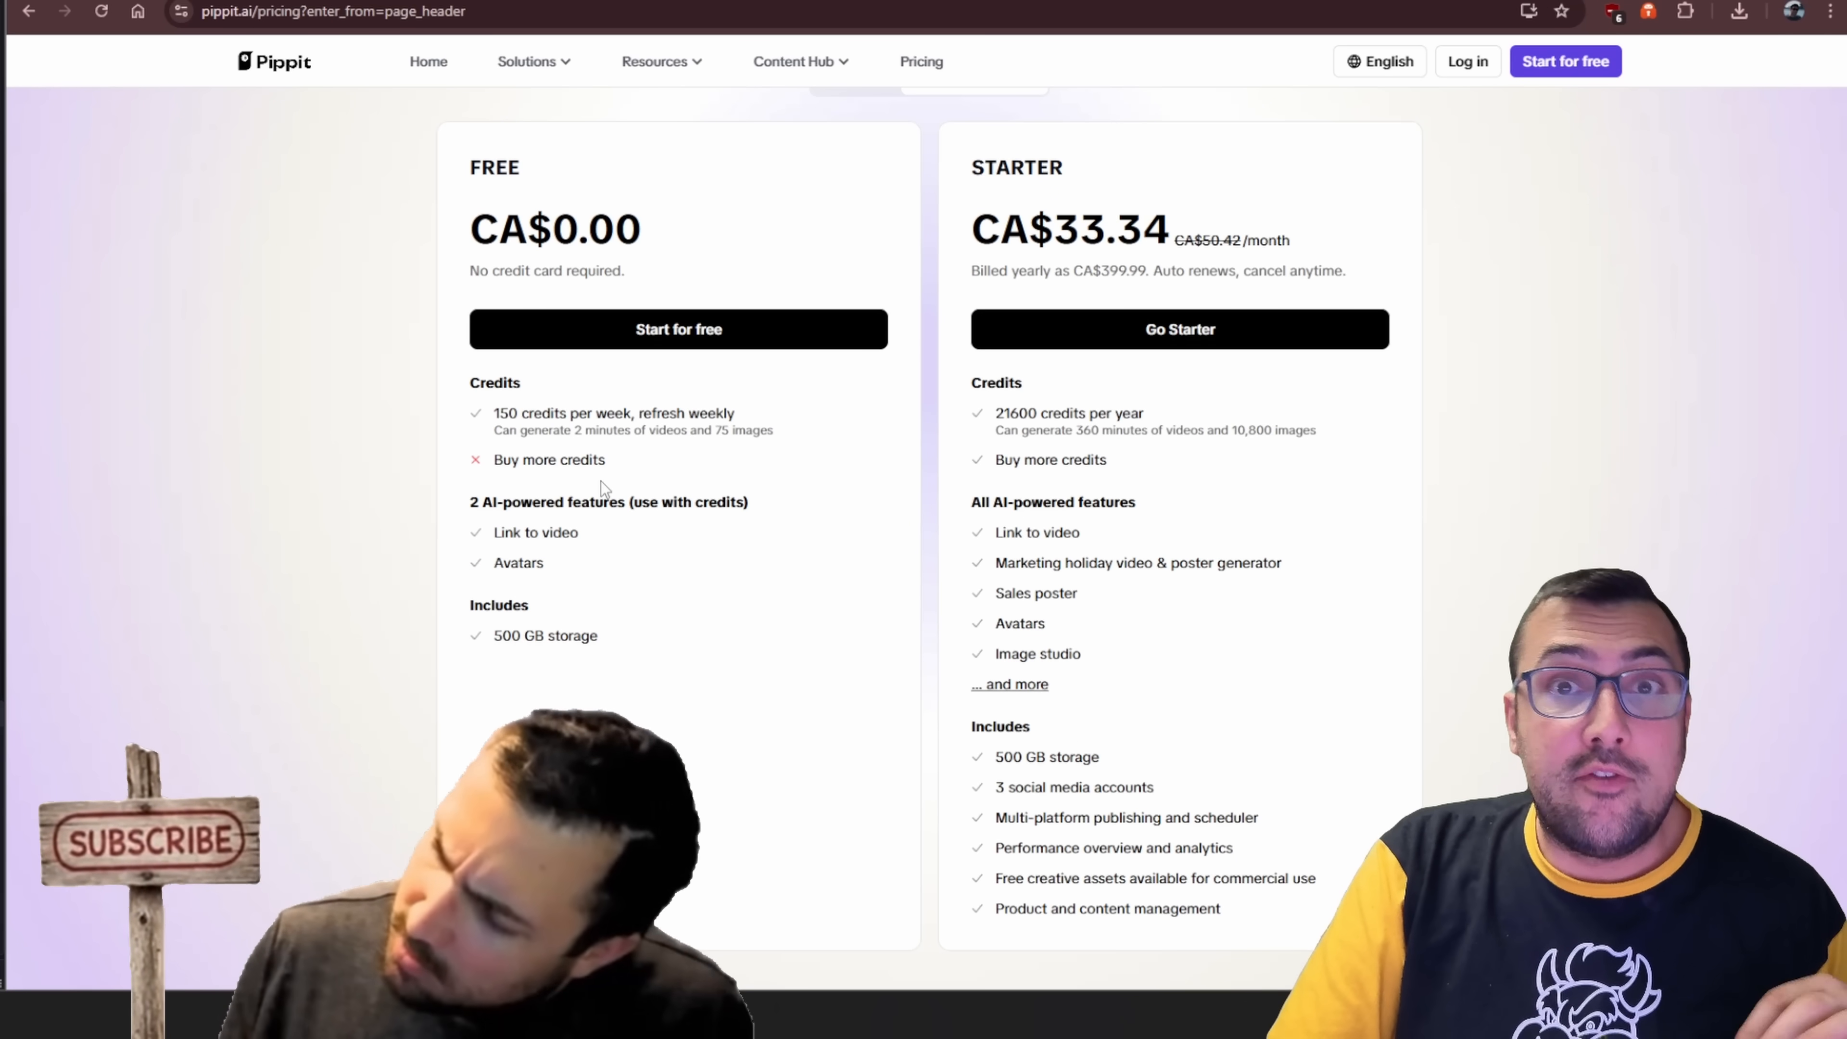
Highlight the Free plan's weekly credit amount and how much those credits can generate.
double_click(505, 413)
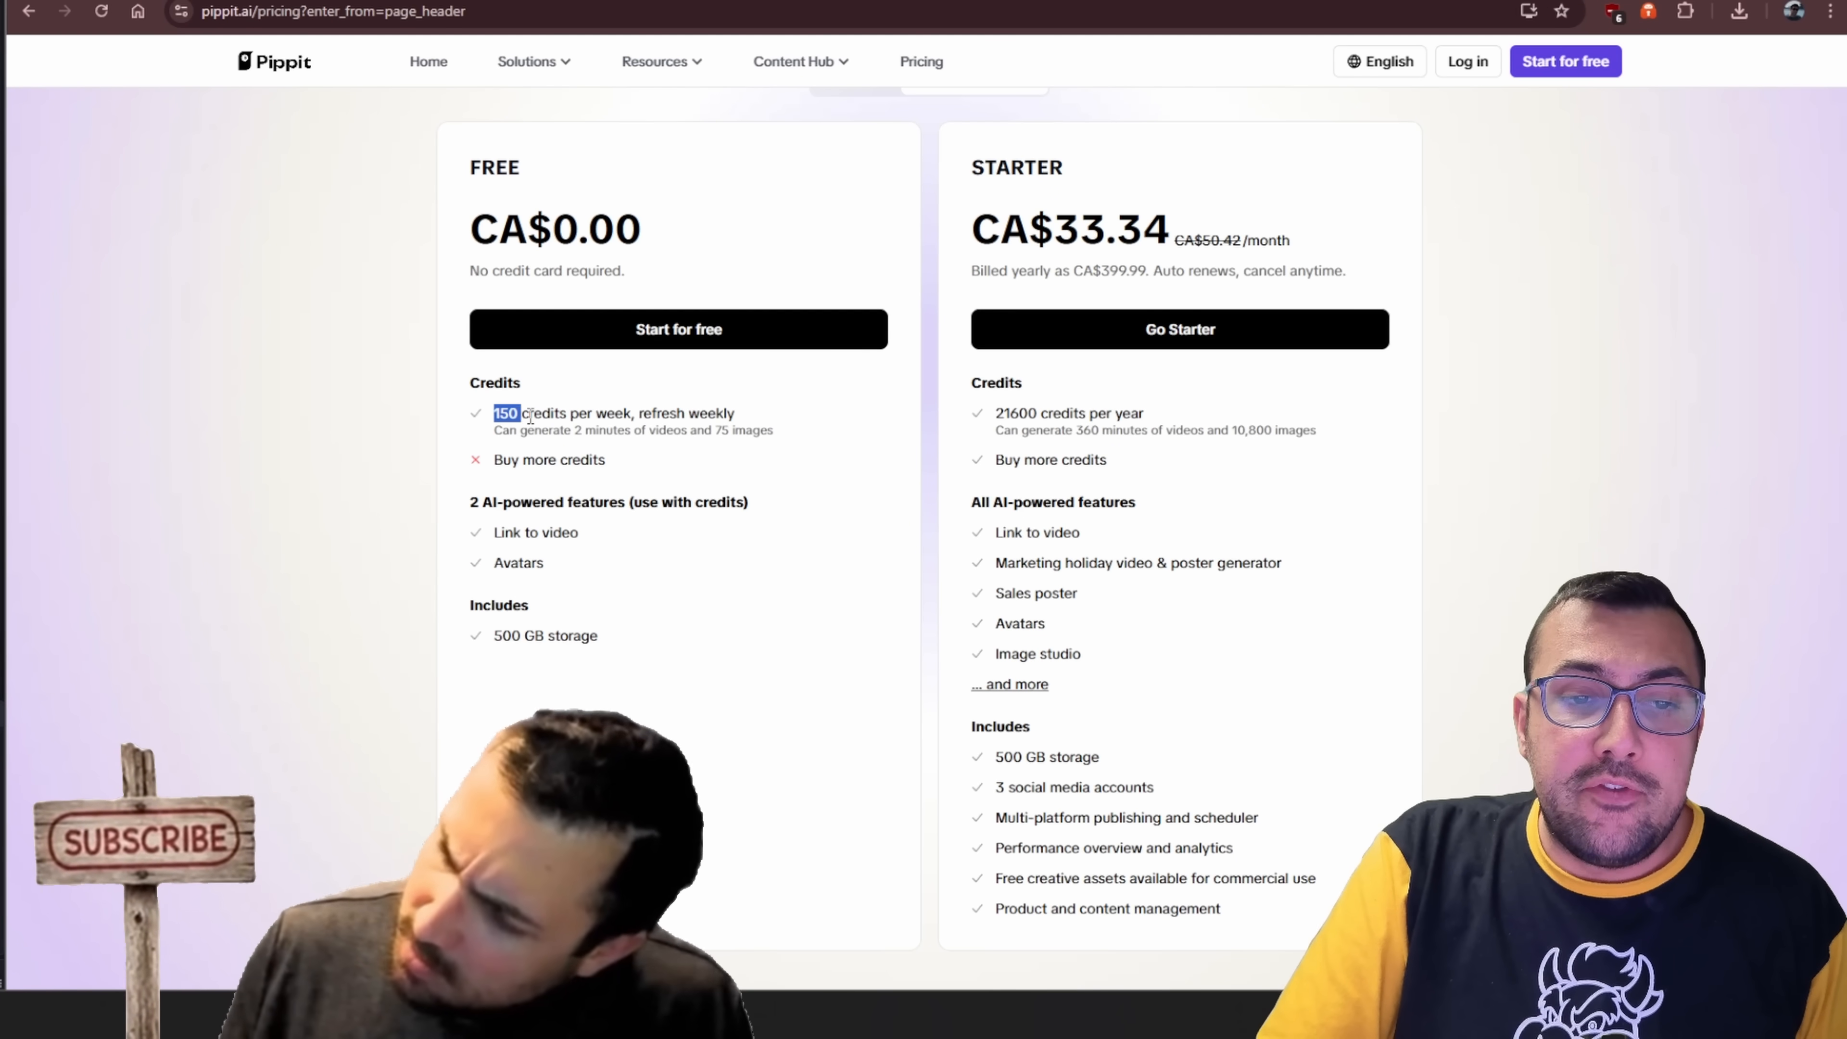
left_click_drag(495, 413, 636, 413)
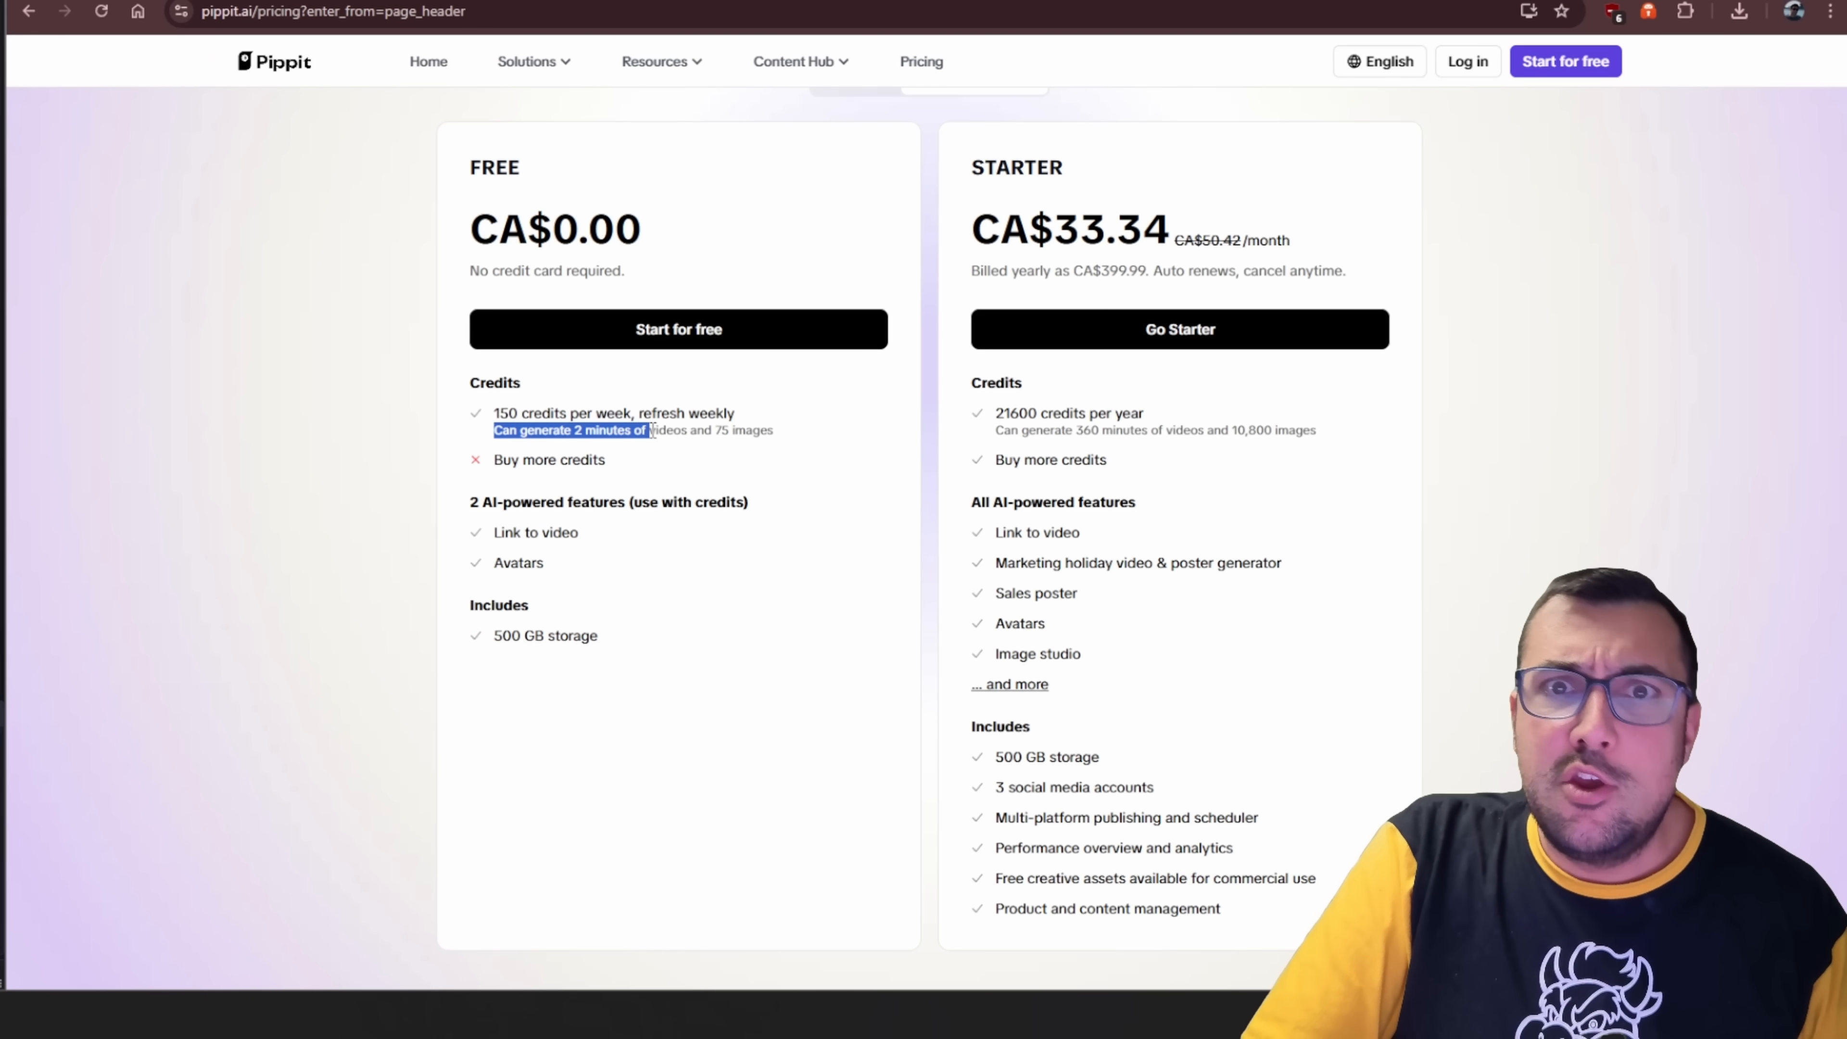
left_click_drag(645, 430, 692, 430)
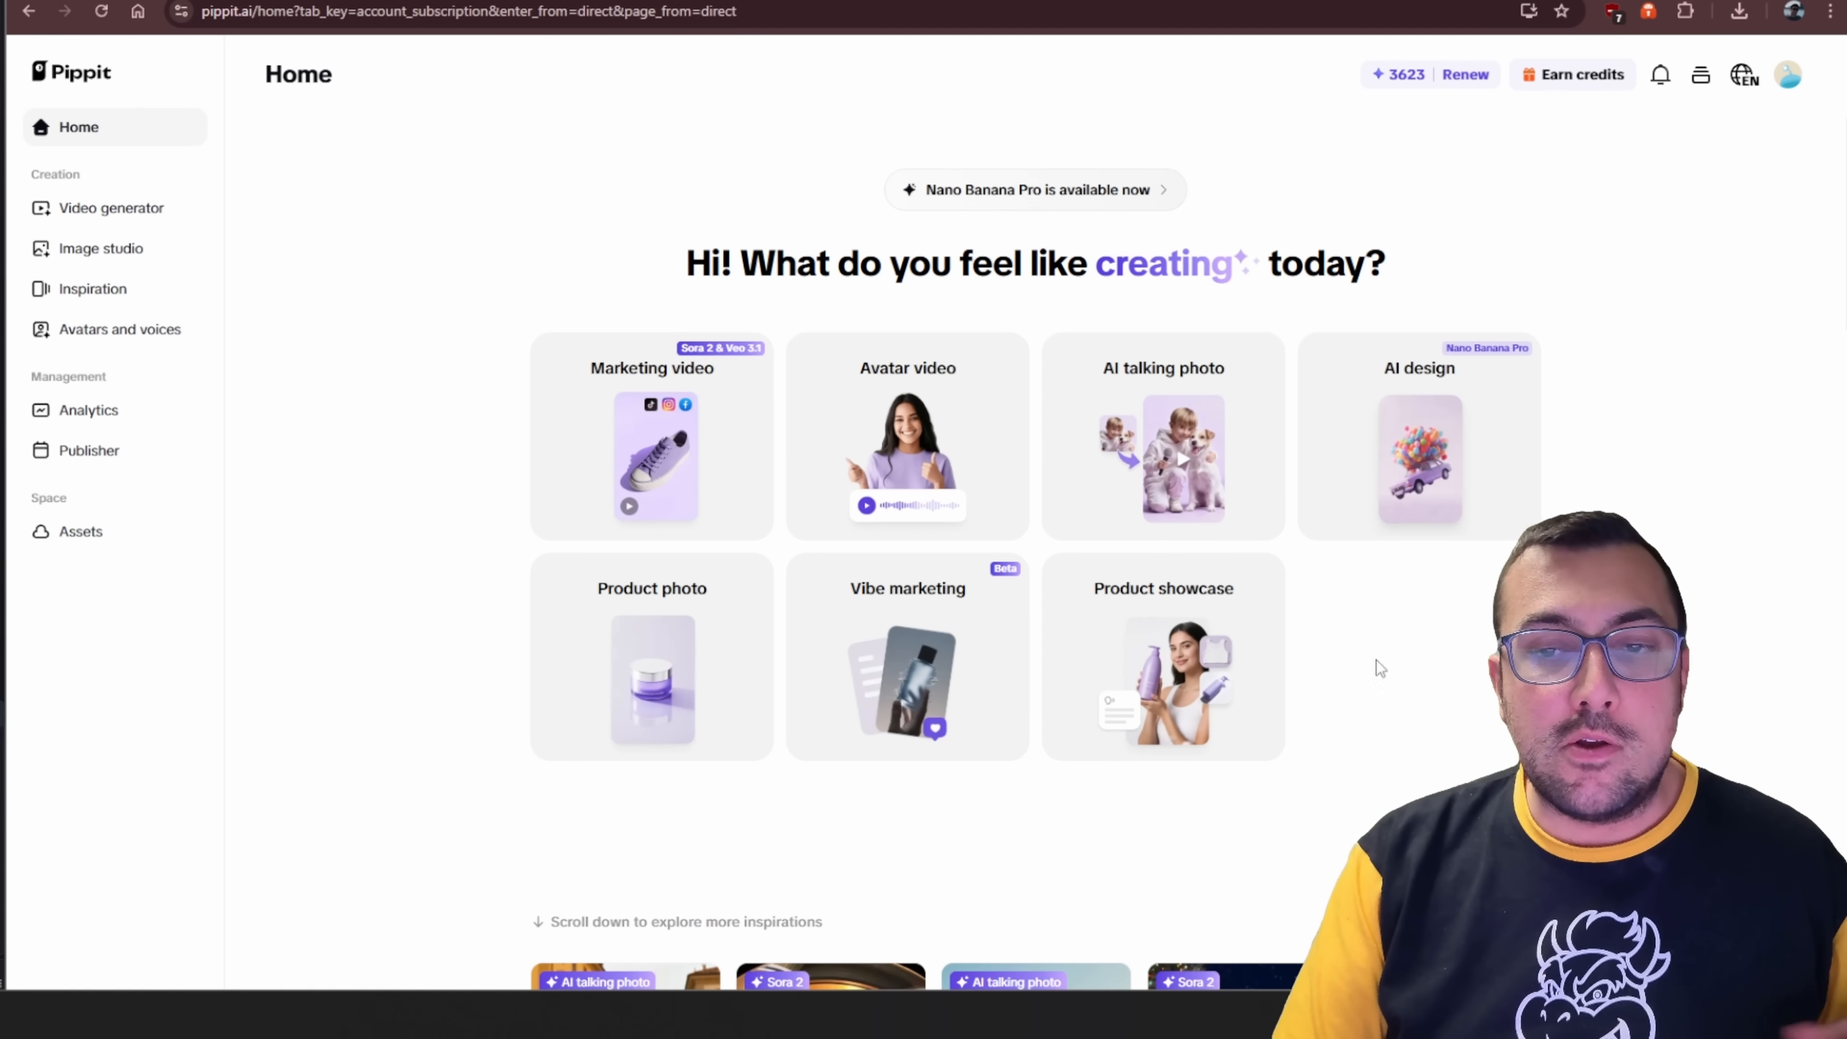
Launch AI talking photo and browse down through its template gallery.
left_click(1163, 435)
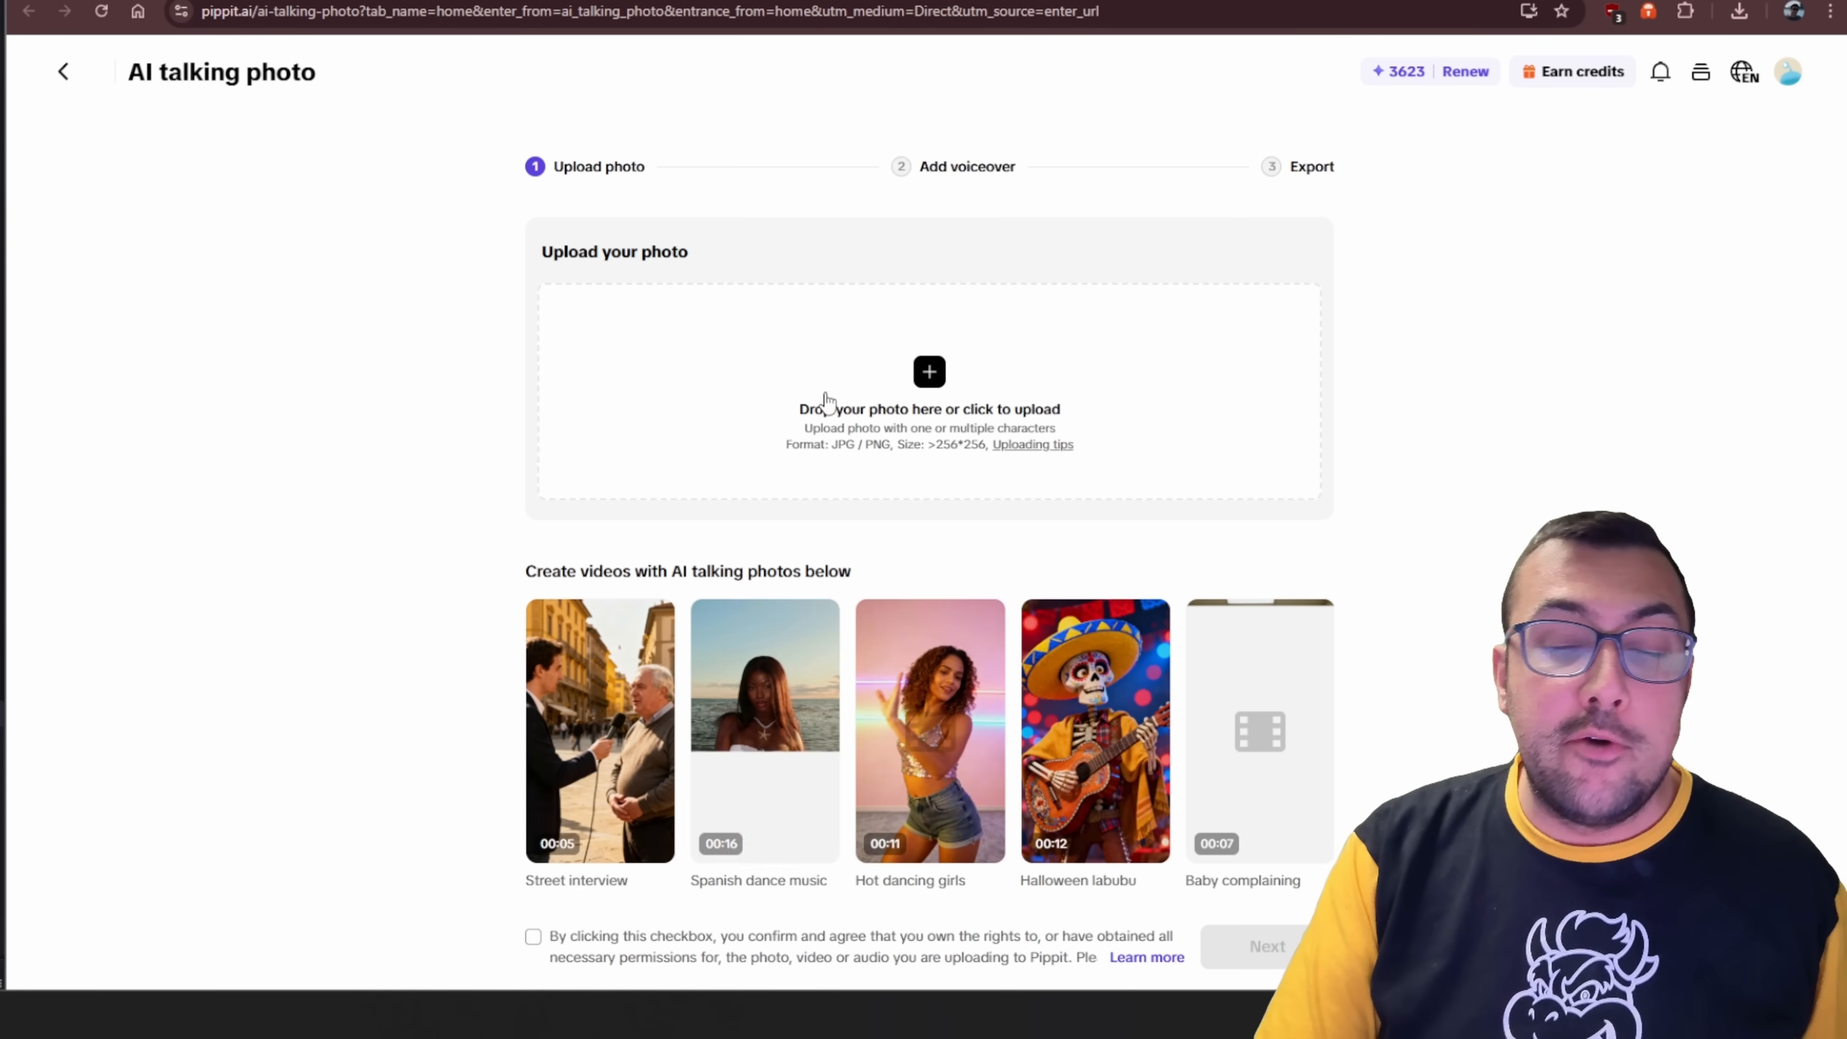
scroll("down", 3)
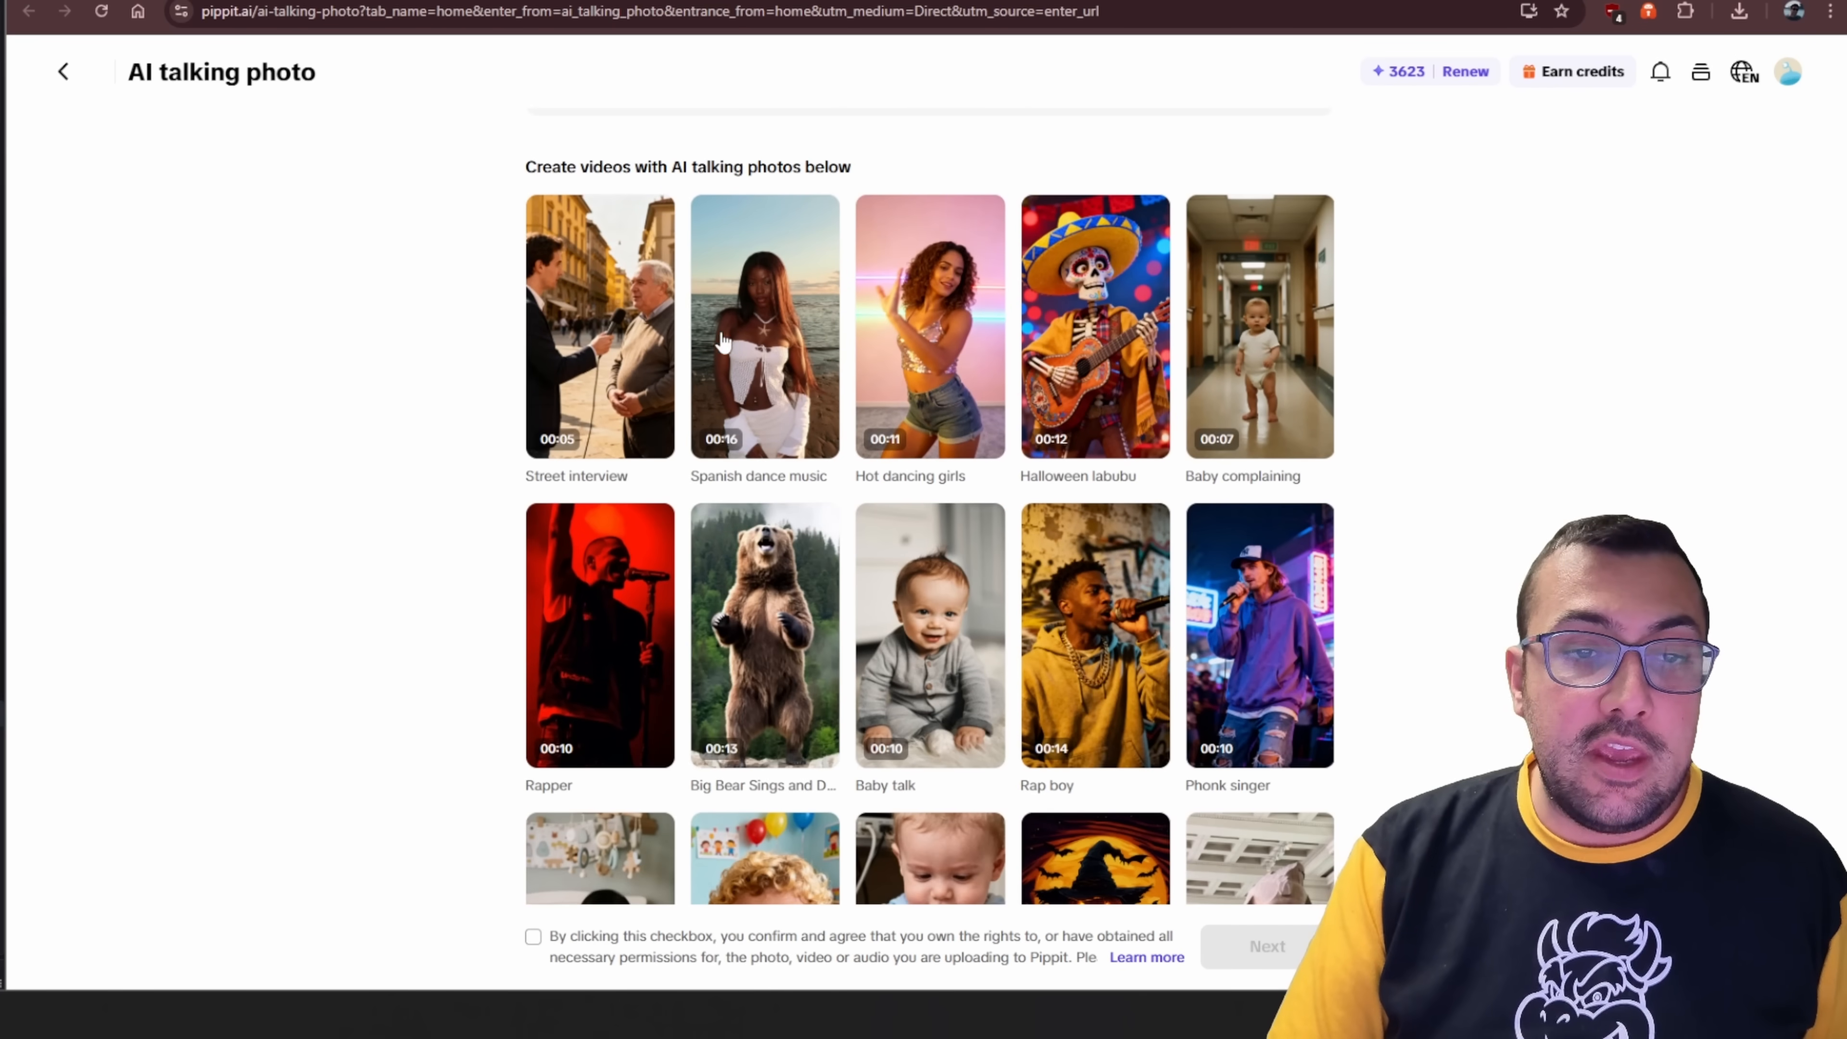
scroll("down", 3)
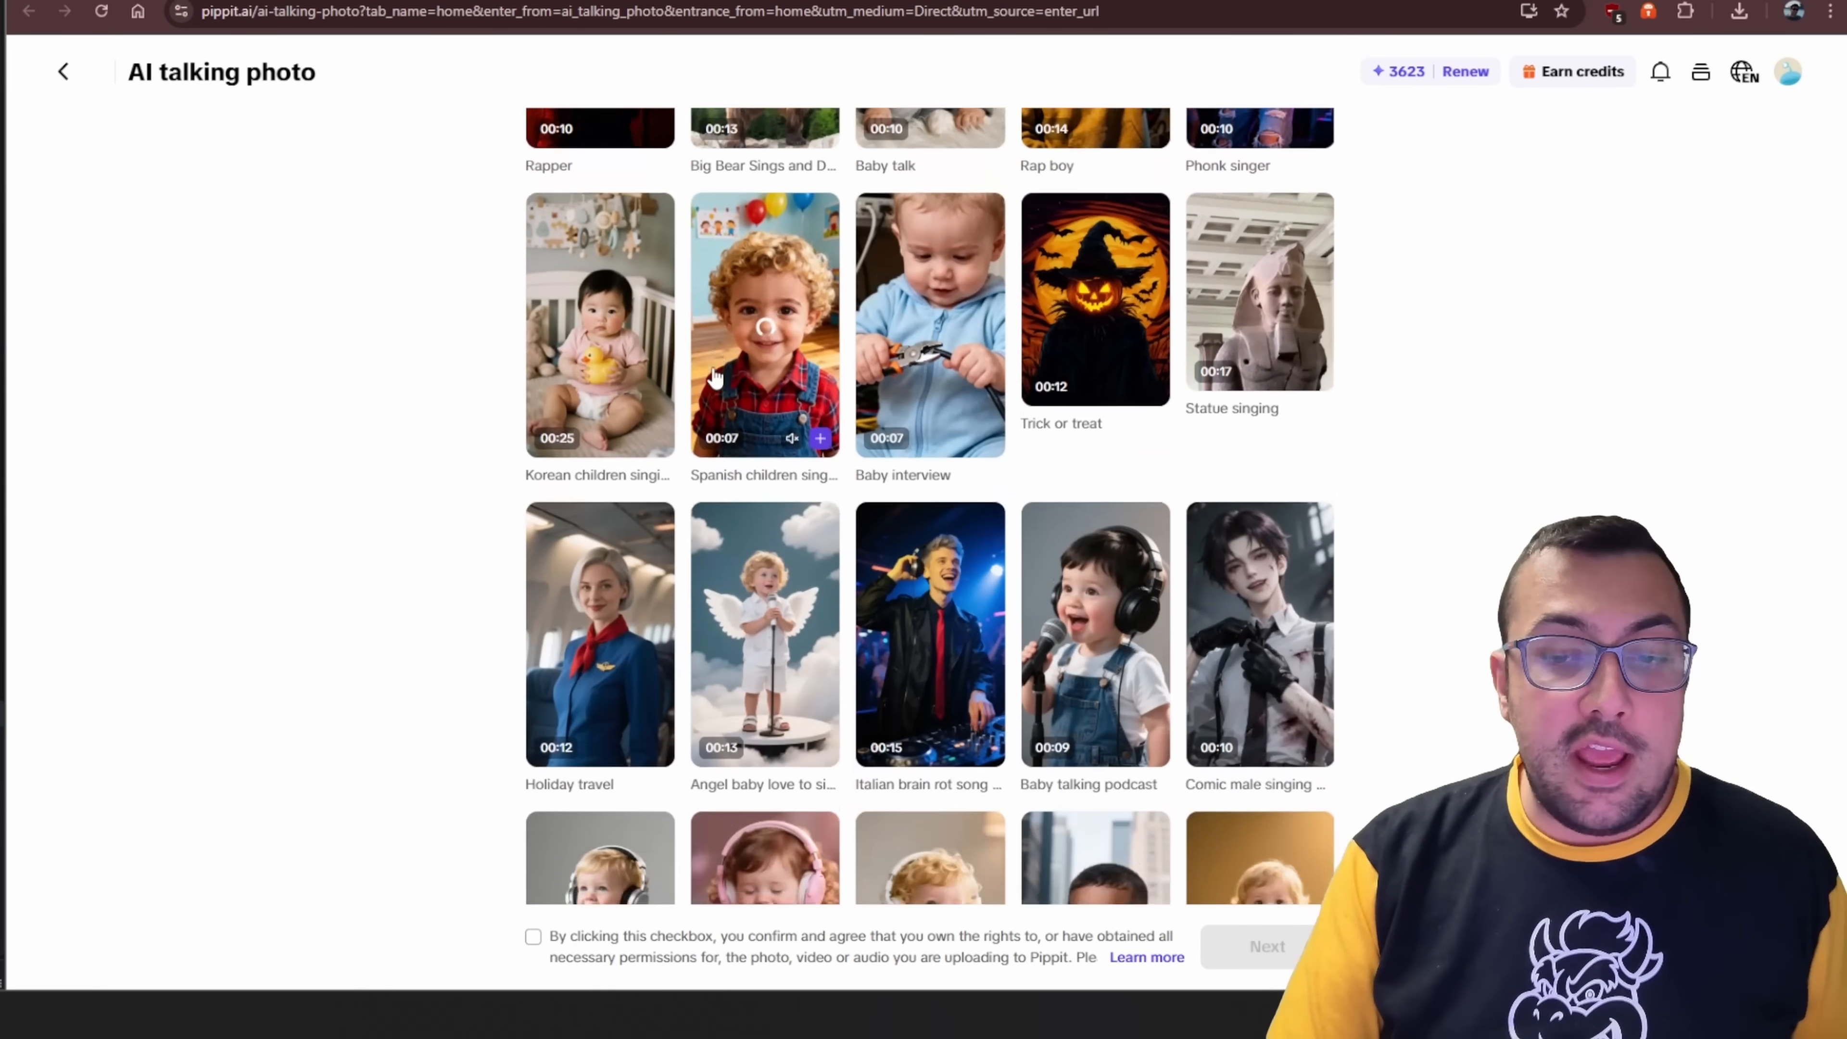
scroll("down", 3)
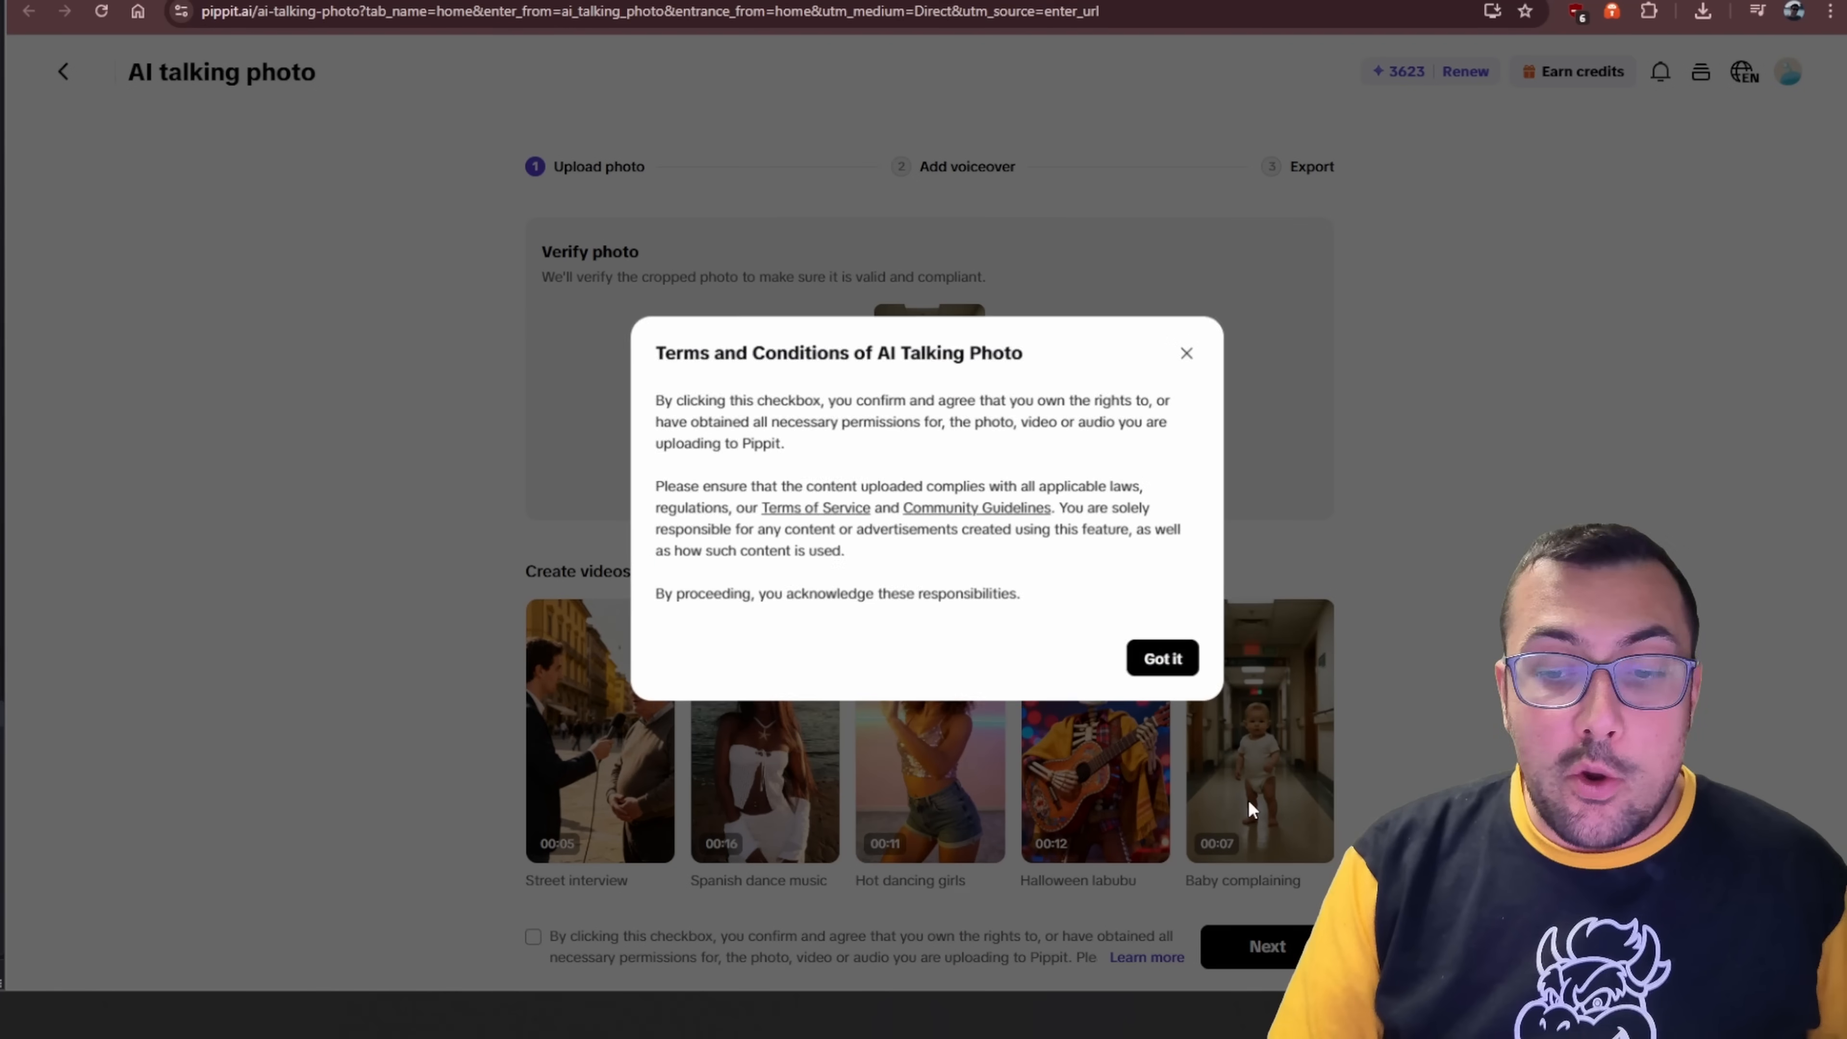
Accept the terms, check the available voices, fill a sample gesture, and bring up export settings.
left_click(1160, 657)
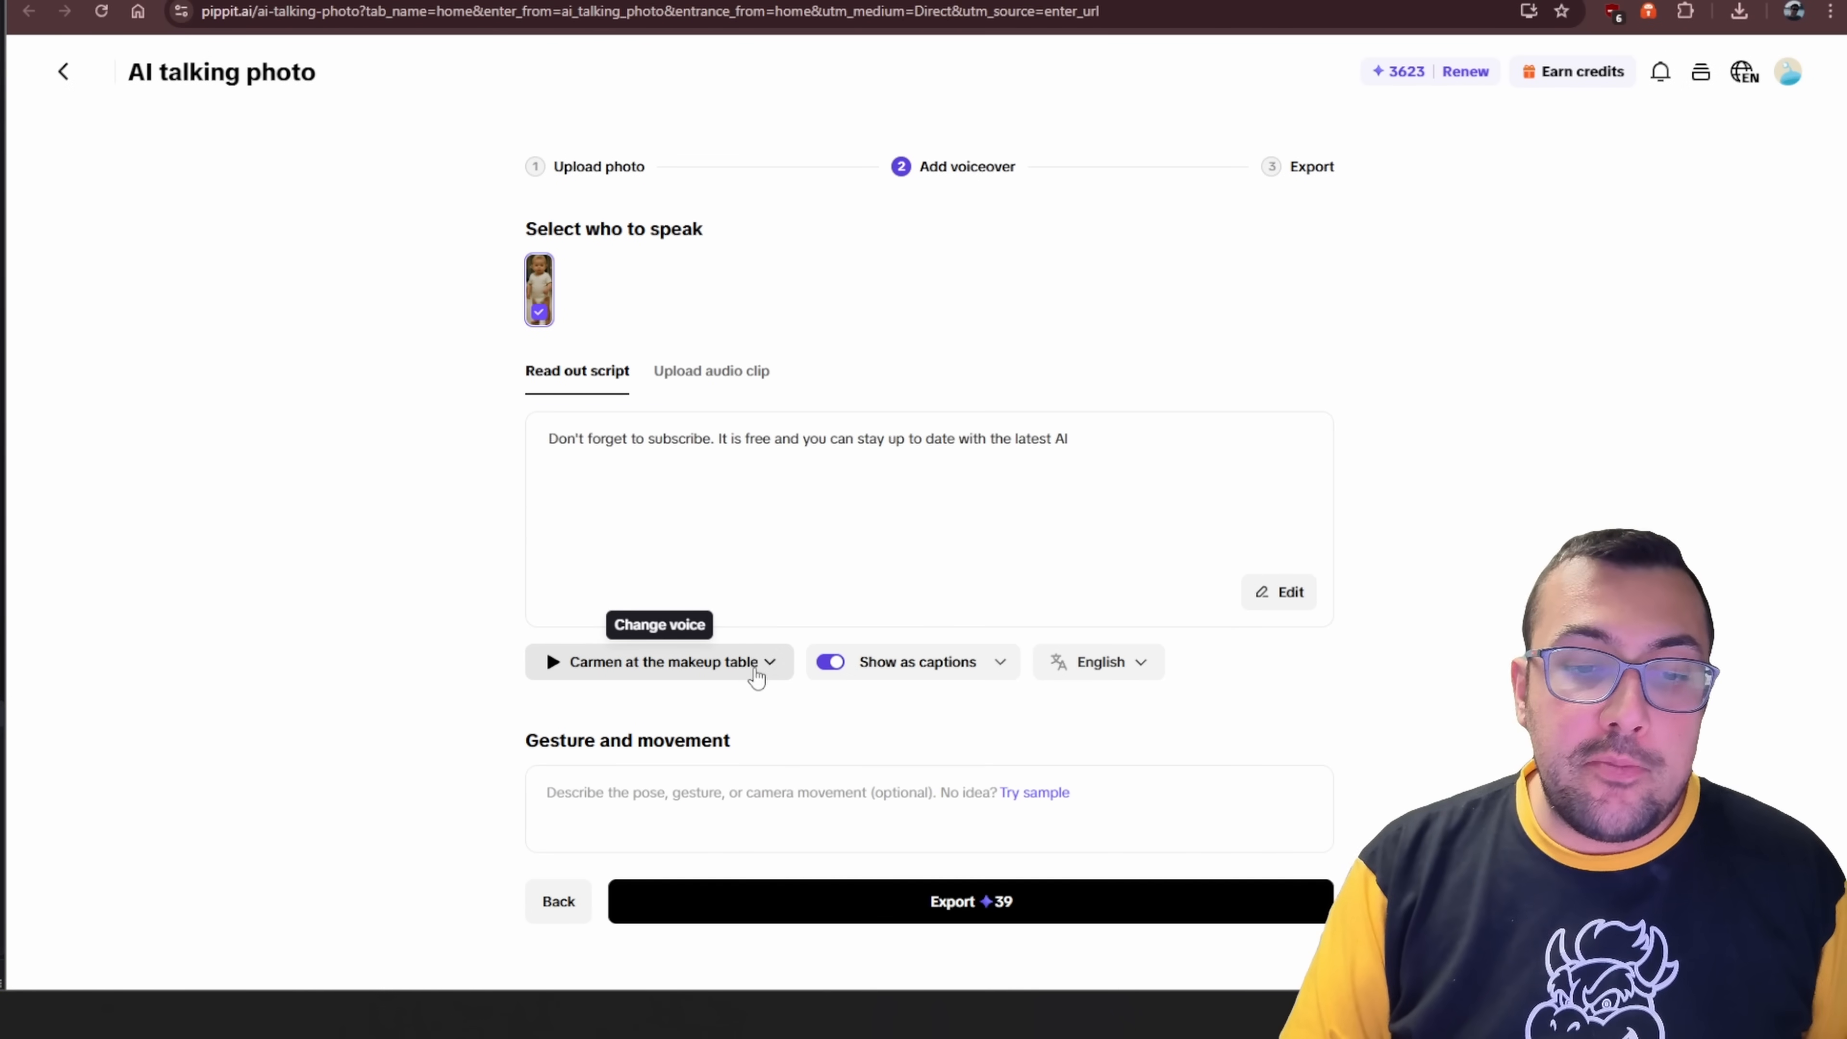
left_click(659, 661)
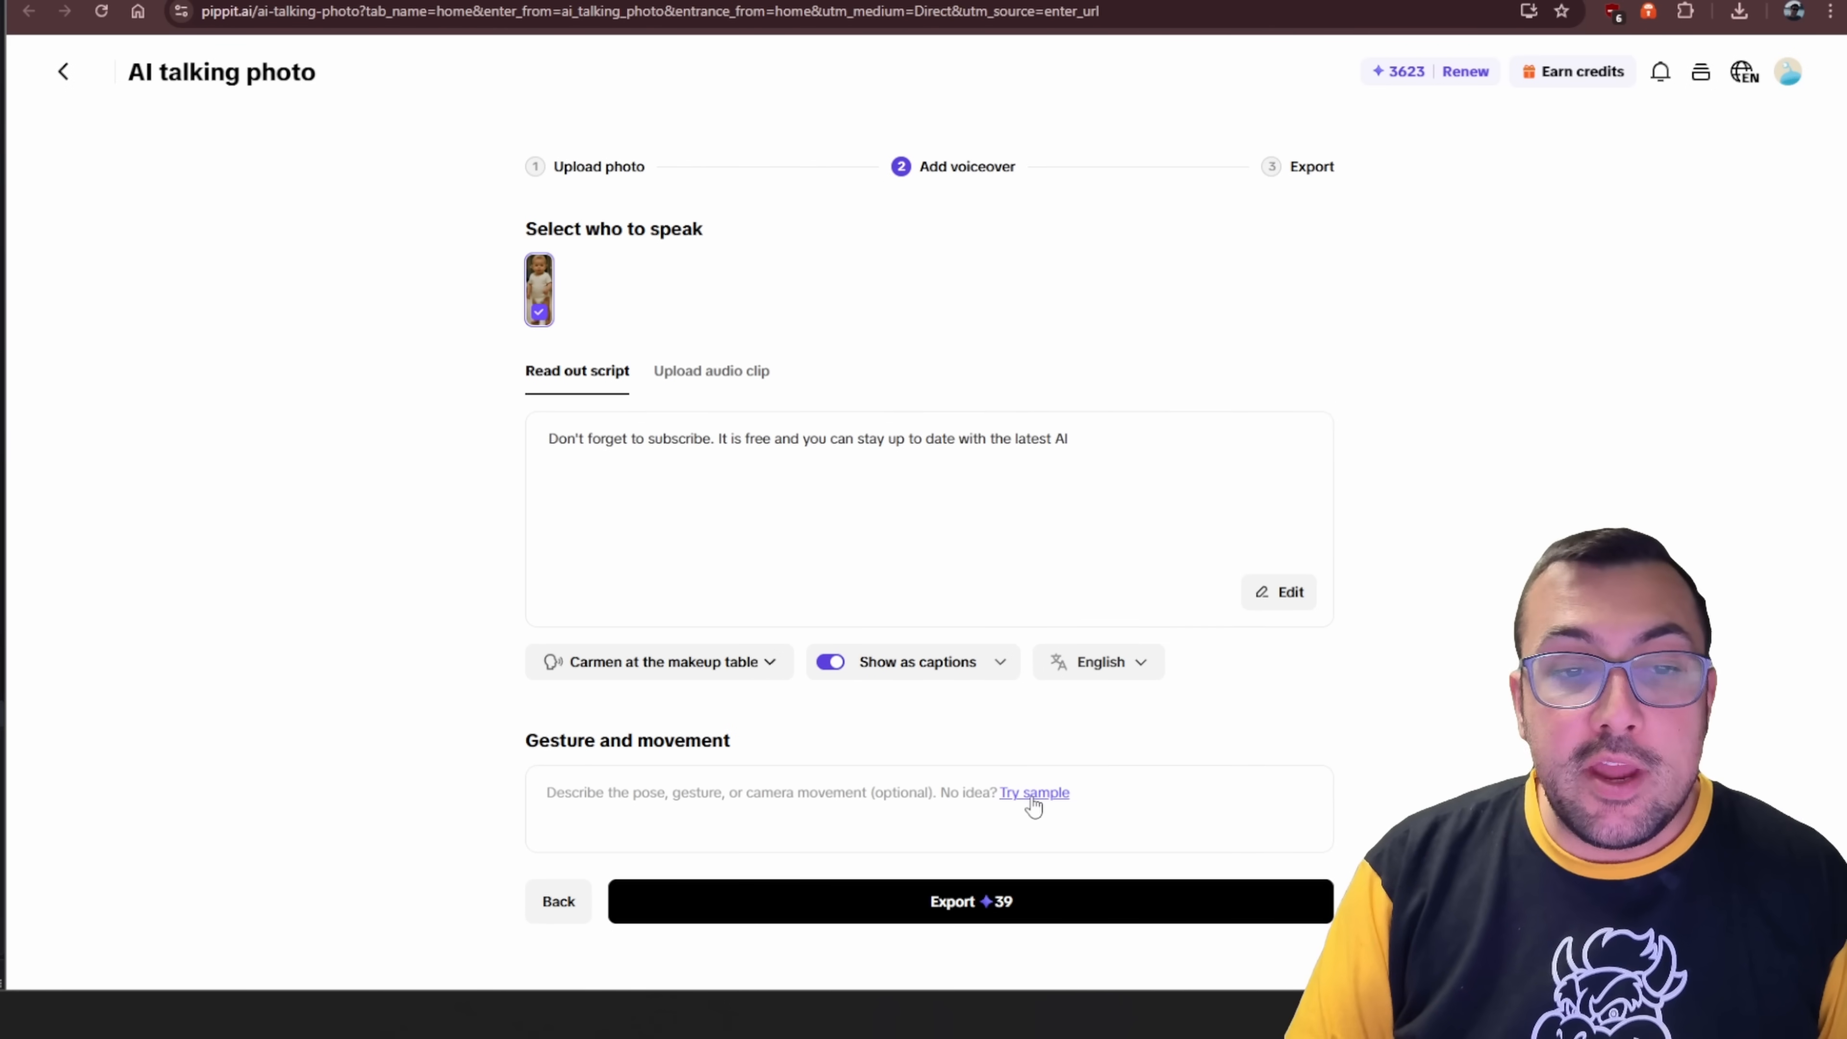
left_click(1033, 792)
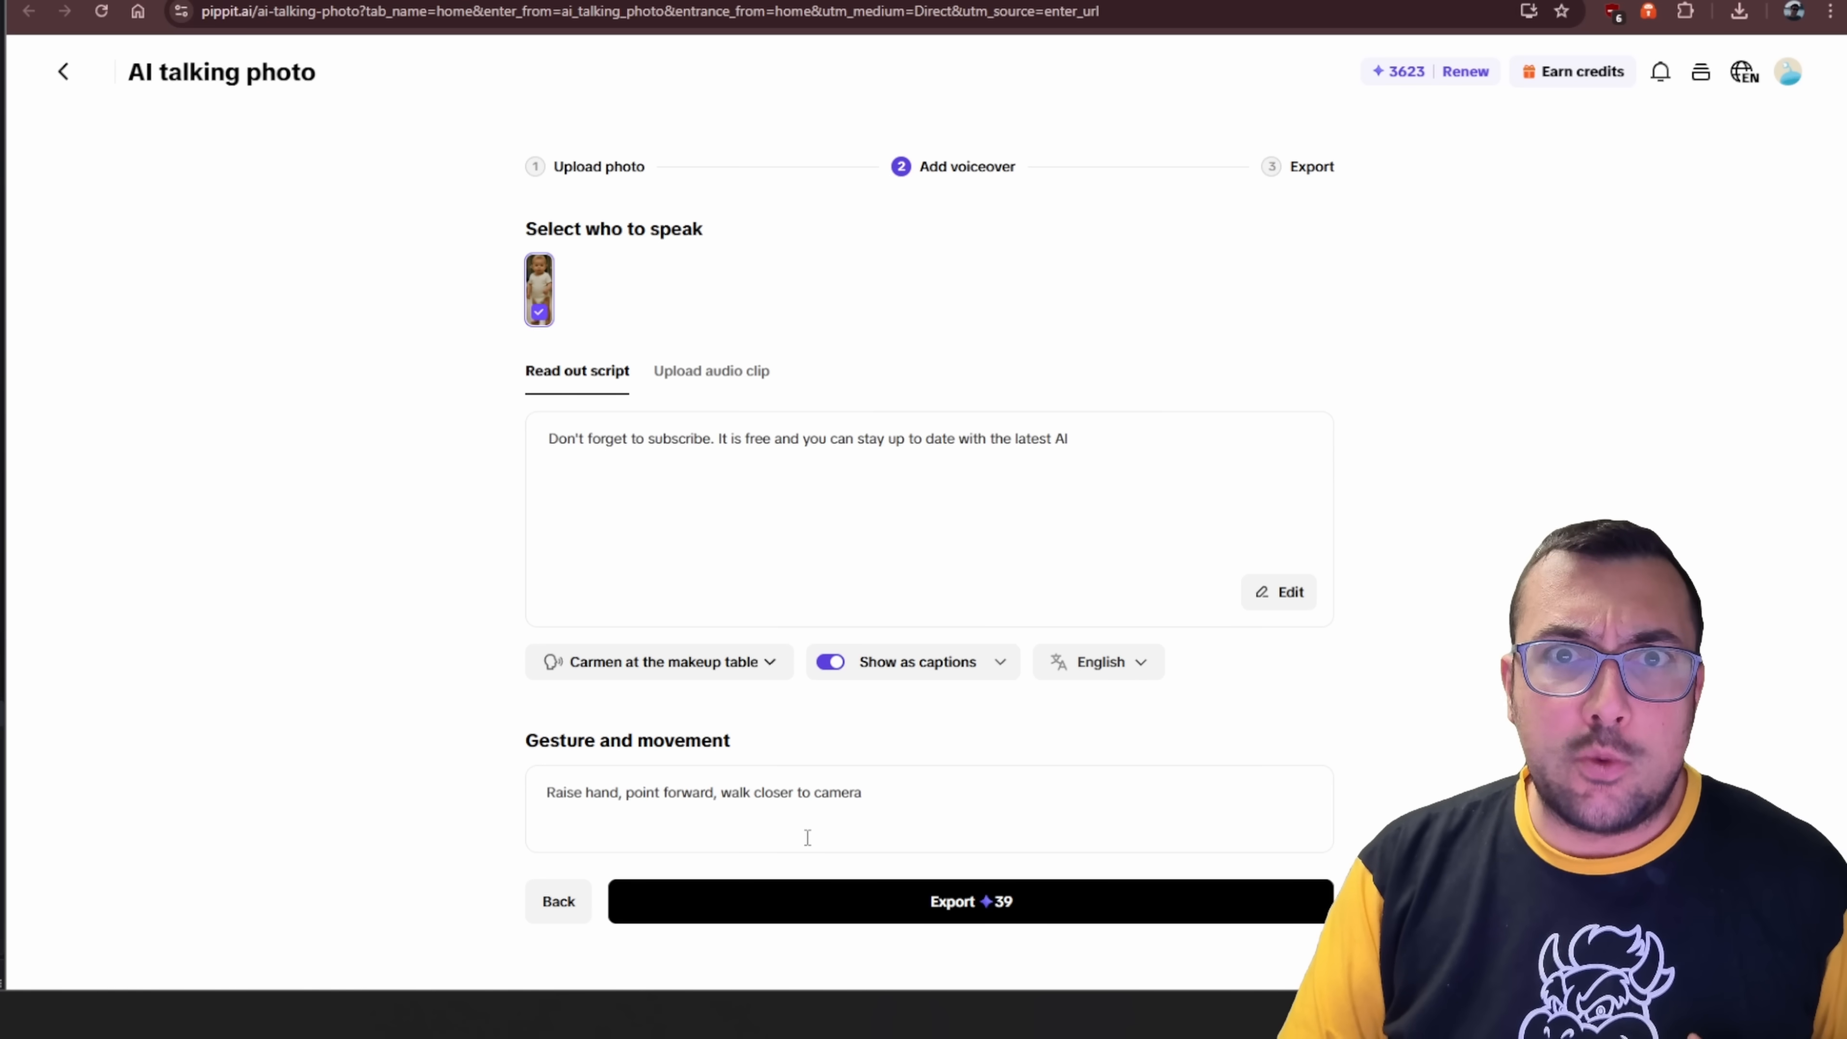
left_click(970, 901)
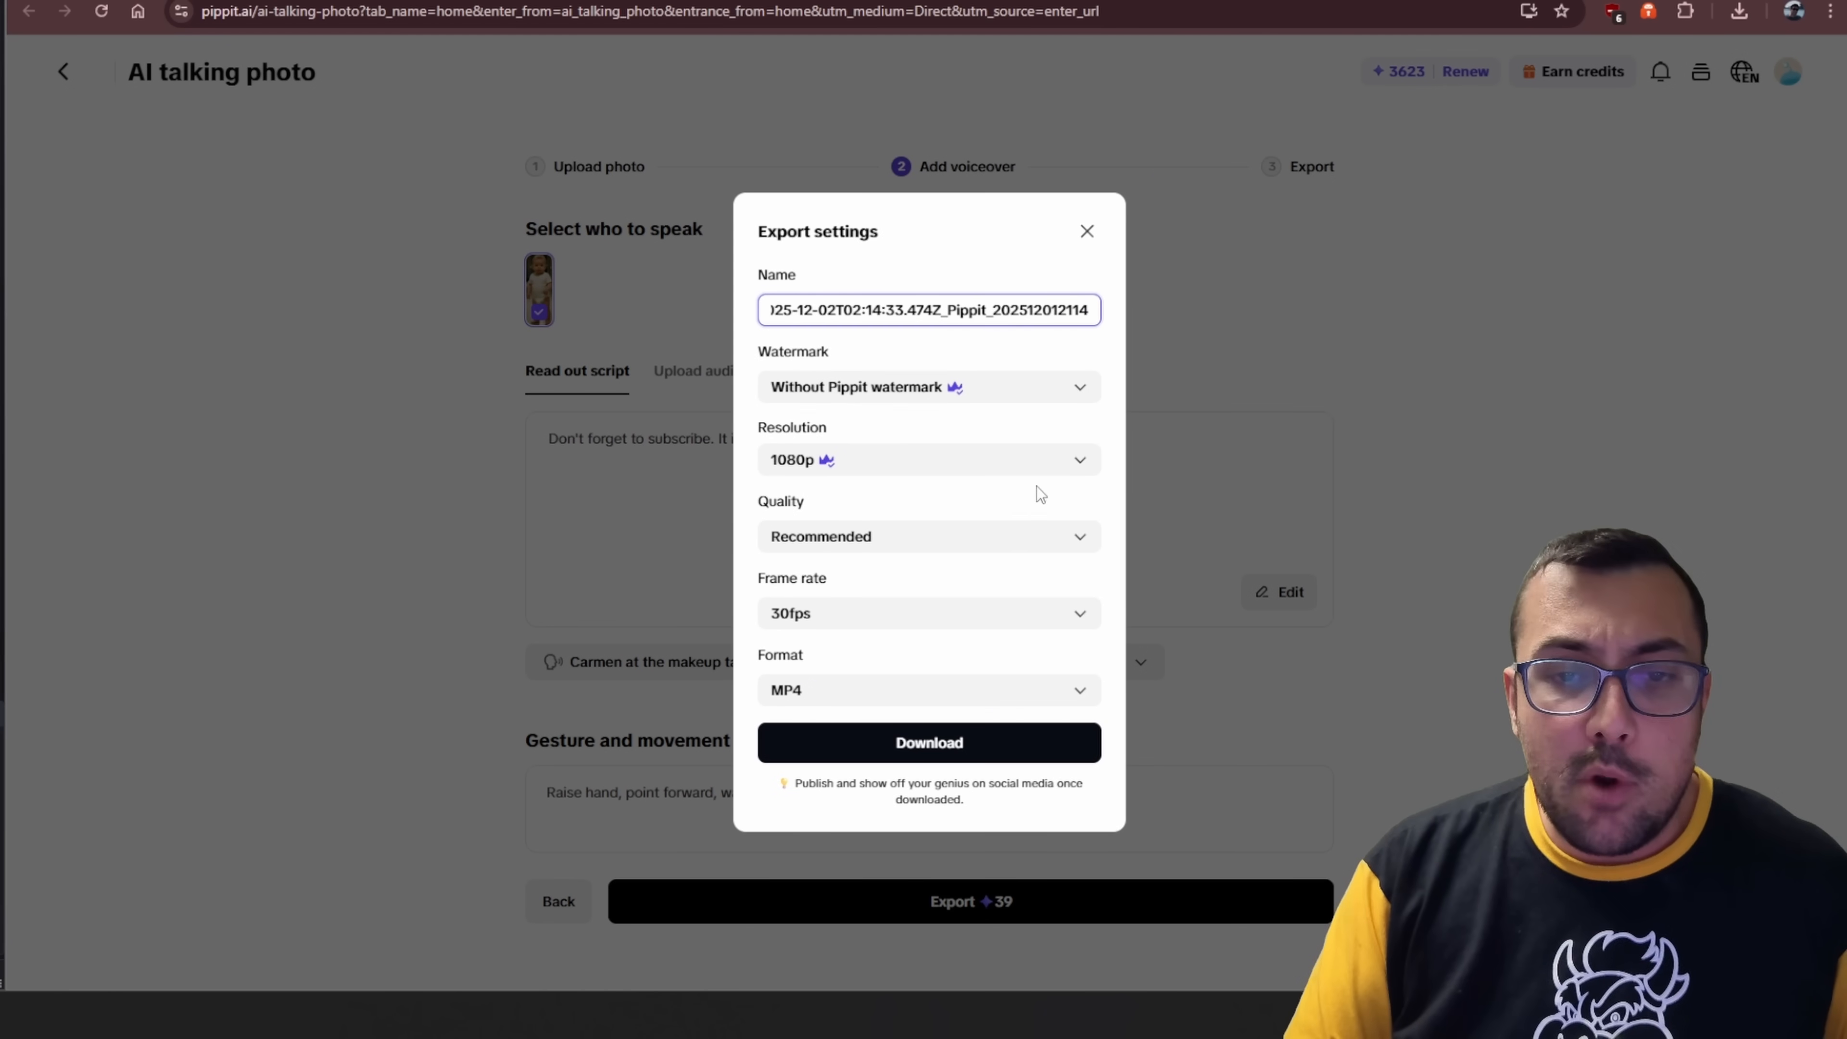
Keep export settings at 1080p resolution, Recommended quality and 30fps frame rate.
left_click(927, 387)
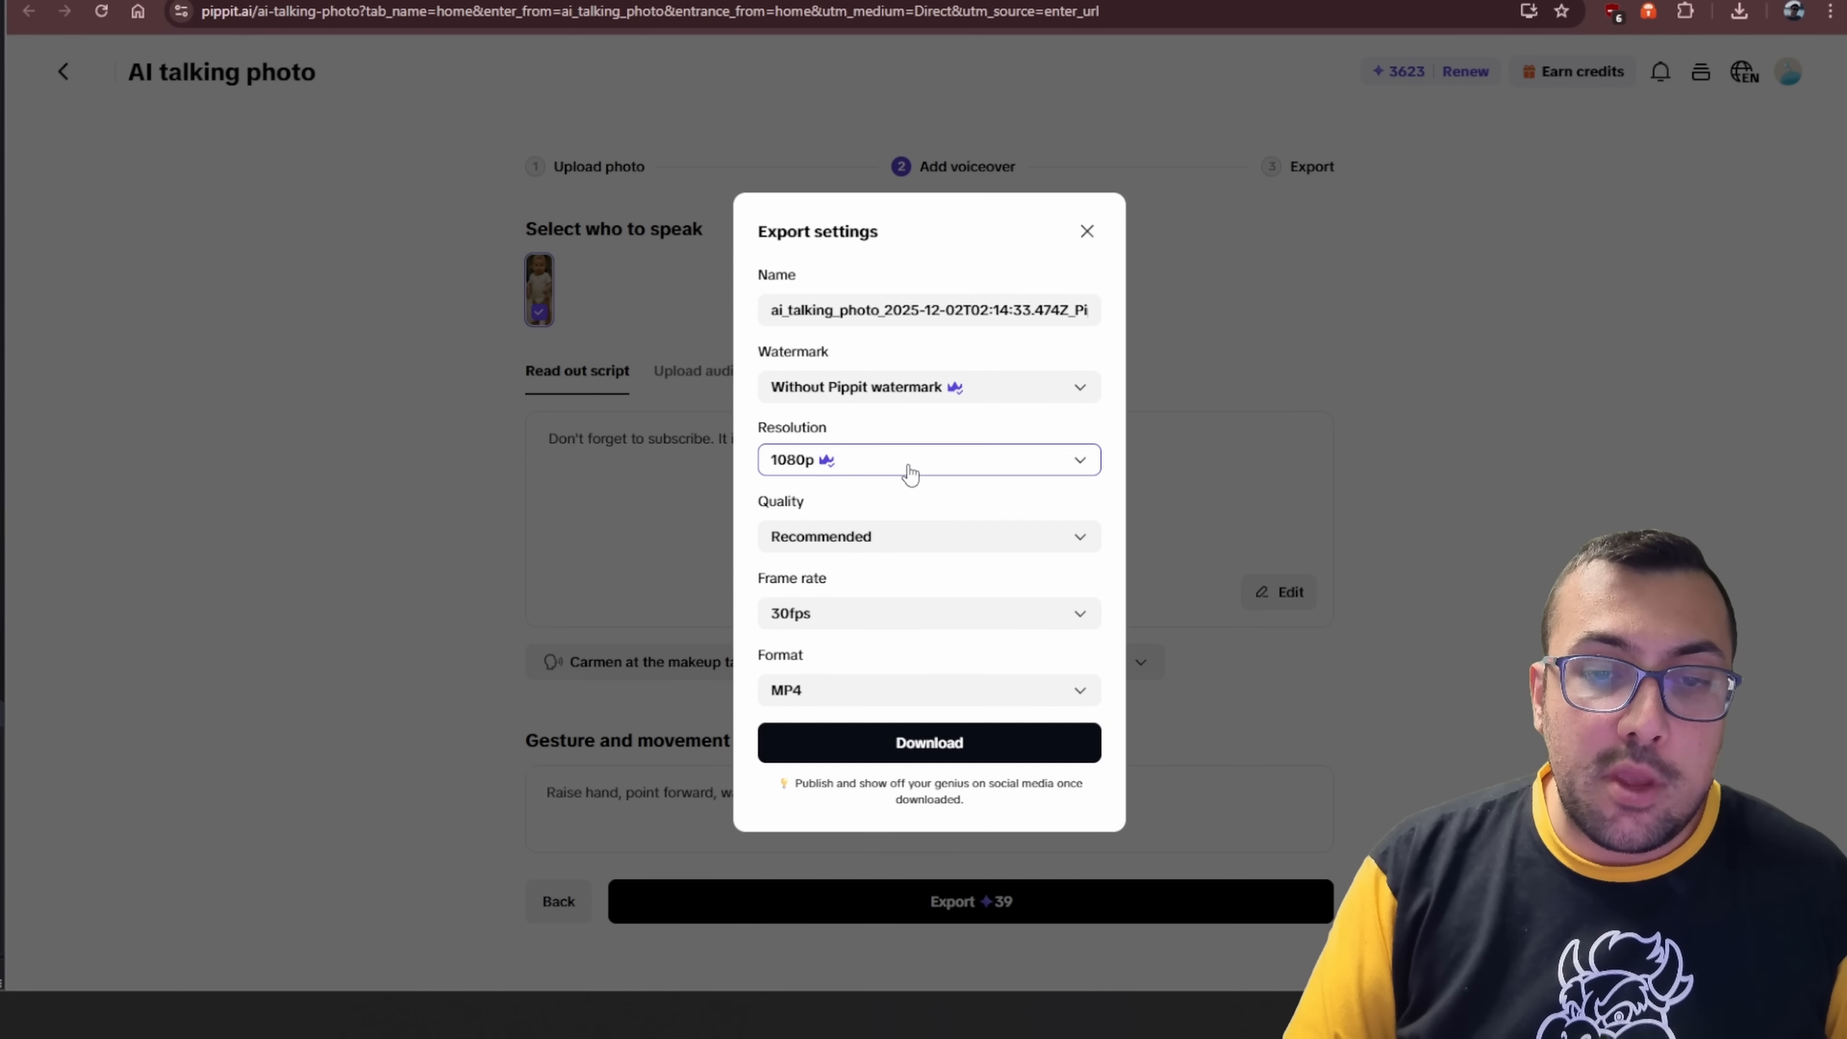
left_click(927, 459)
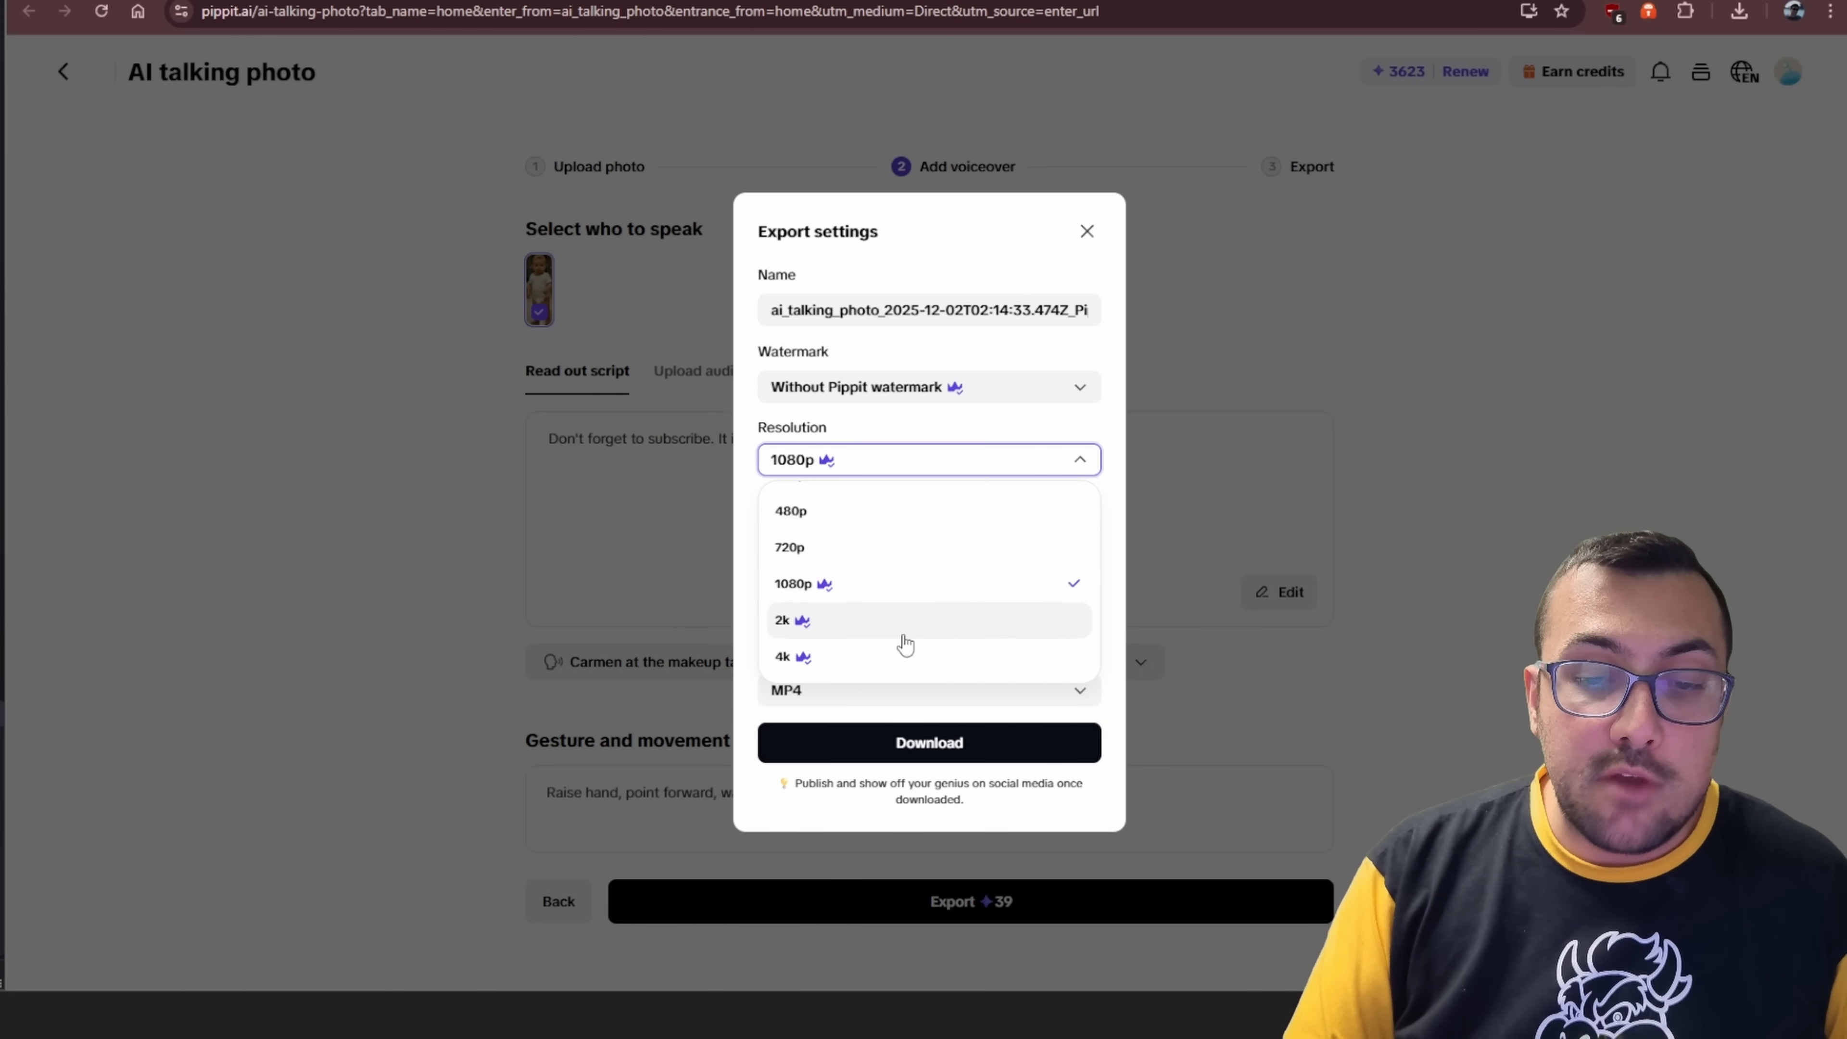
mouse_move(861, 592)
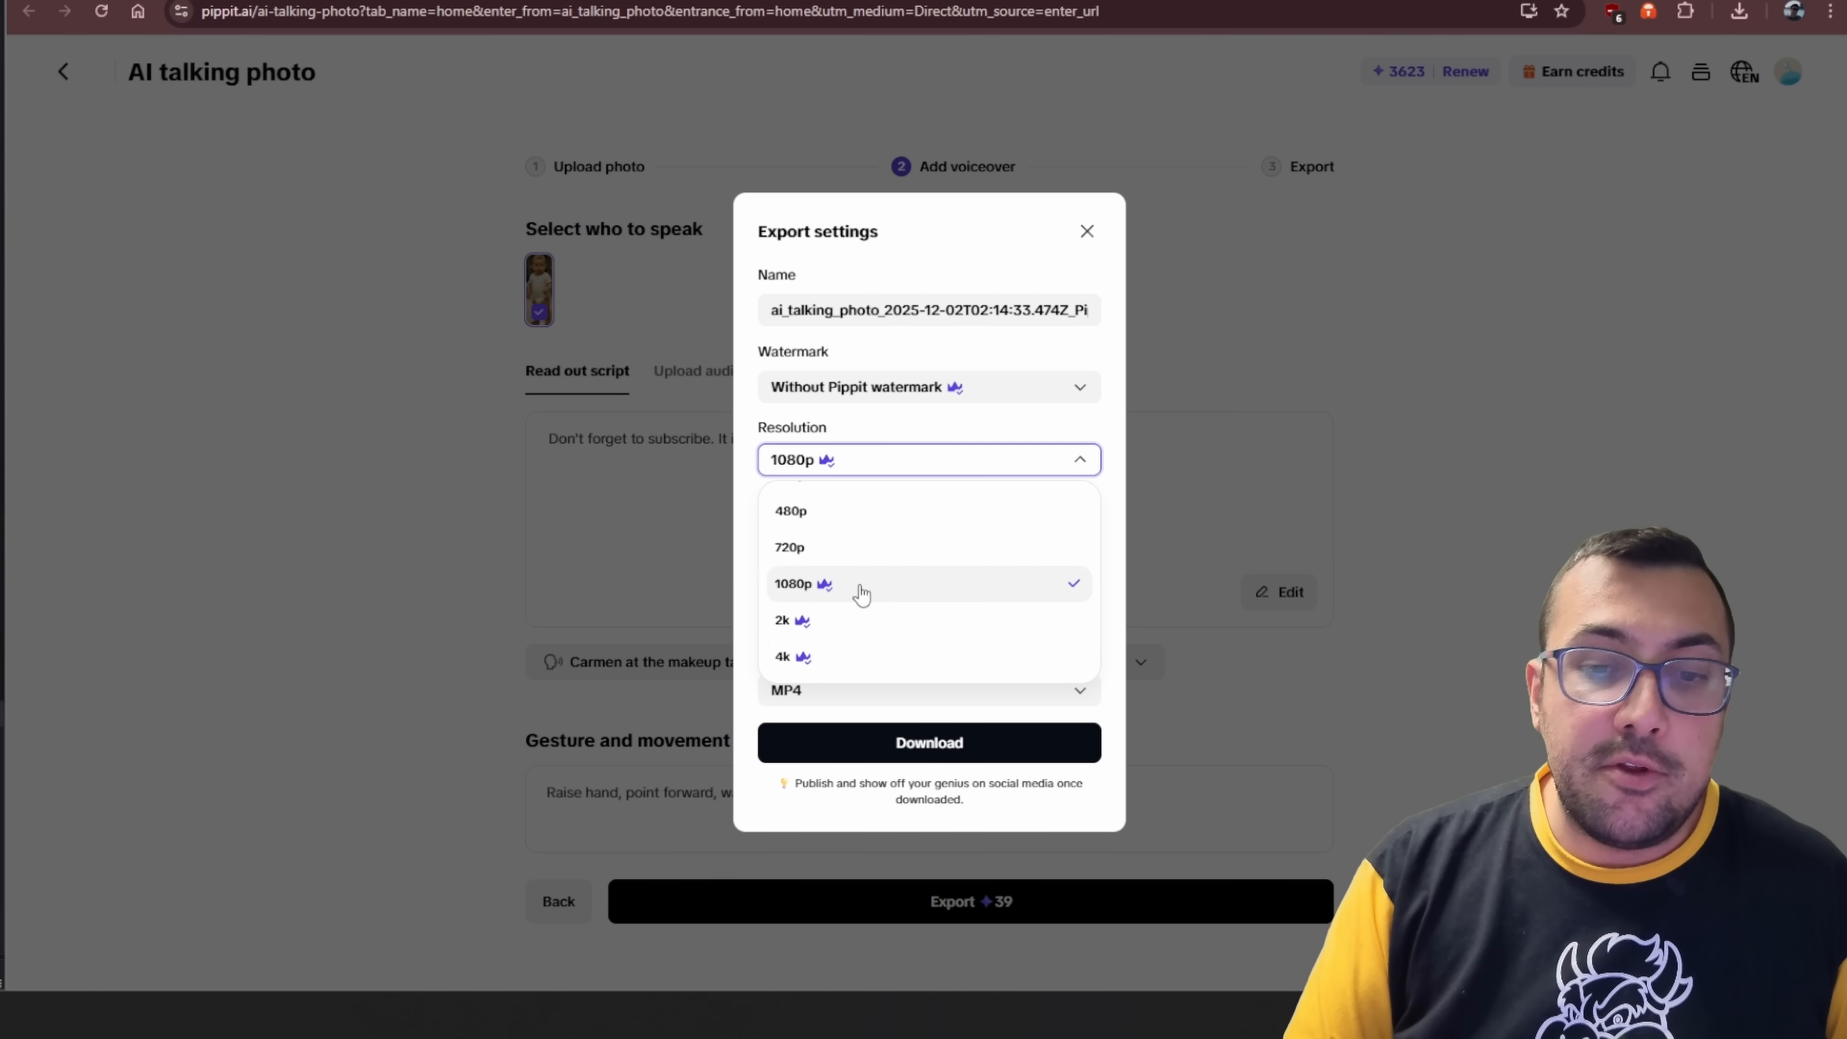
left_click(793, 583)
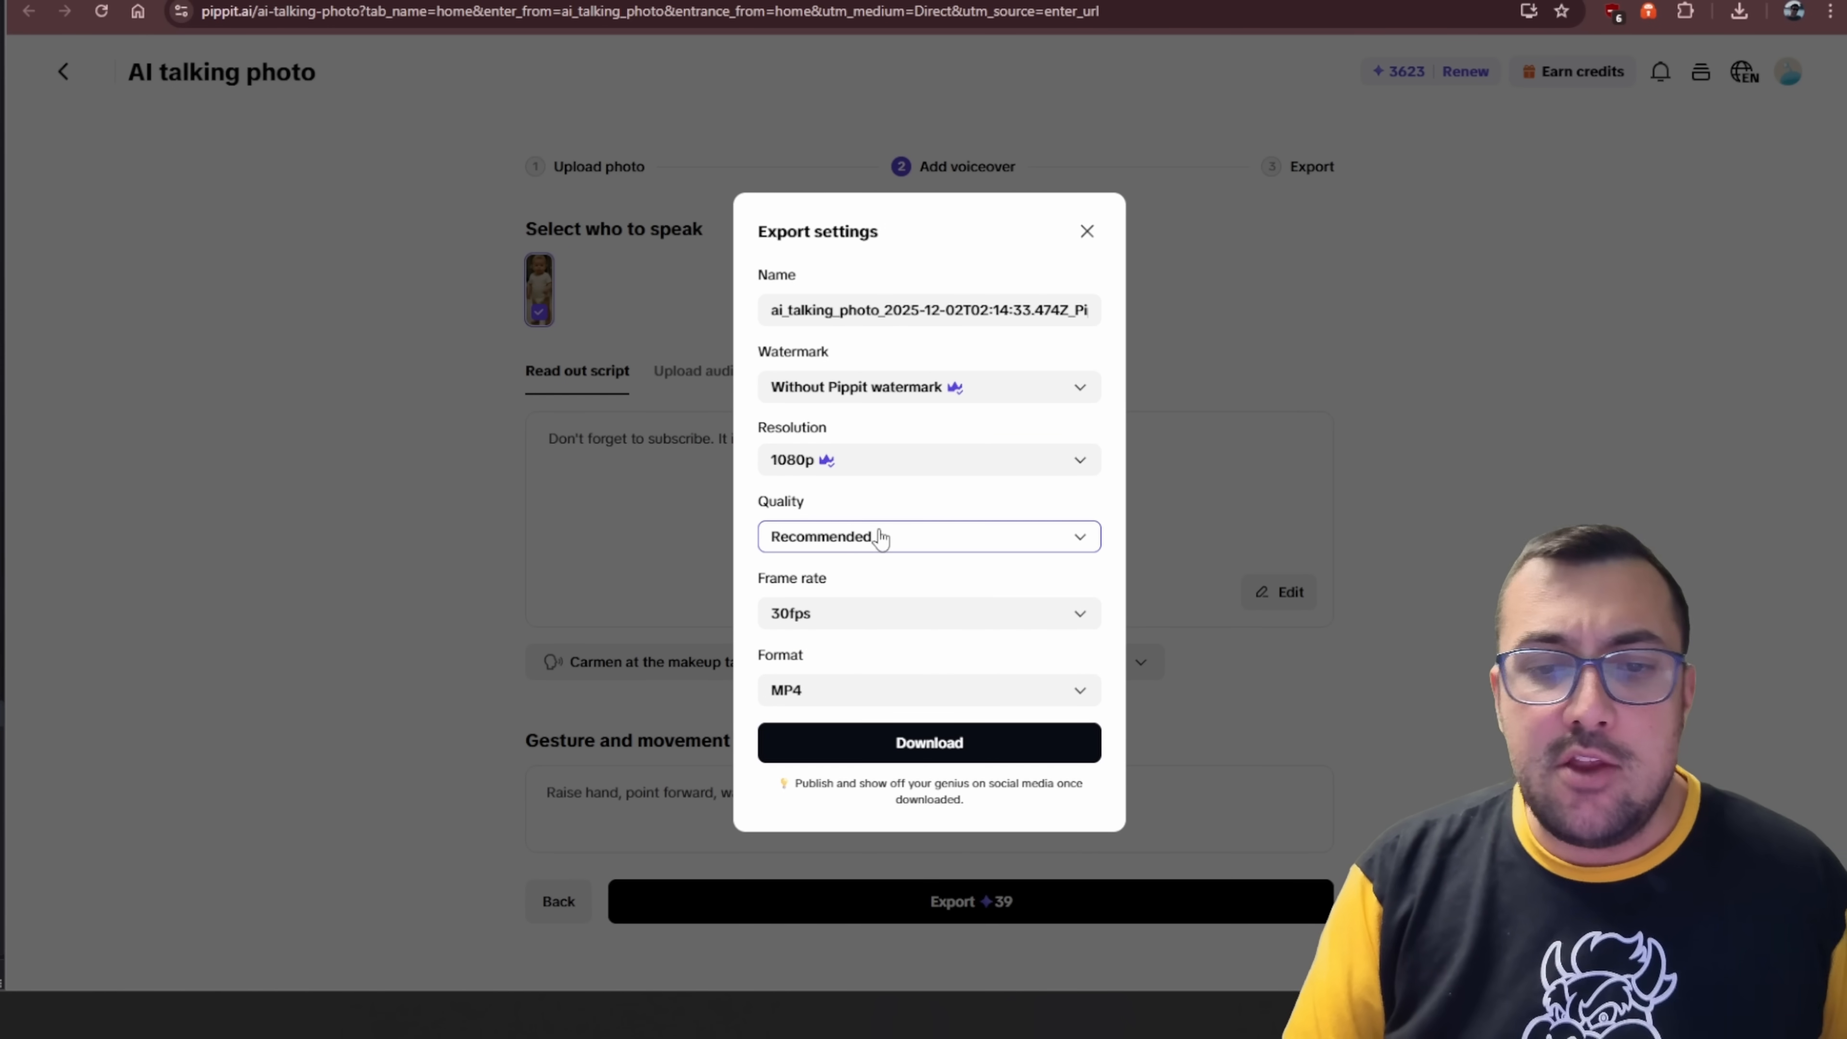
left_click(929, 536)
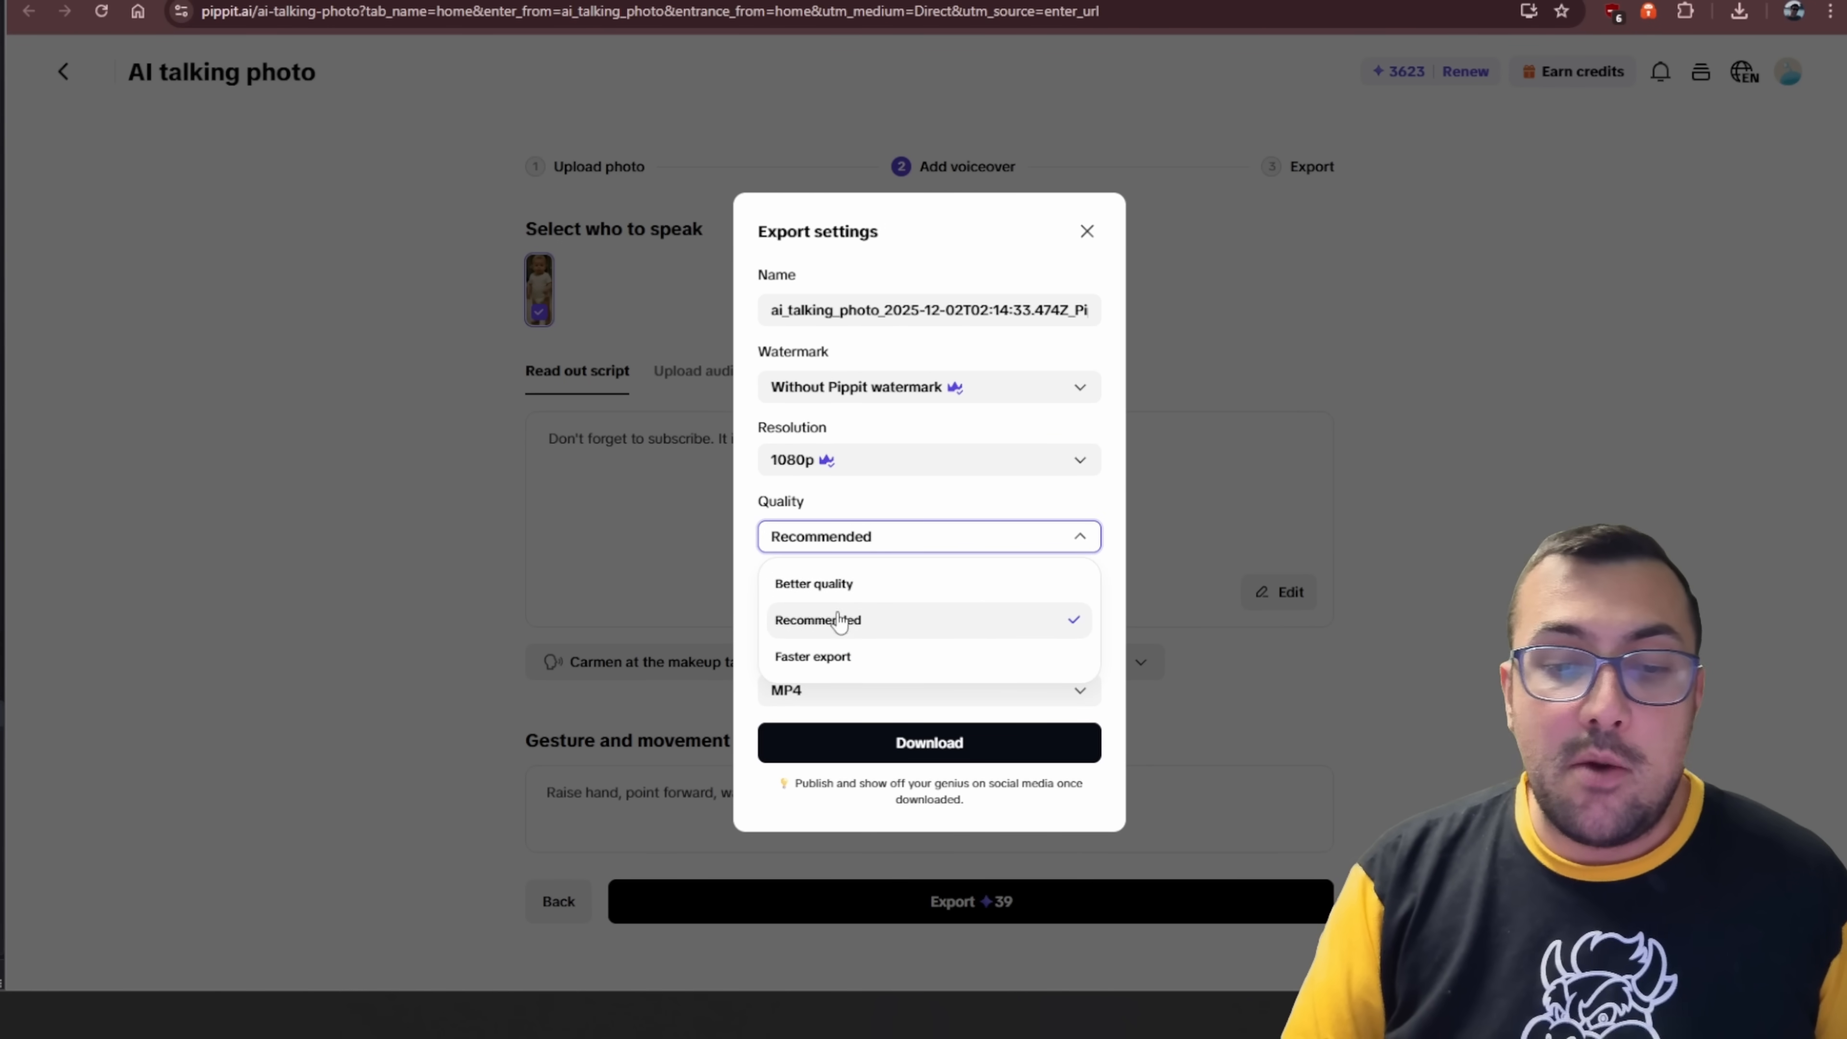
left_click(928, 613)
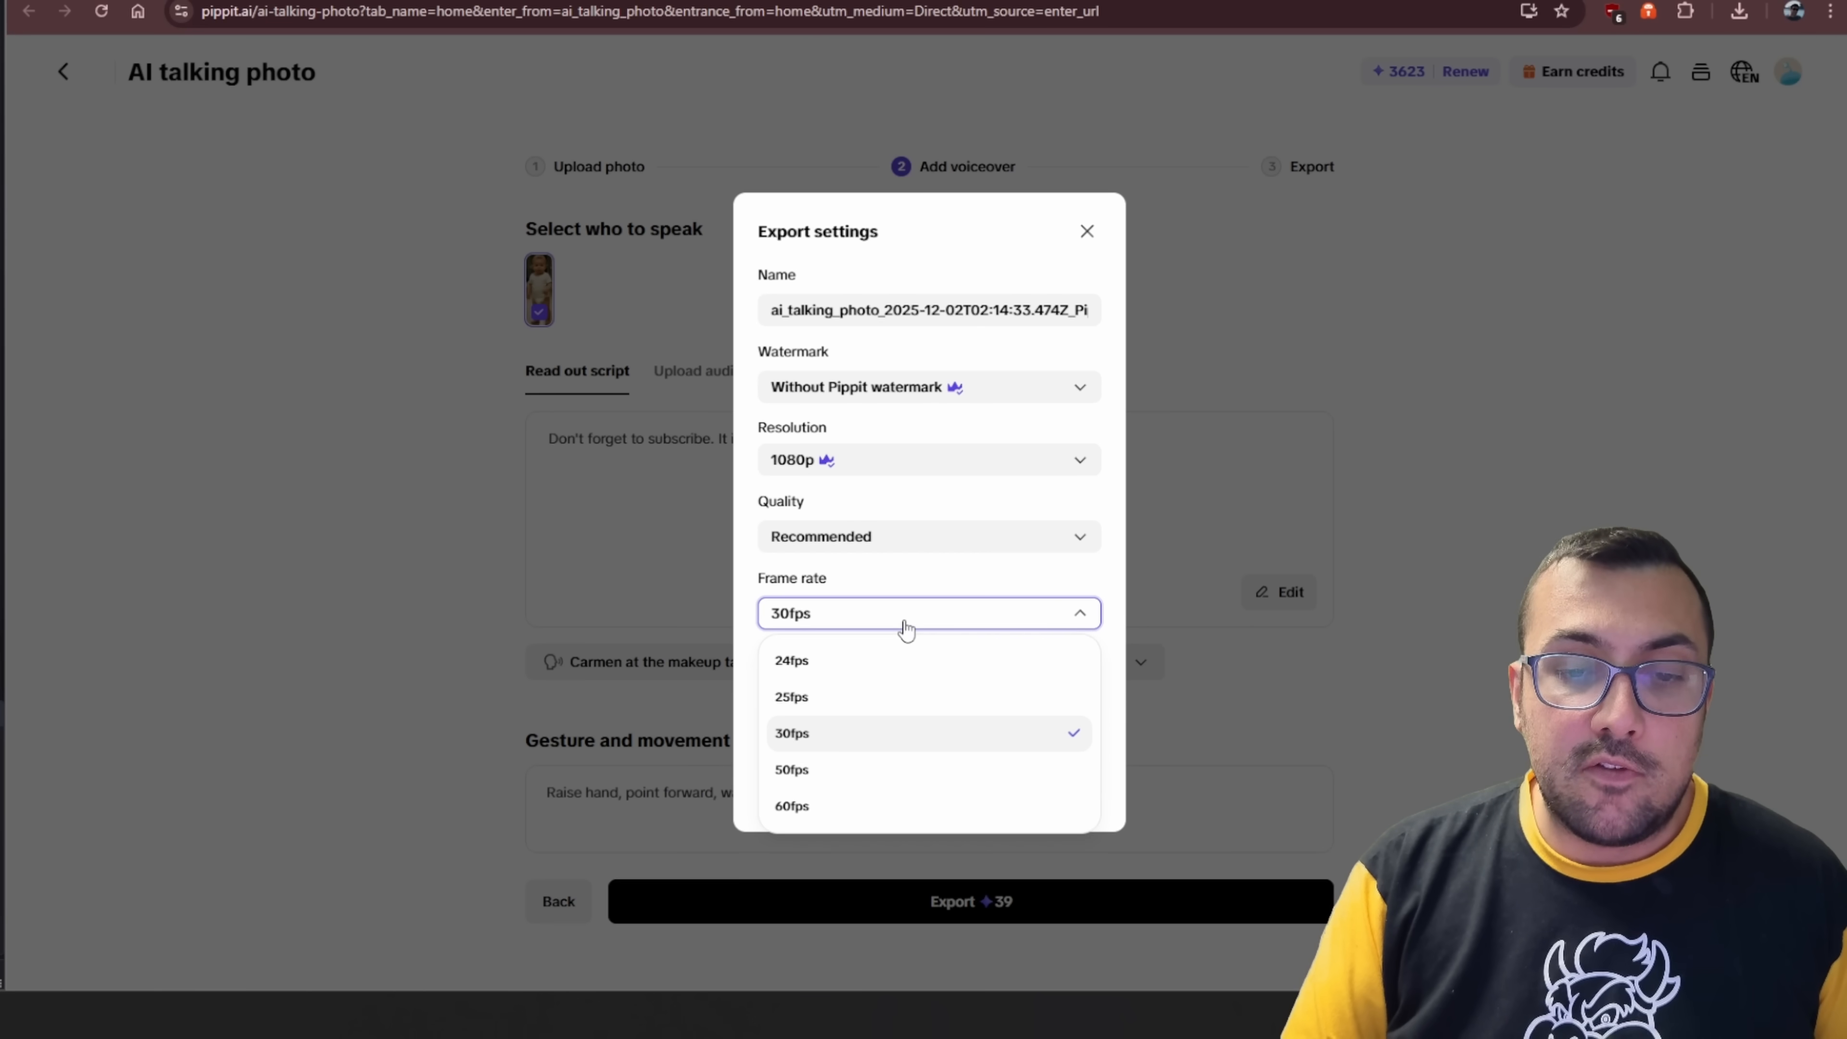
left_click(791, 733)
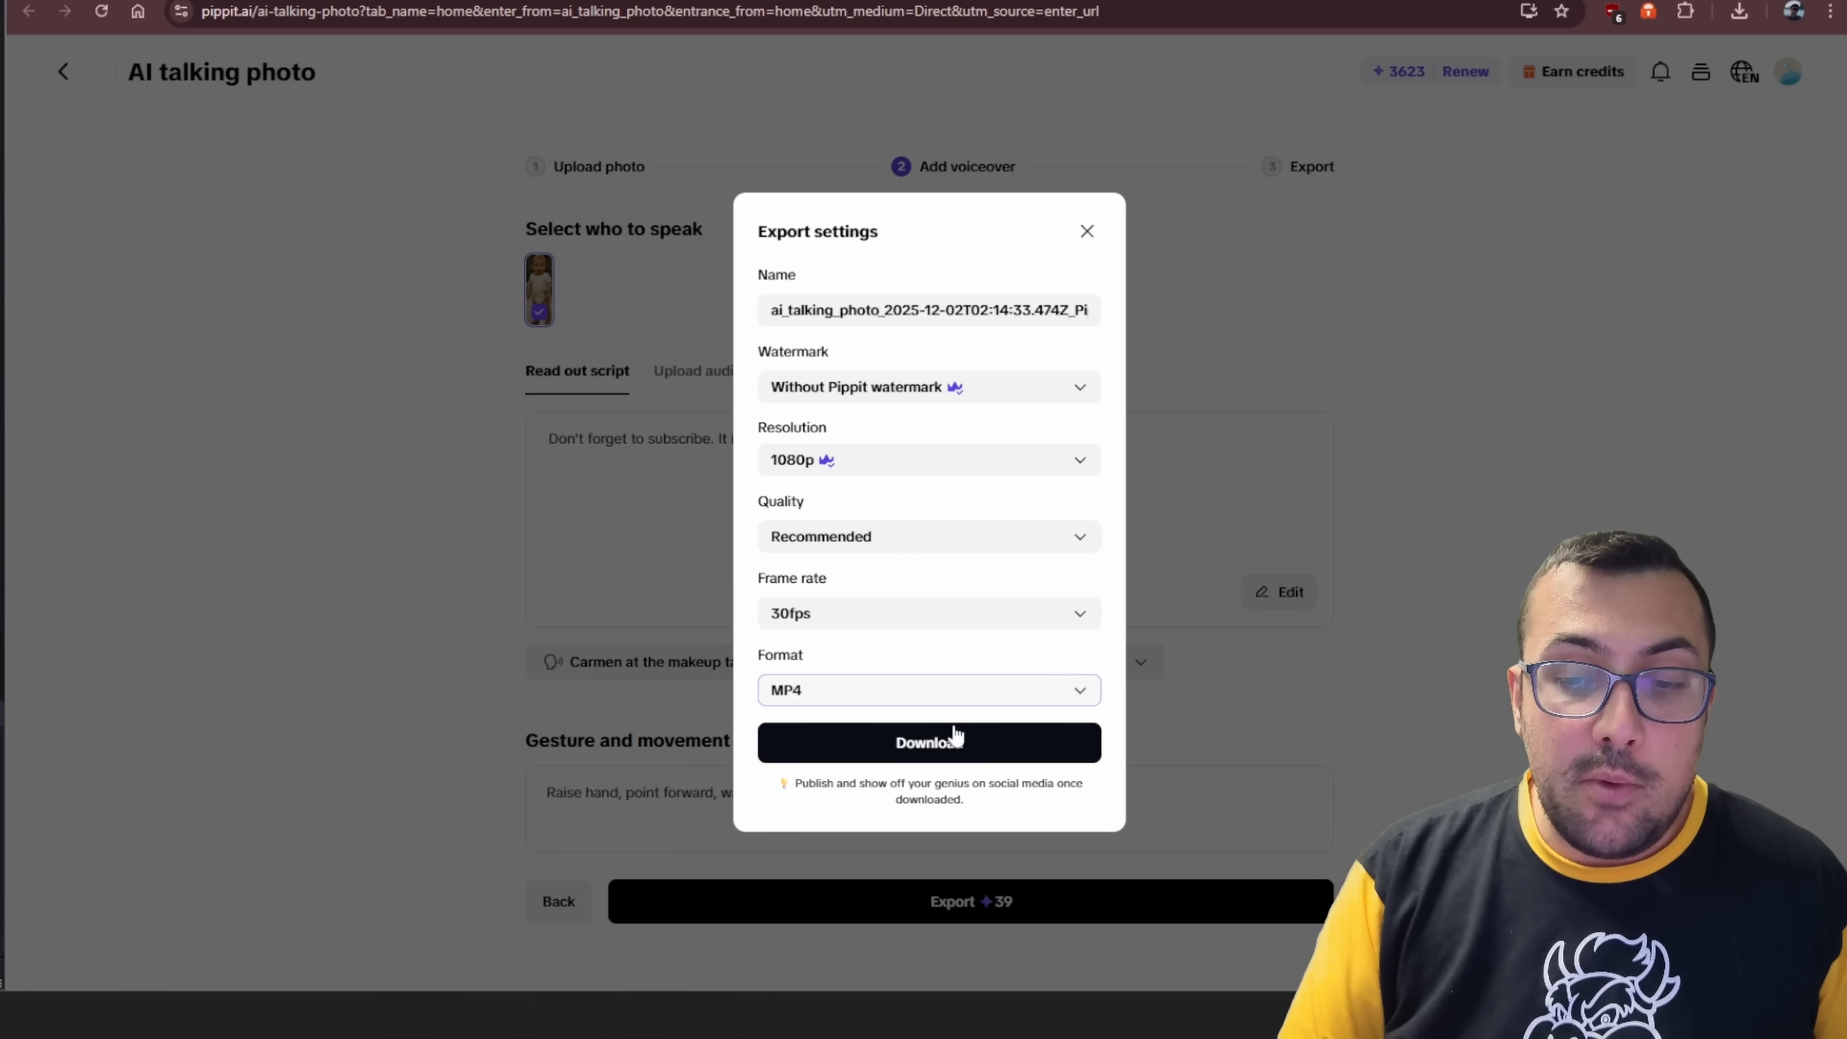
Download the finished talking-photo video as MP4.
left_click(928, 741)
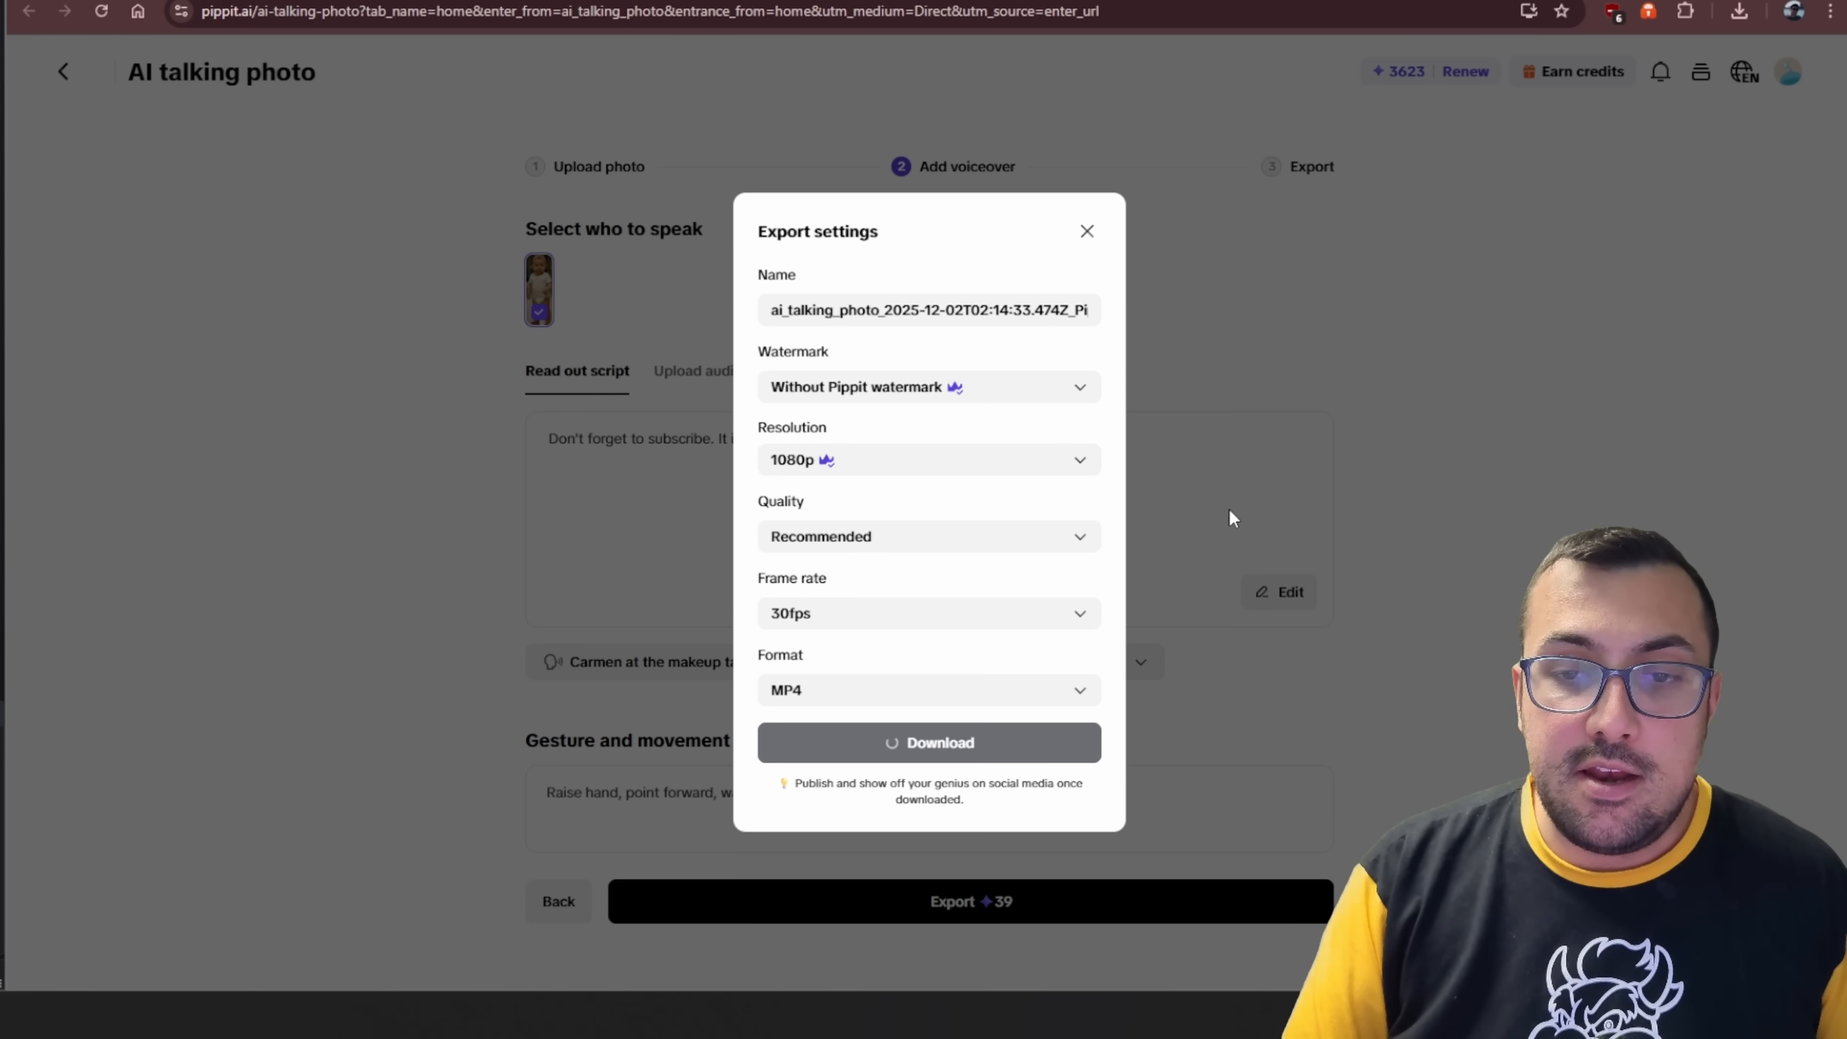
left_click(928, 742)
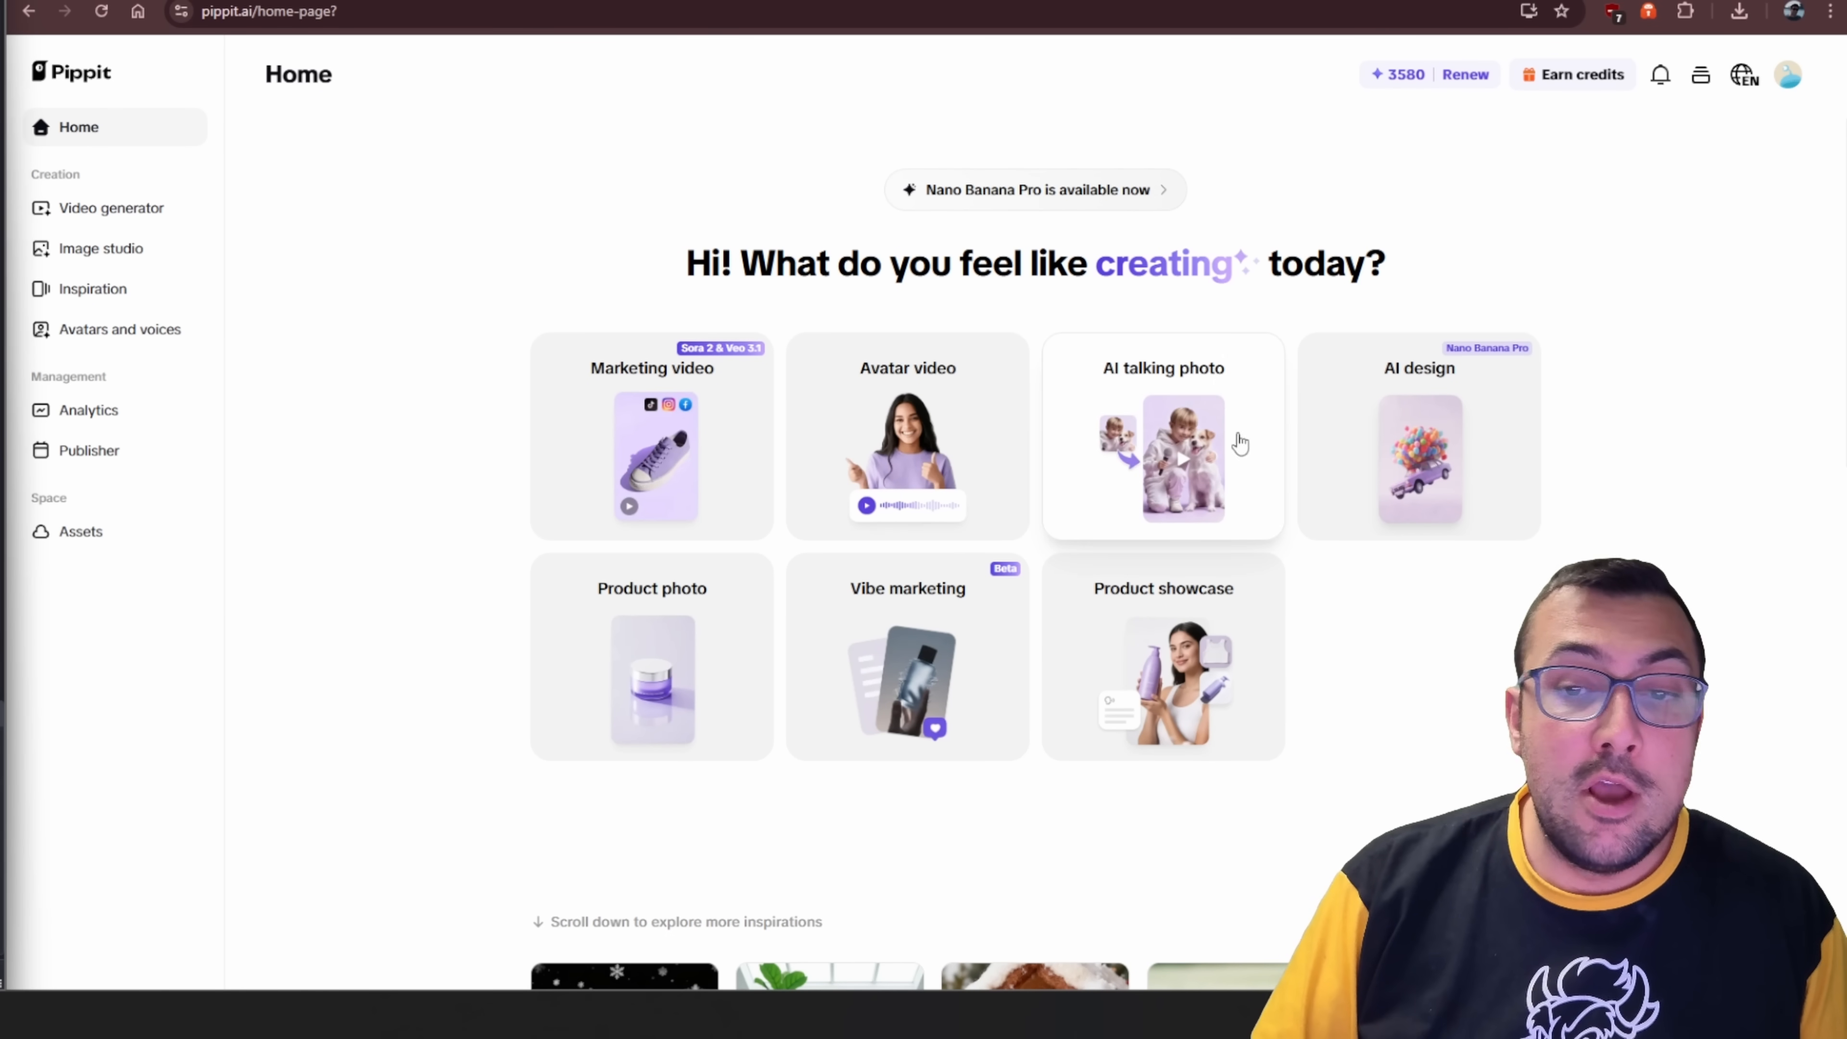
left_click(1163, 460)
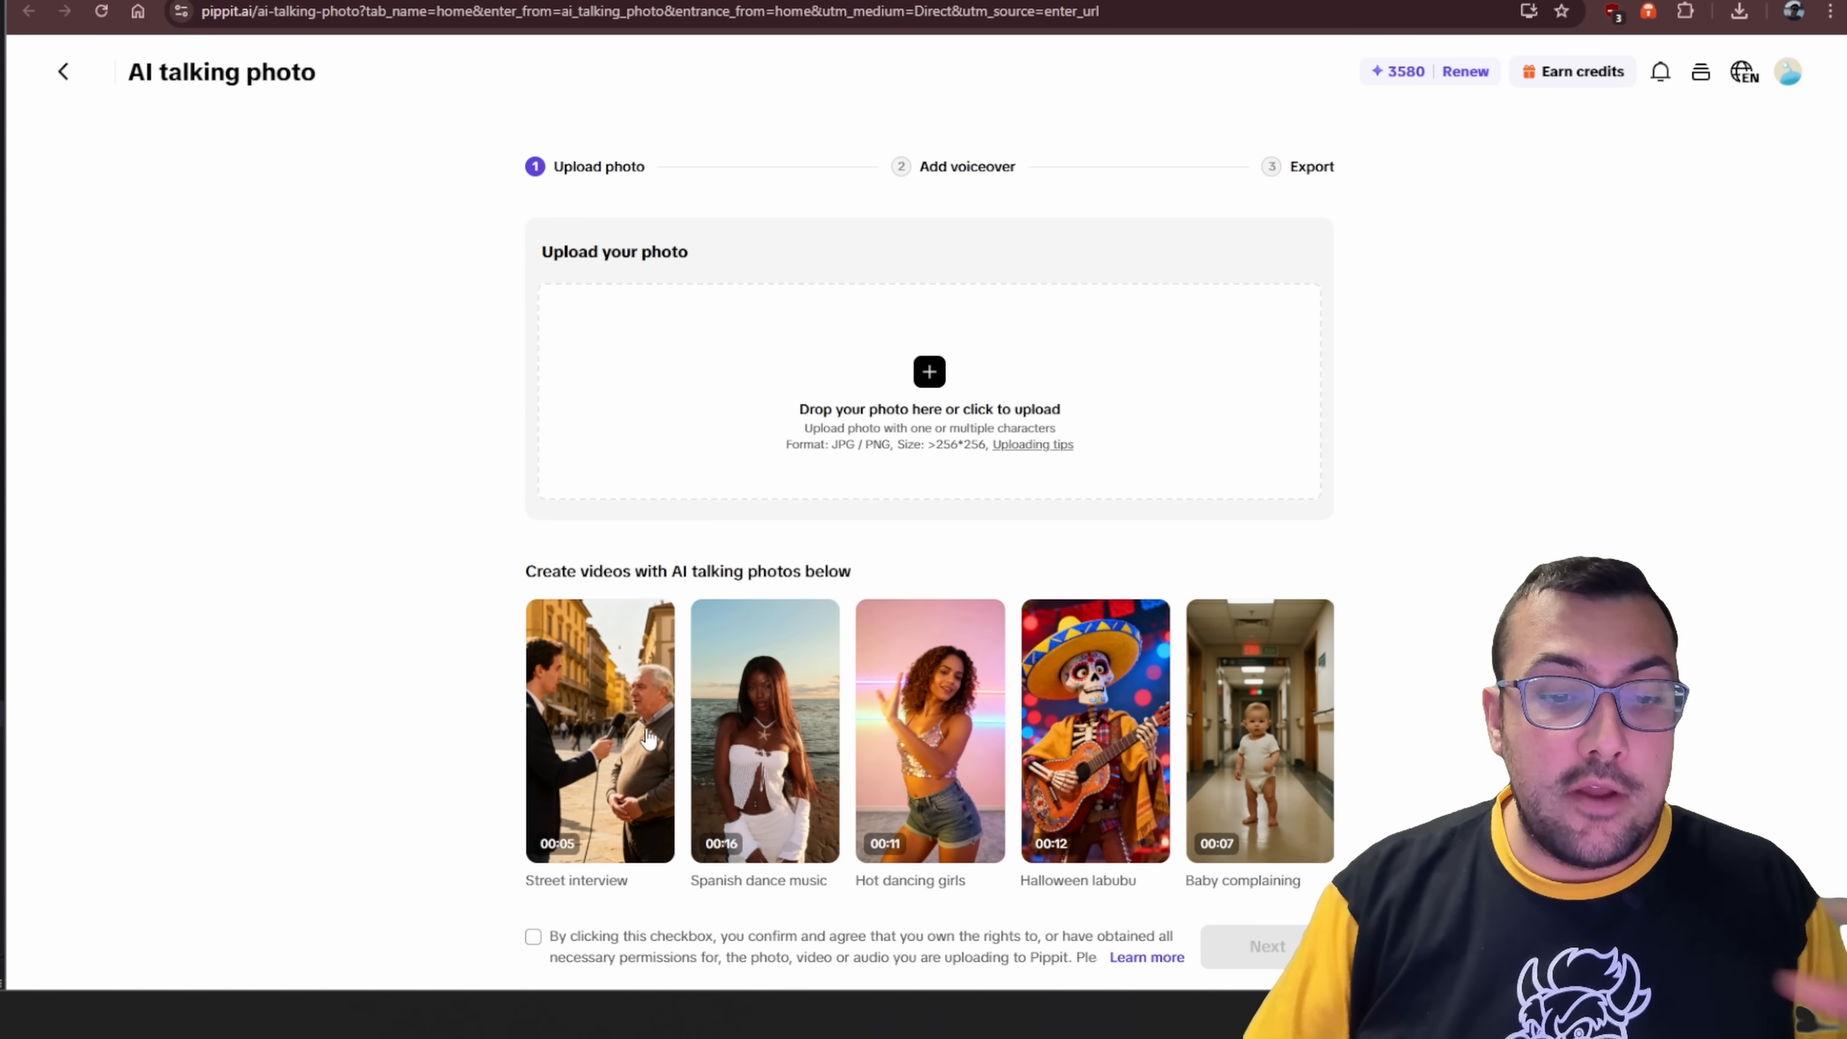
left_click(600, 730)
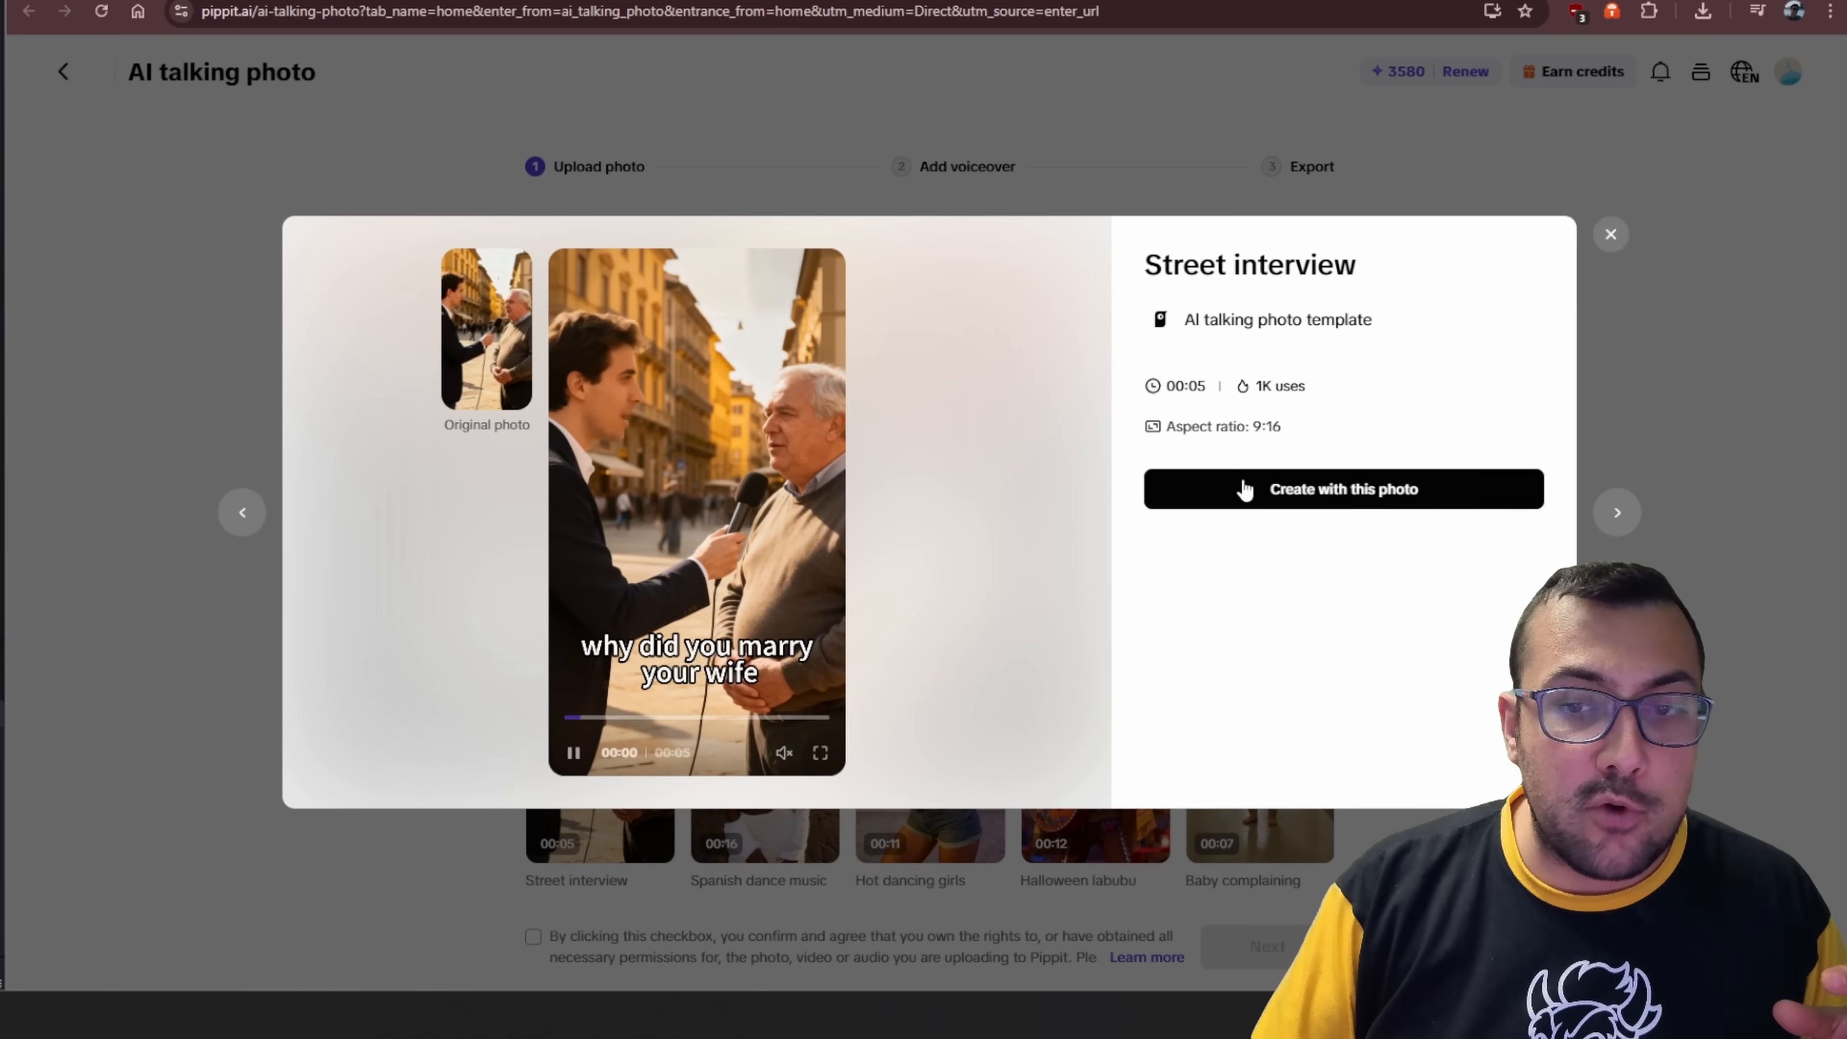
left_click(1342, 488)
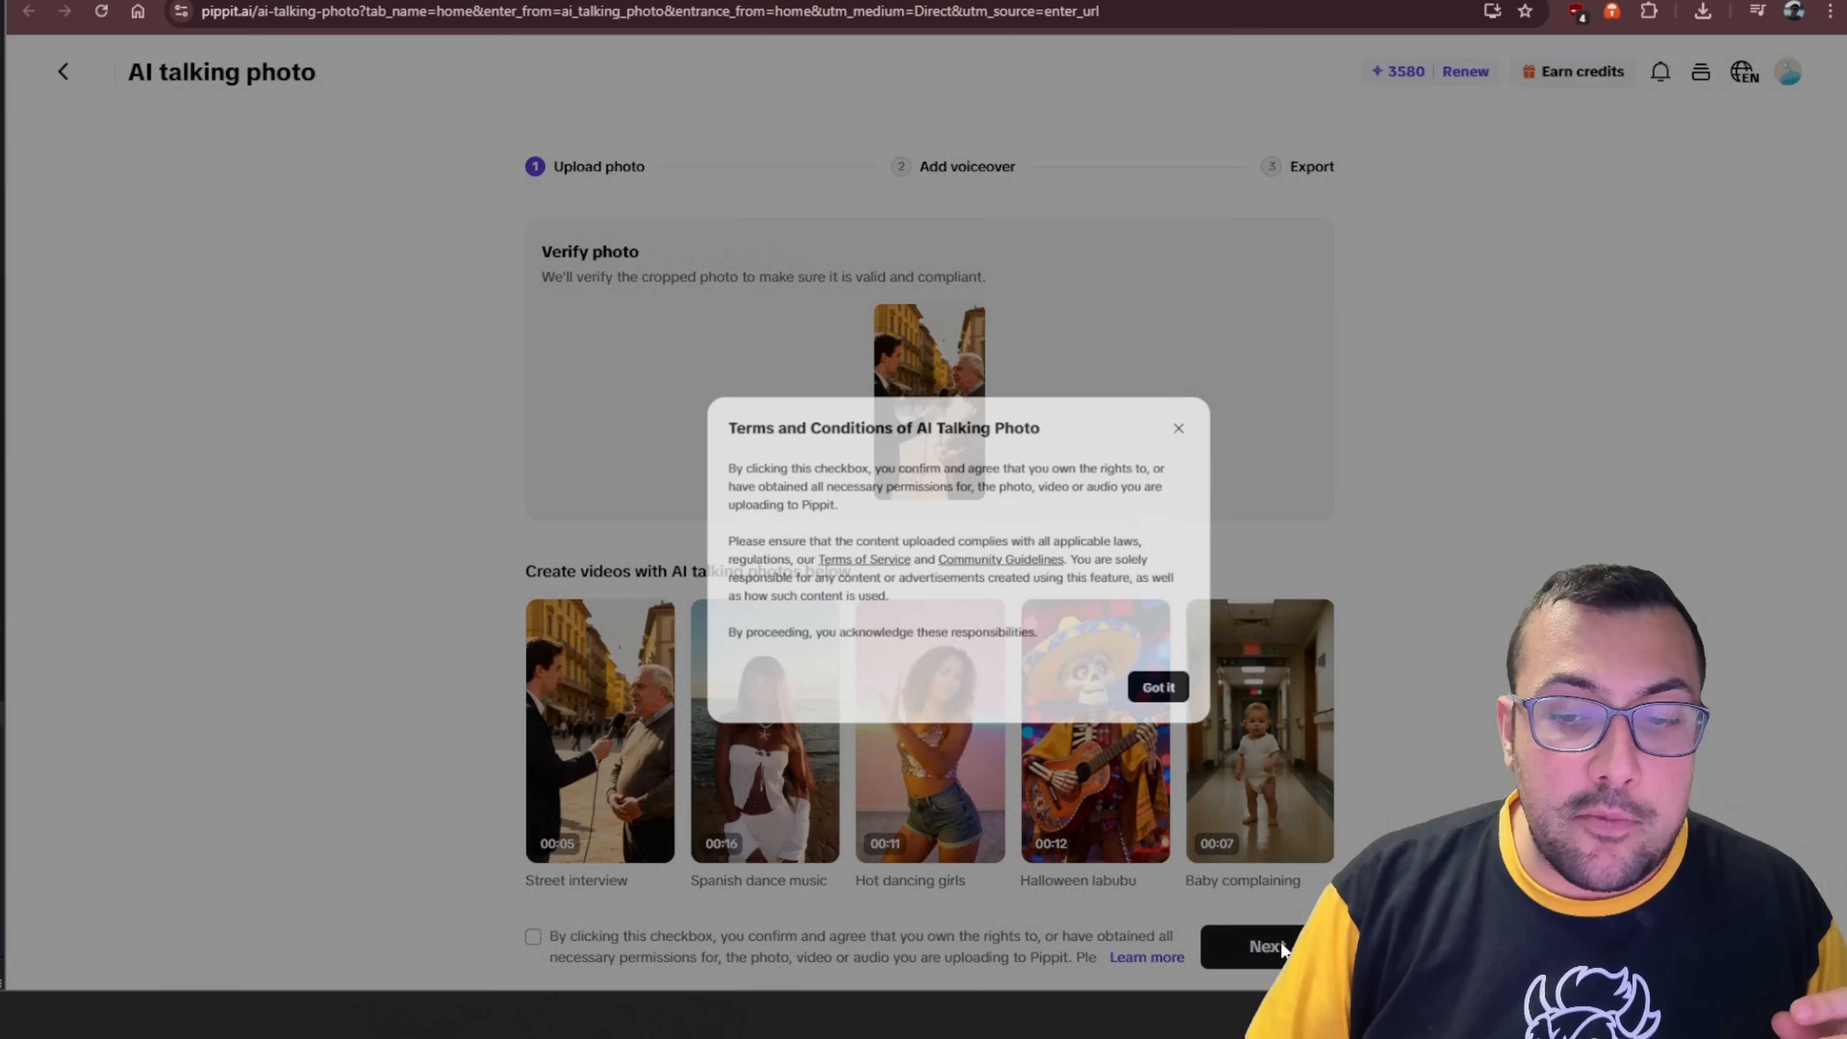
left_click(1266, 946)
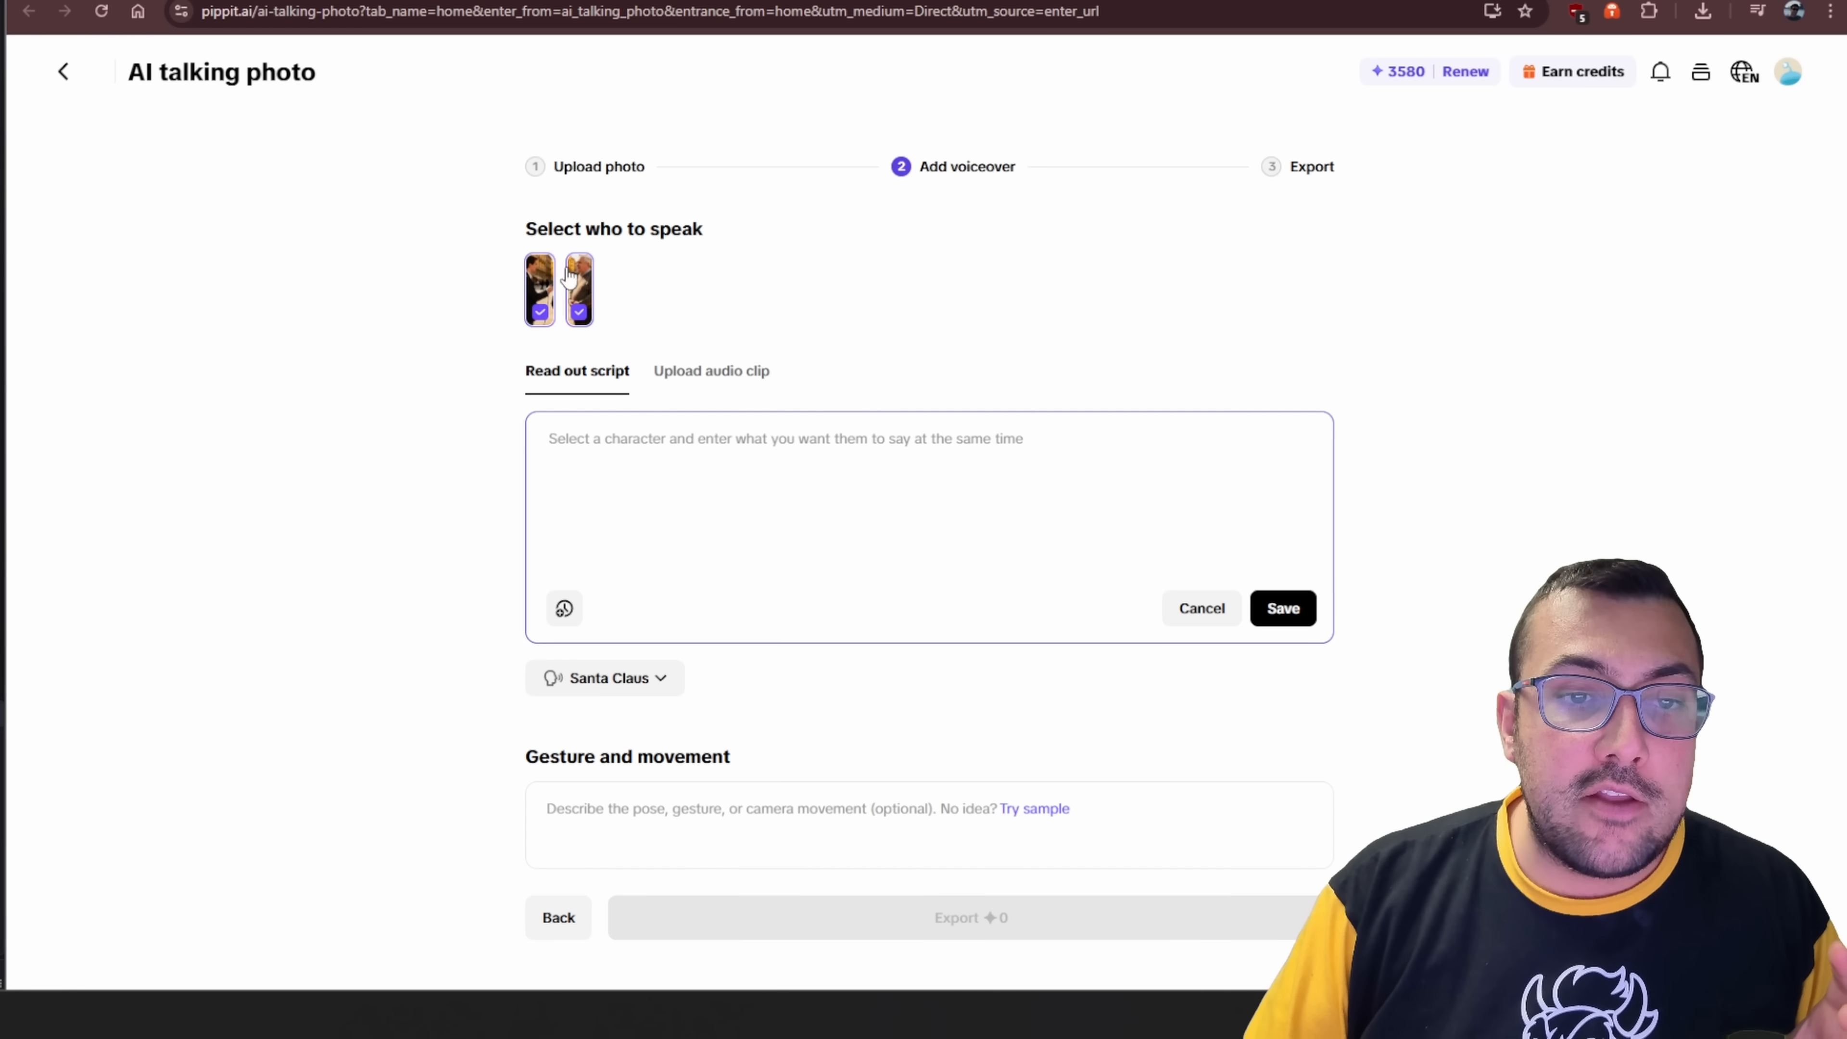
left_click(540, 291)
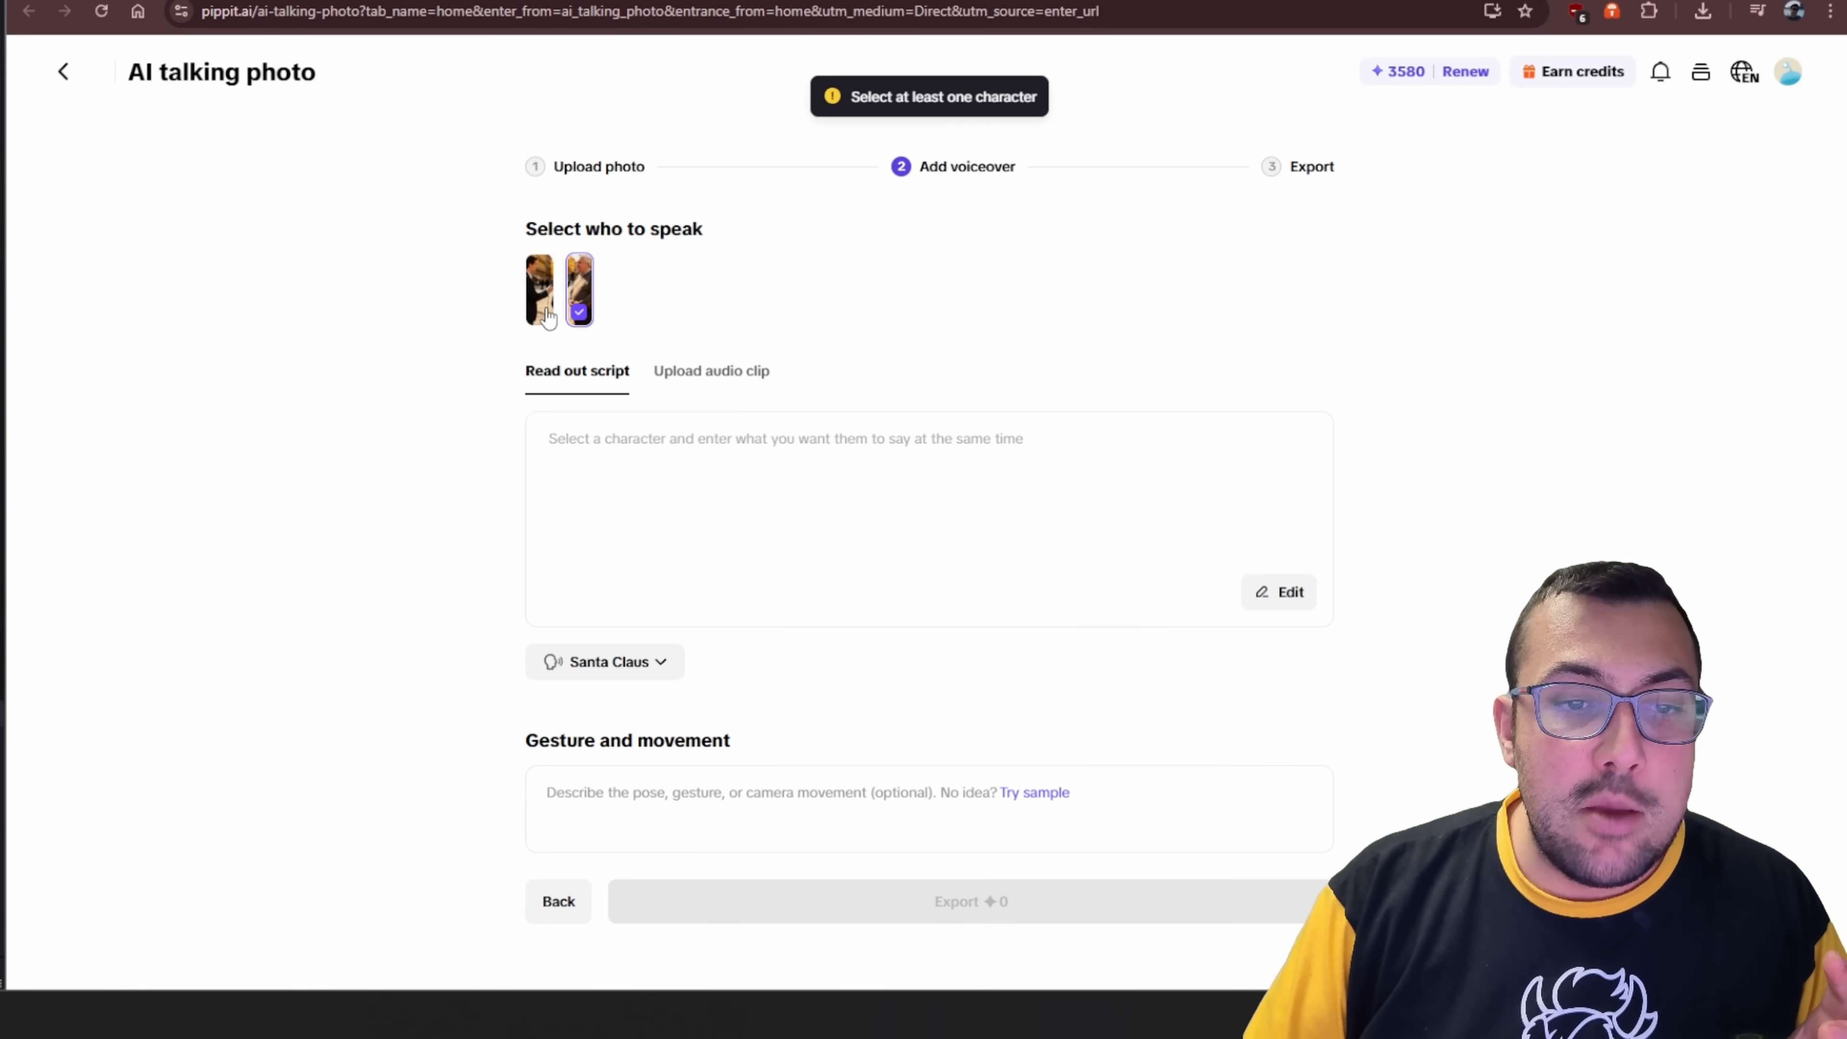
left_click(539, 290)
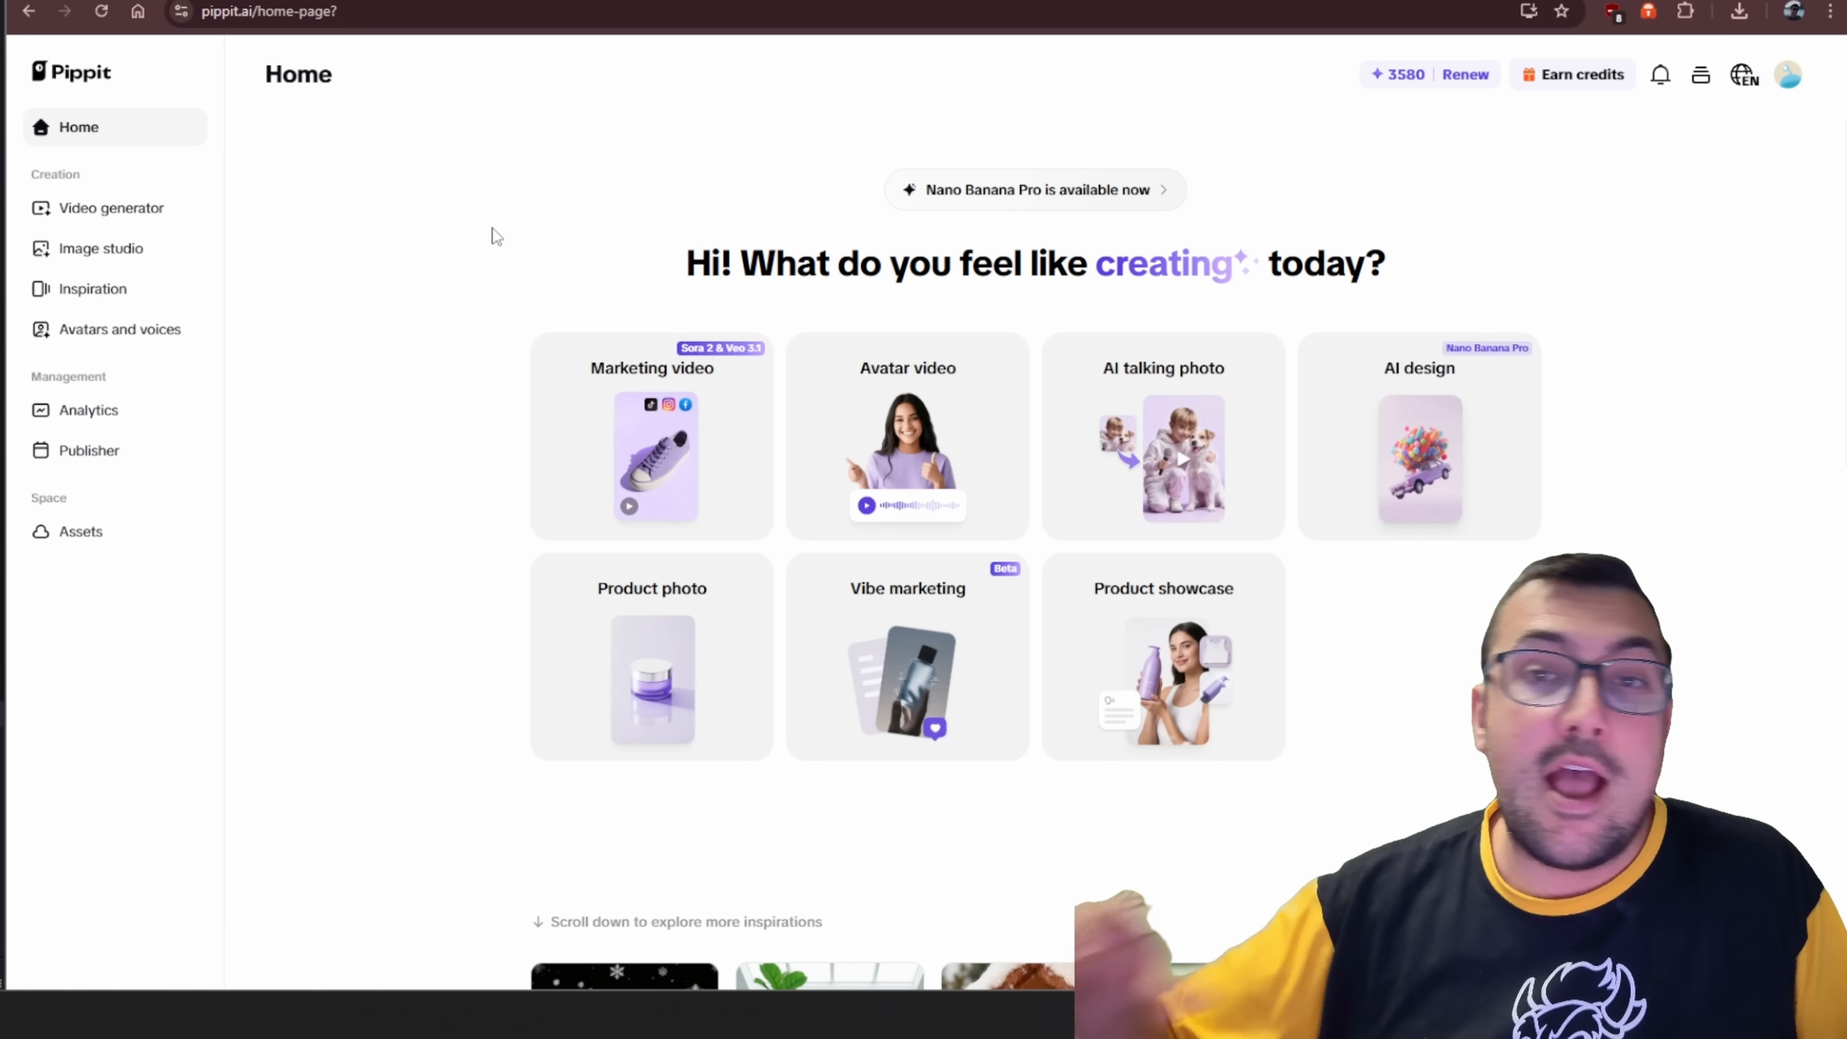
mouse_move(1284, 434)
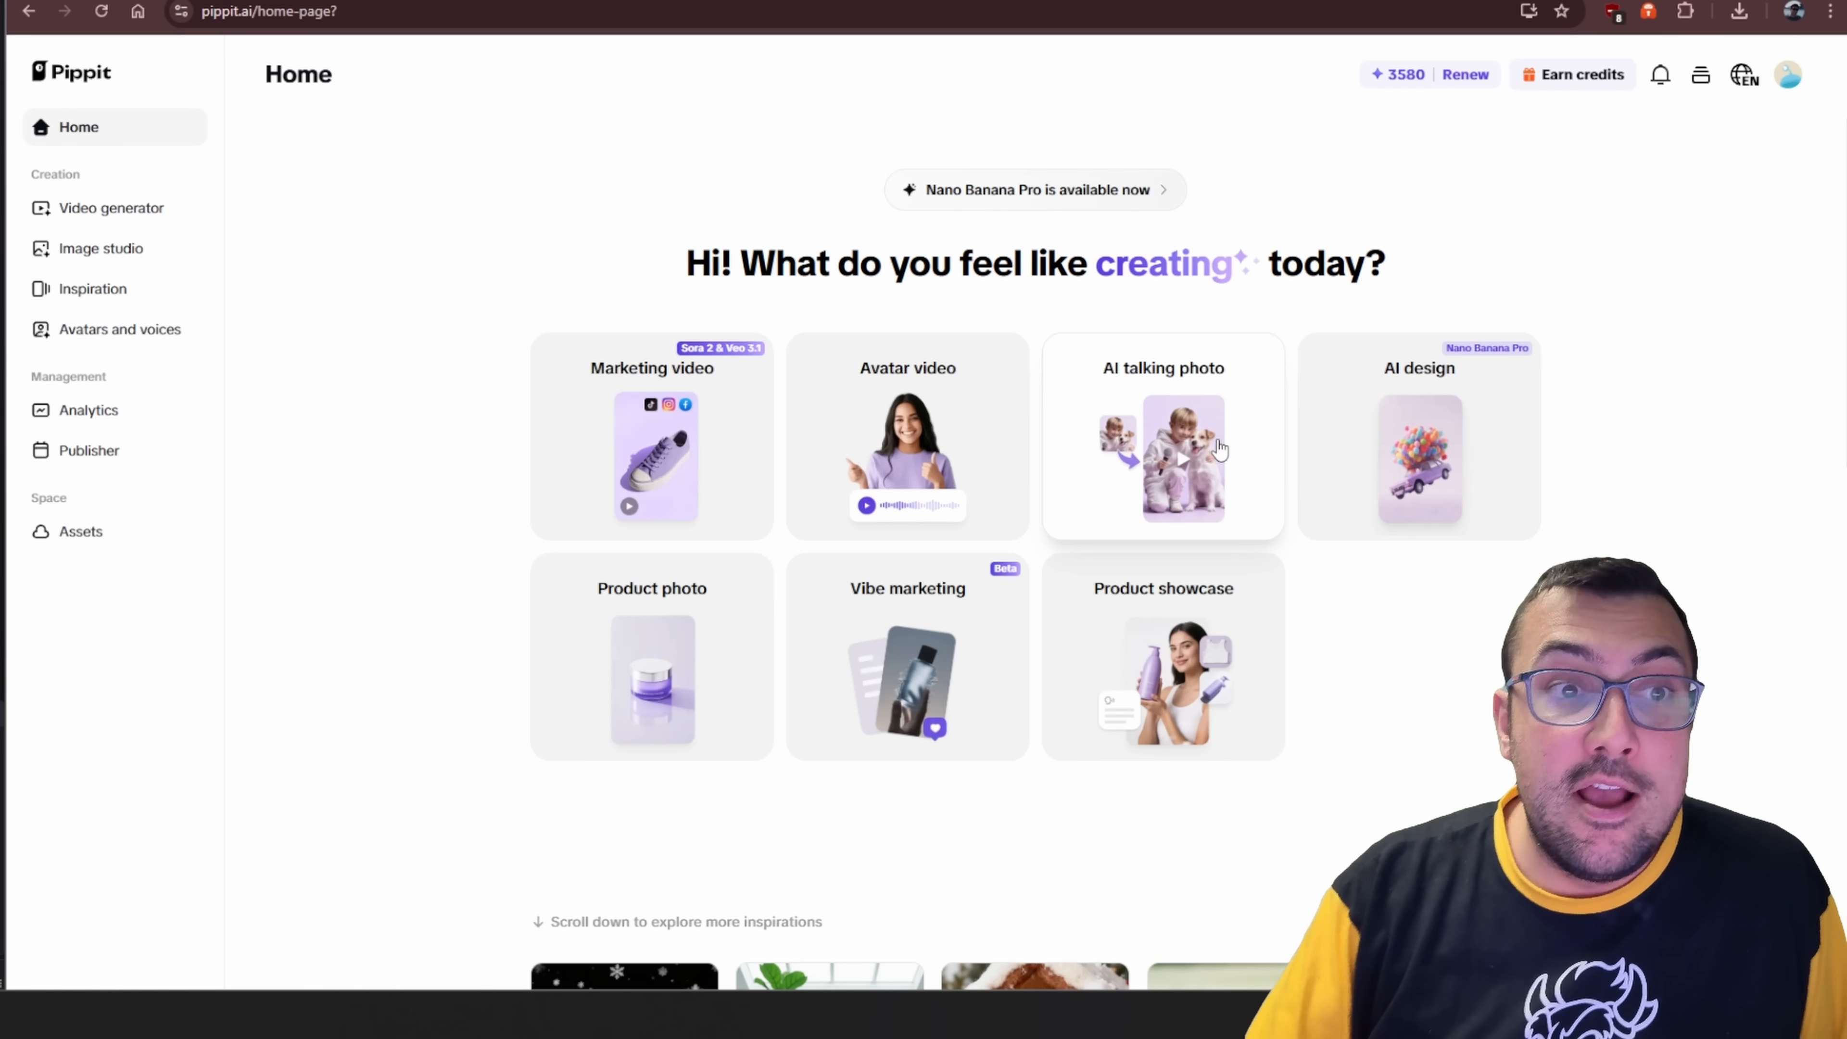
mouse_move(1070, 398)
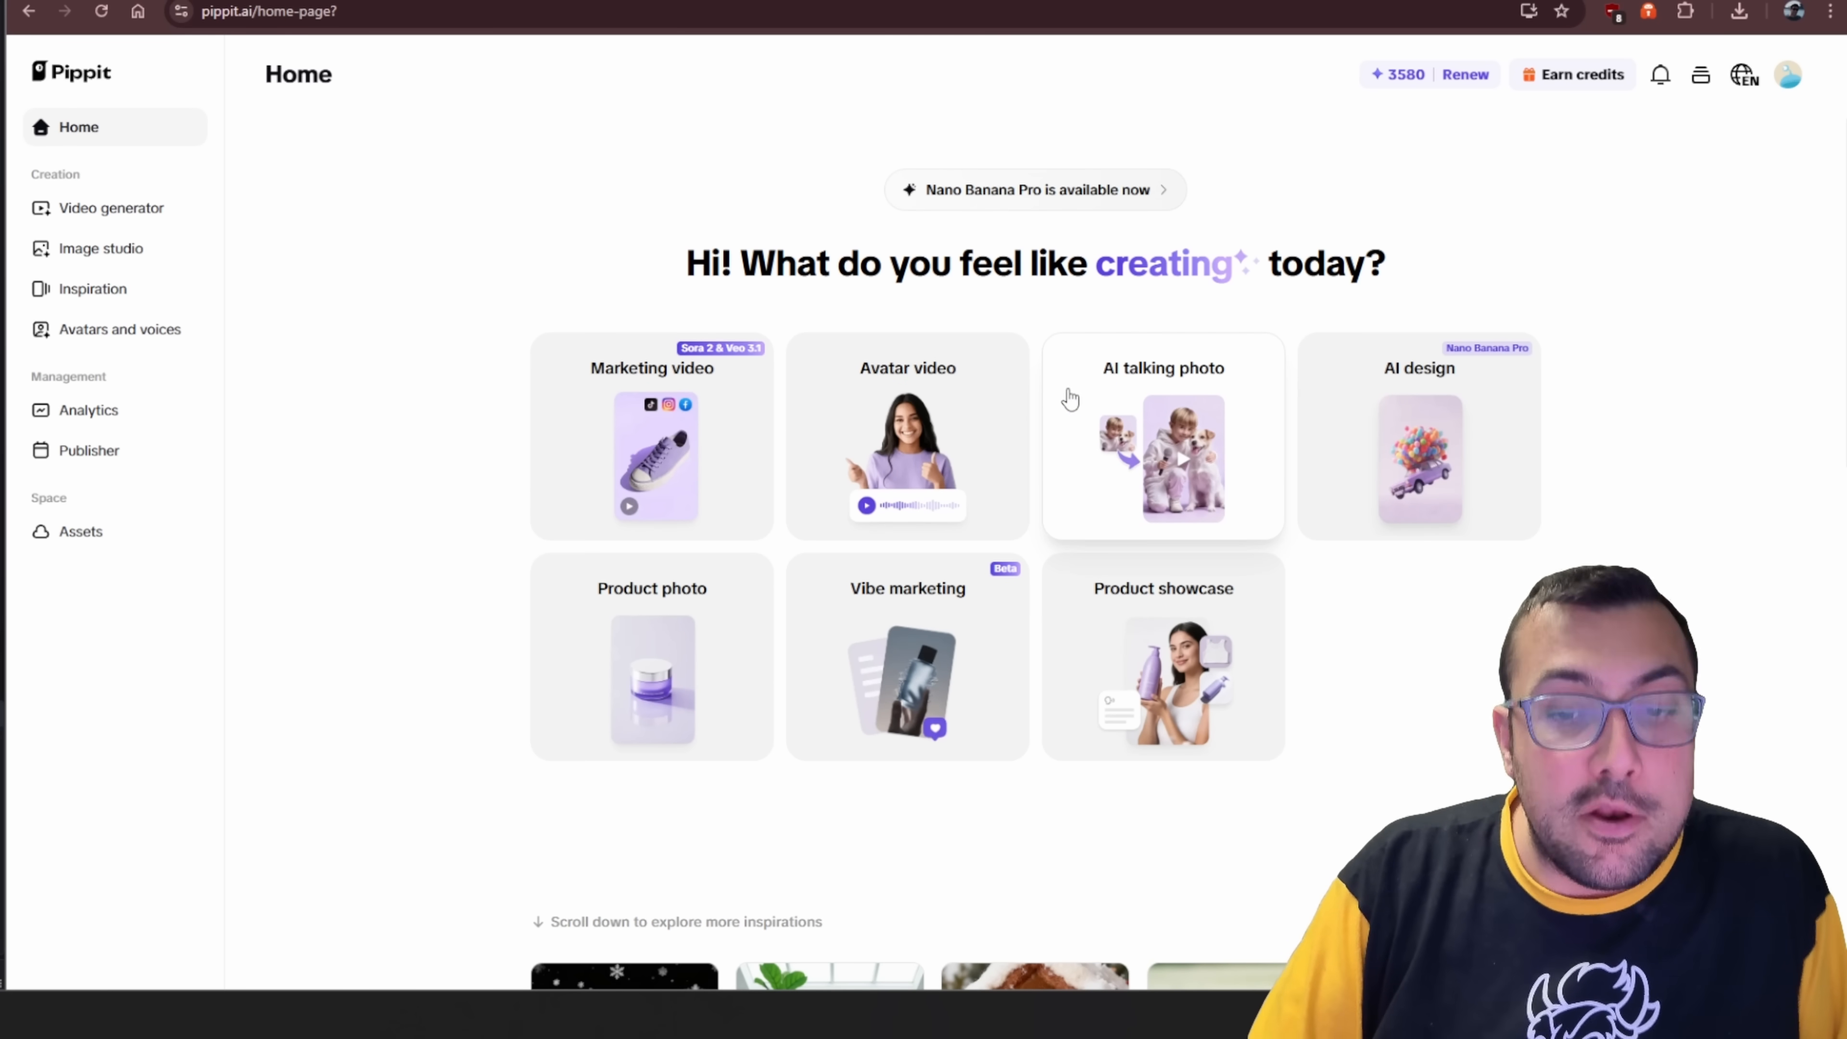
mouse_move(961, 507)
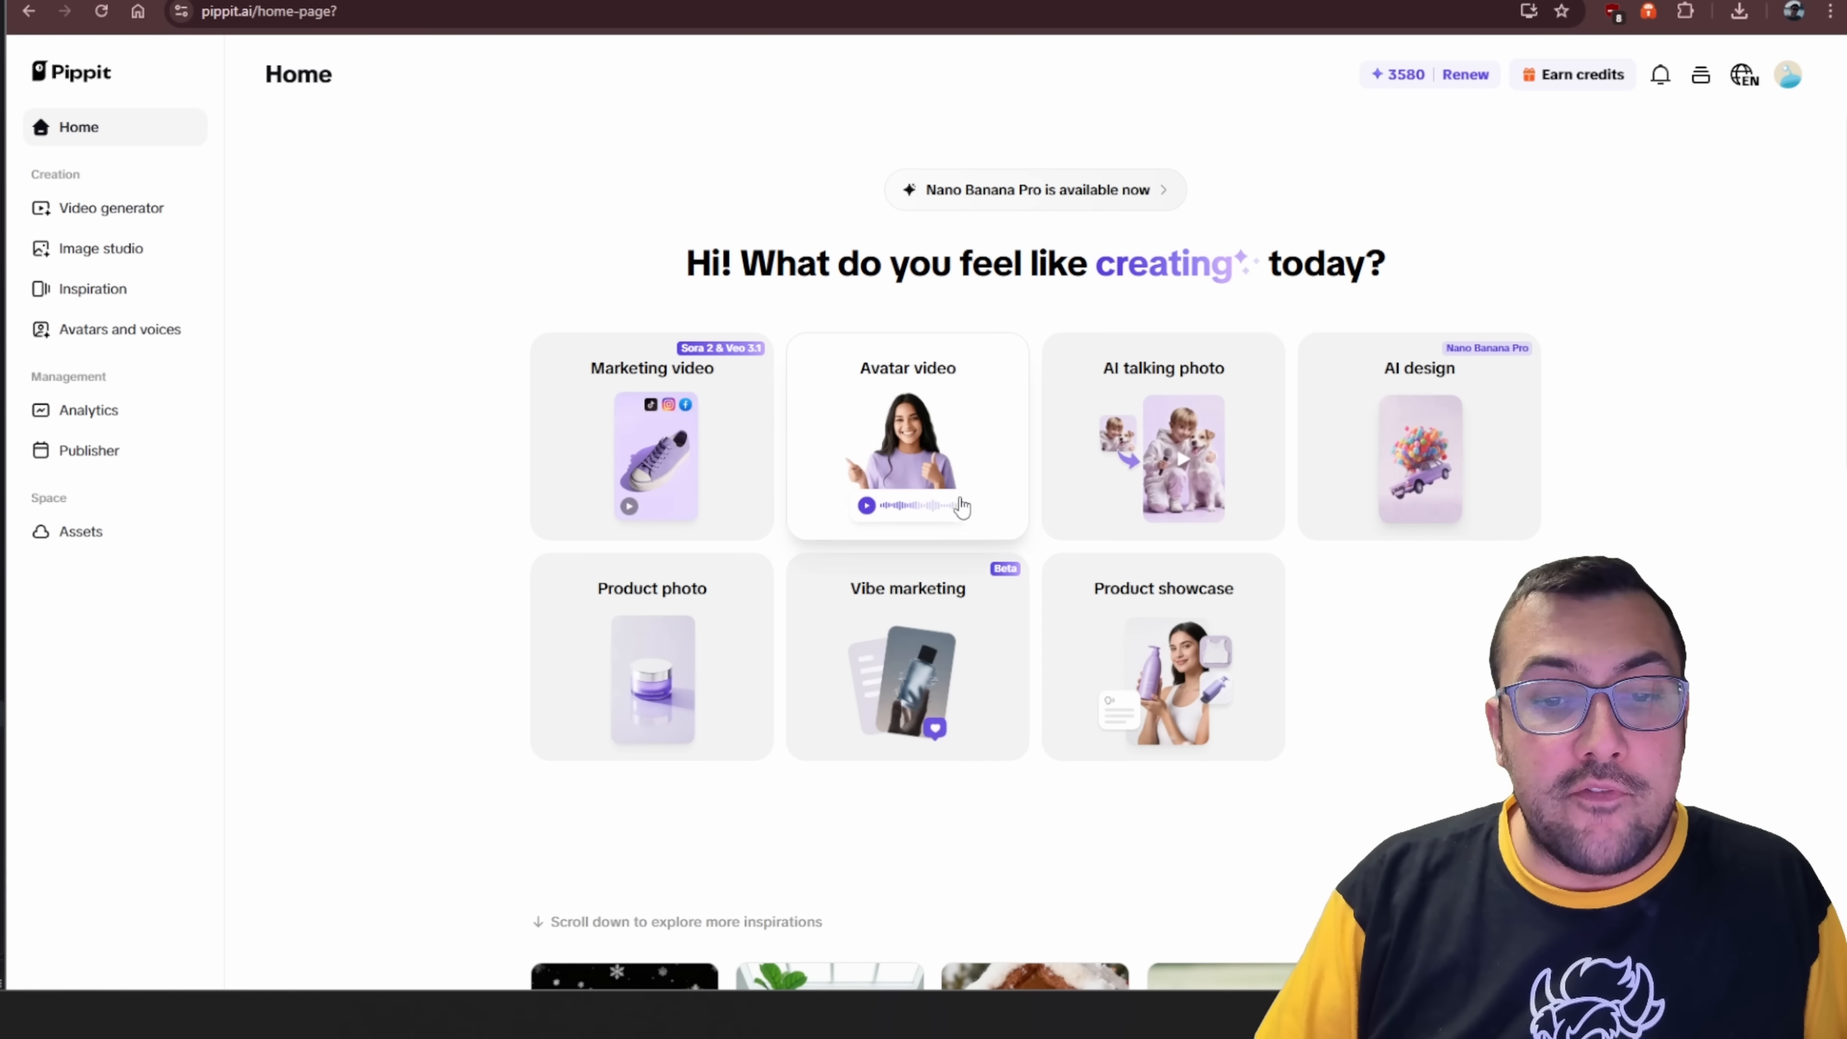
mouse_move(931, 654)
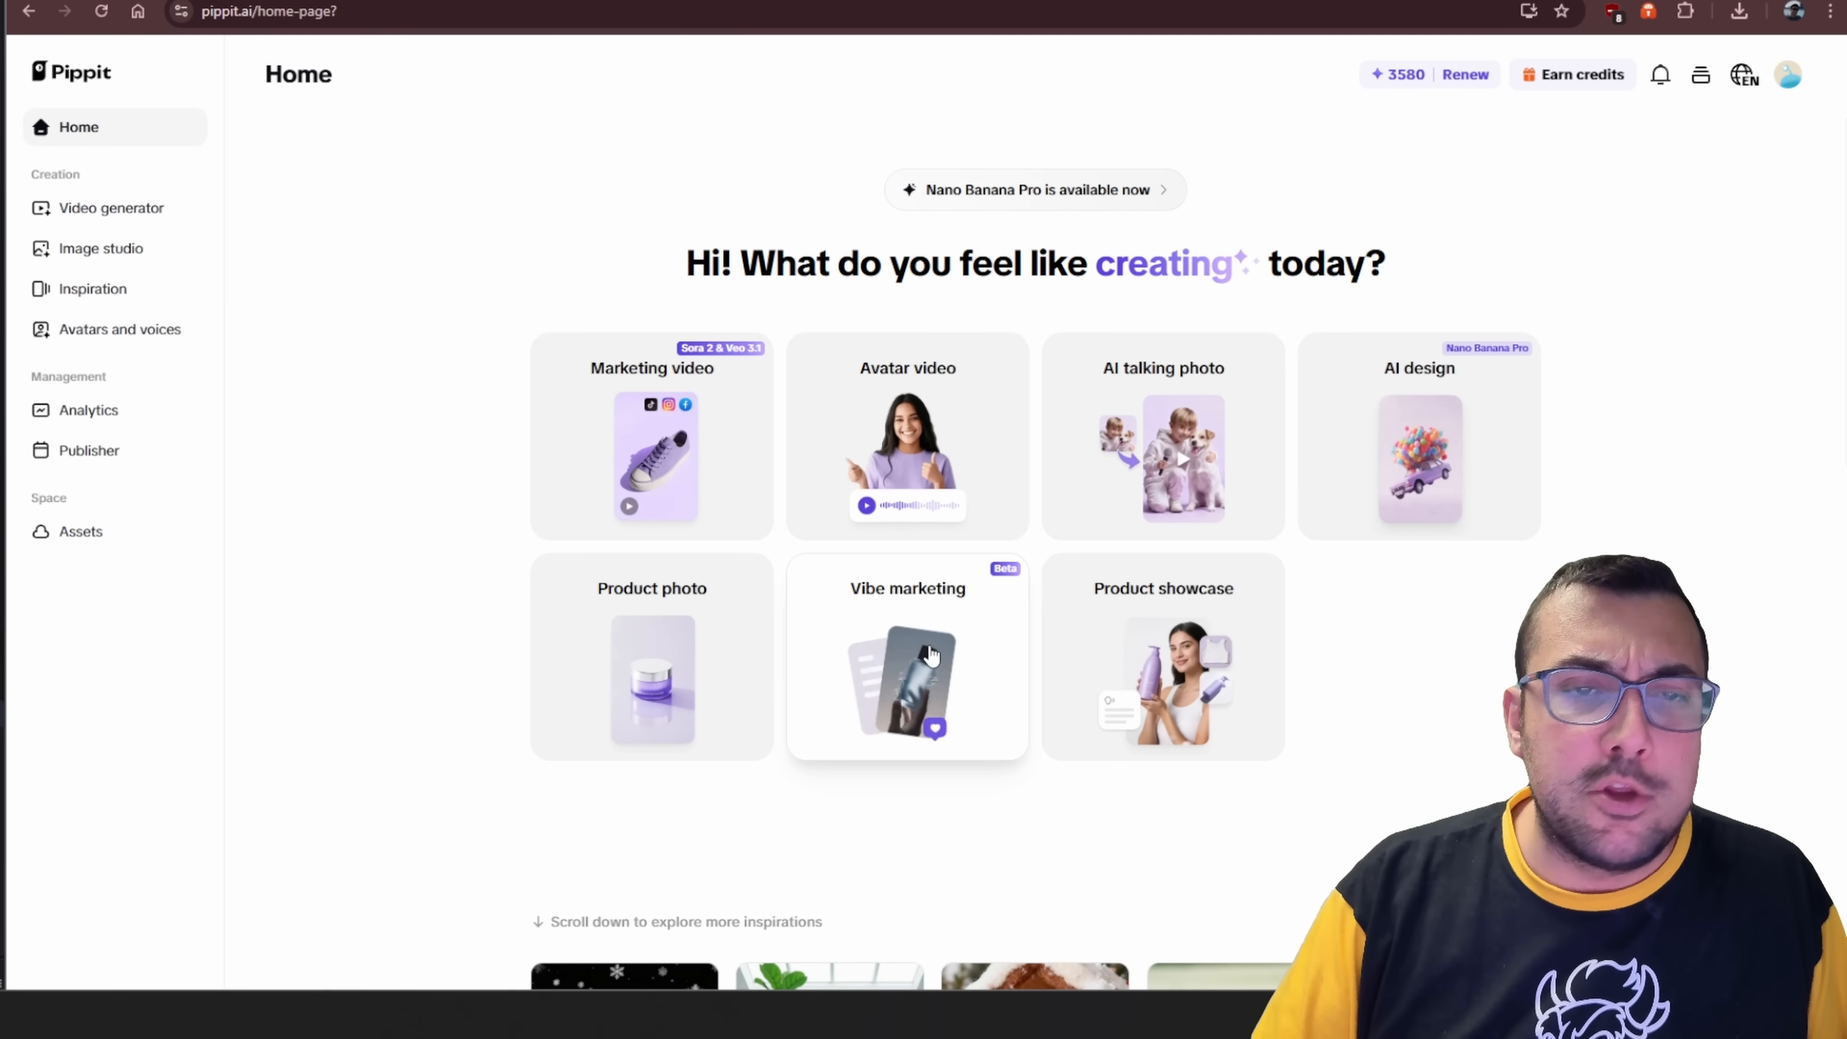
Start the Vibe marketing agent from the Home page.
left_click(908, 656)
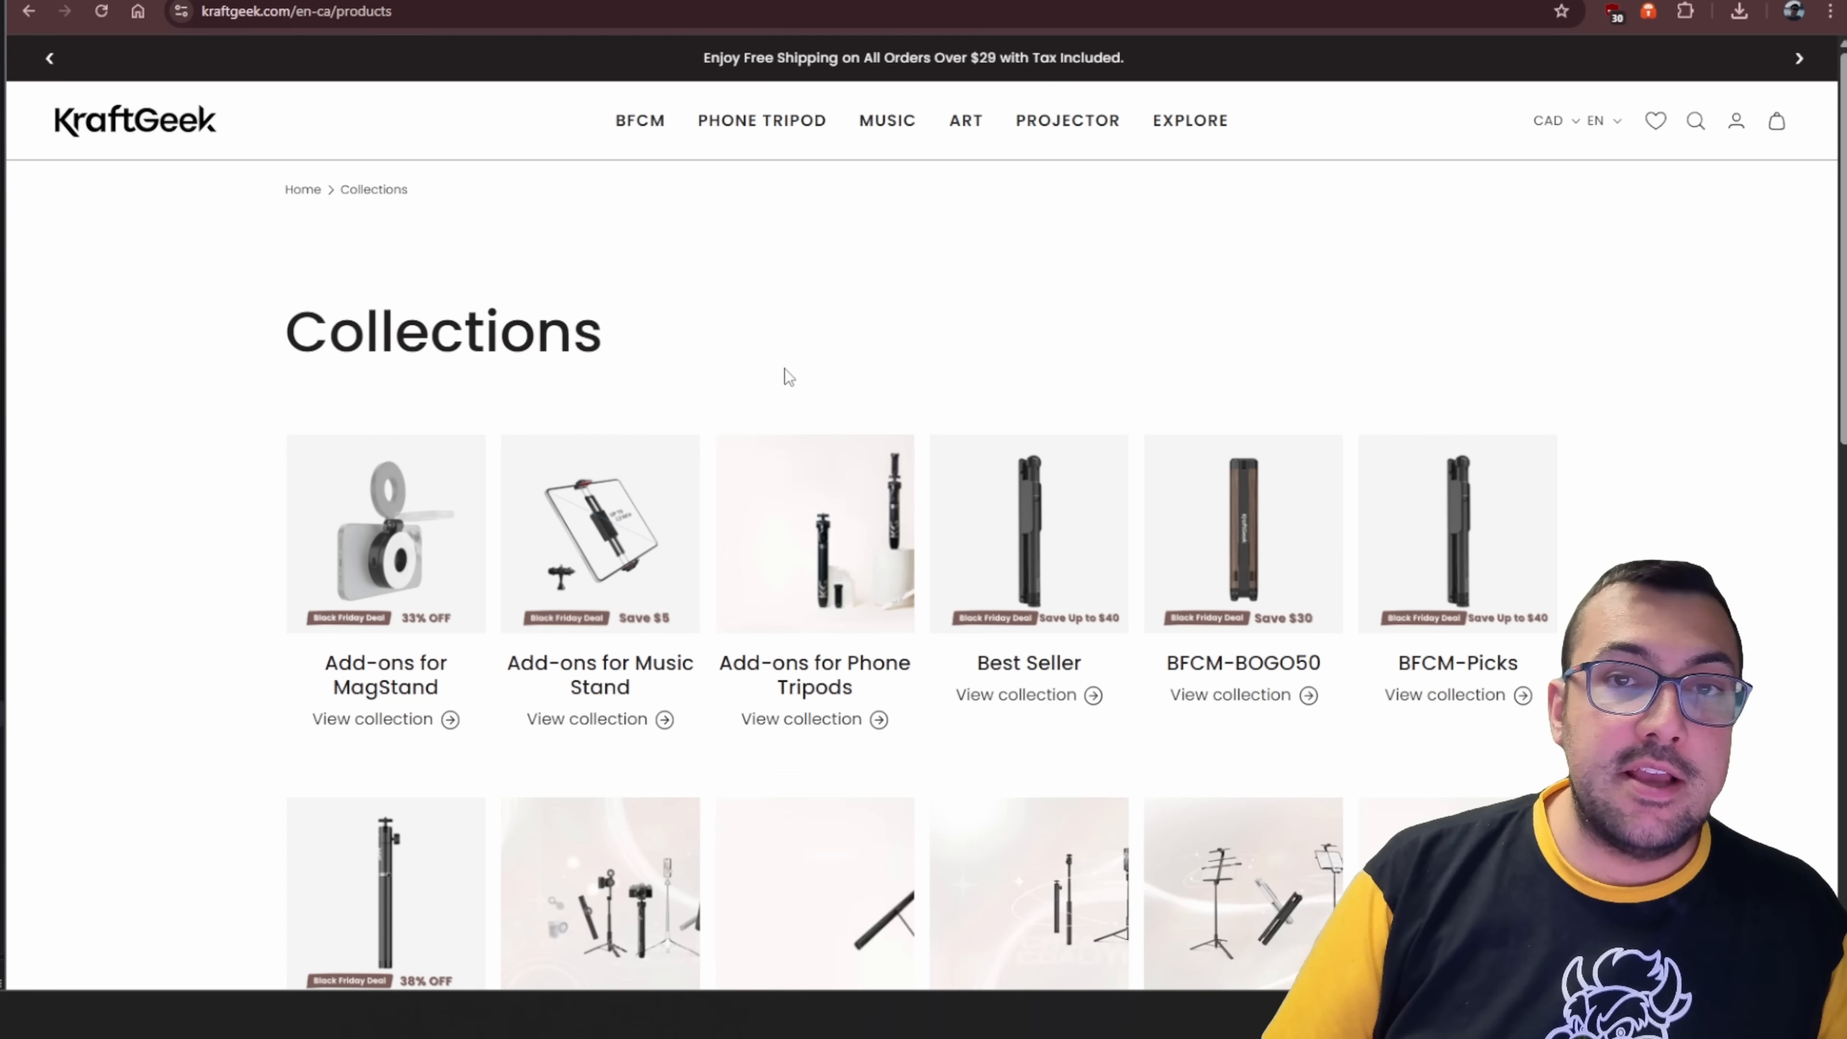
scroll("down", 3)
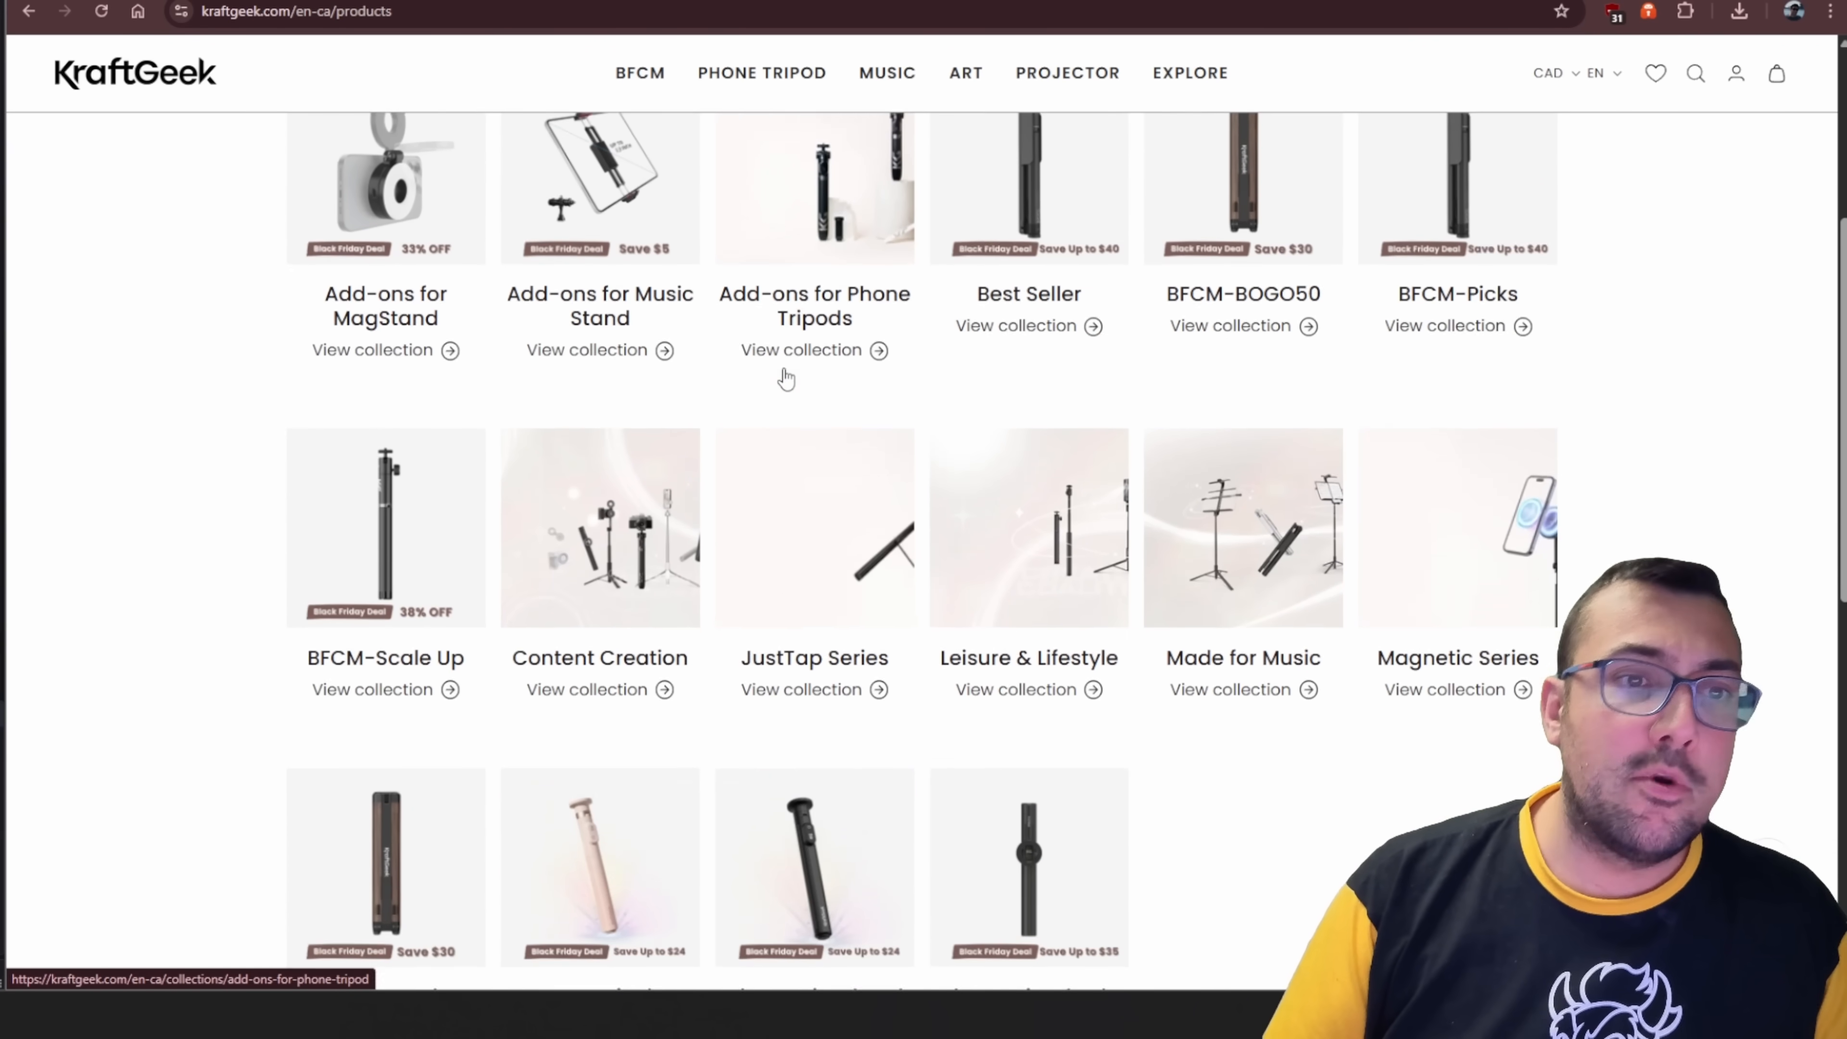
scroll("down", 3)
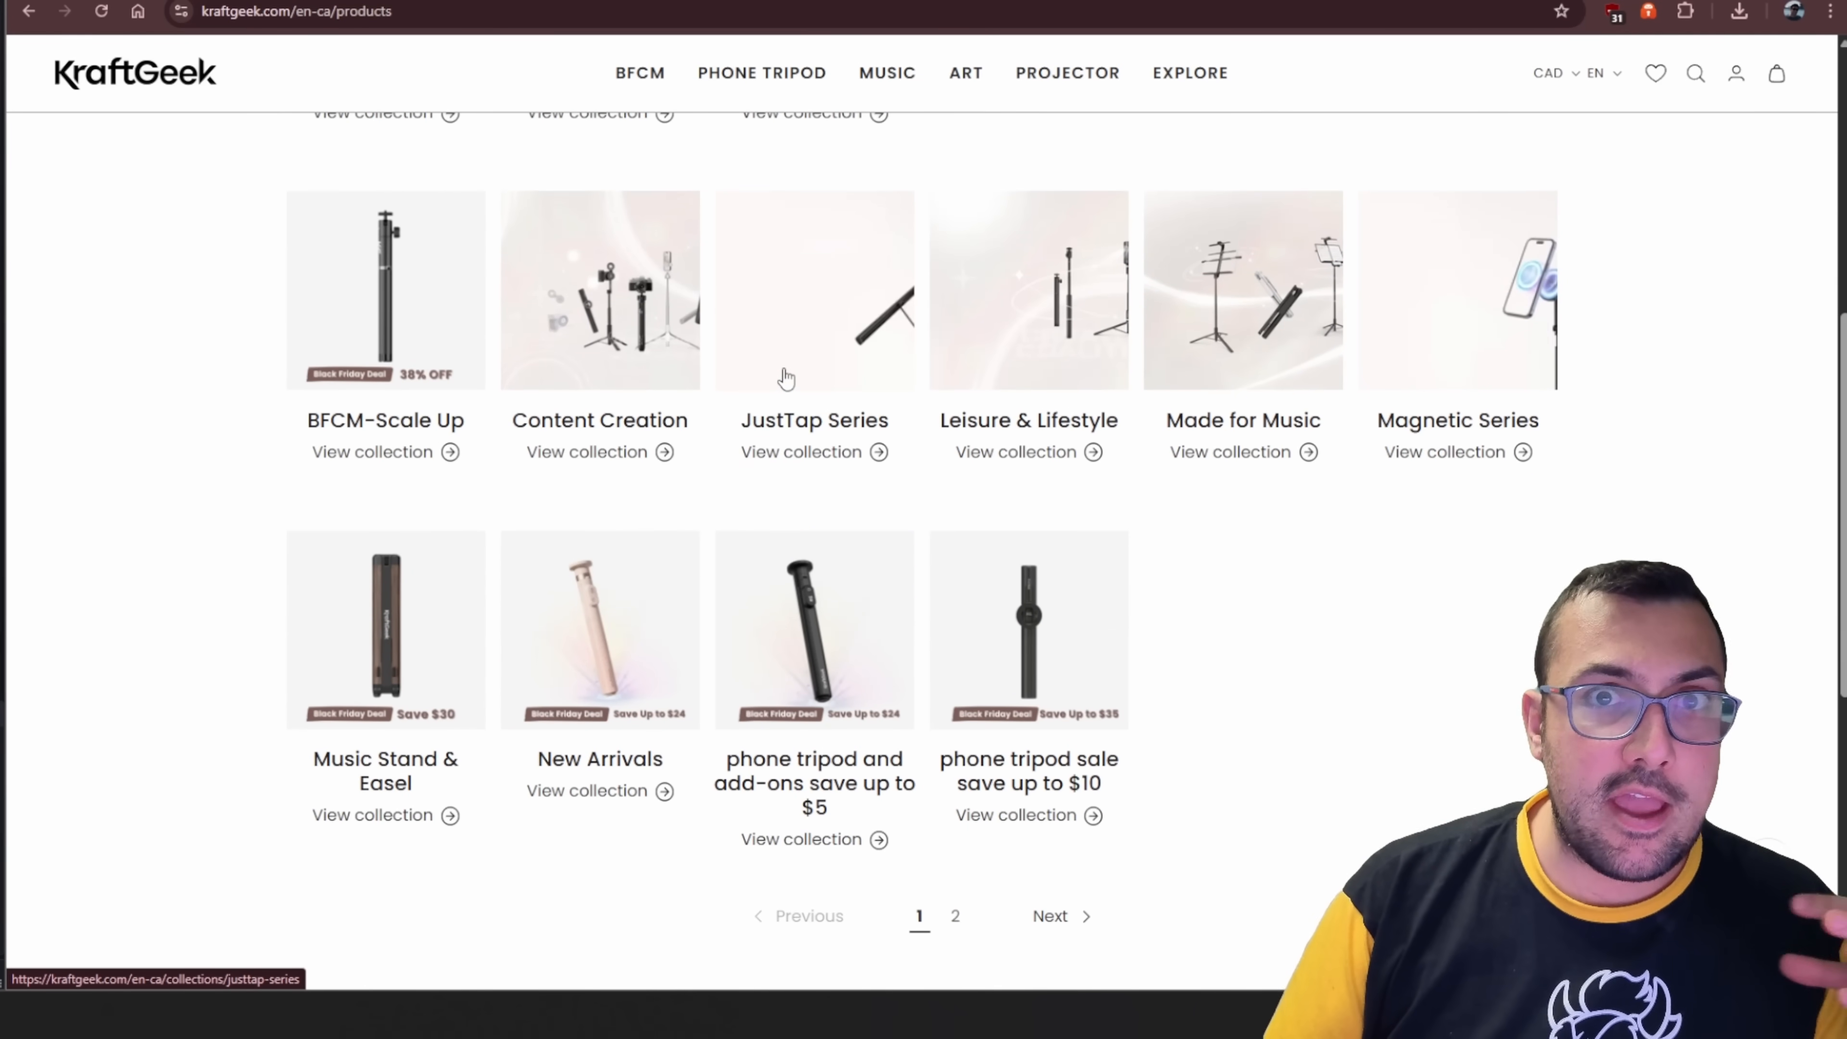
scroll("down", 3)
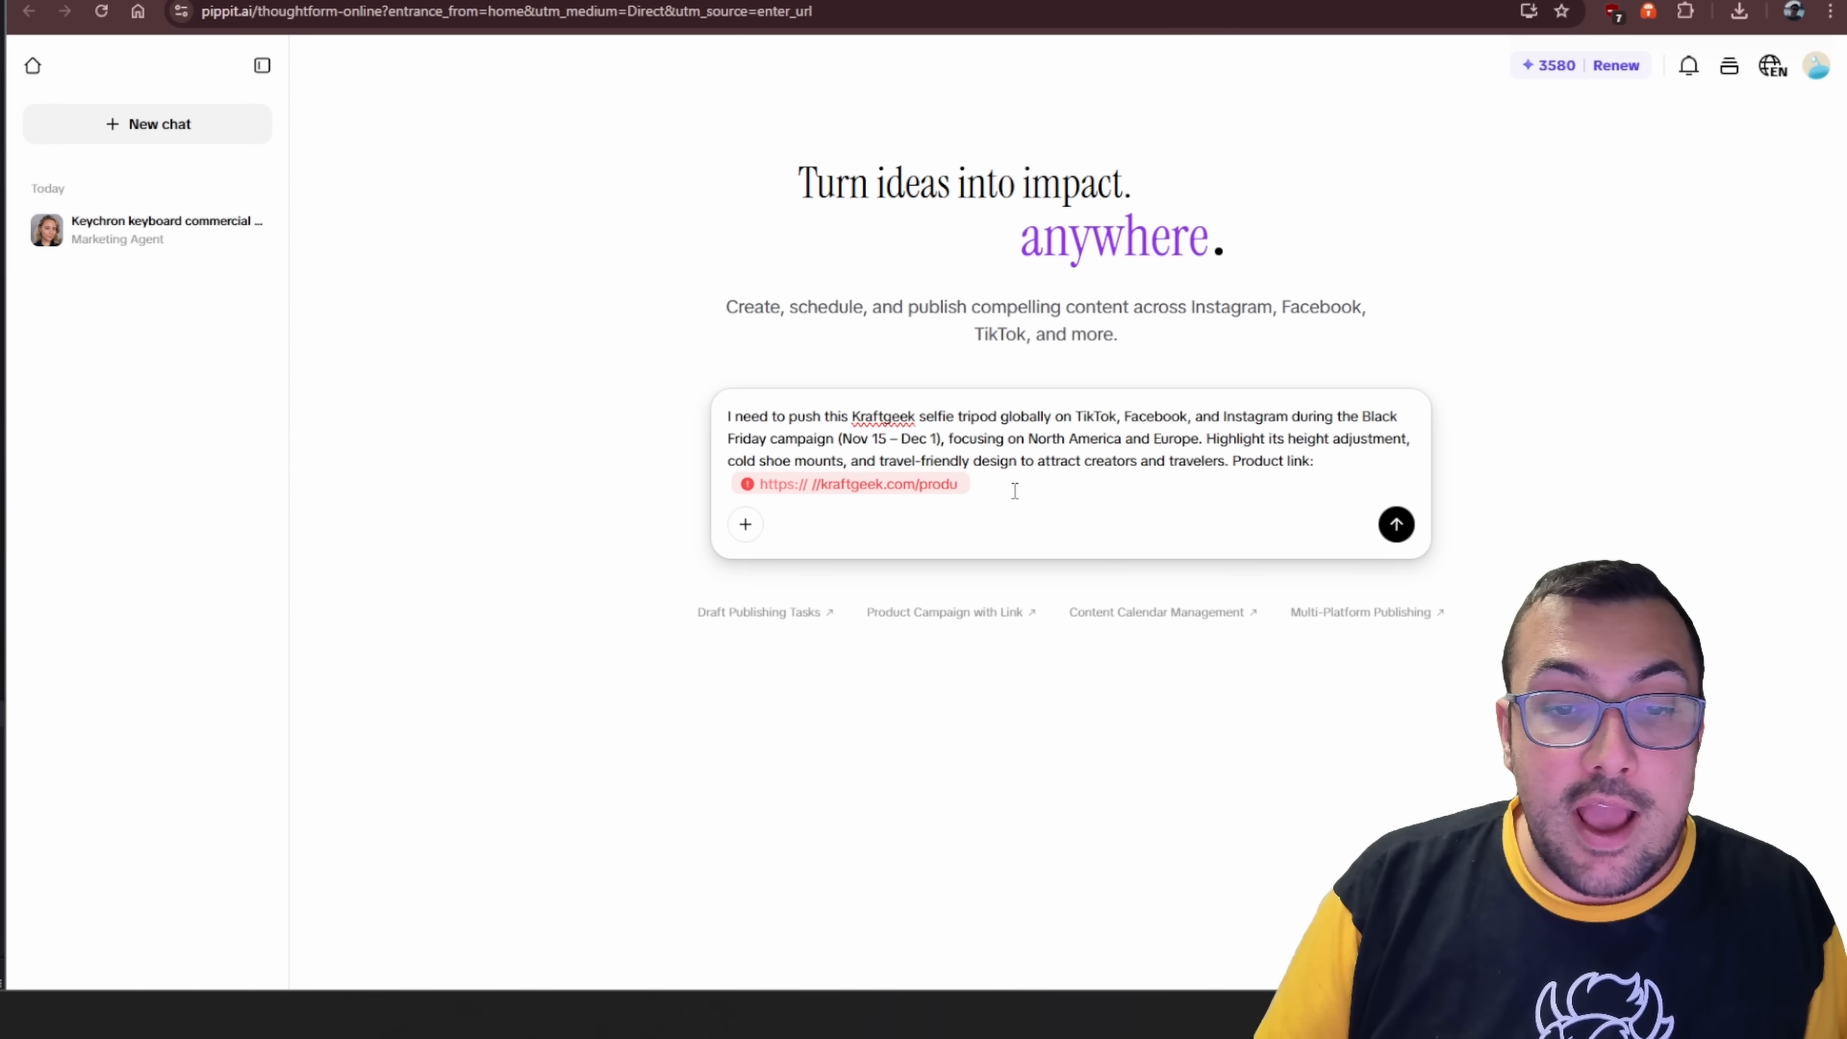
Send the KraftGeek selfie tripod Black Friday brief so the agent analyses the product link.
left_click(1396, 525)
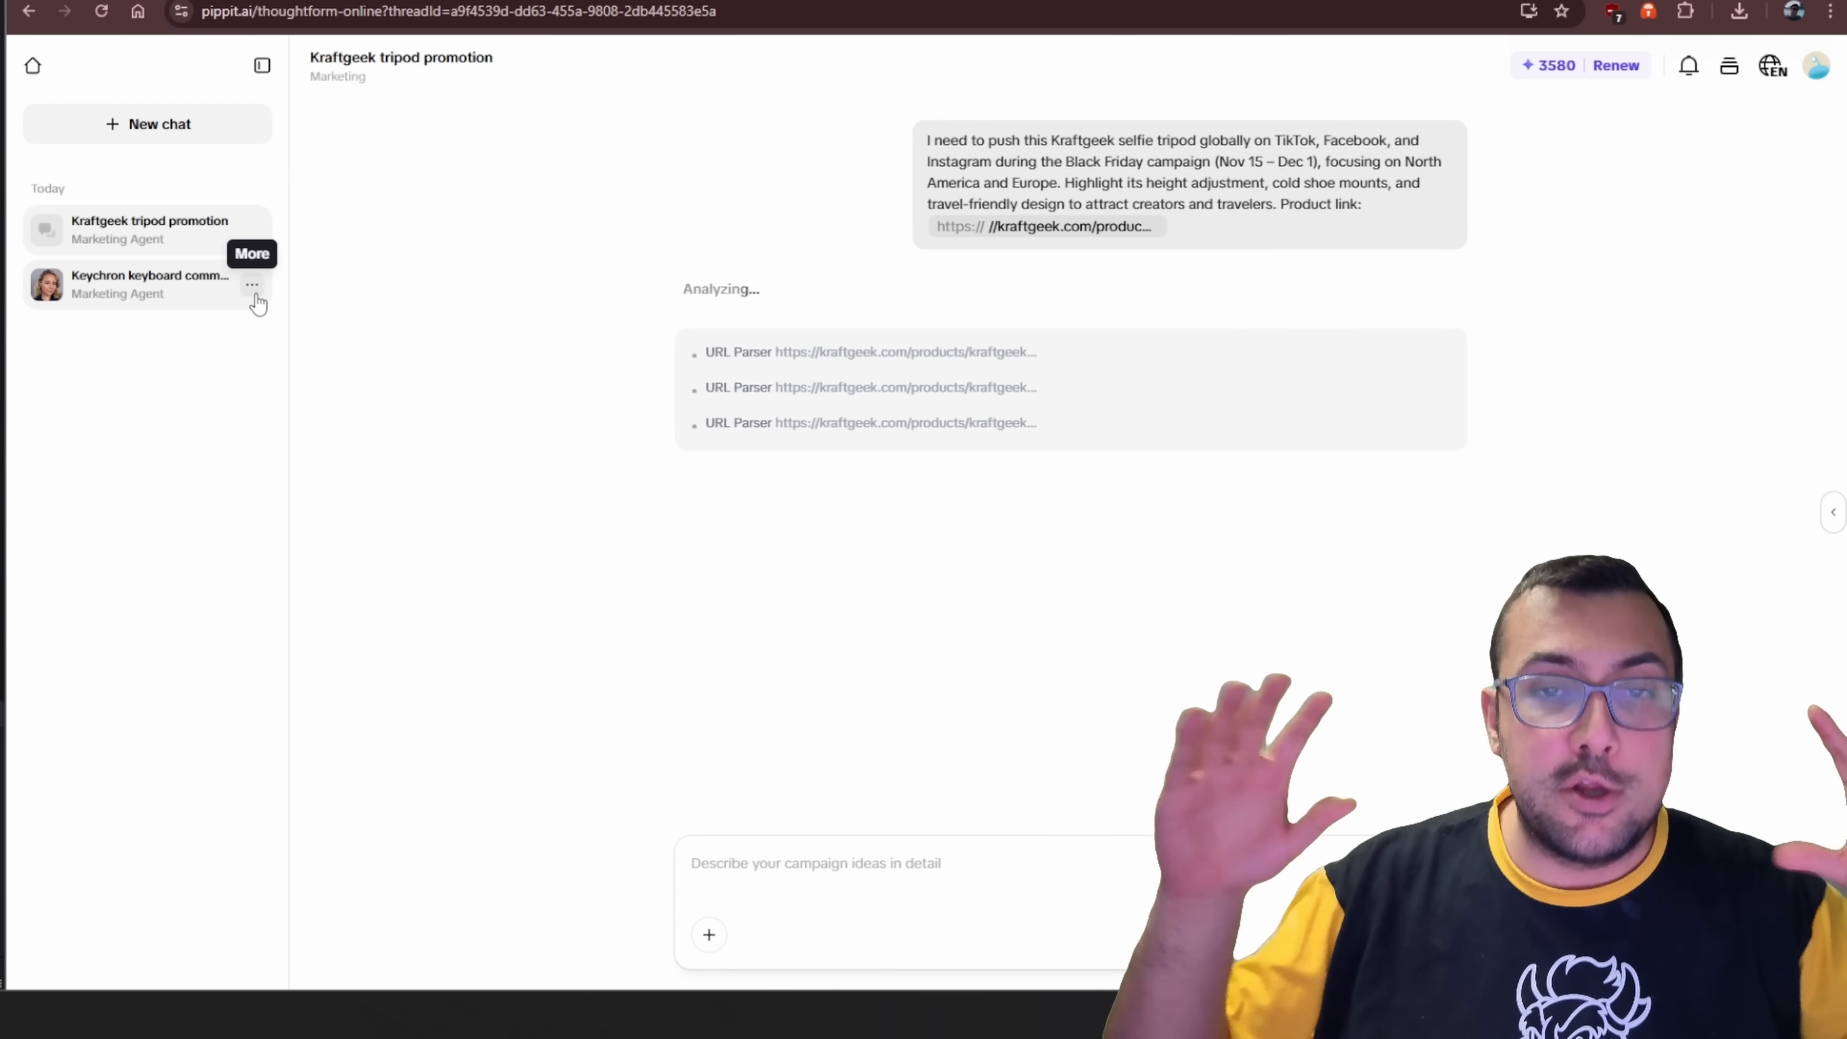
mouse_move(464, 379)
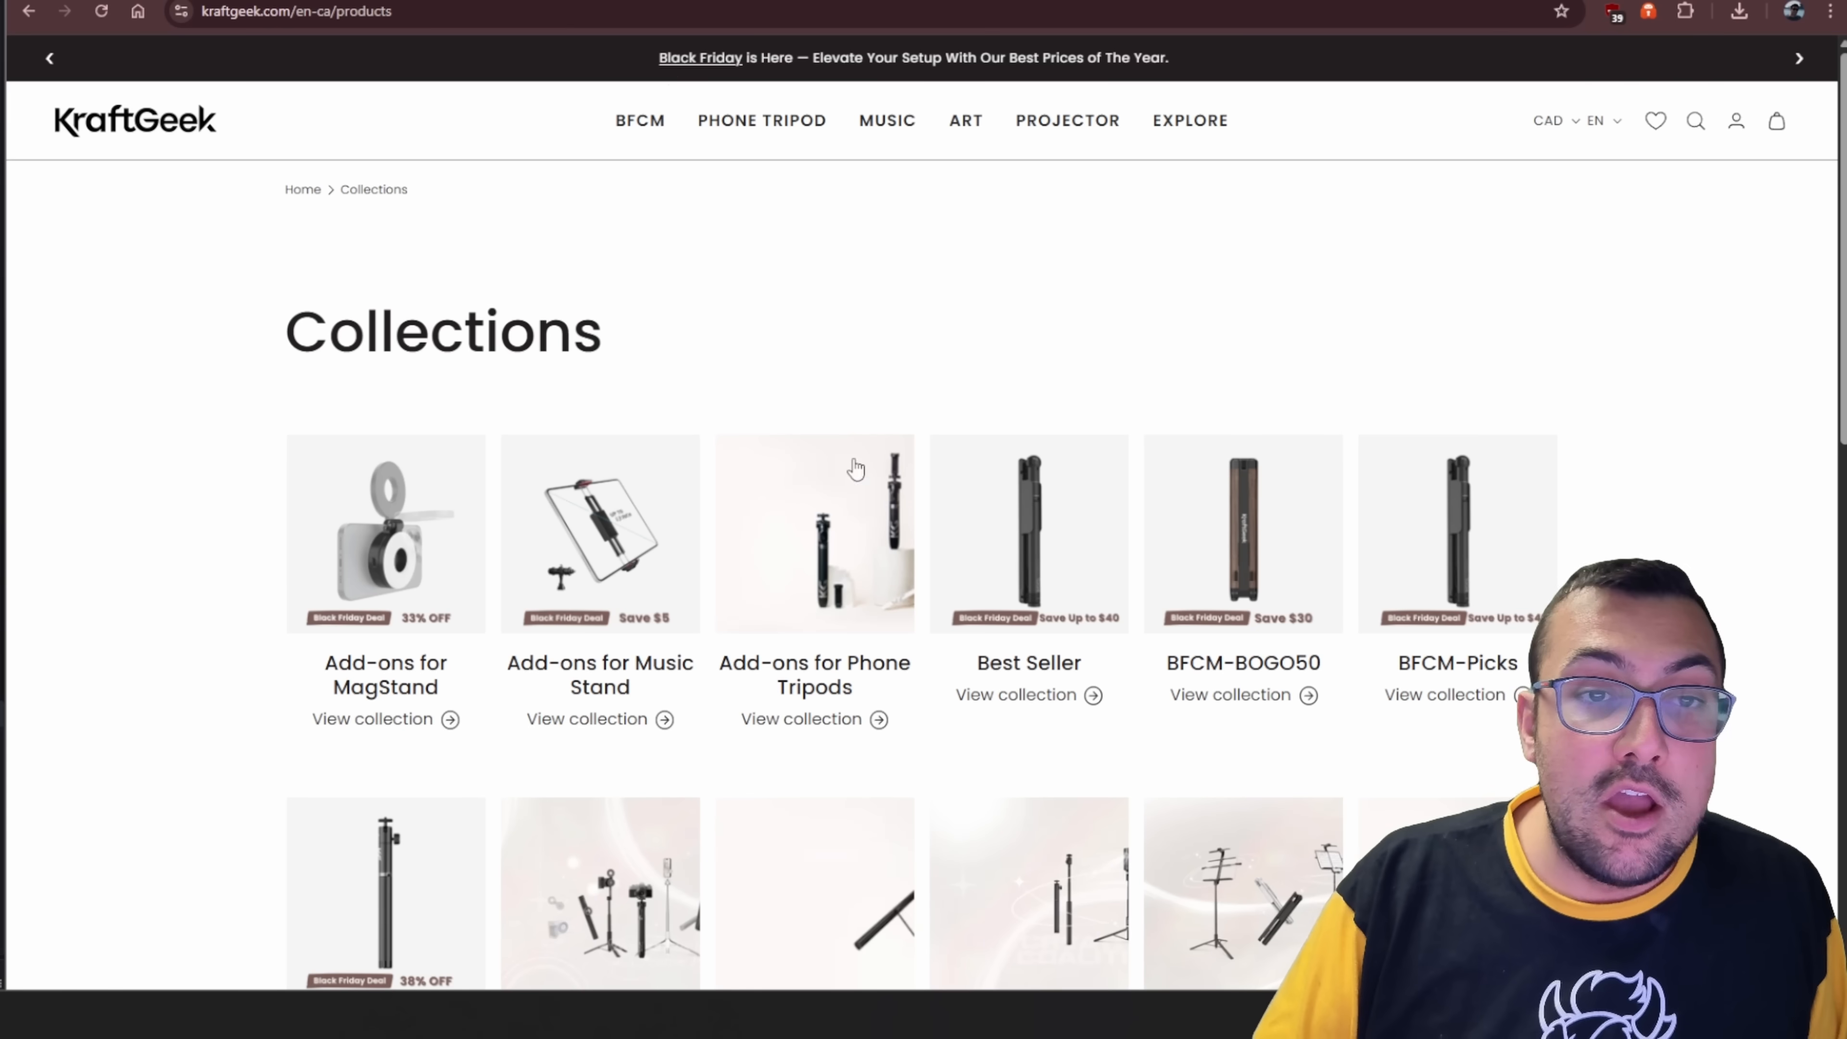
scroll("down", 3)
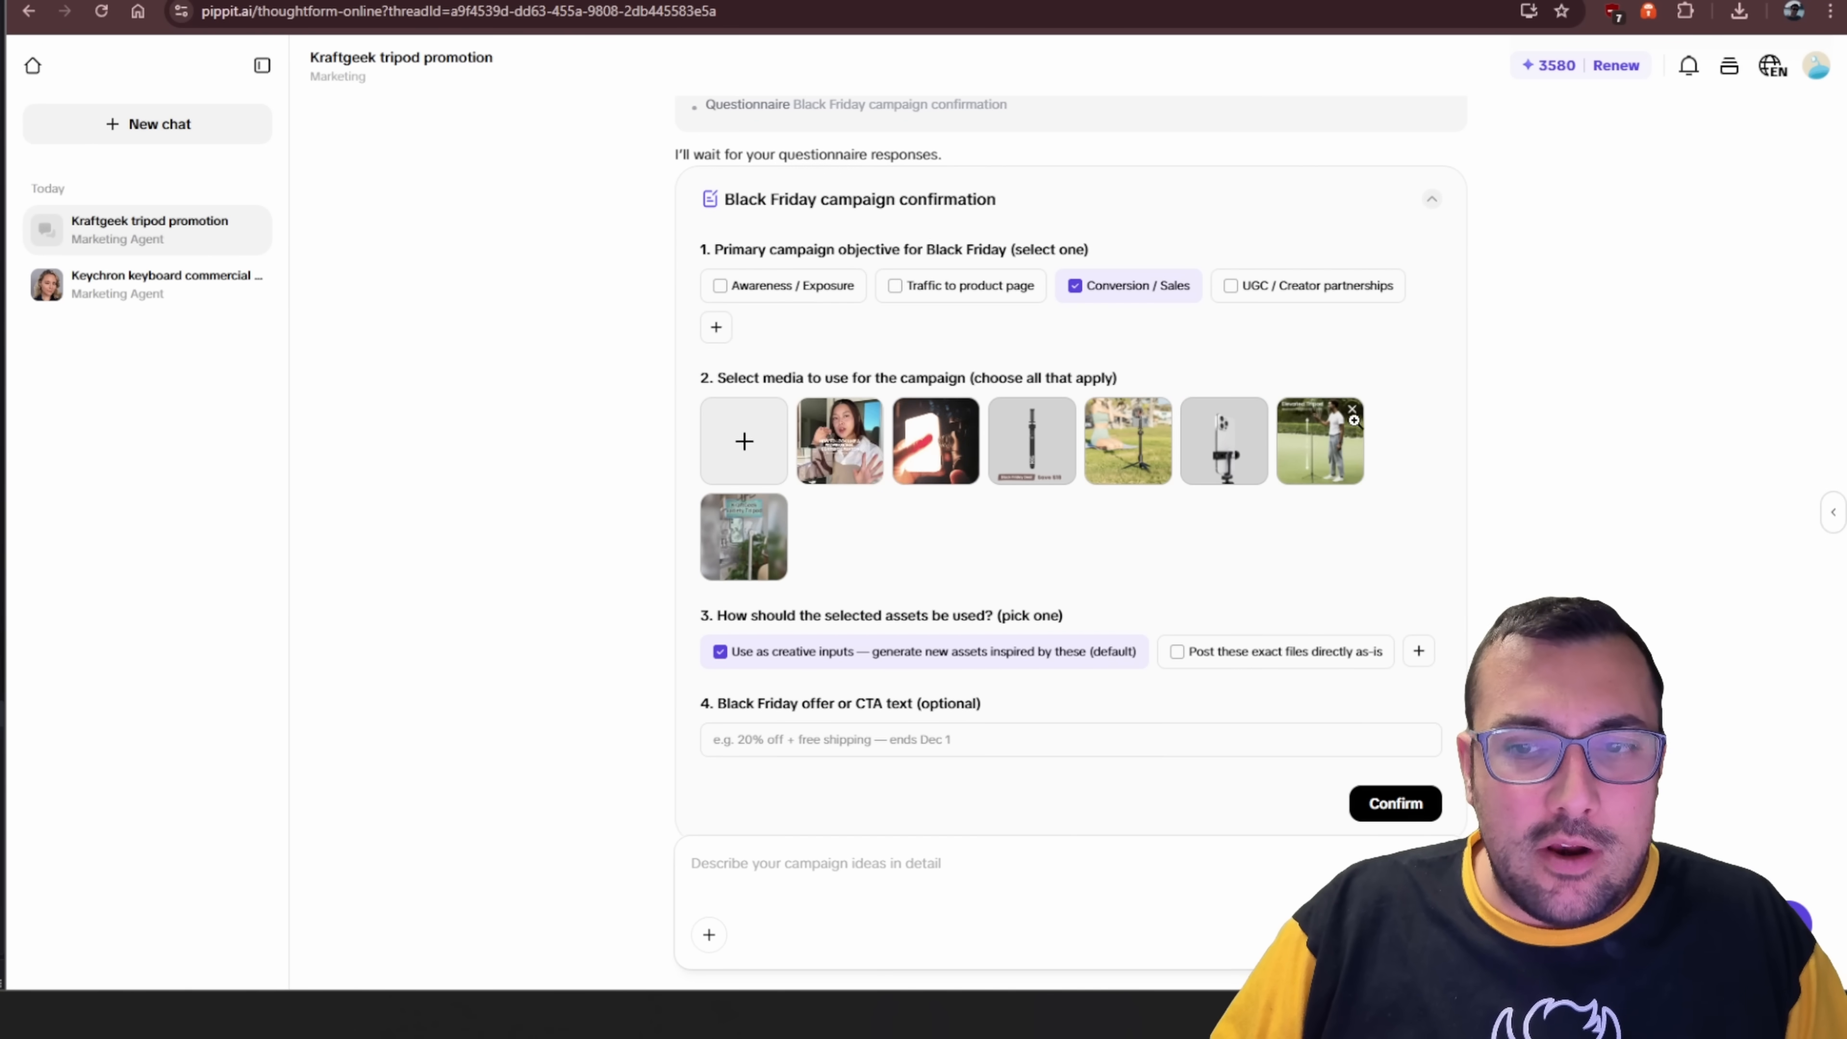
Remove the extra media image and preview the tripod product image.
left_click(1319, 441)
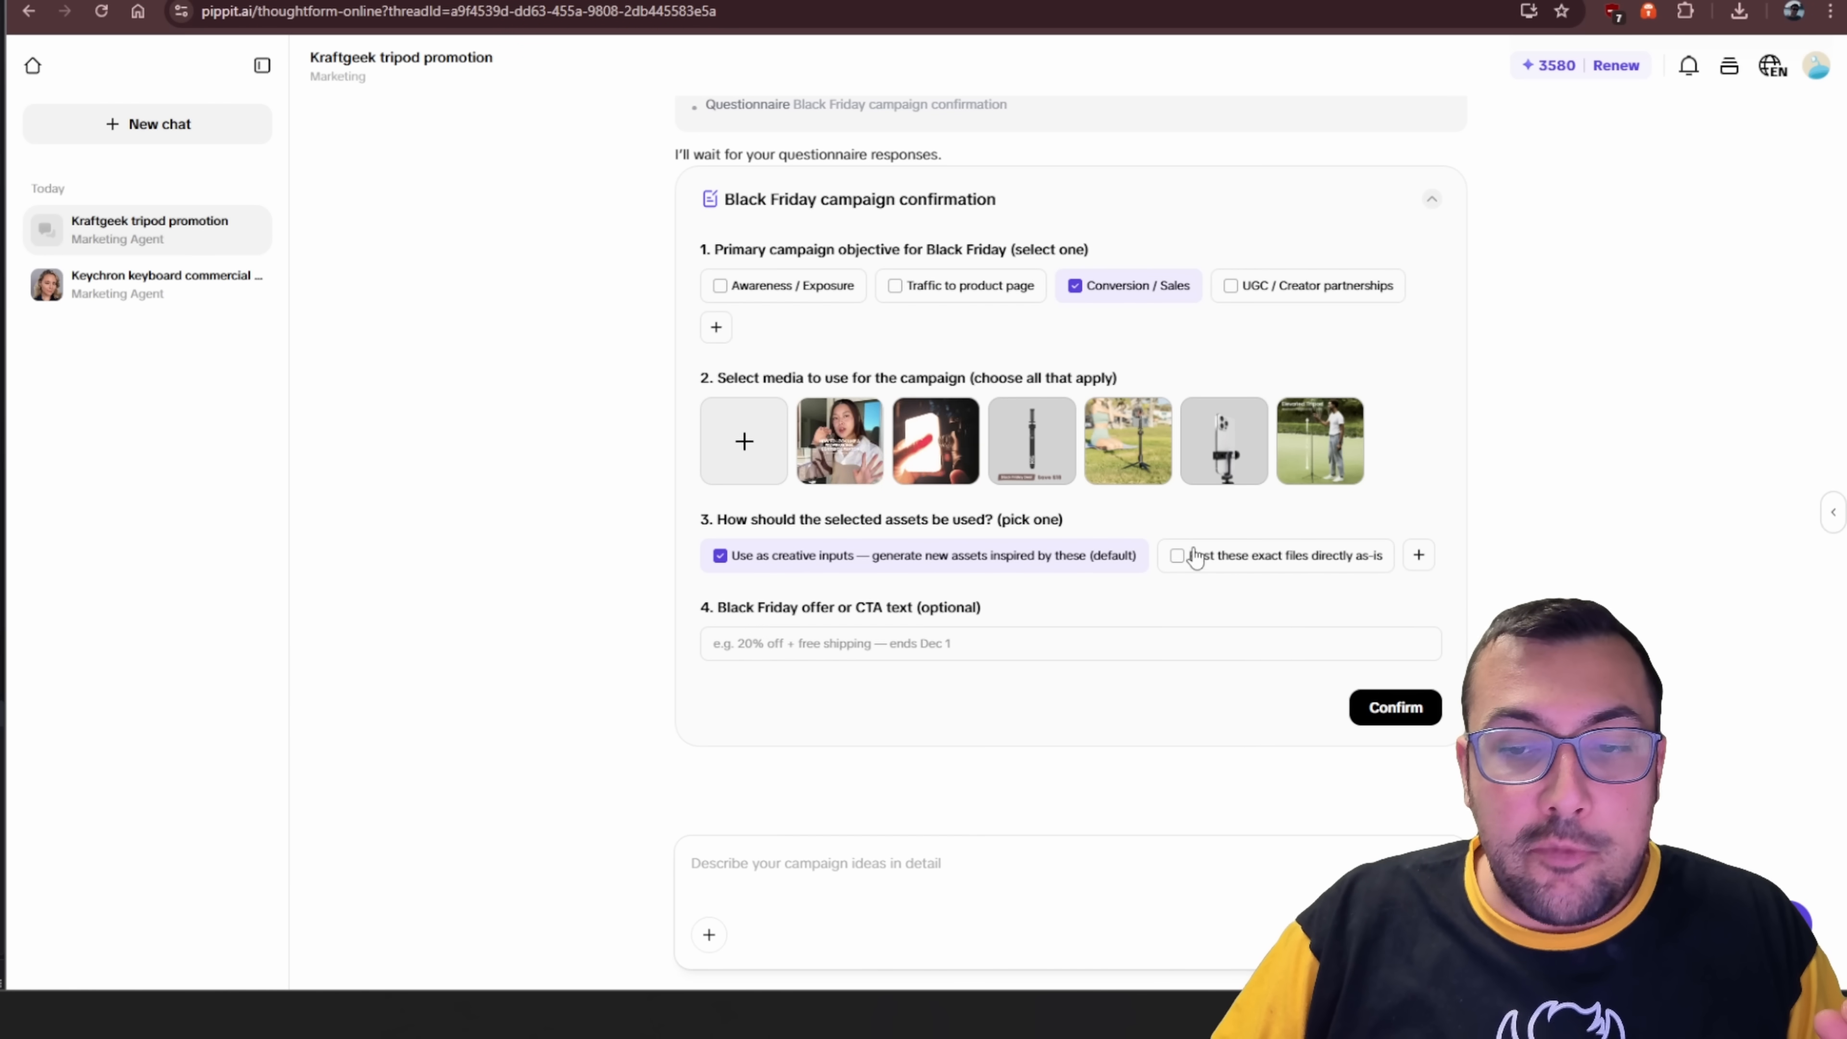
left_click(1177, 555)
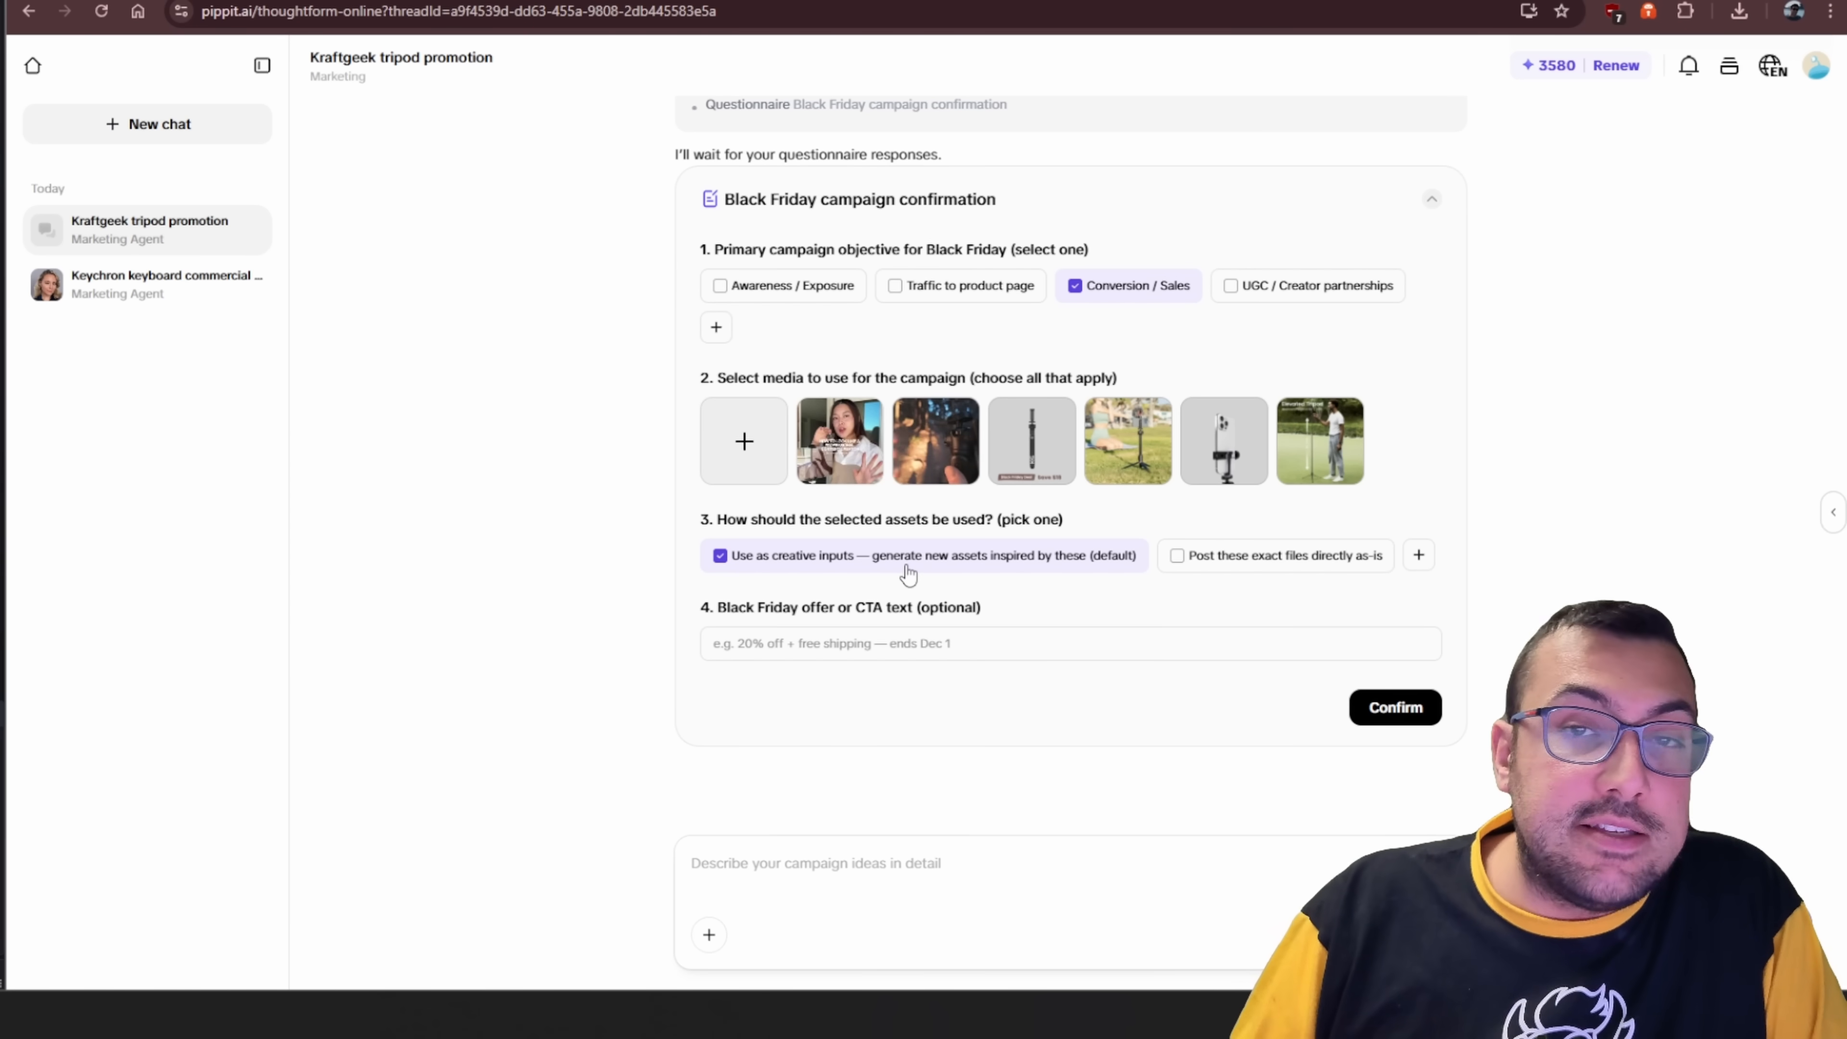
left_click(1031, 441)
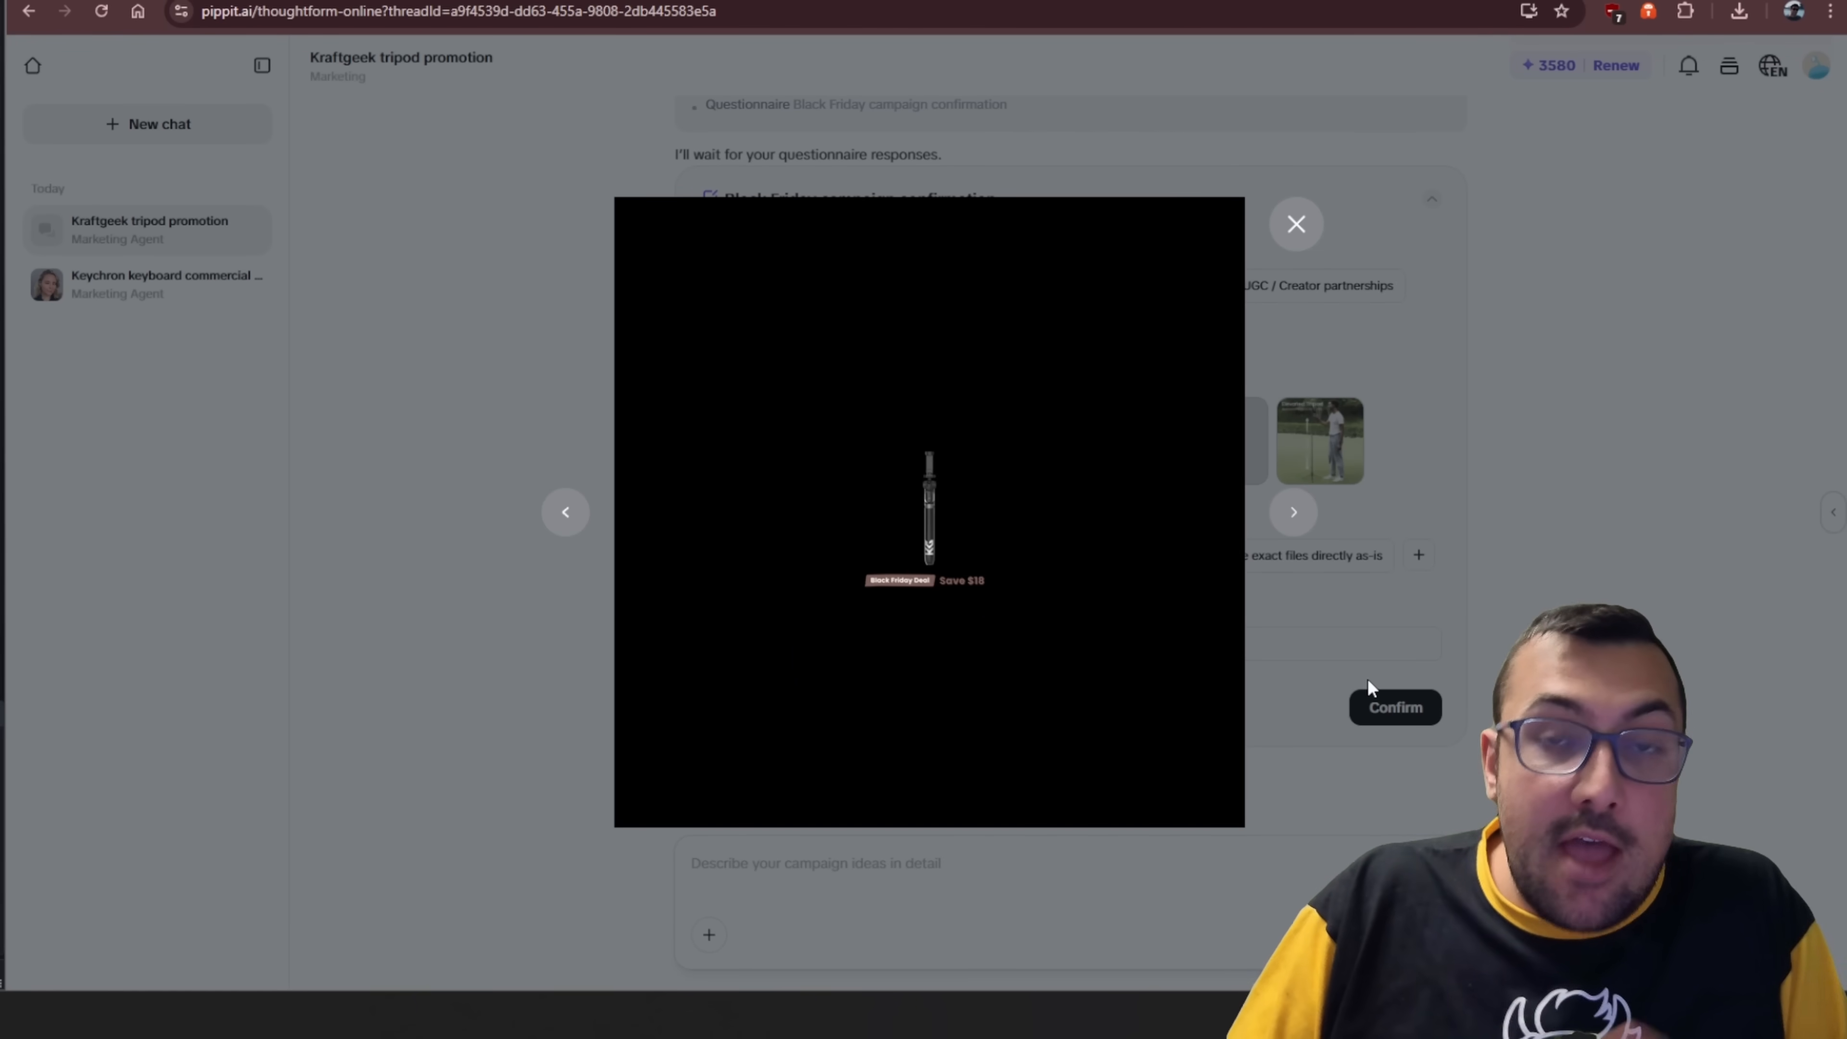
left_click(1294, 225)
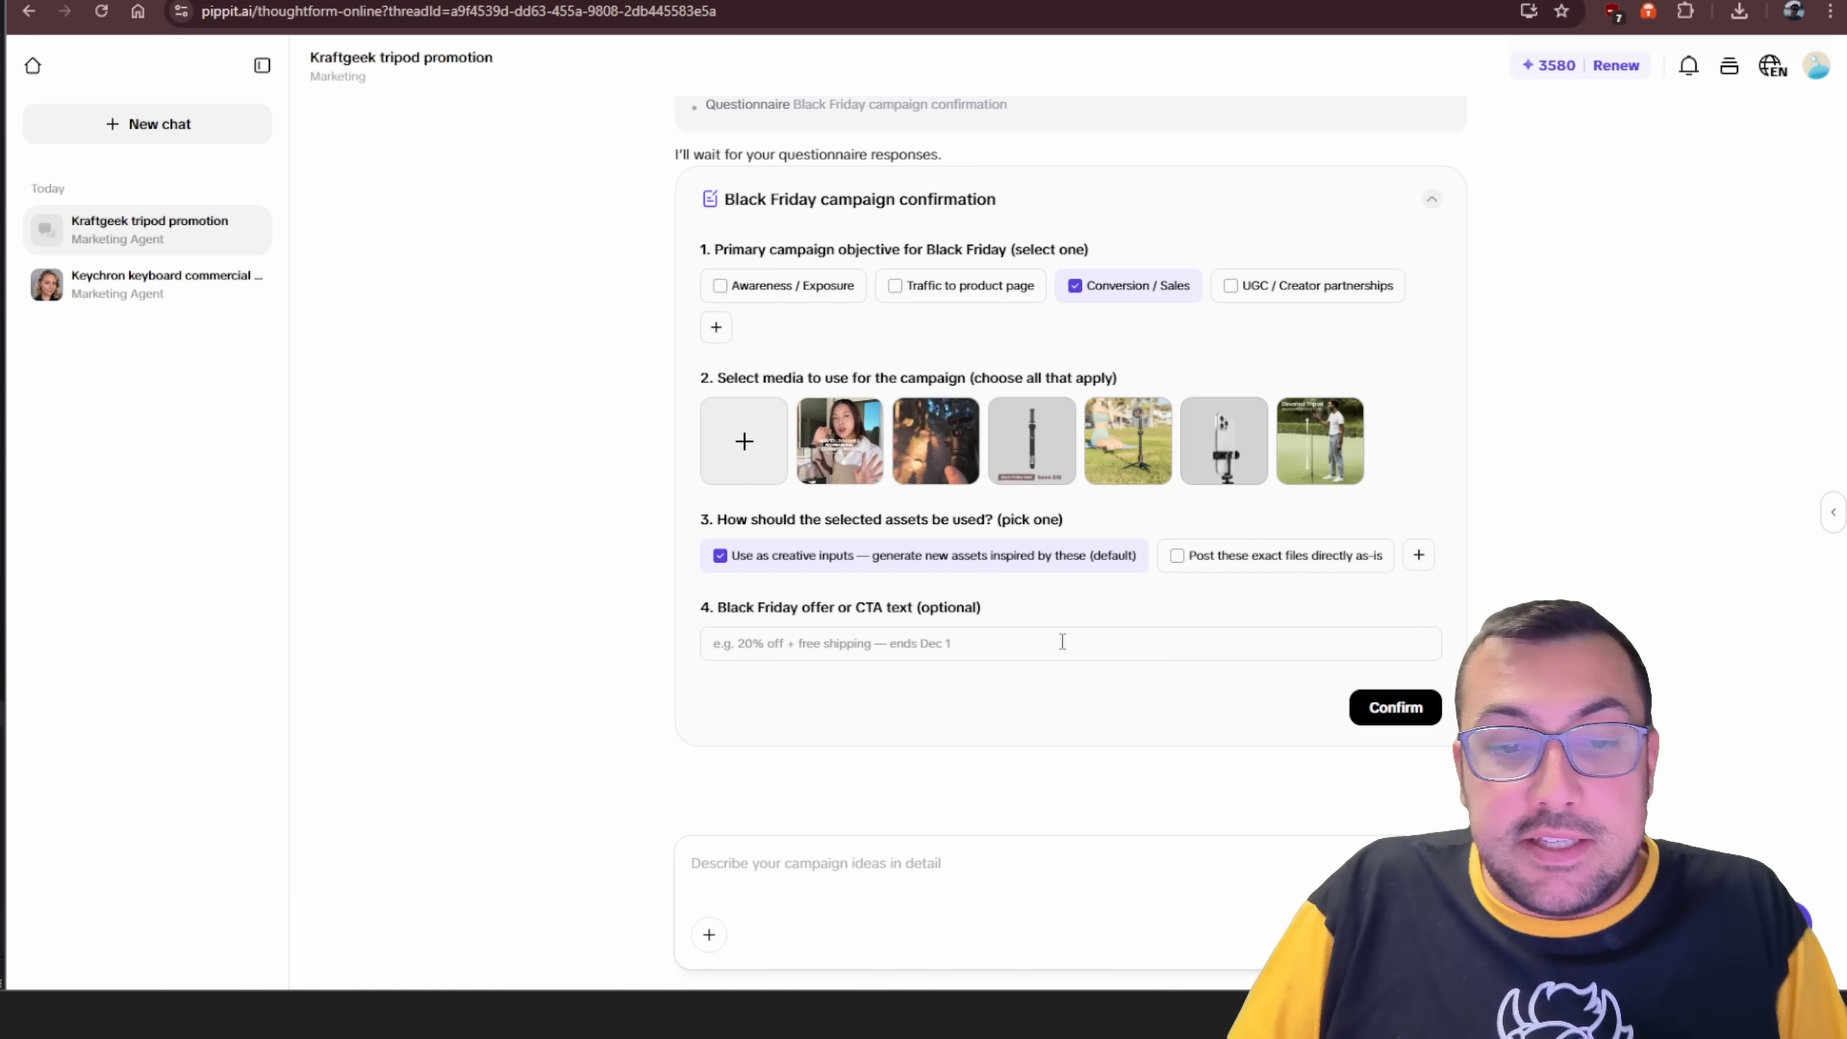
Answer the offer field with 'Use FranklinAI at checkout' and confirm the questionnaire.
left_click(1060, 644)
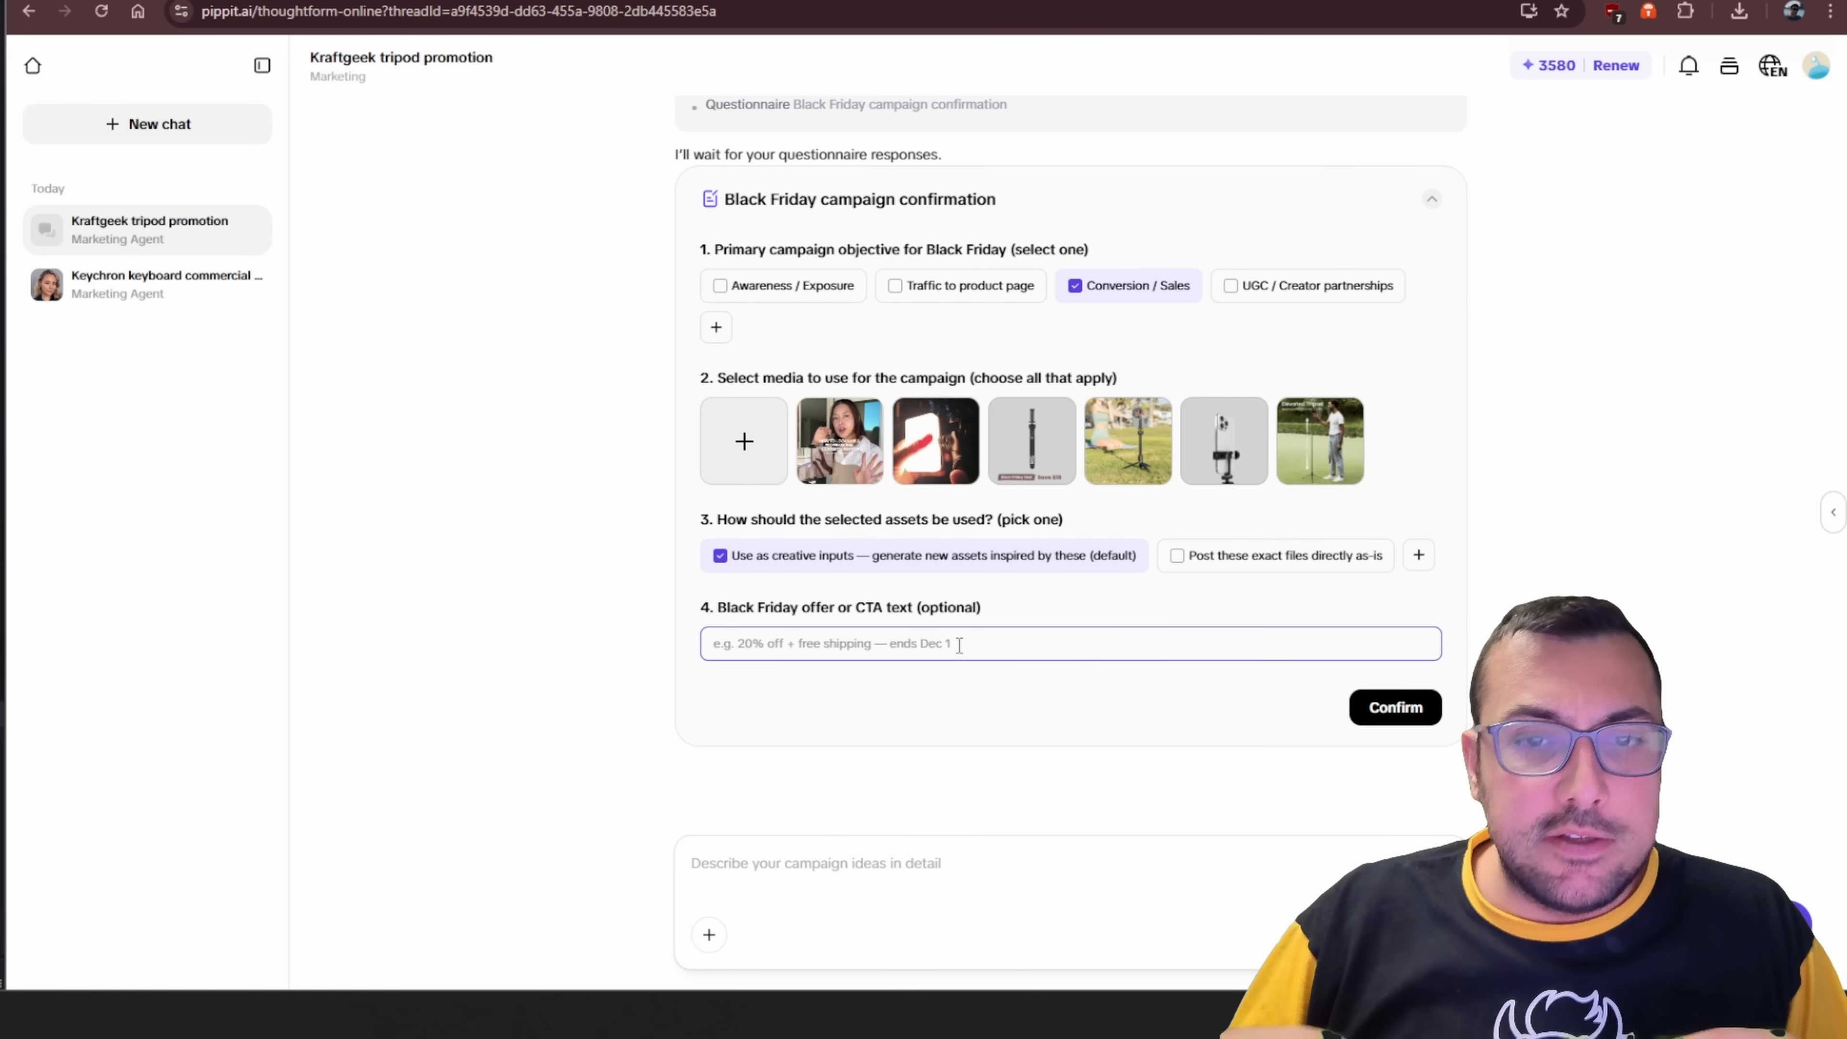
type("Use FranklinAI at checkout")
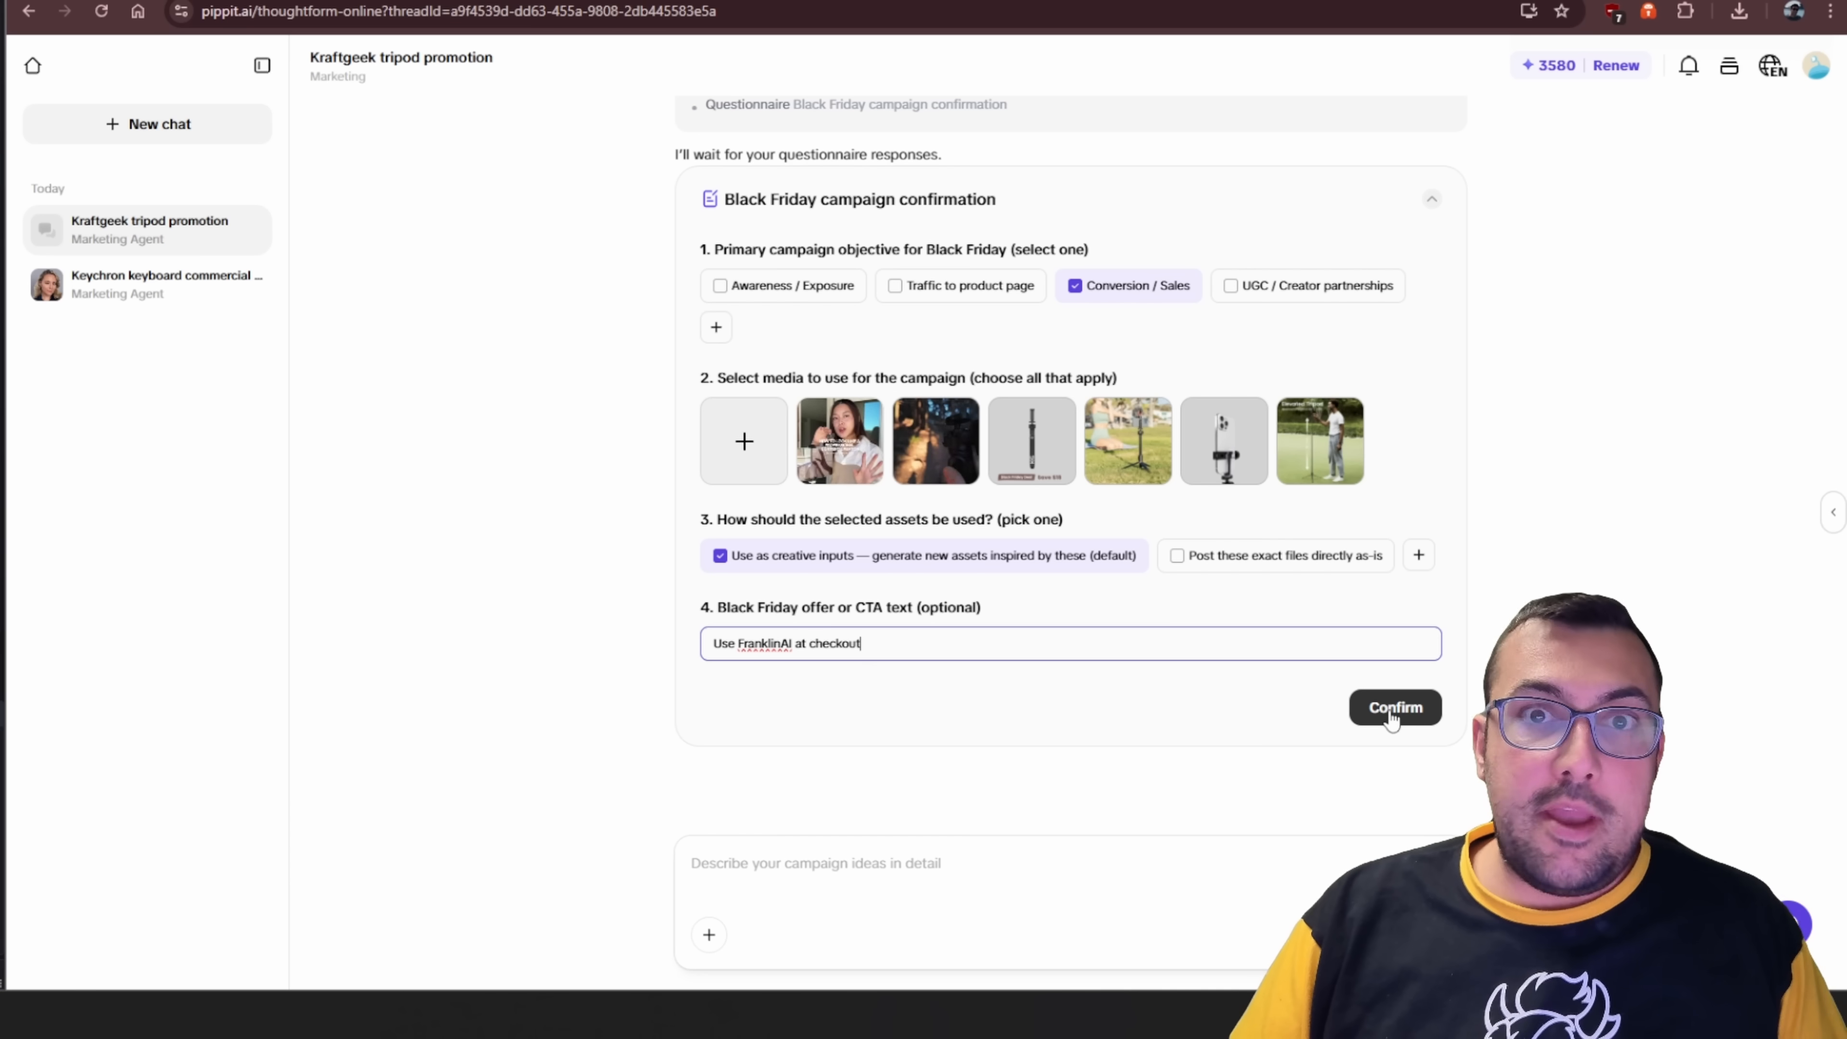
left_click(1395, 707)
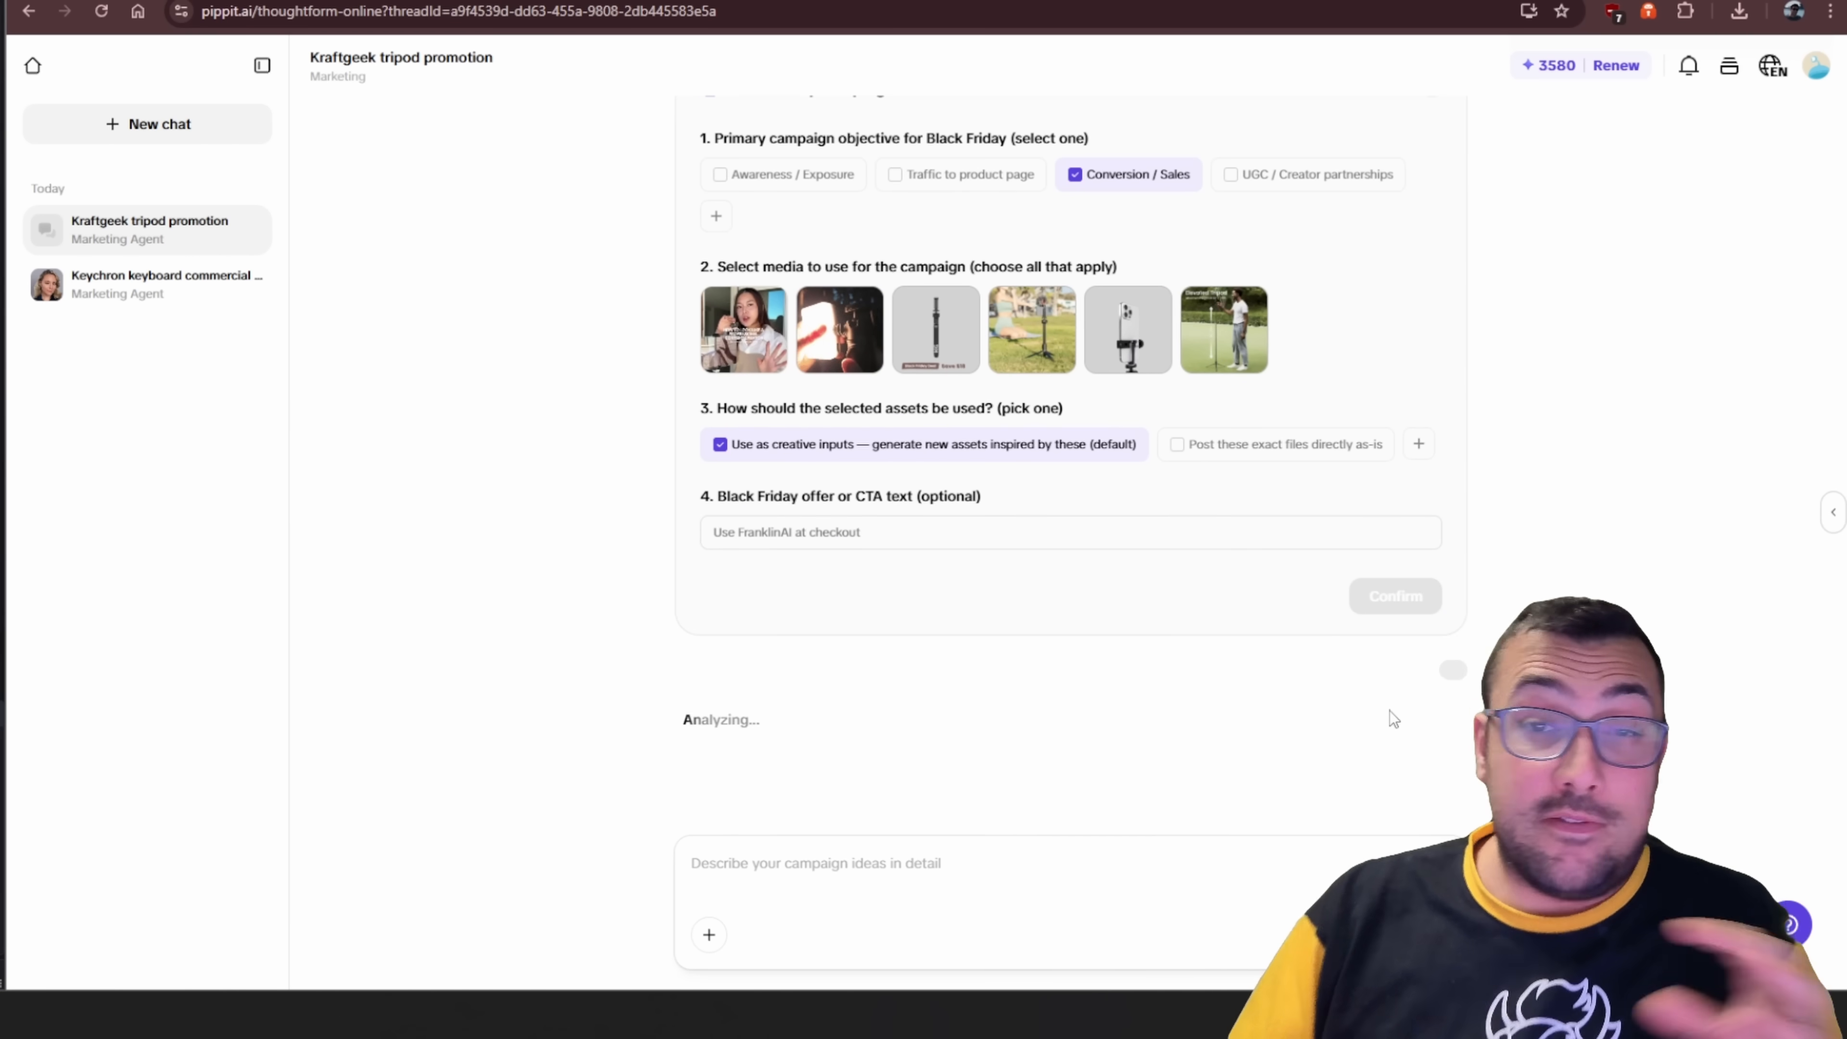
left_click(1394, 596)
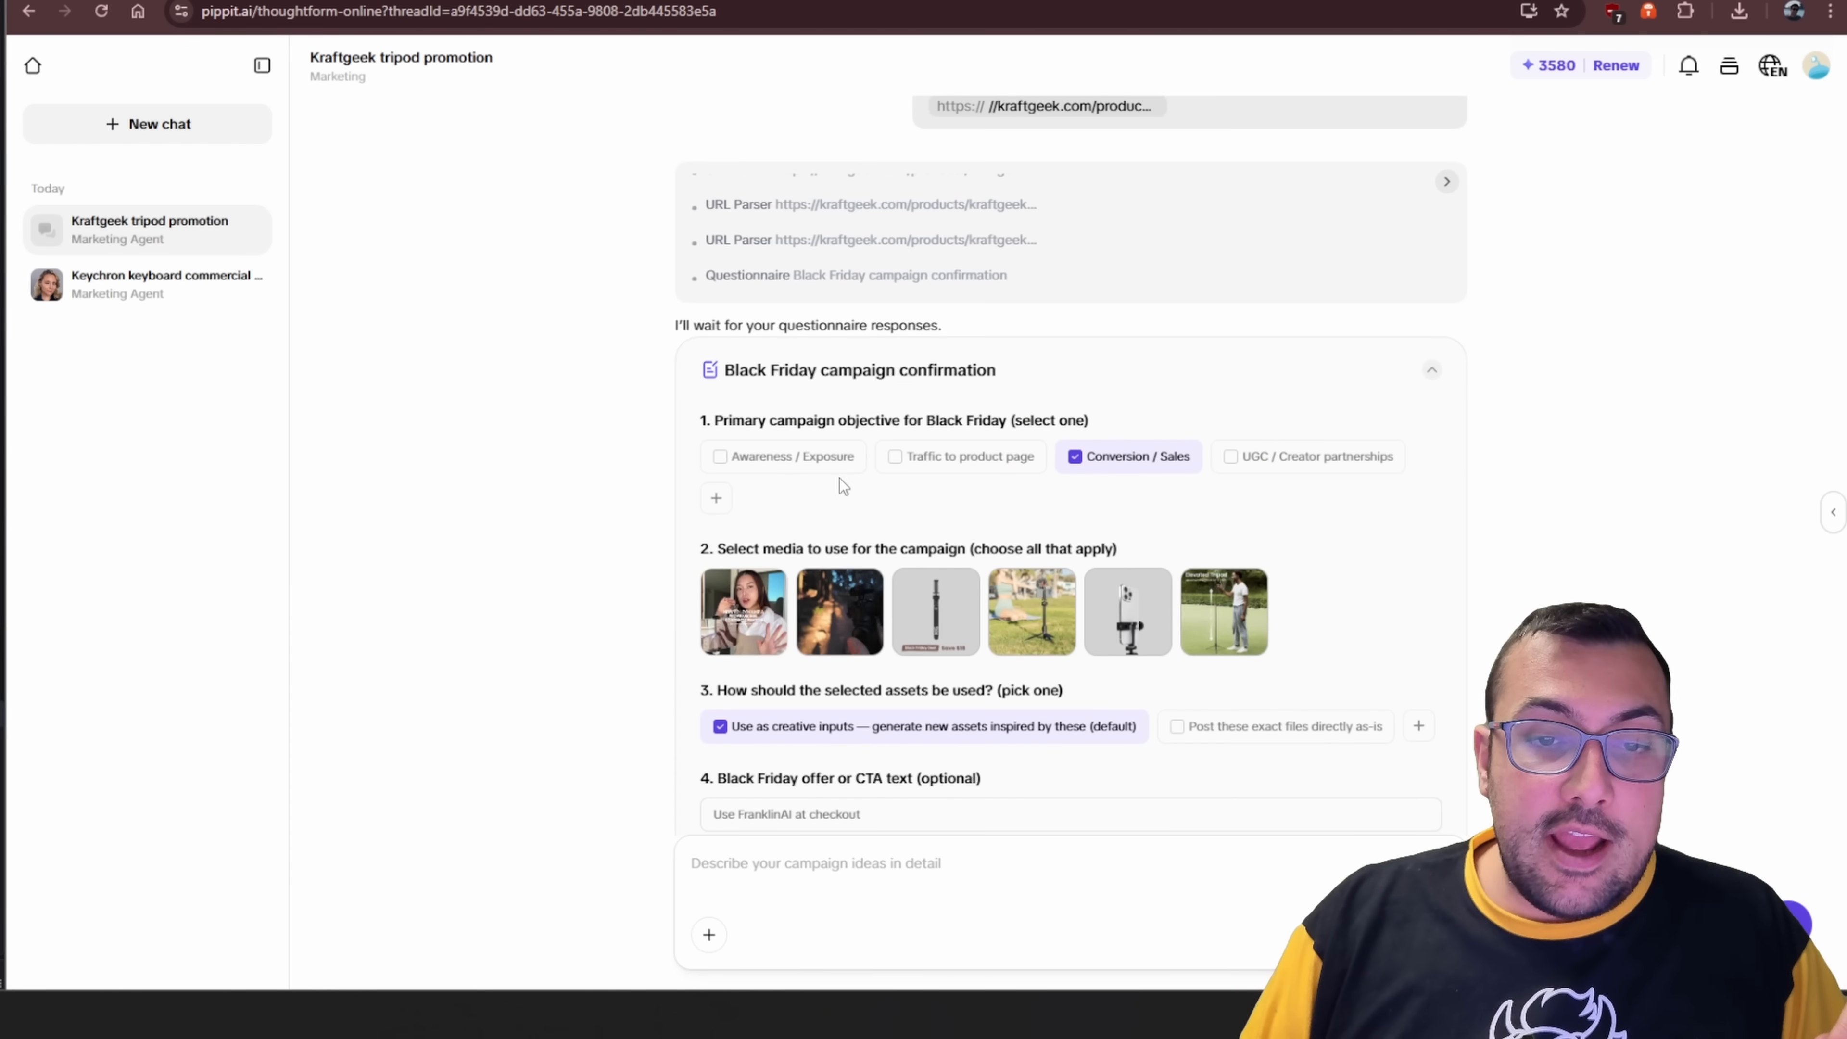
left_click(1395, 667)
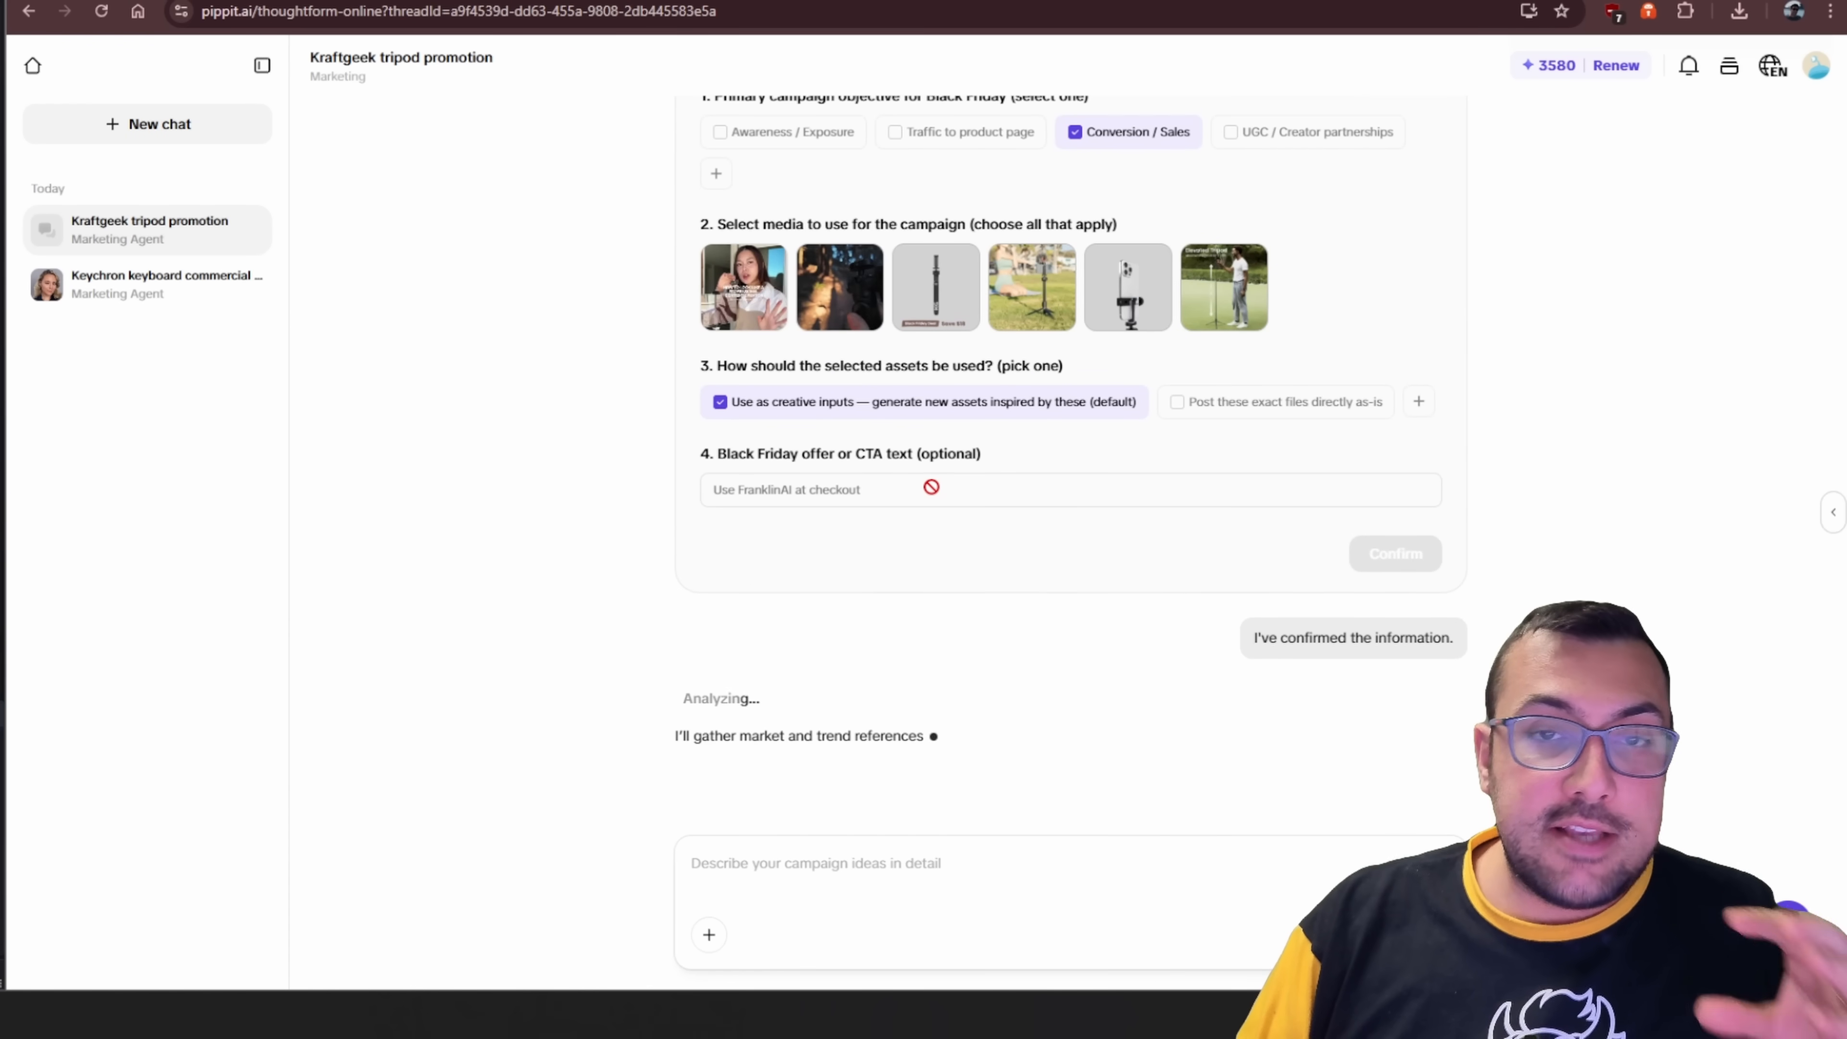
scroll("down", 3)
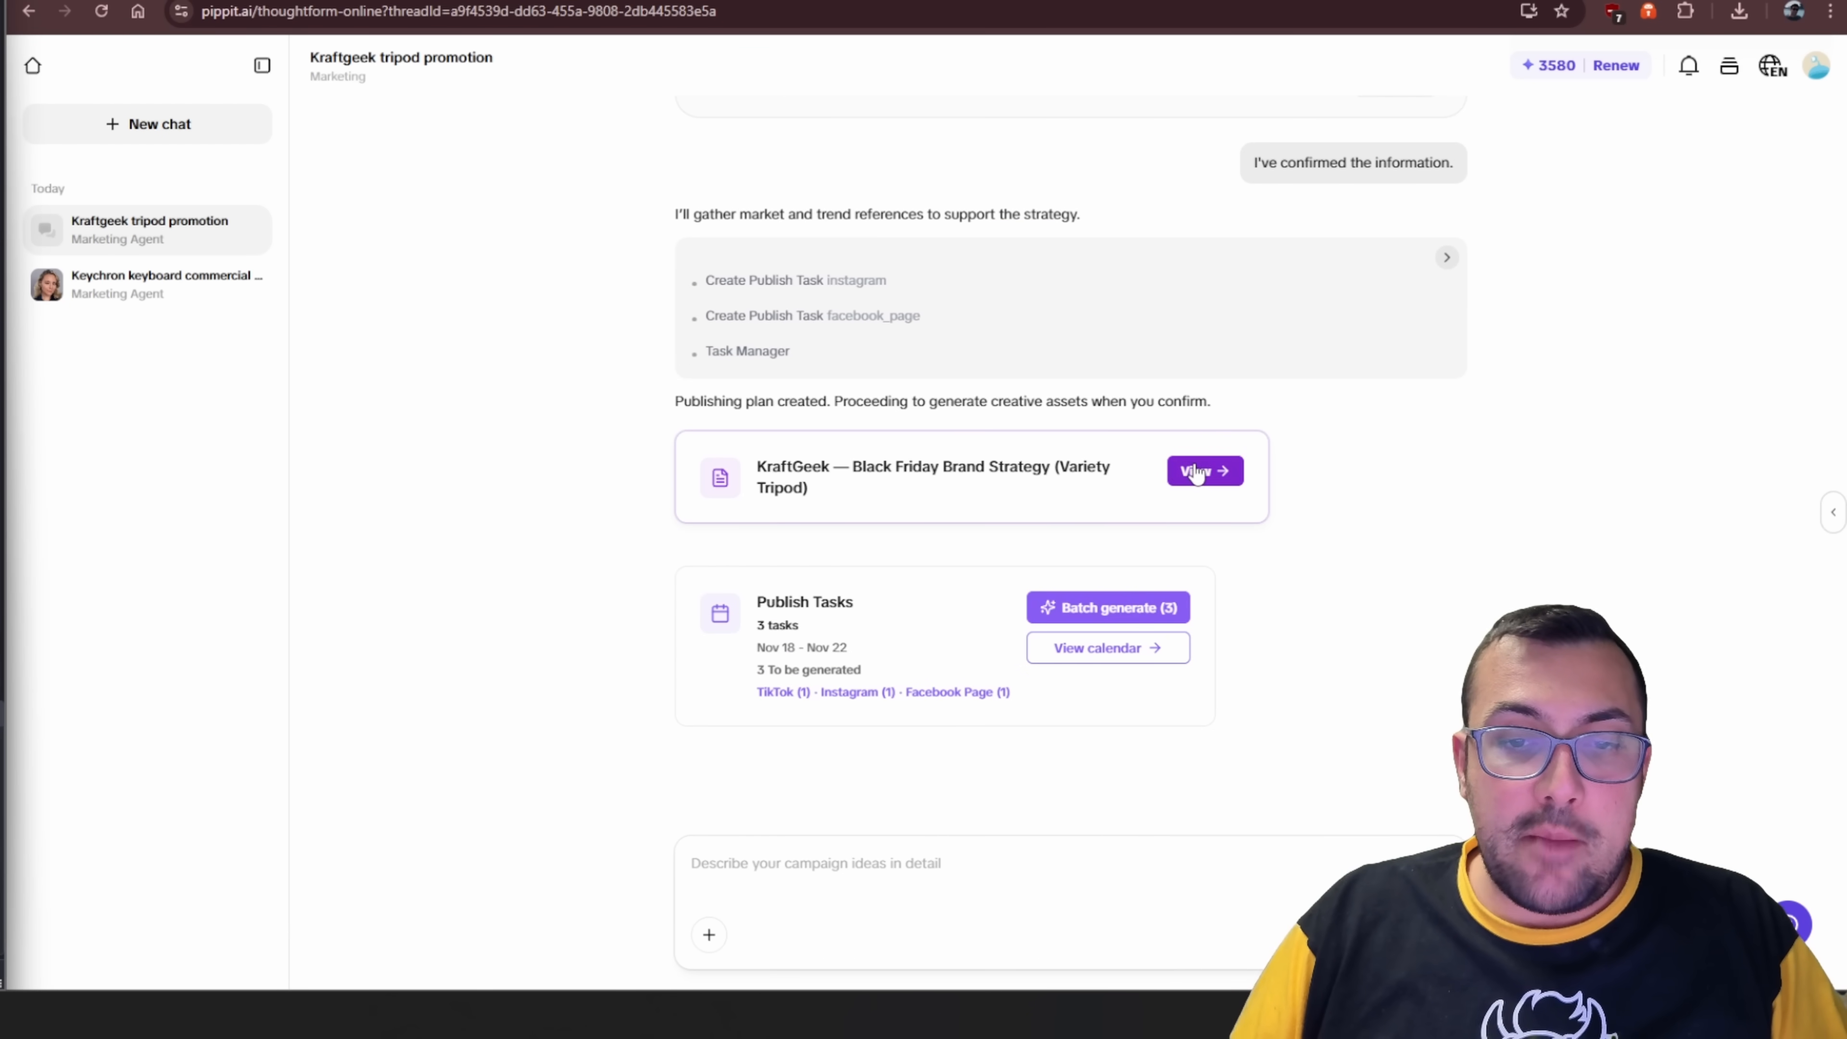
View the Black Friday Brand Strategy card and scroll through its sections down to platform roles.
left_click(1203, 471)
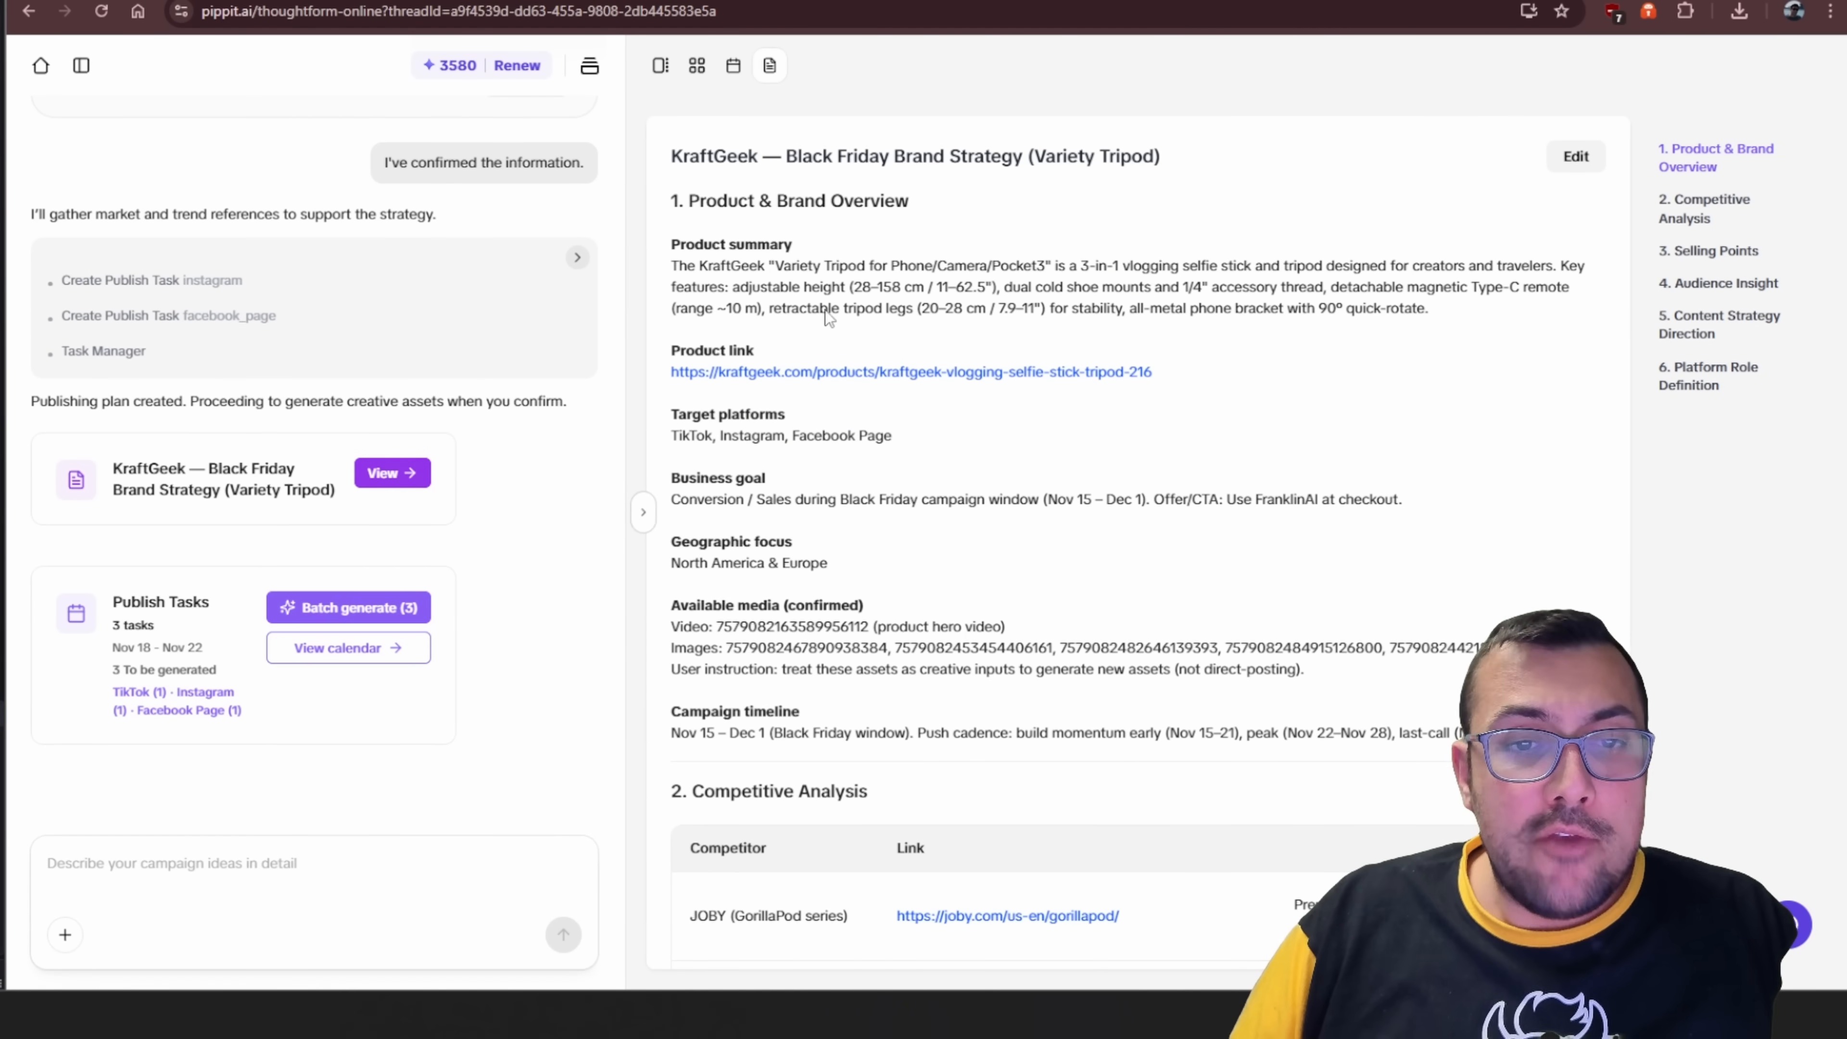
scroll("down", 3)
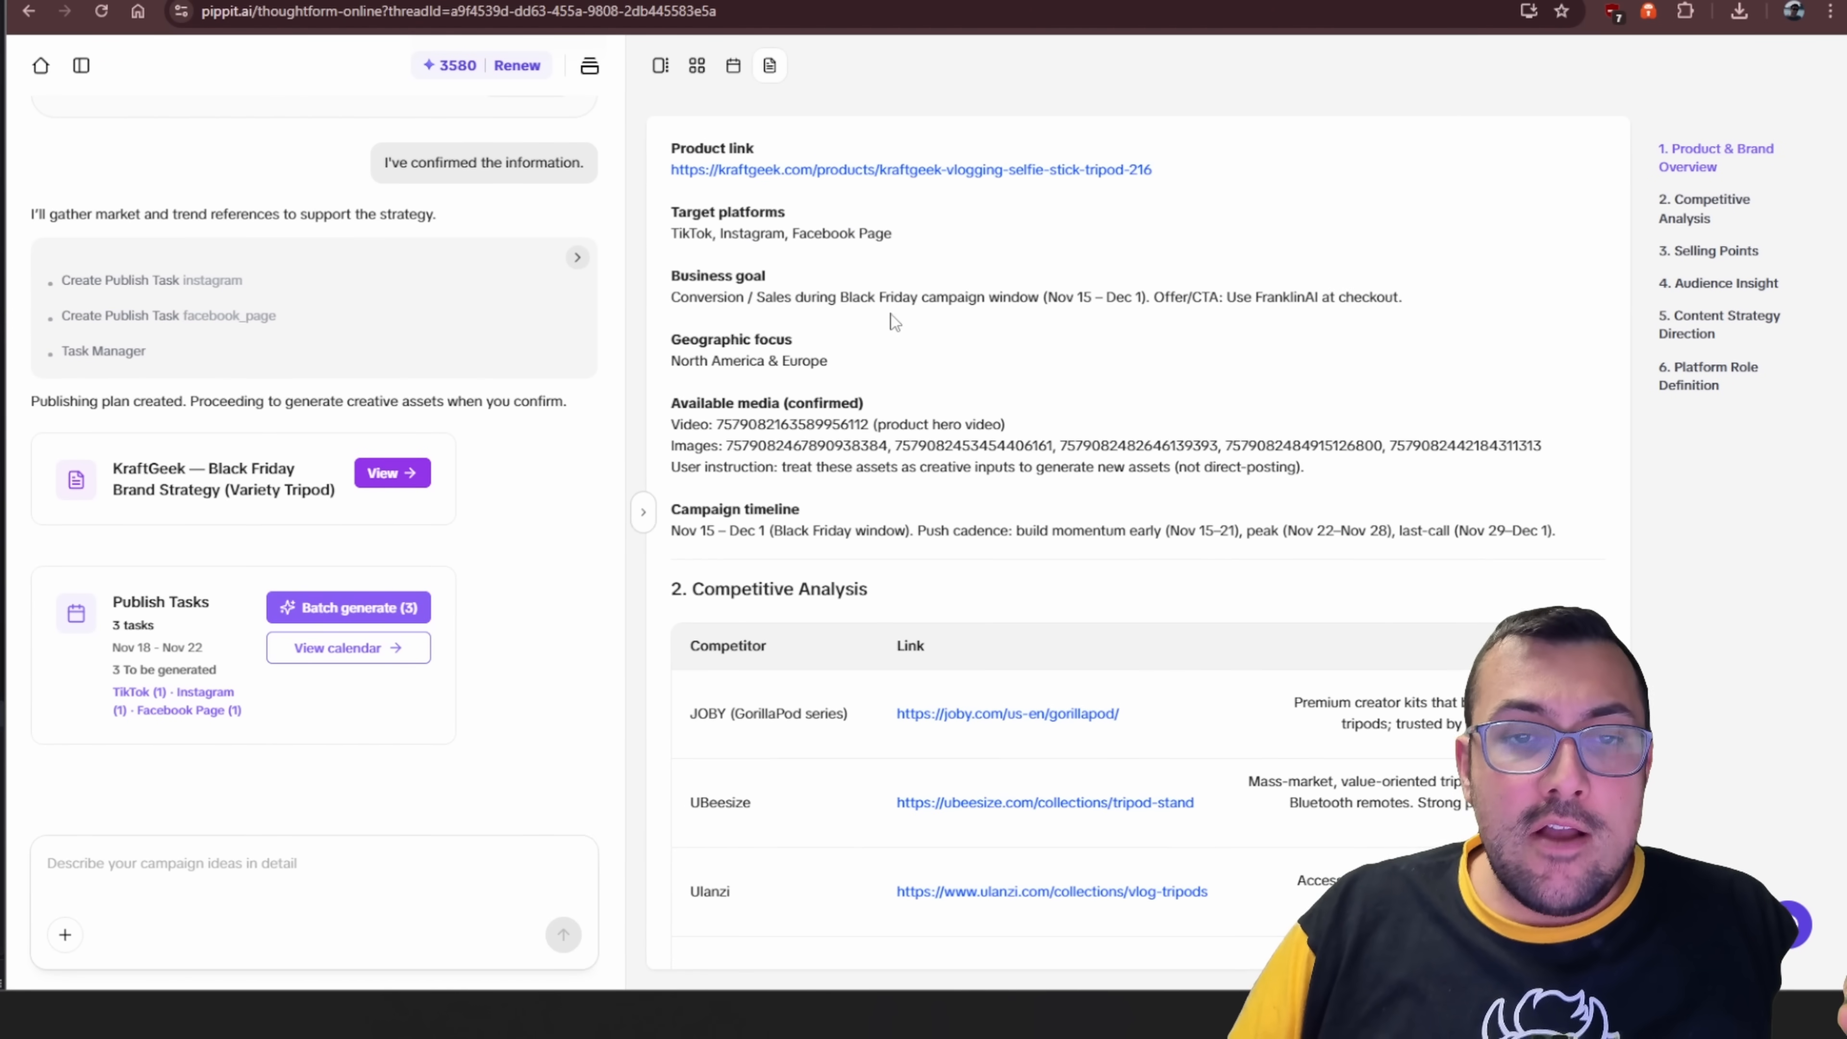
scroll("down", 3)
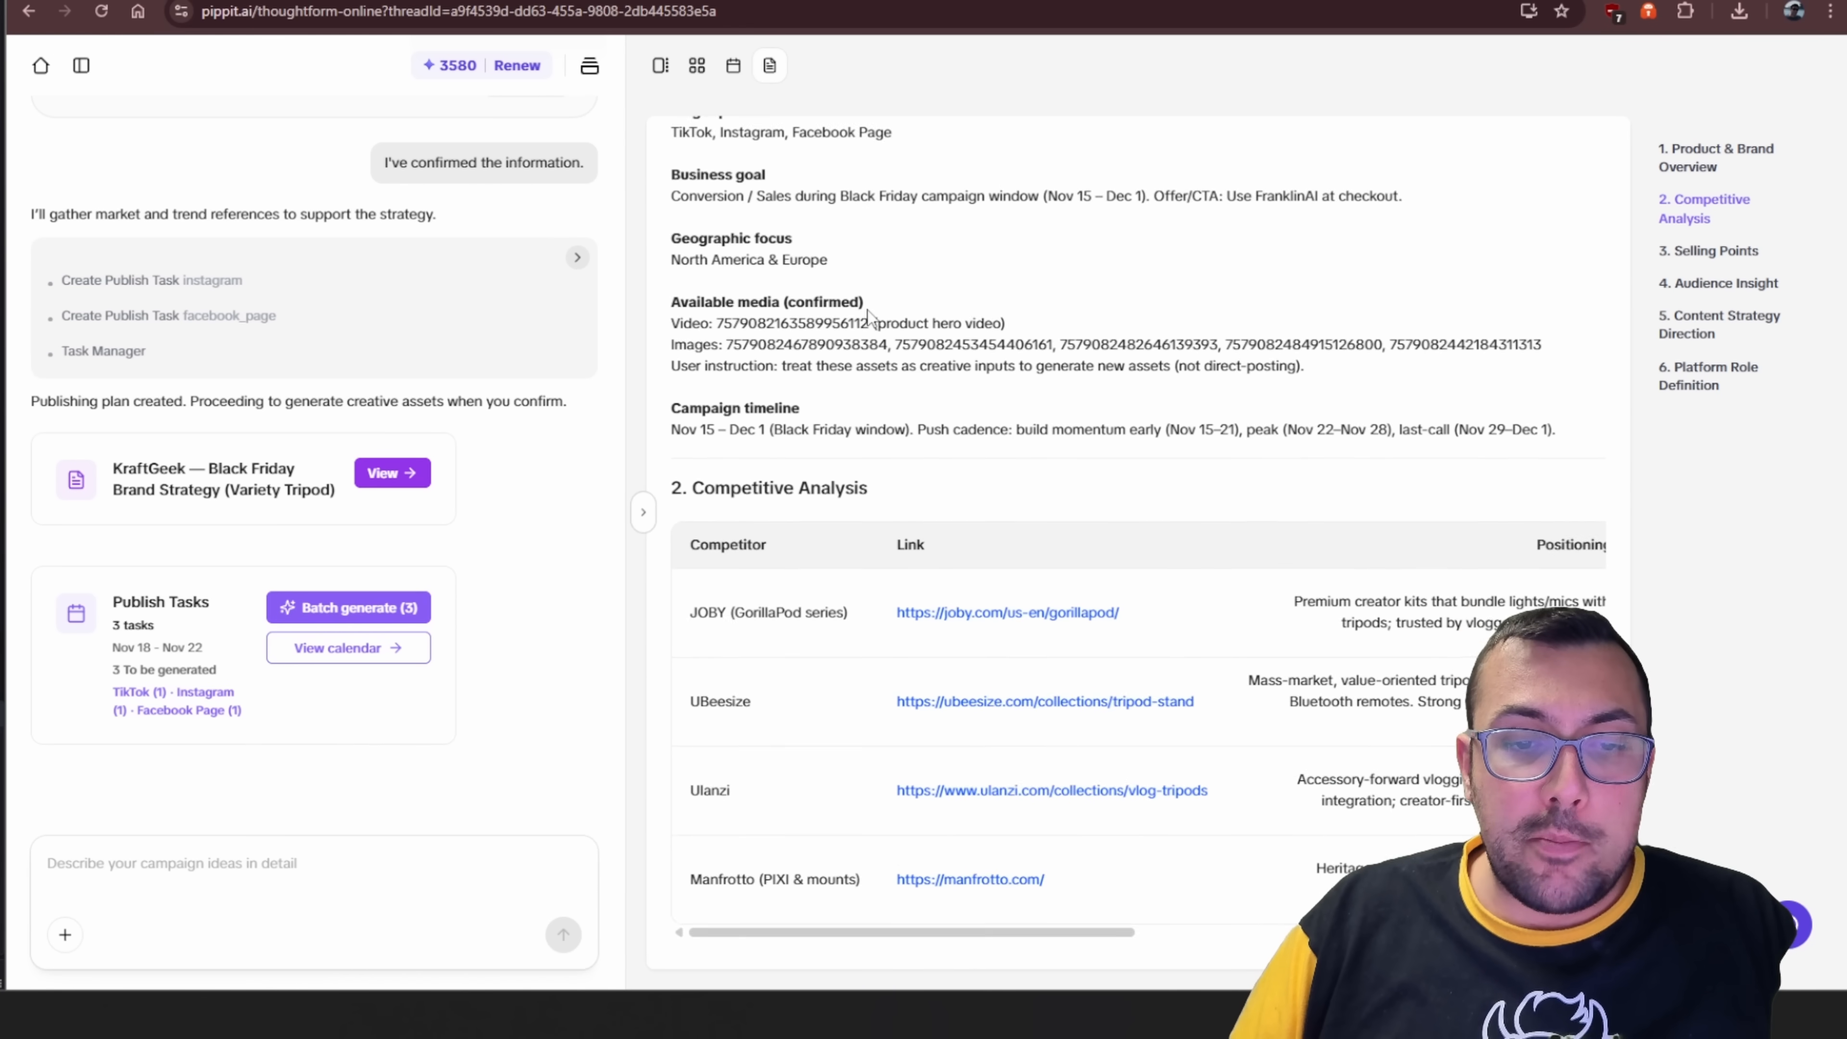
scroll("down", 3)
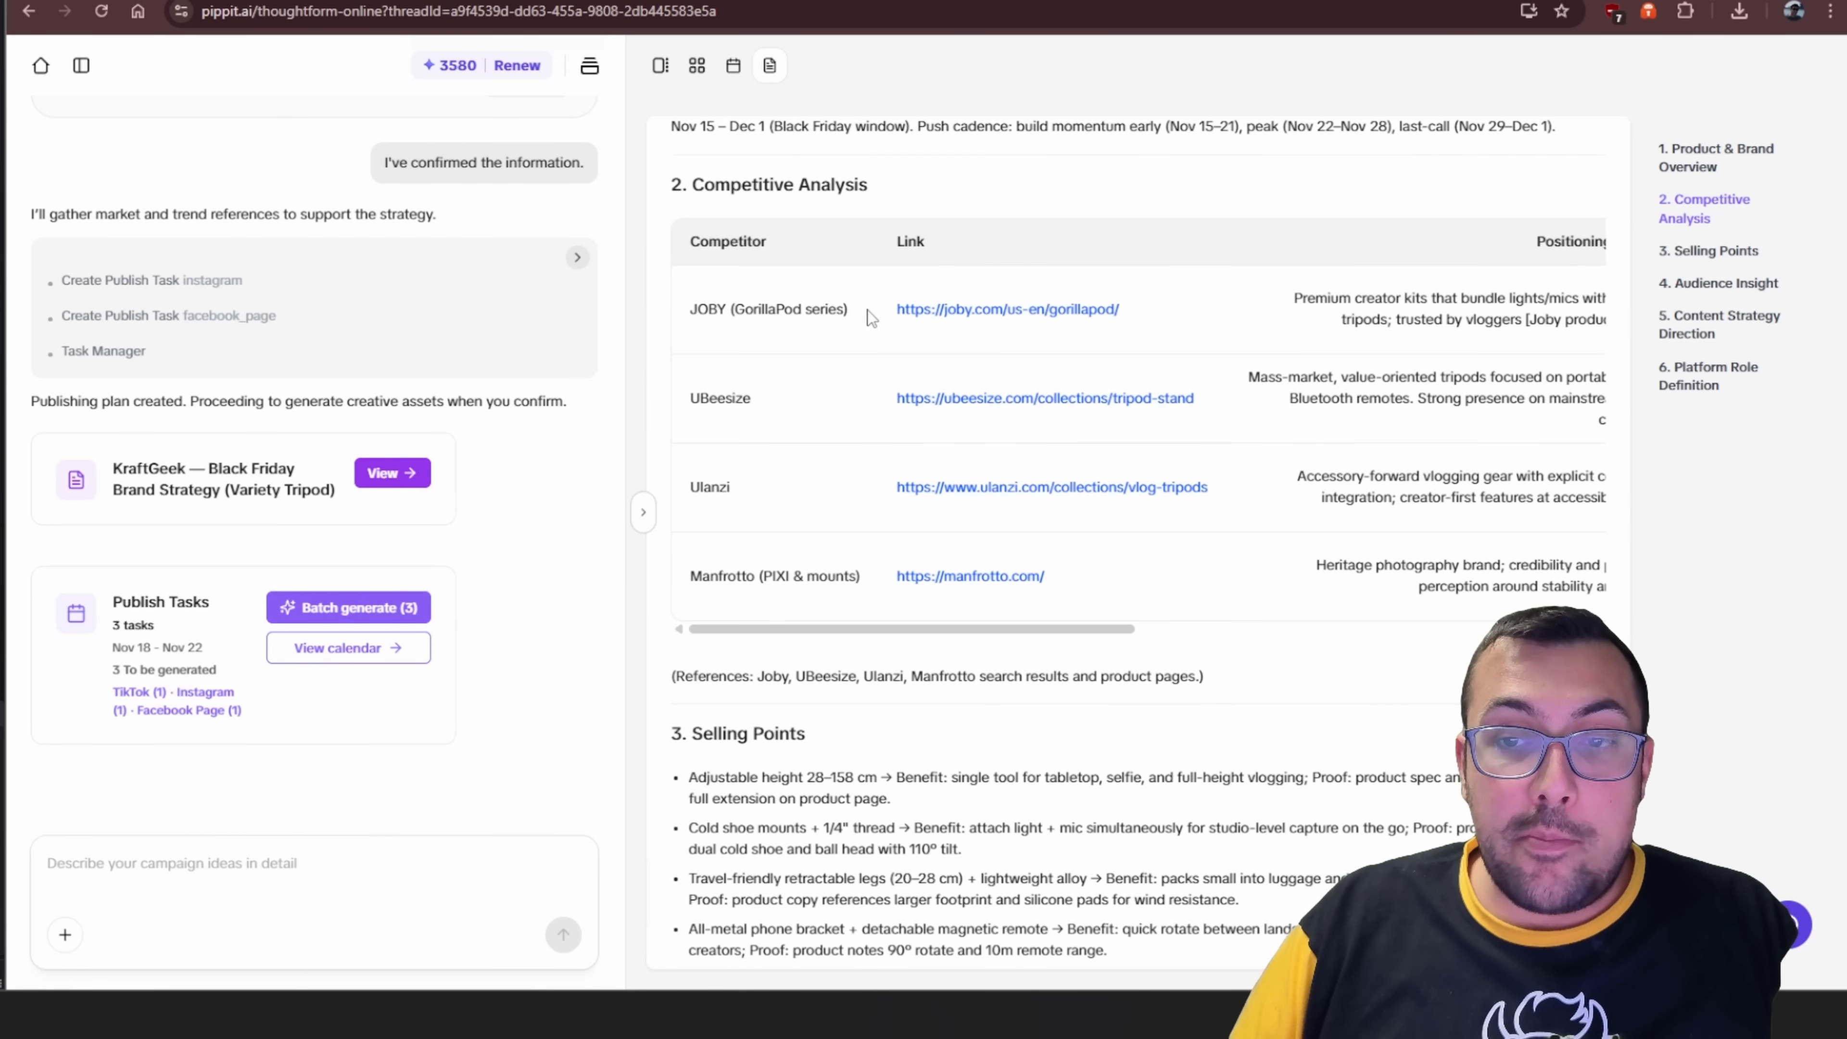
scroll("down", 3)
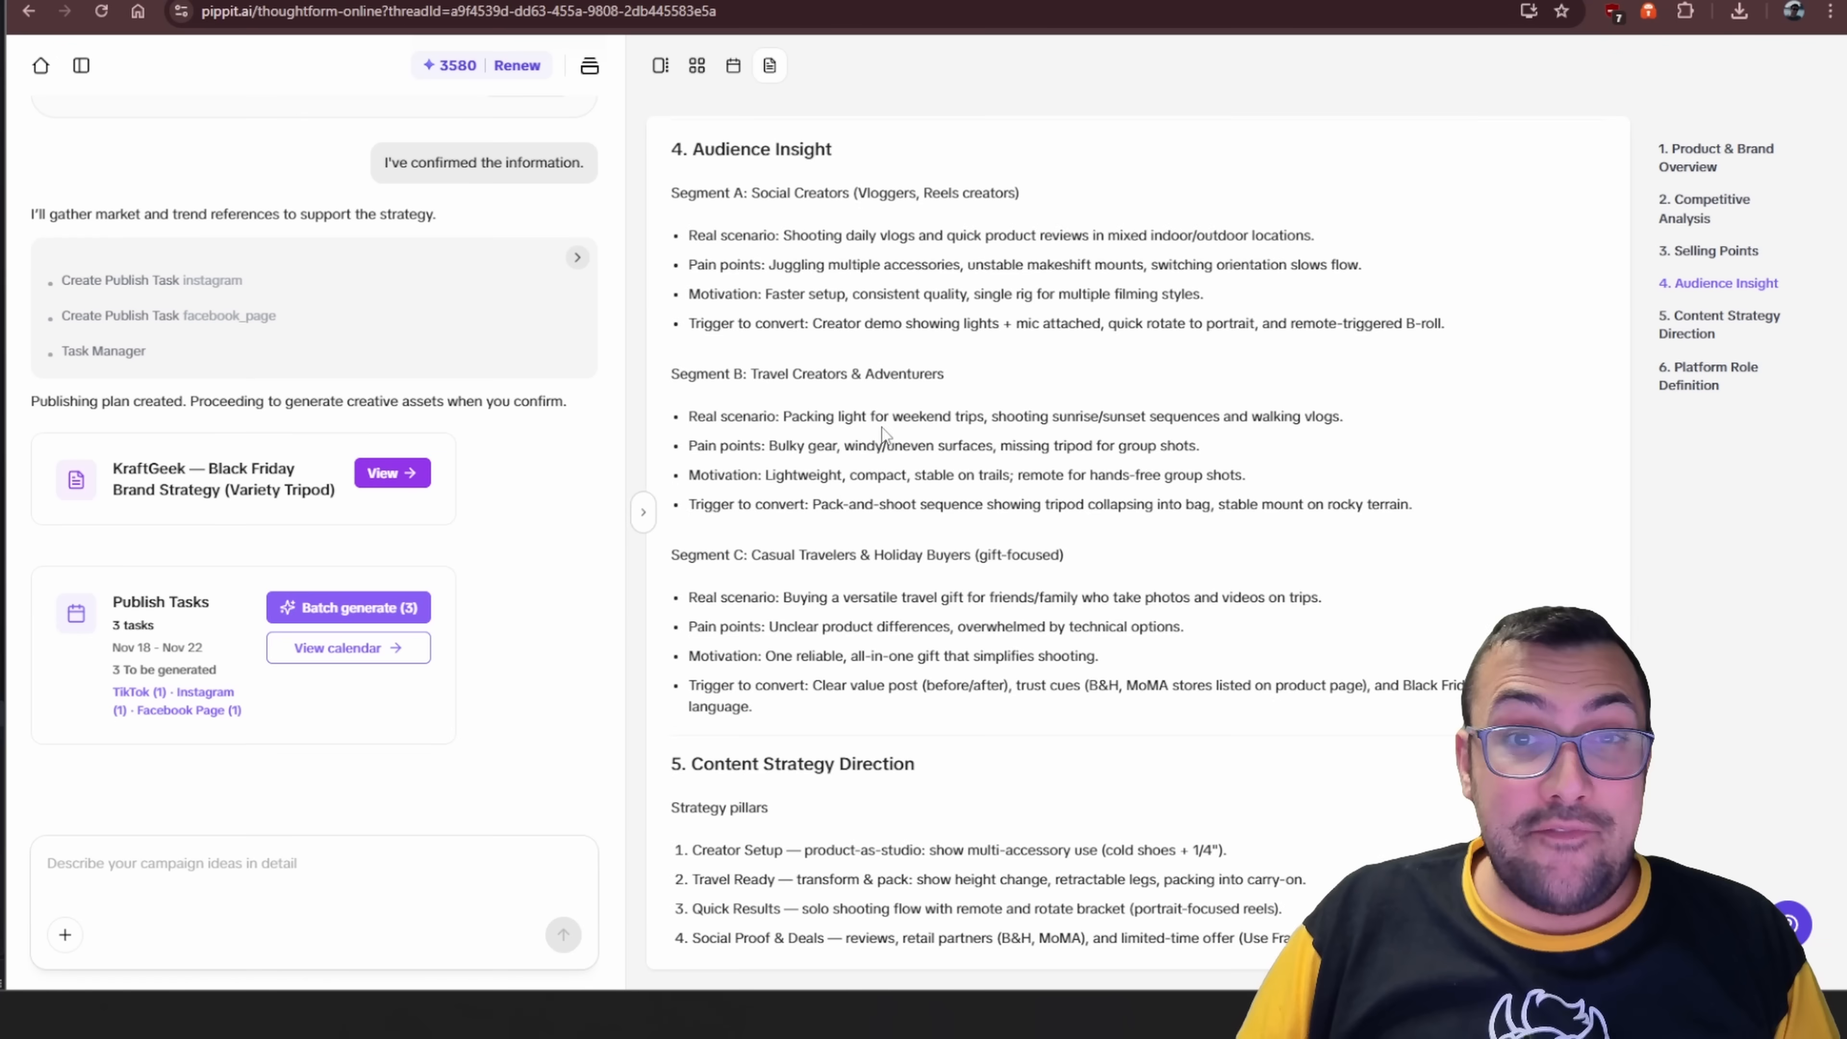
scroll("down", 3)
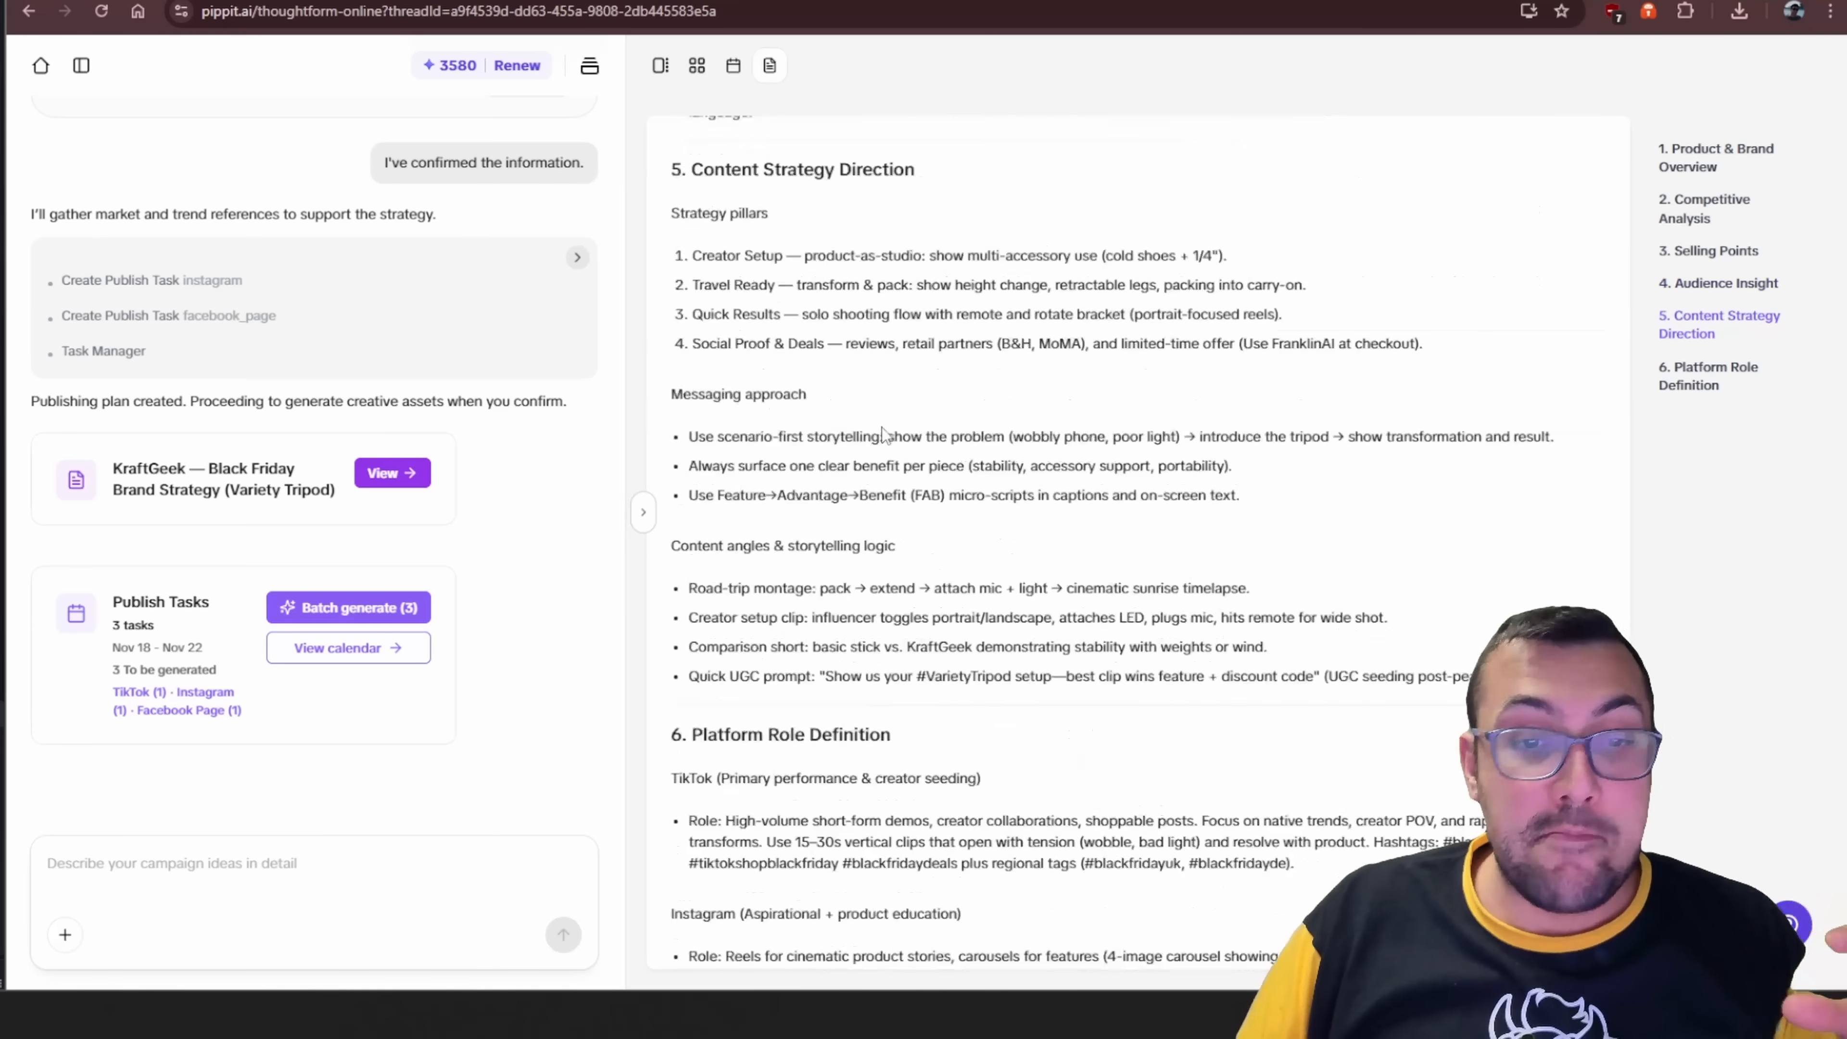
scroll("down", 3)
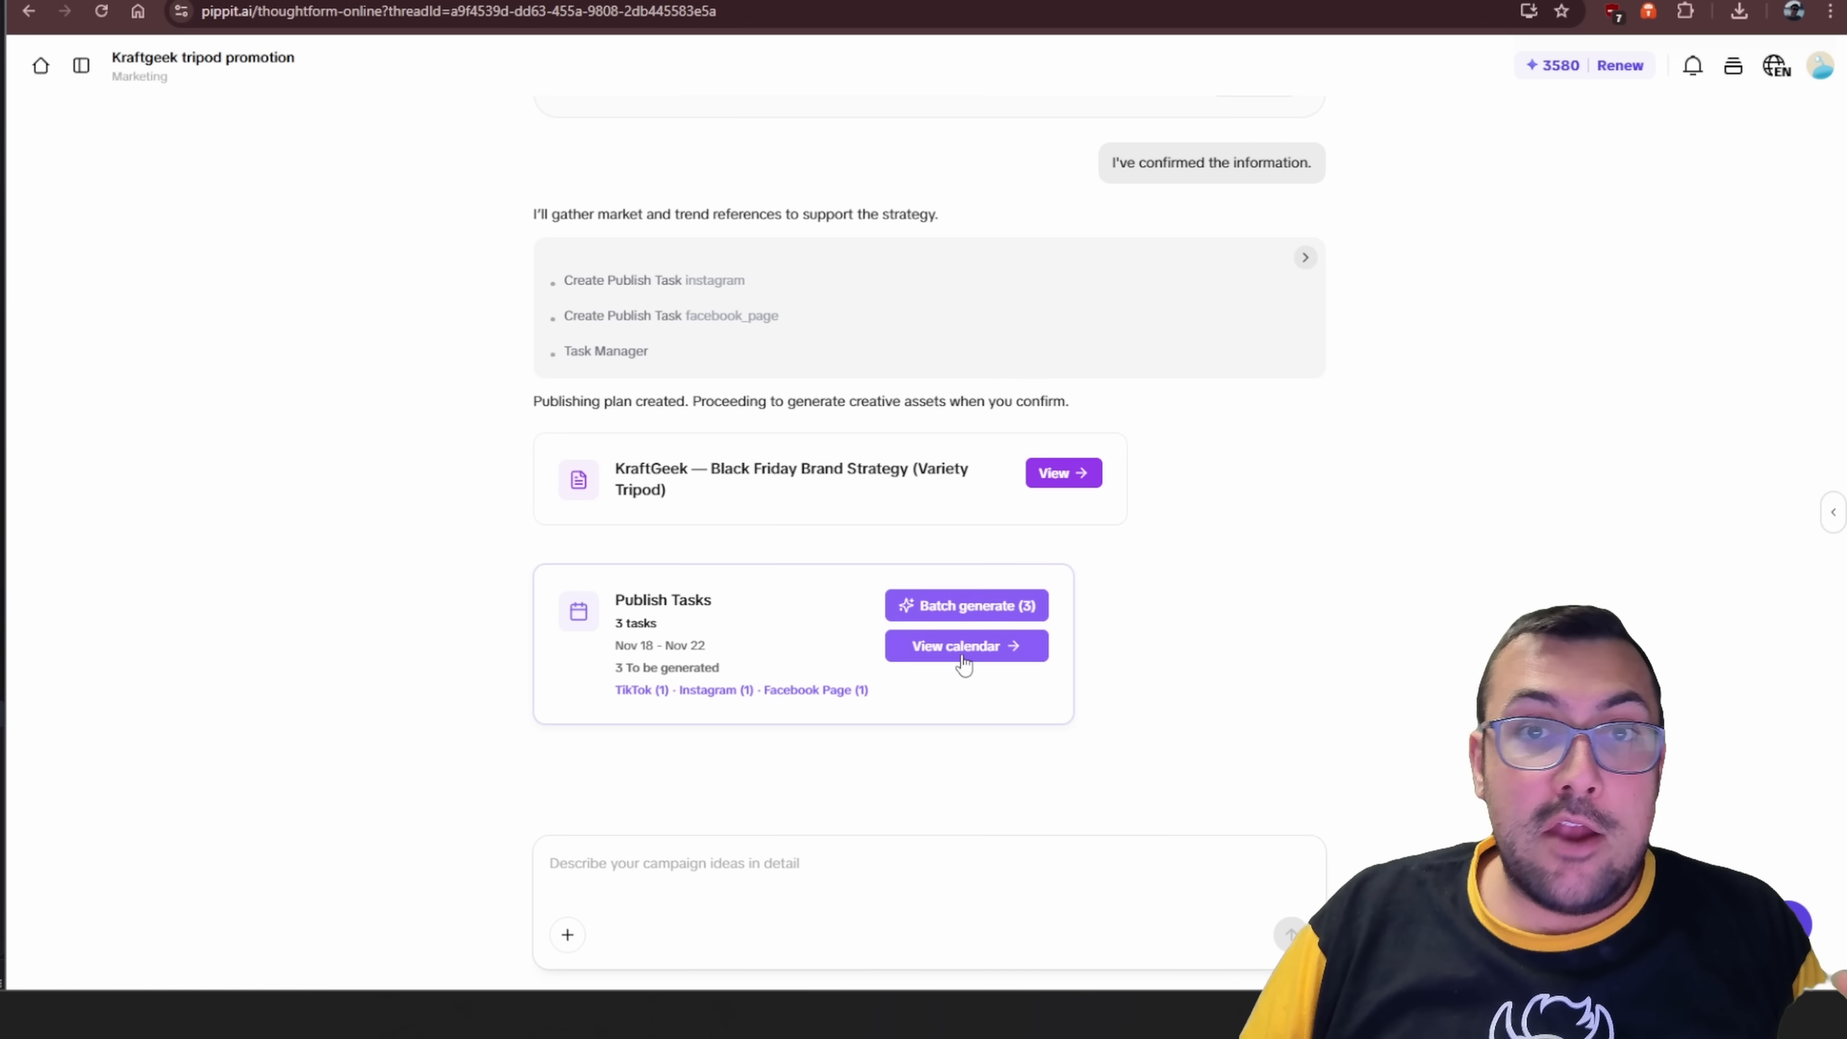
mouse_move(697, 701)
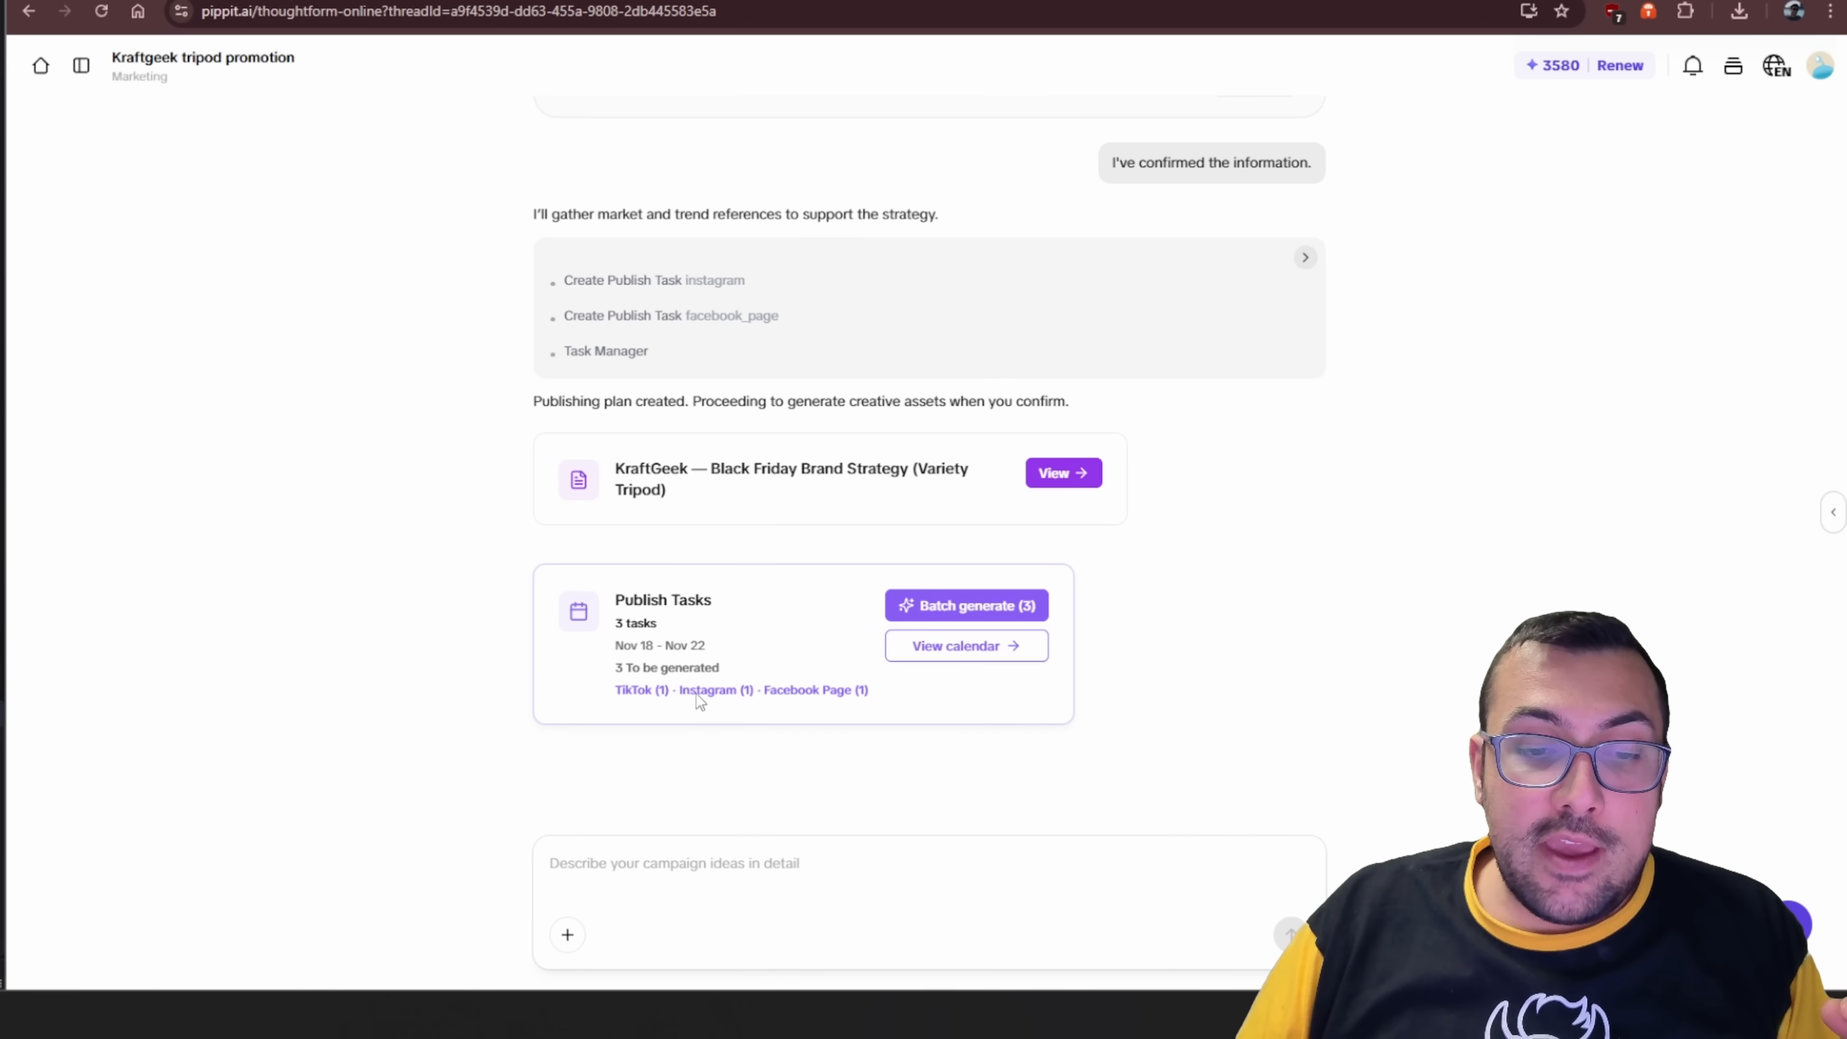
mouse_move(857, 709)
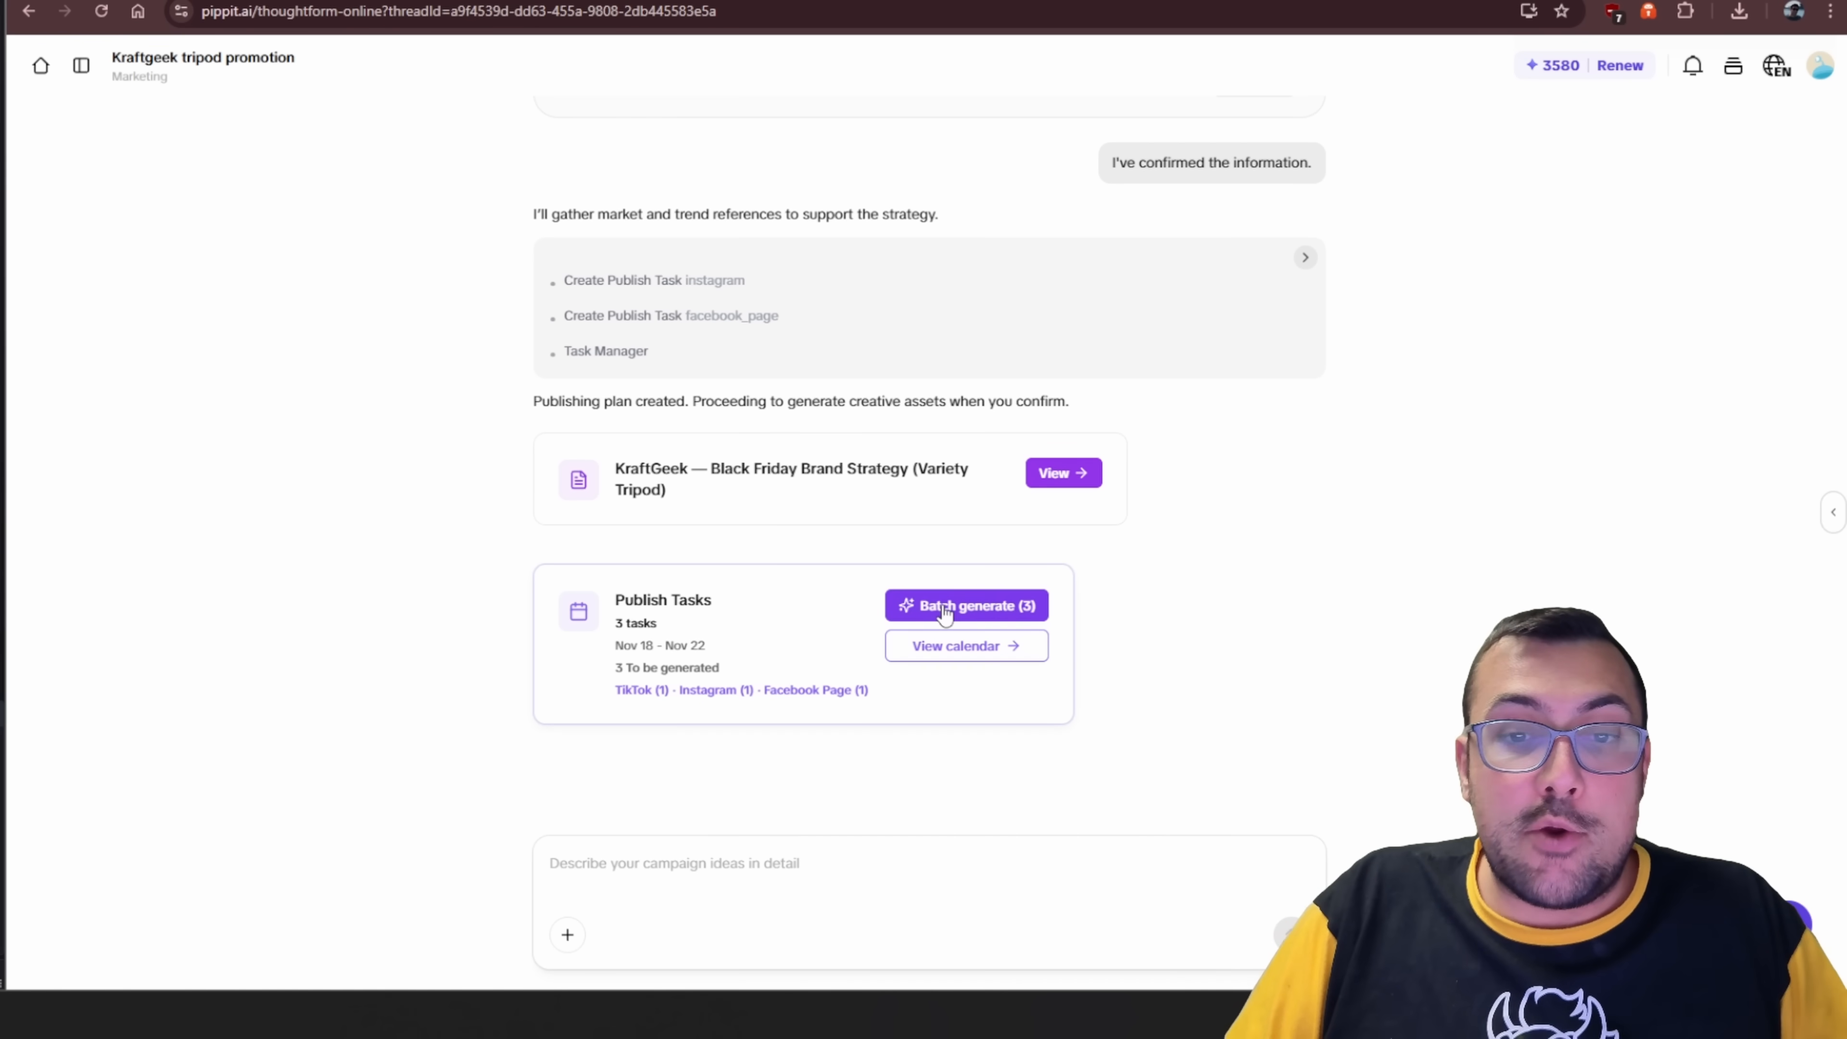
Batch generate all three tasks with Select all (3/3) kept checked.
left_click(965, 605)
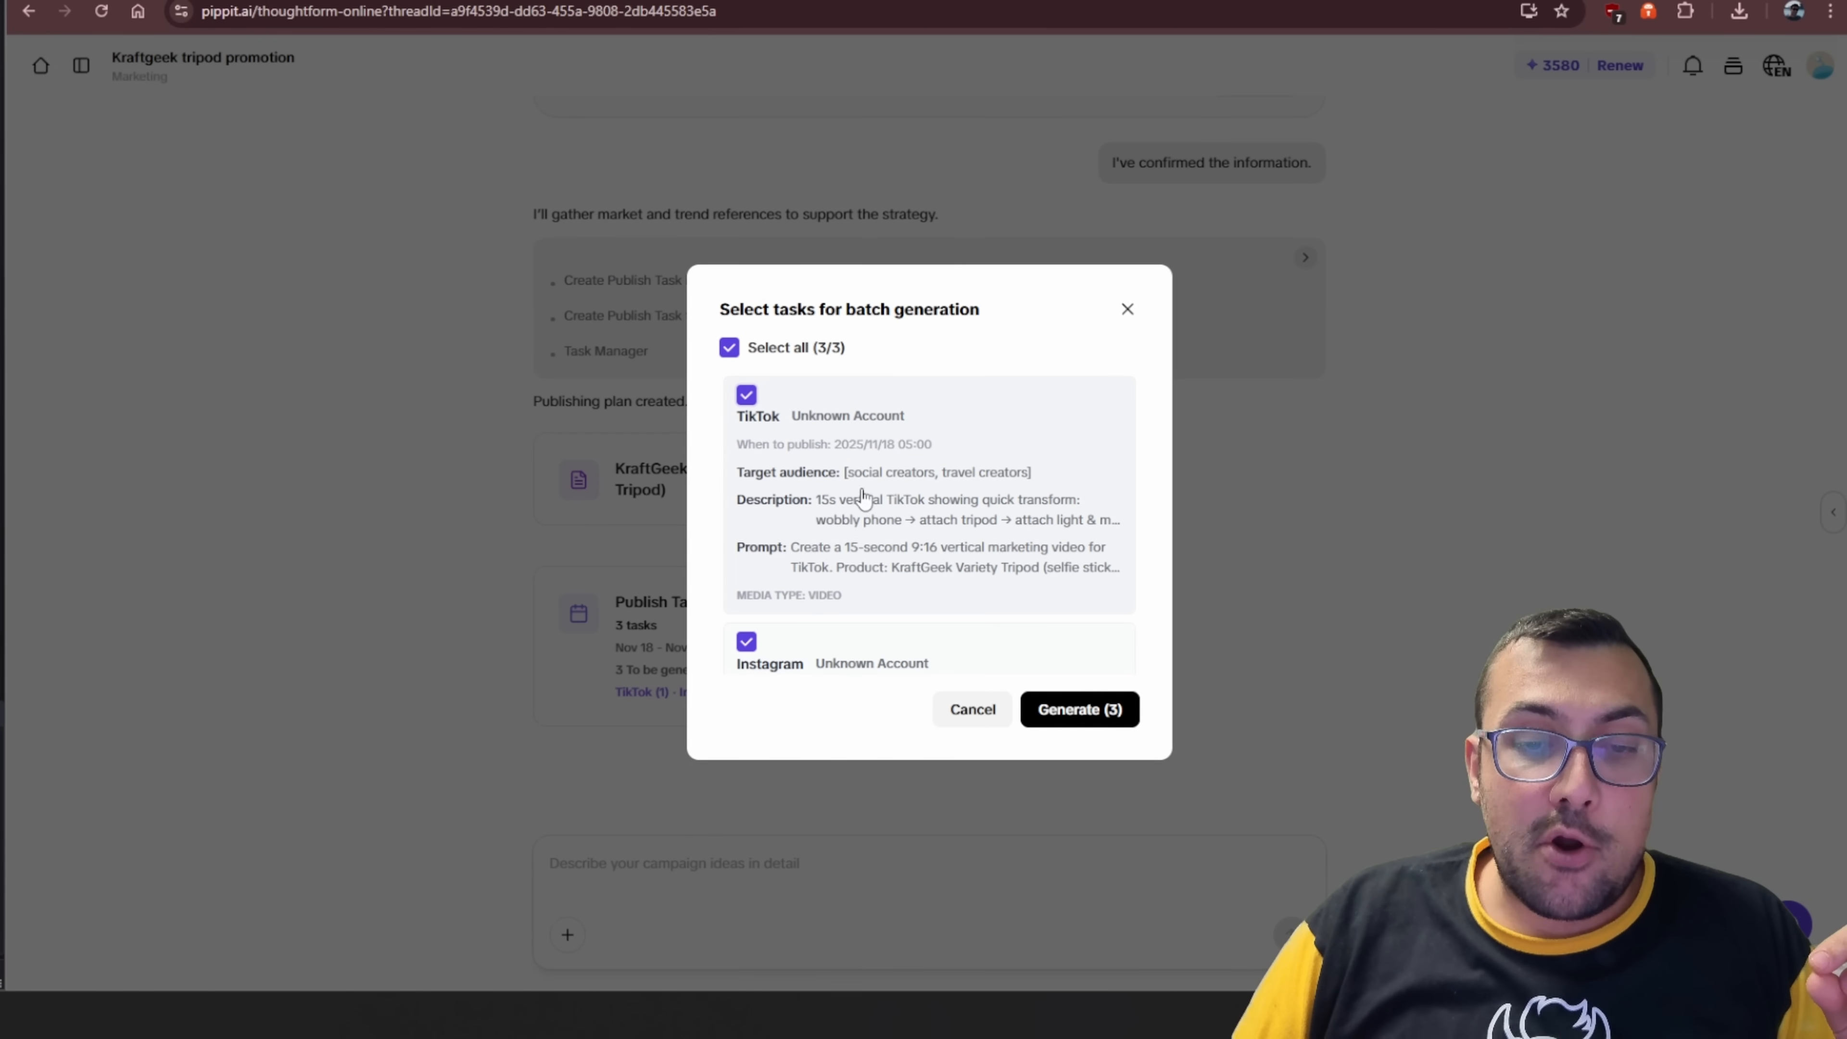
scroll("down", 3)
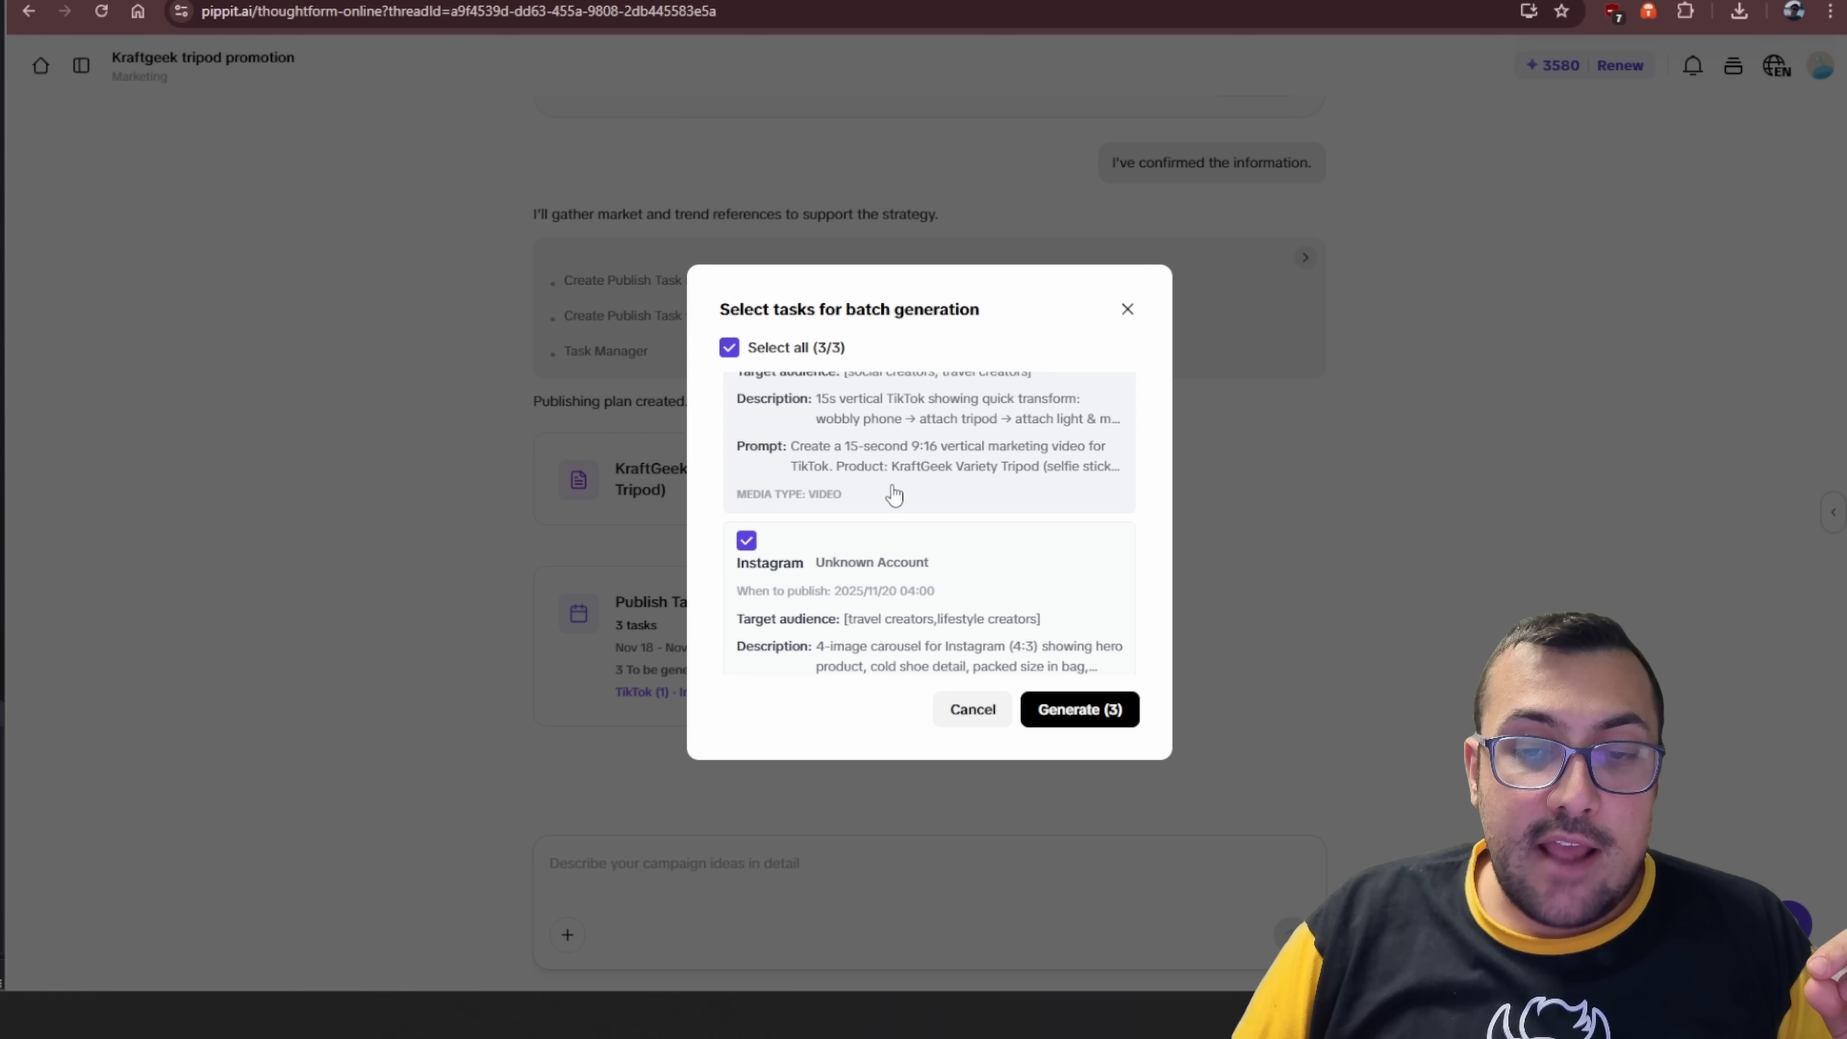
scroll("down", 3)
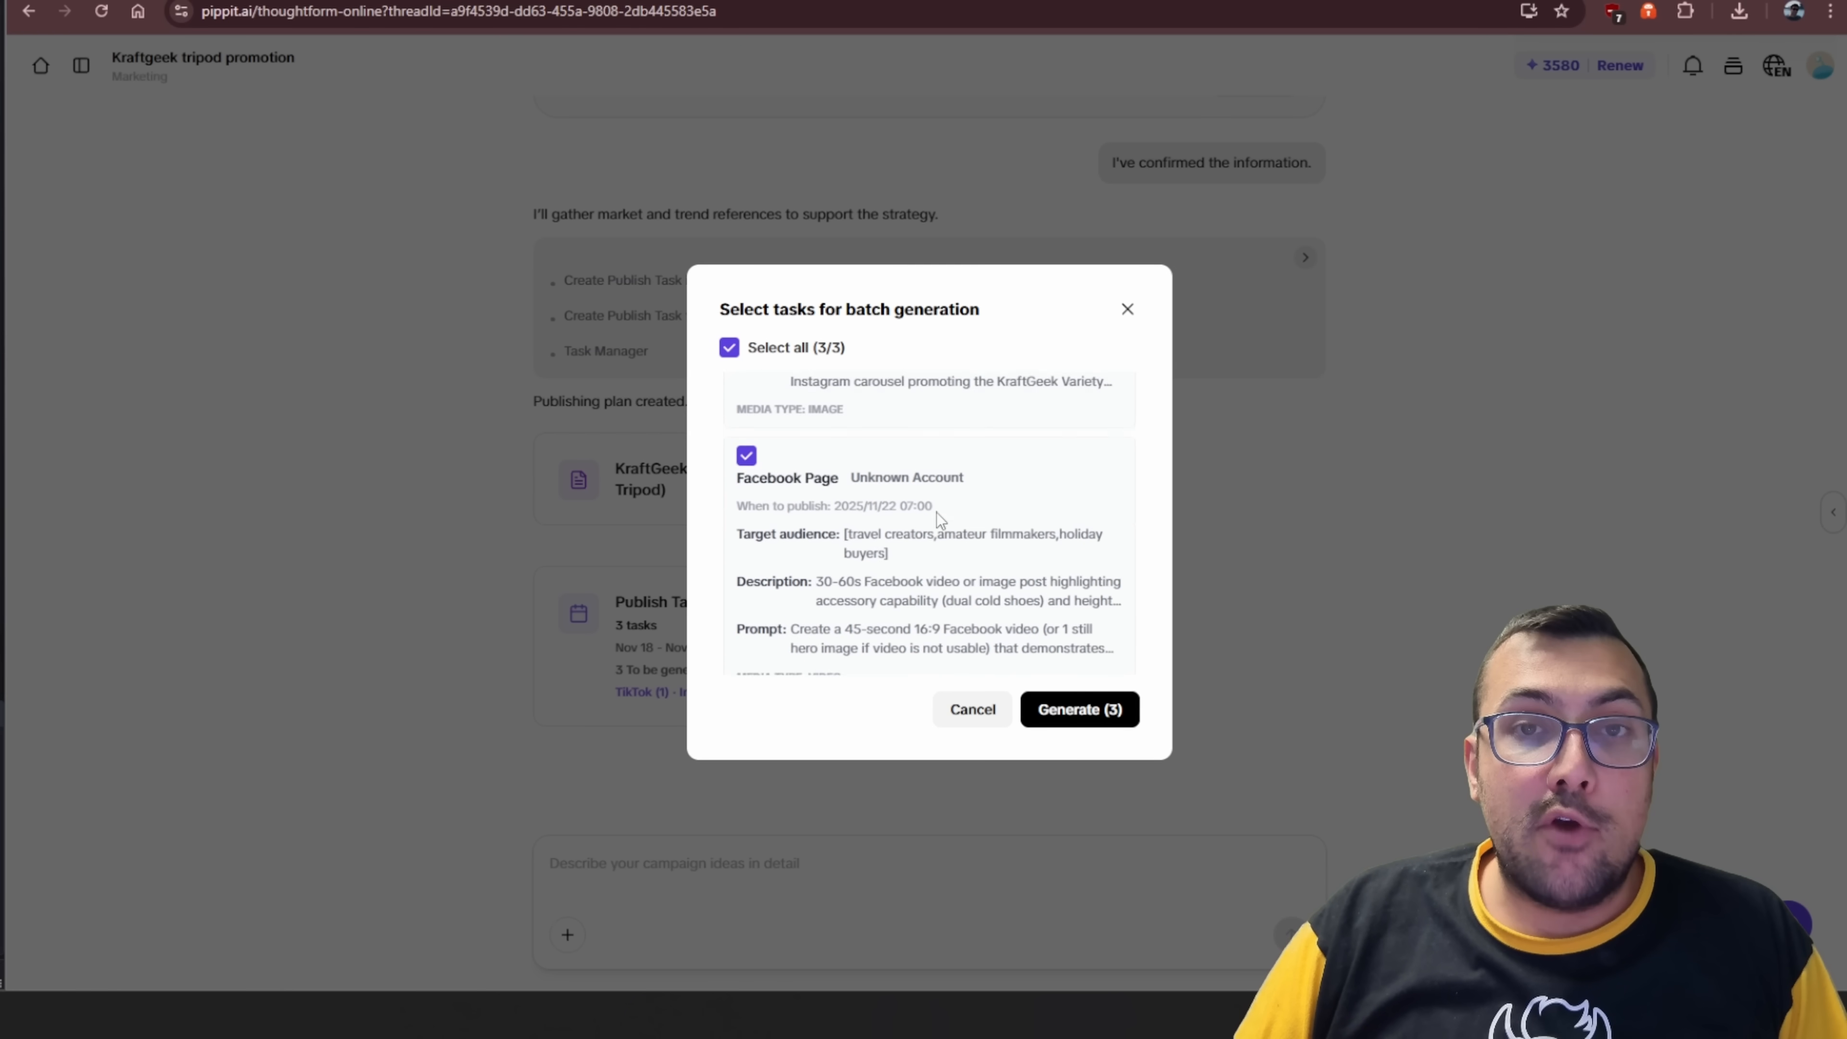
left_click(1077, 709)
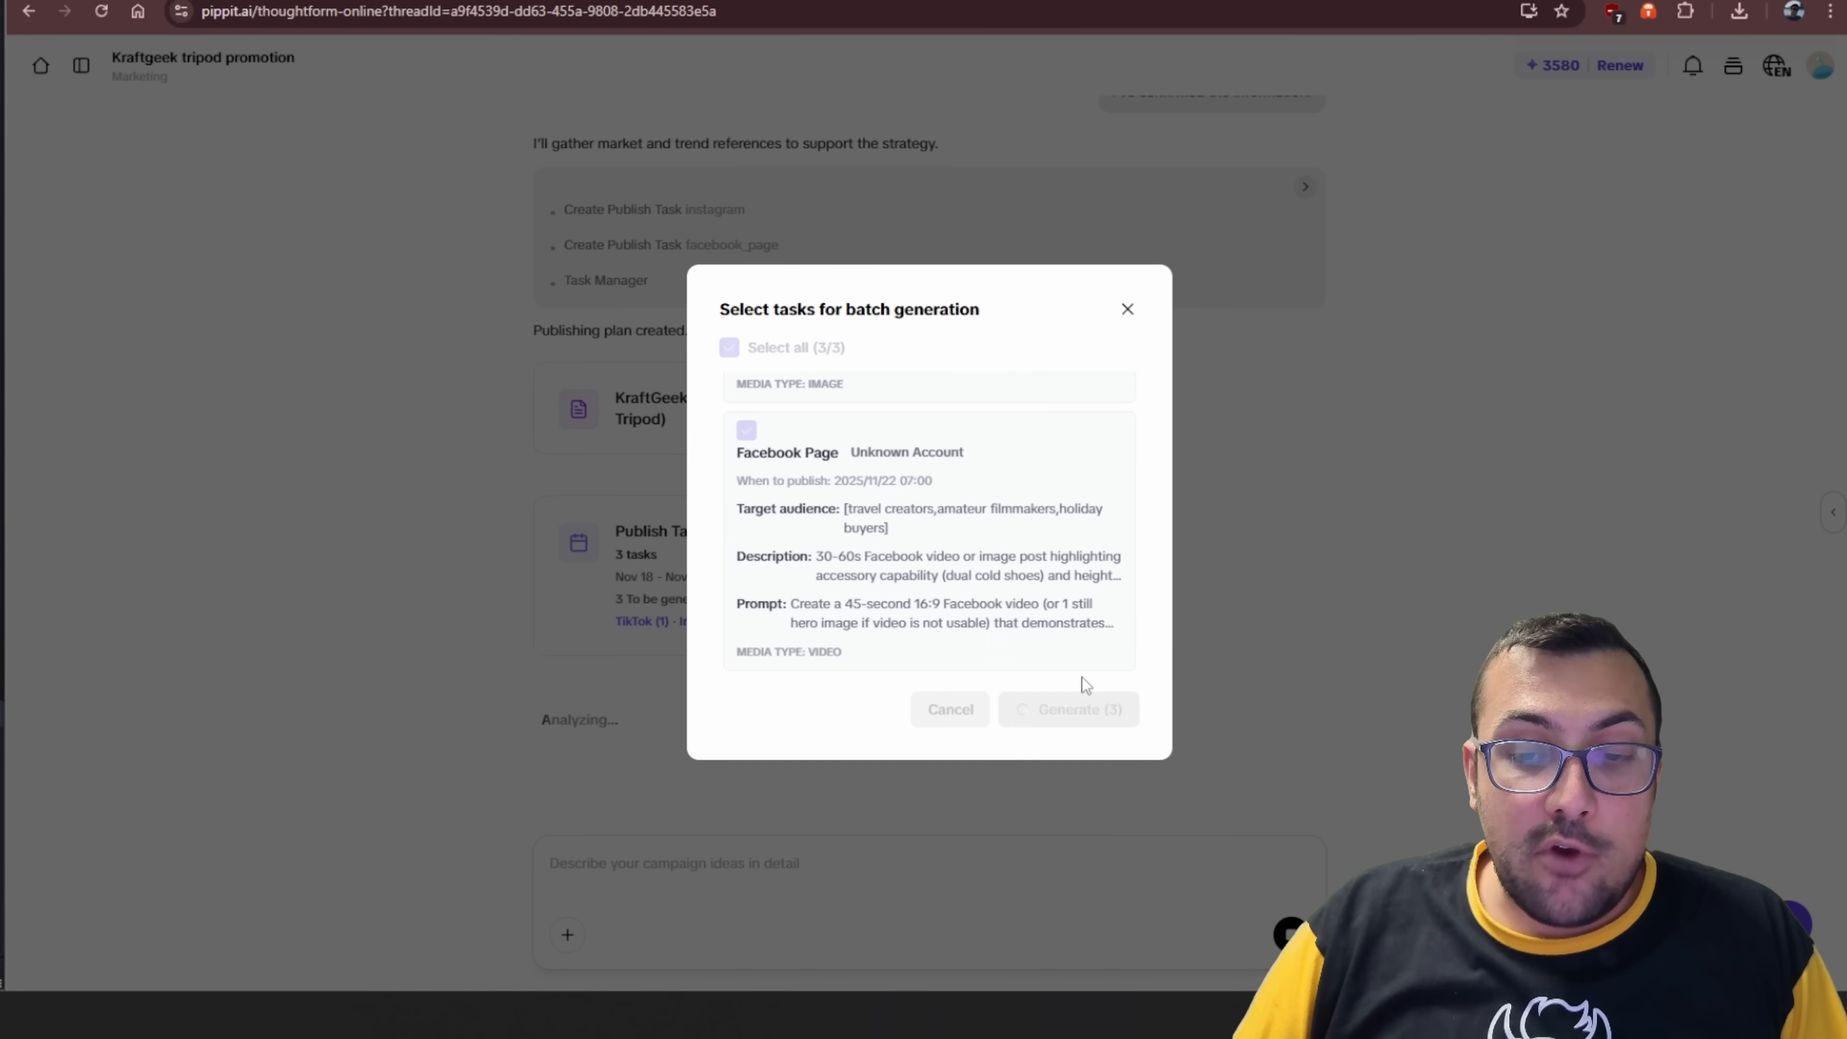
left_click(1067, 709)
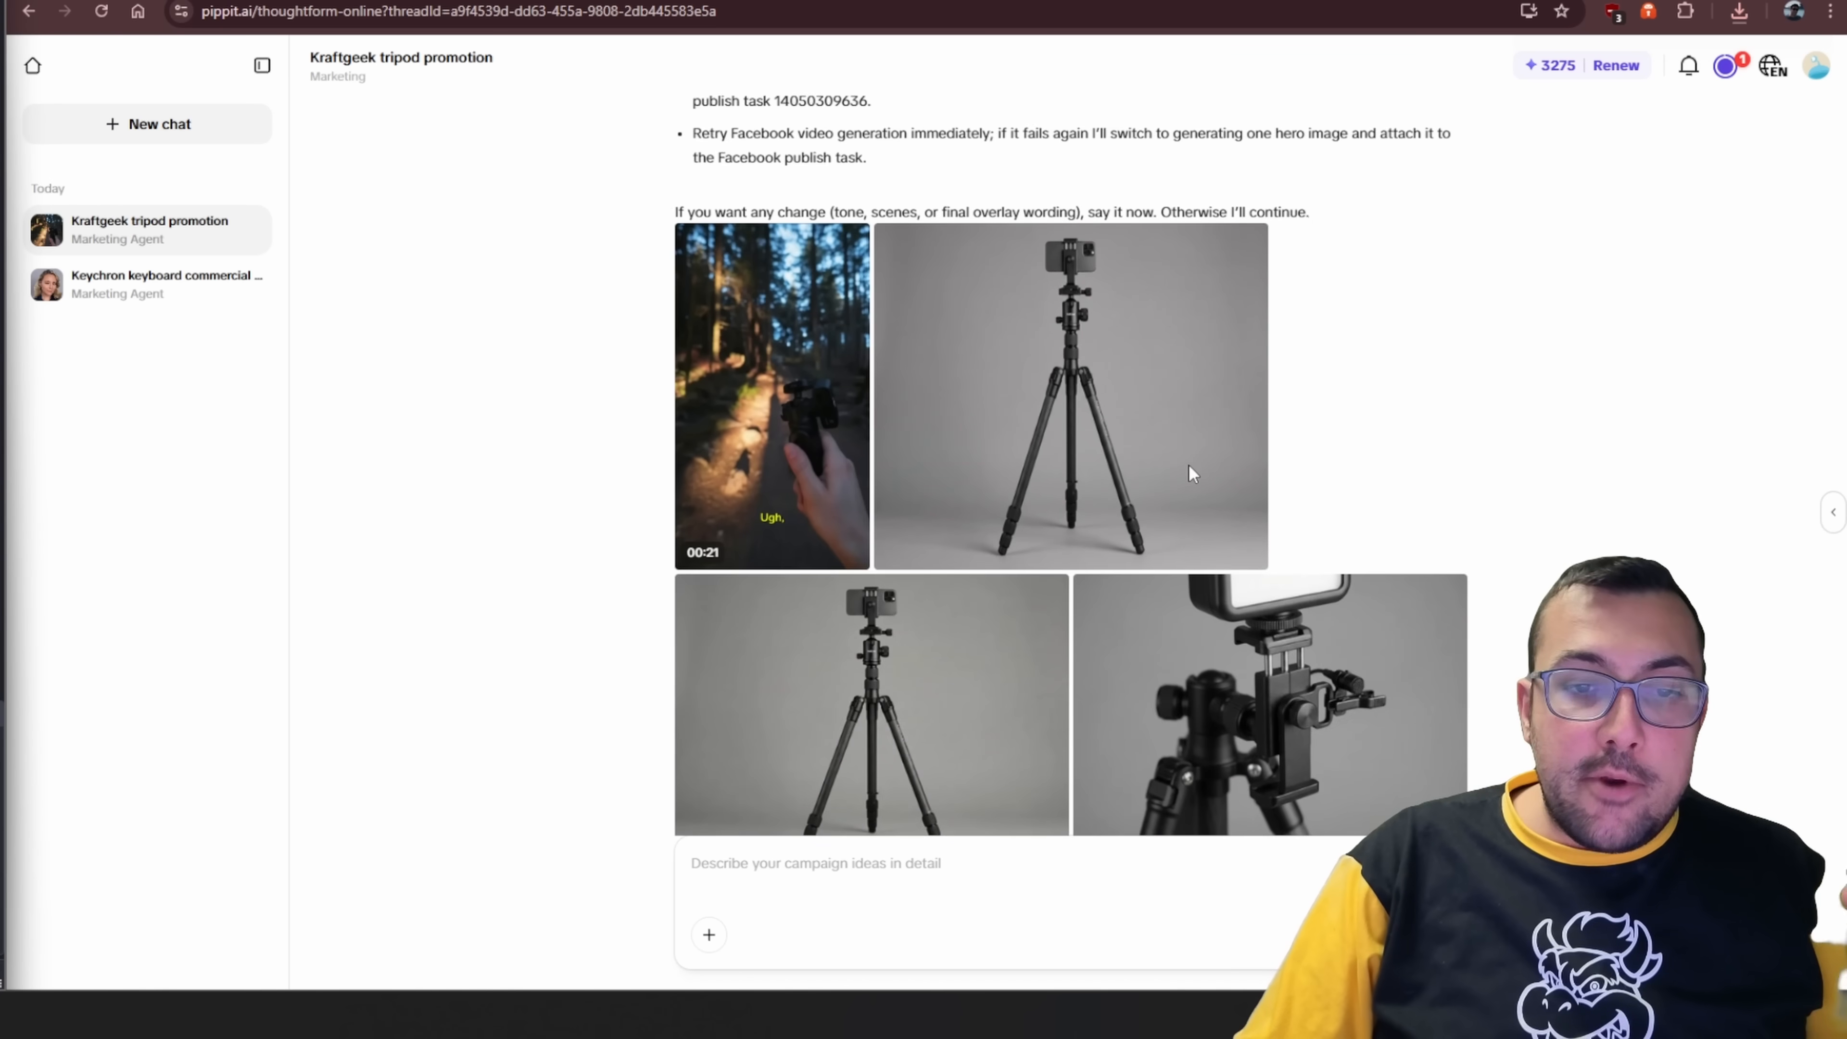
Scroll past the generated assets and open View calendar for the three publish tasks.
scroll("down", 3)
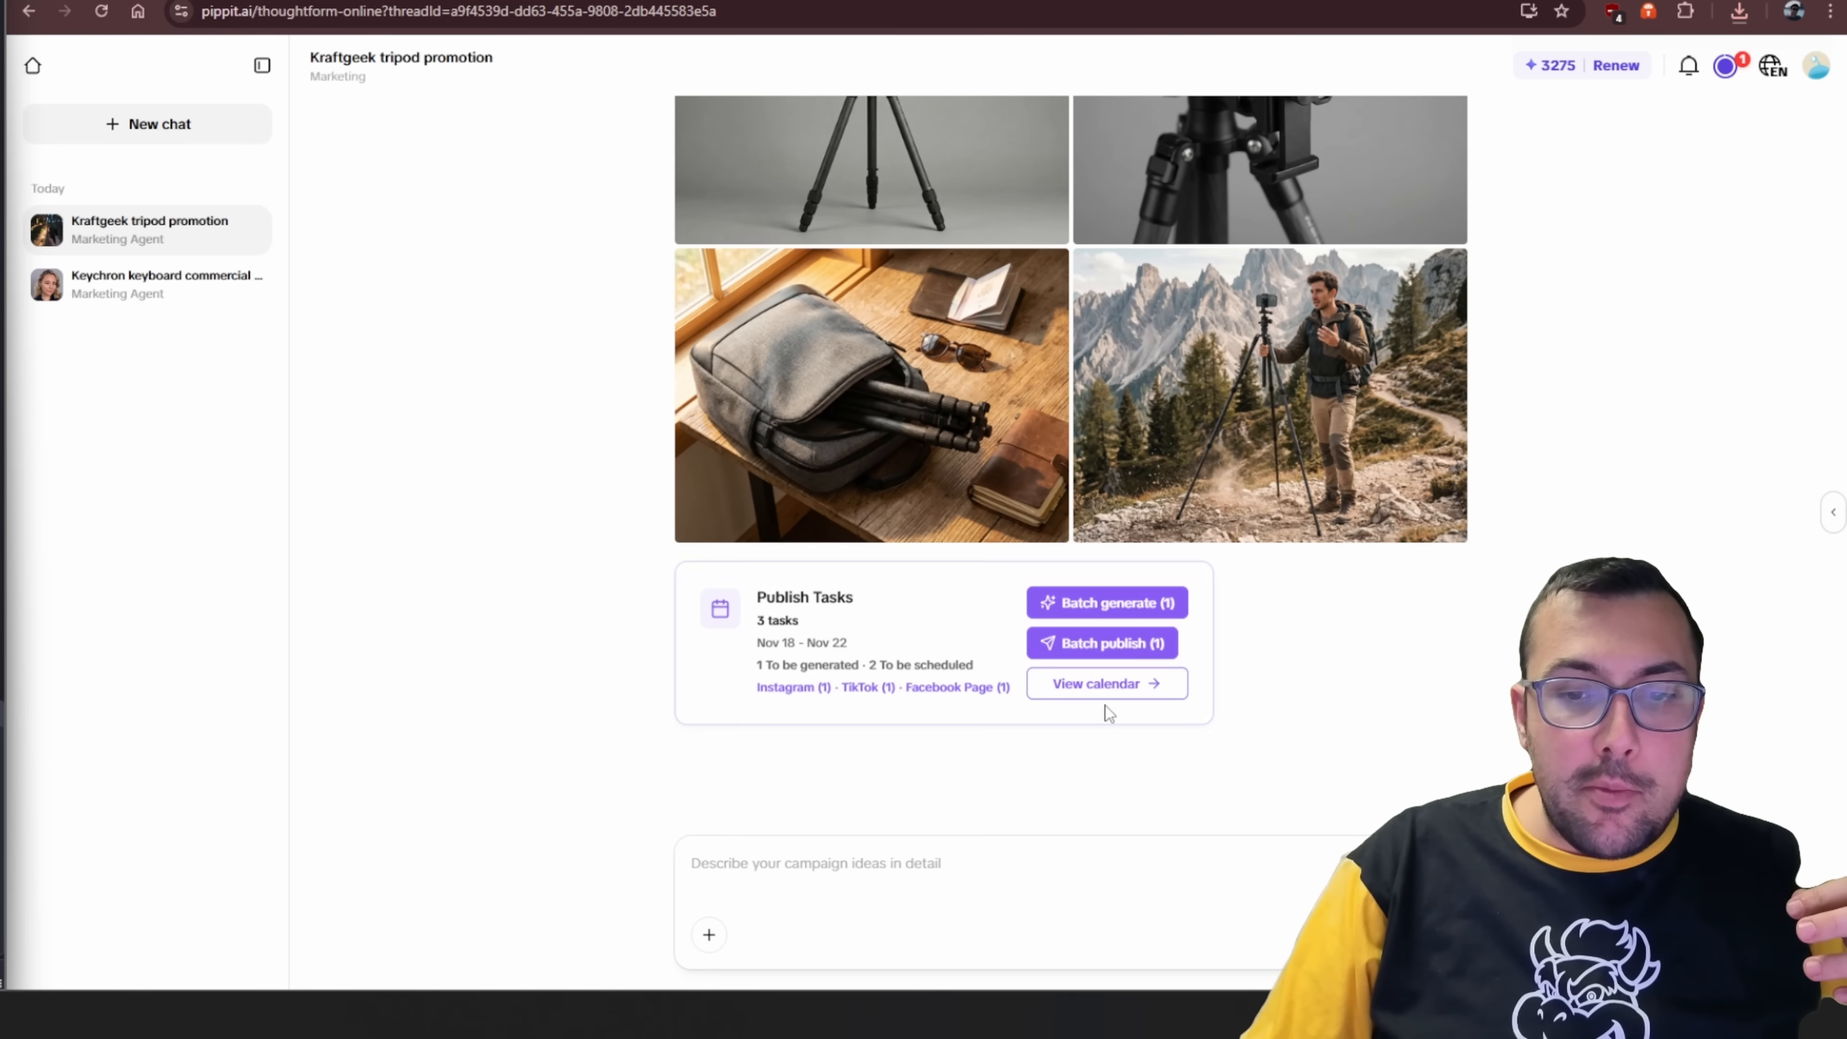
left_click(1096, 683)
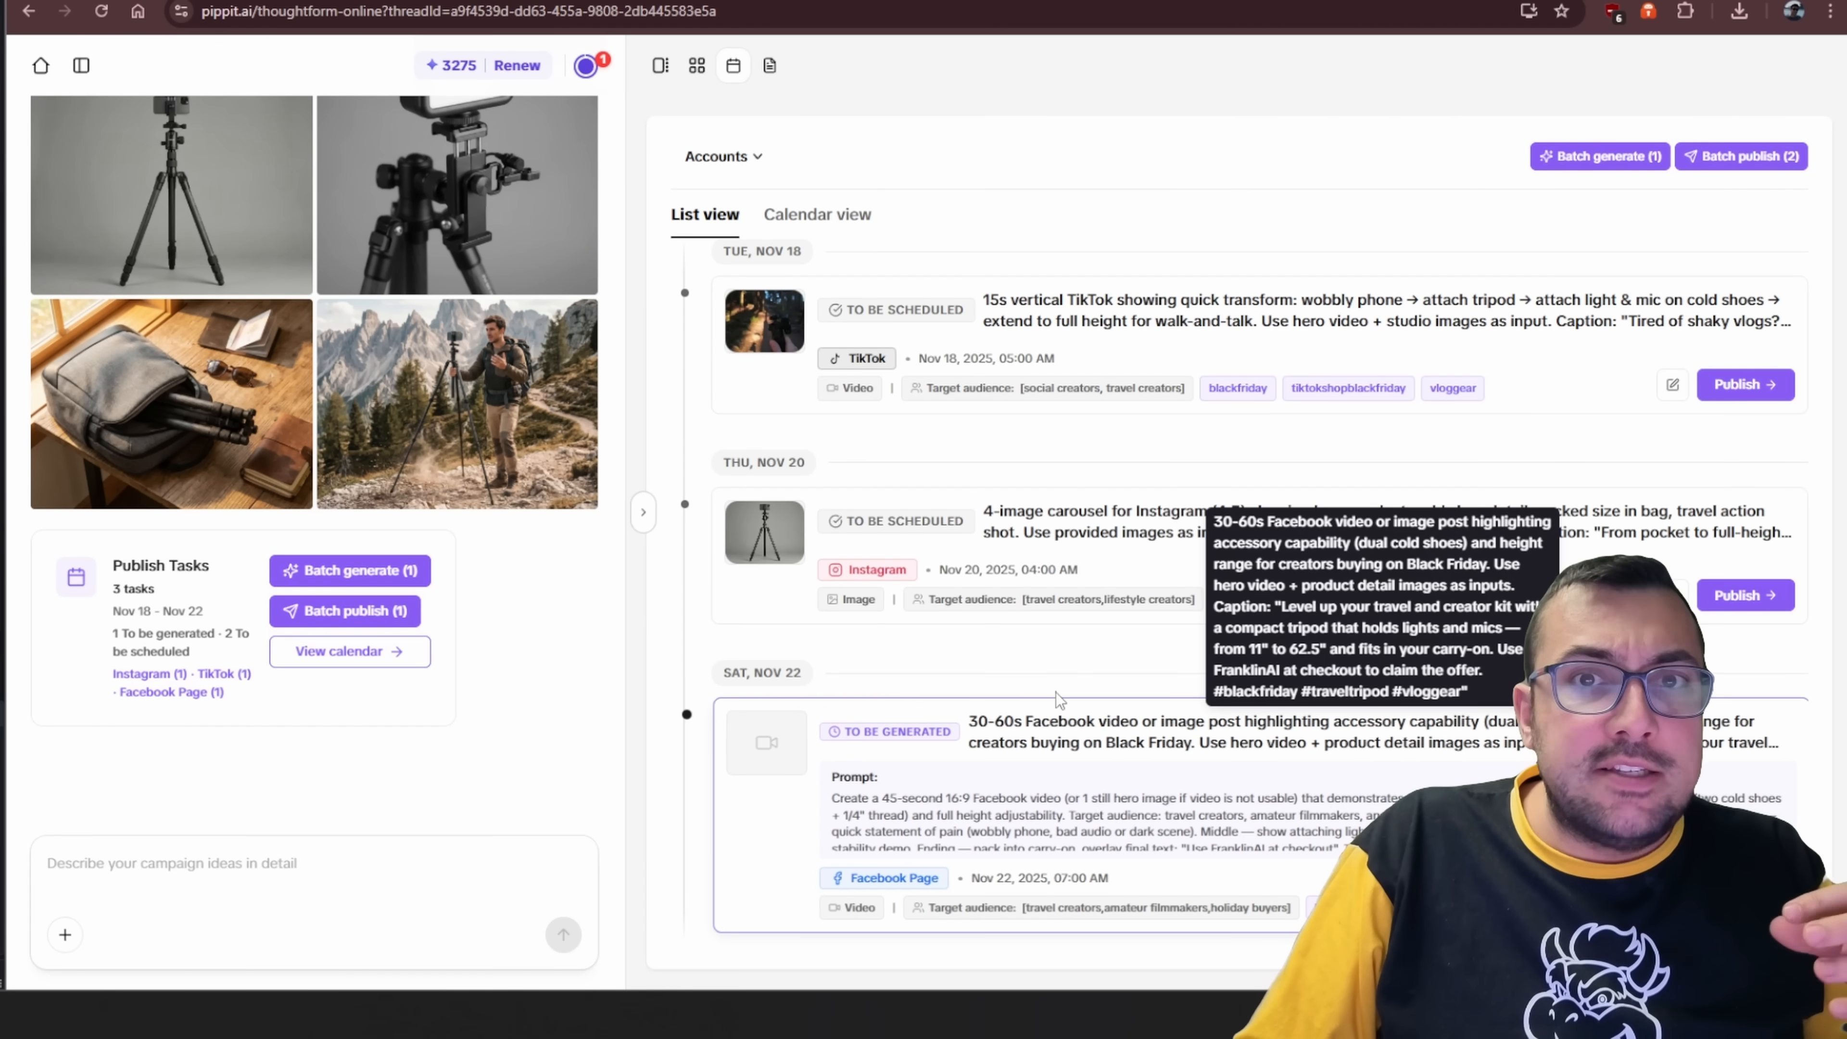
mouse_move(940, 477)
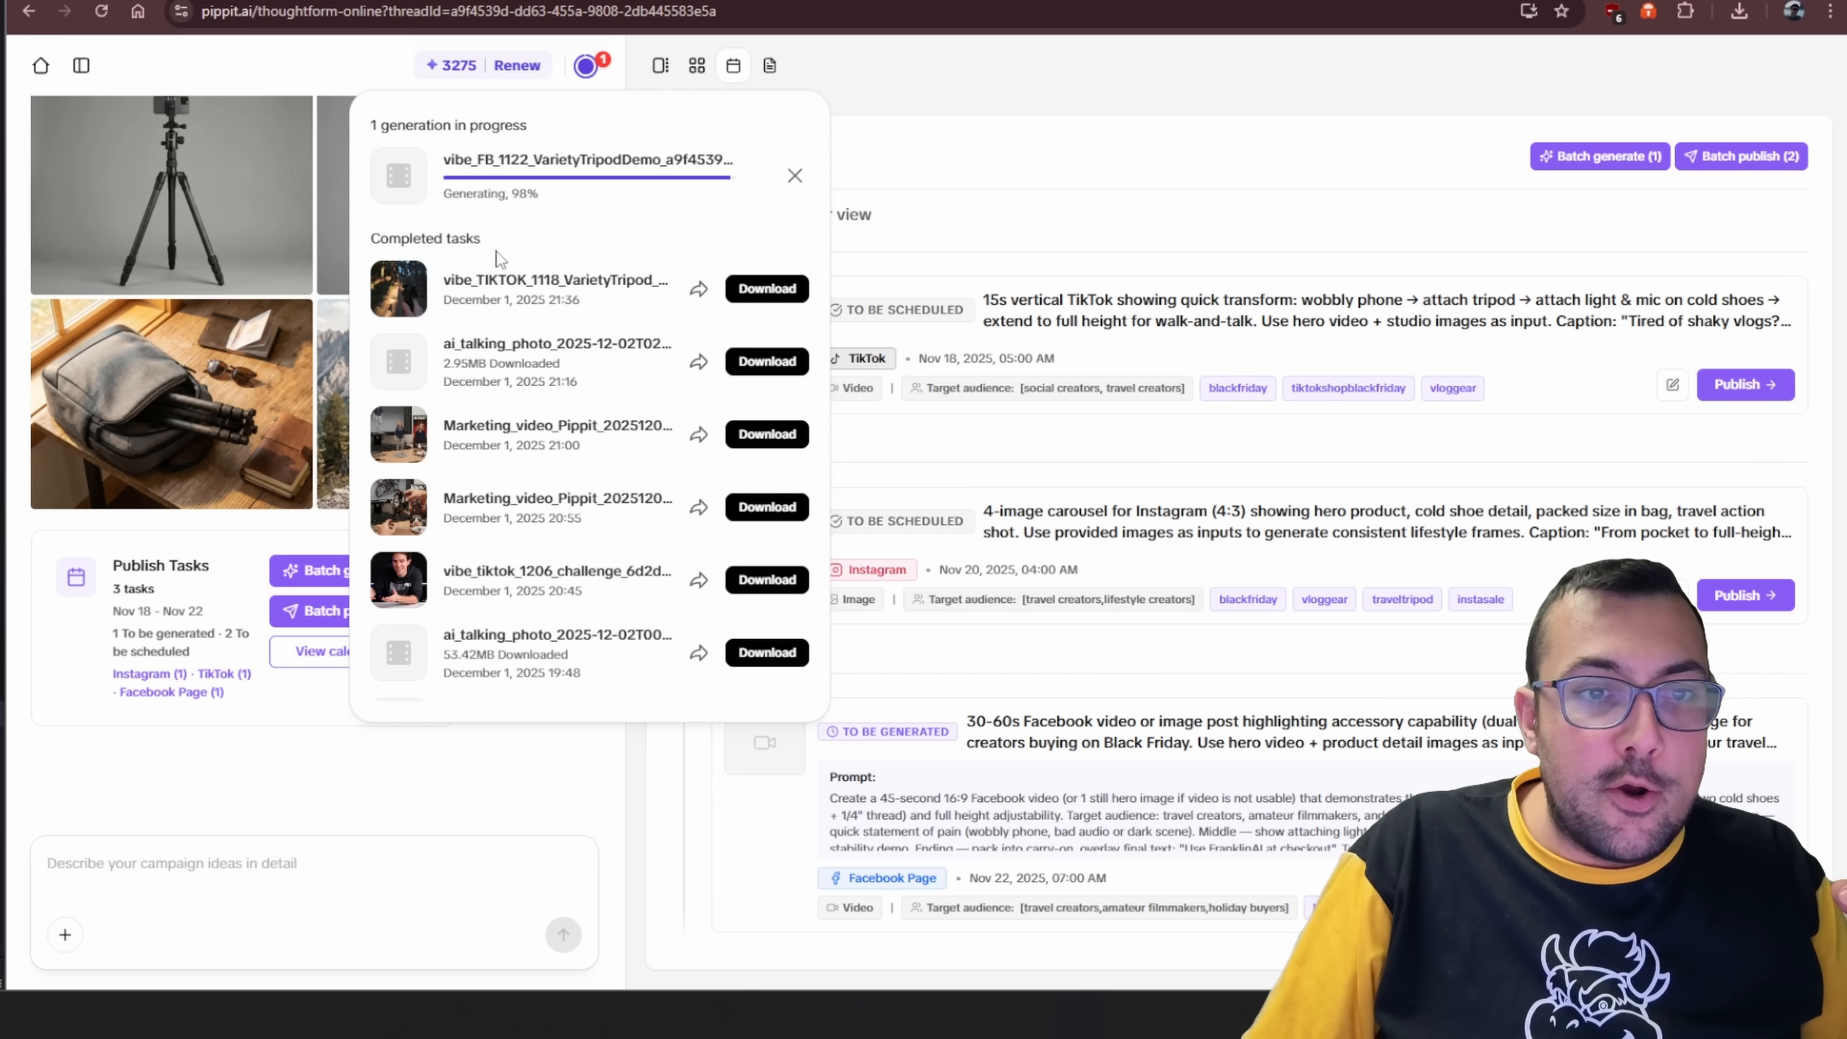
mouse_move(497, 189)
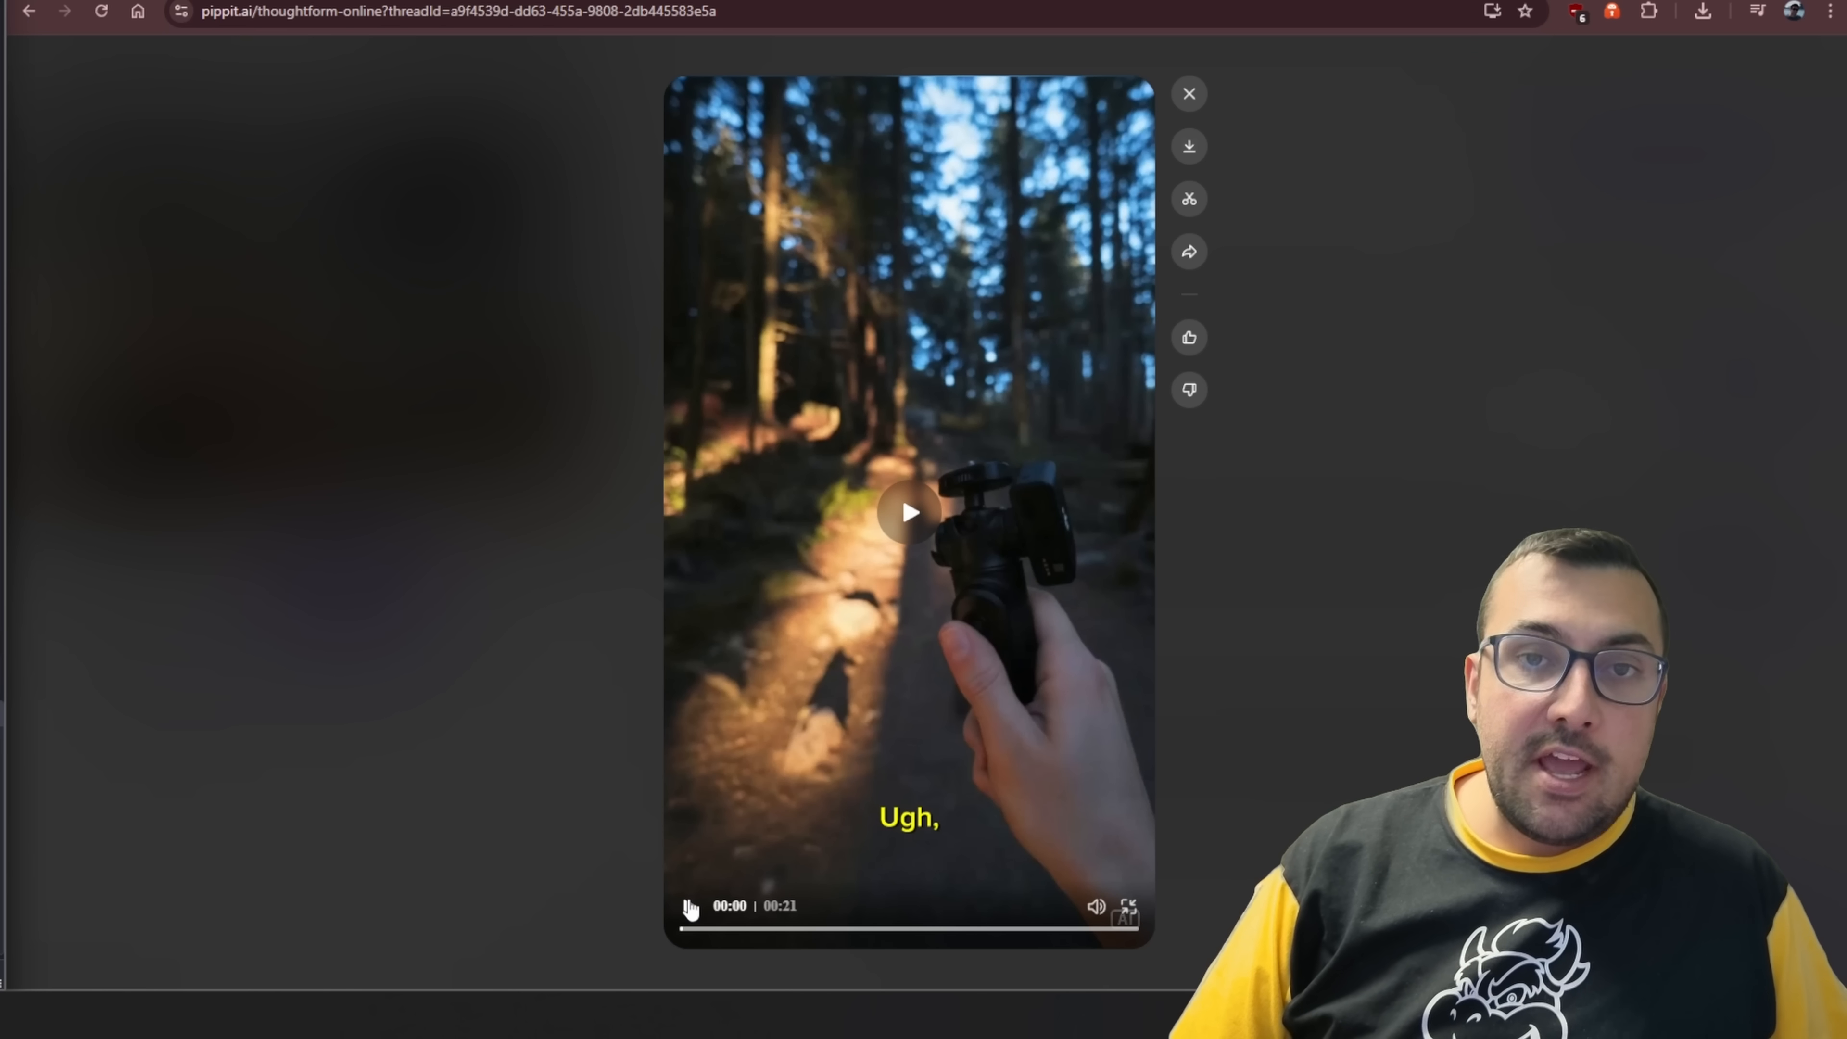
Play the generated 21-second TikTok tripod video in the full-screen viewer.
left_click(907, 511)
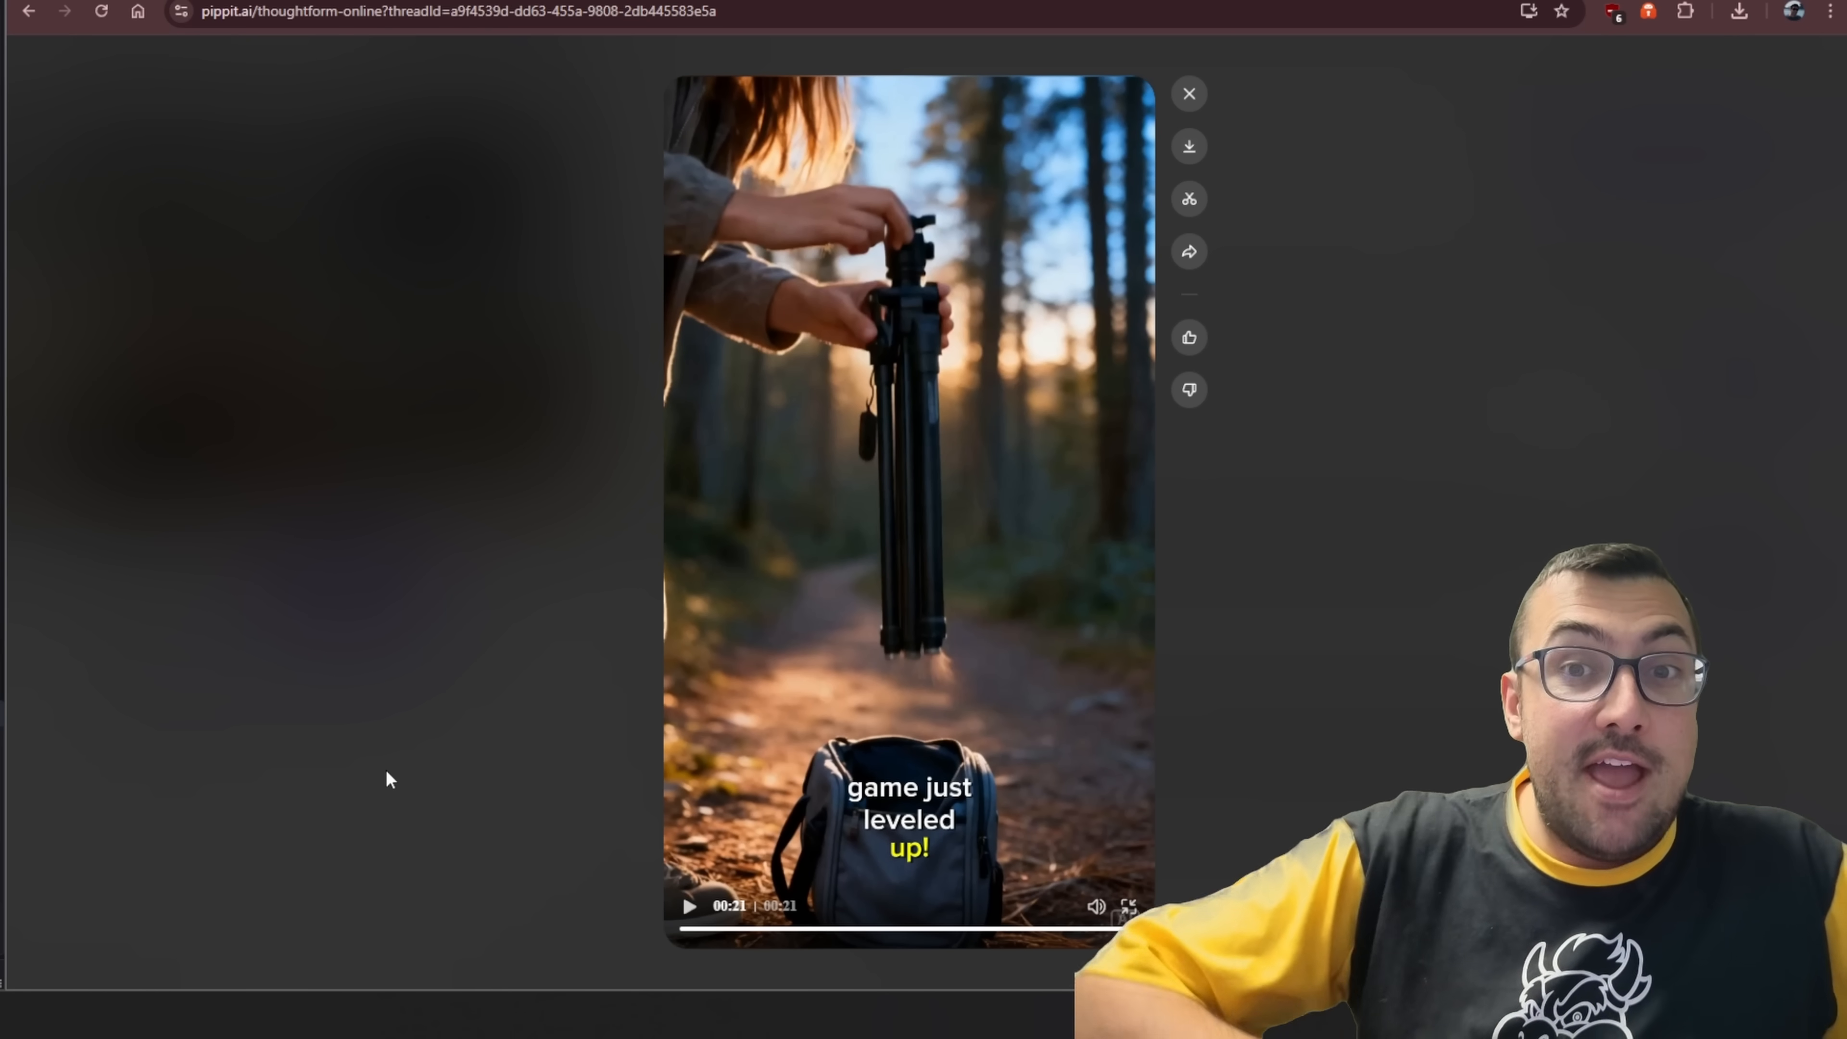
mouse_move(303, 614)
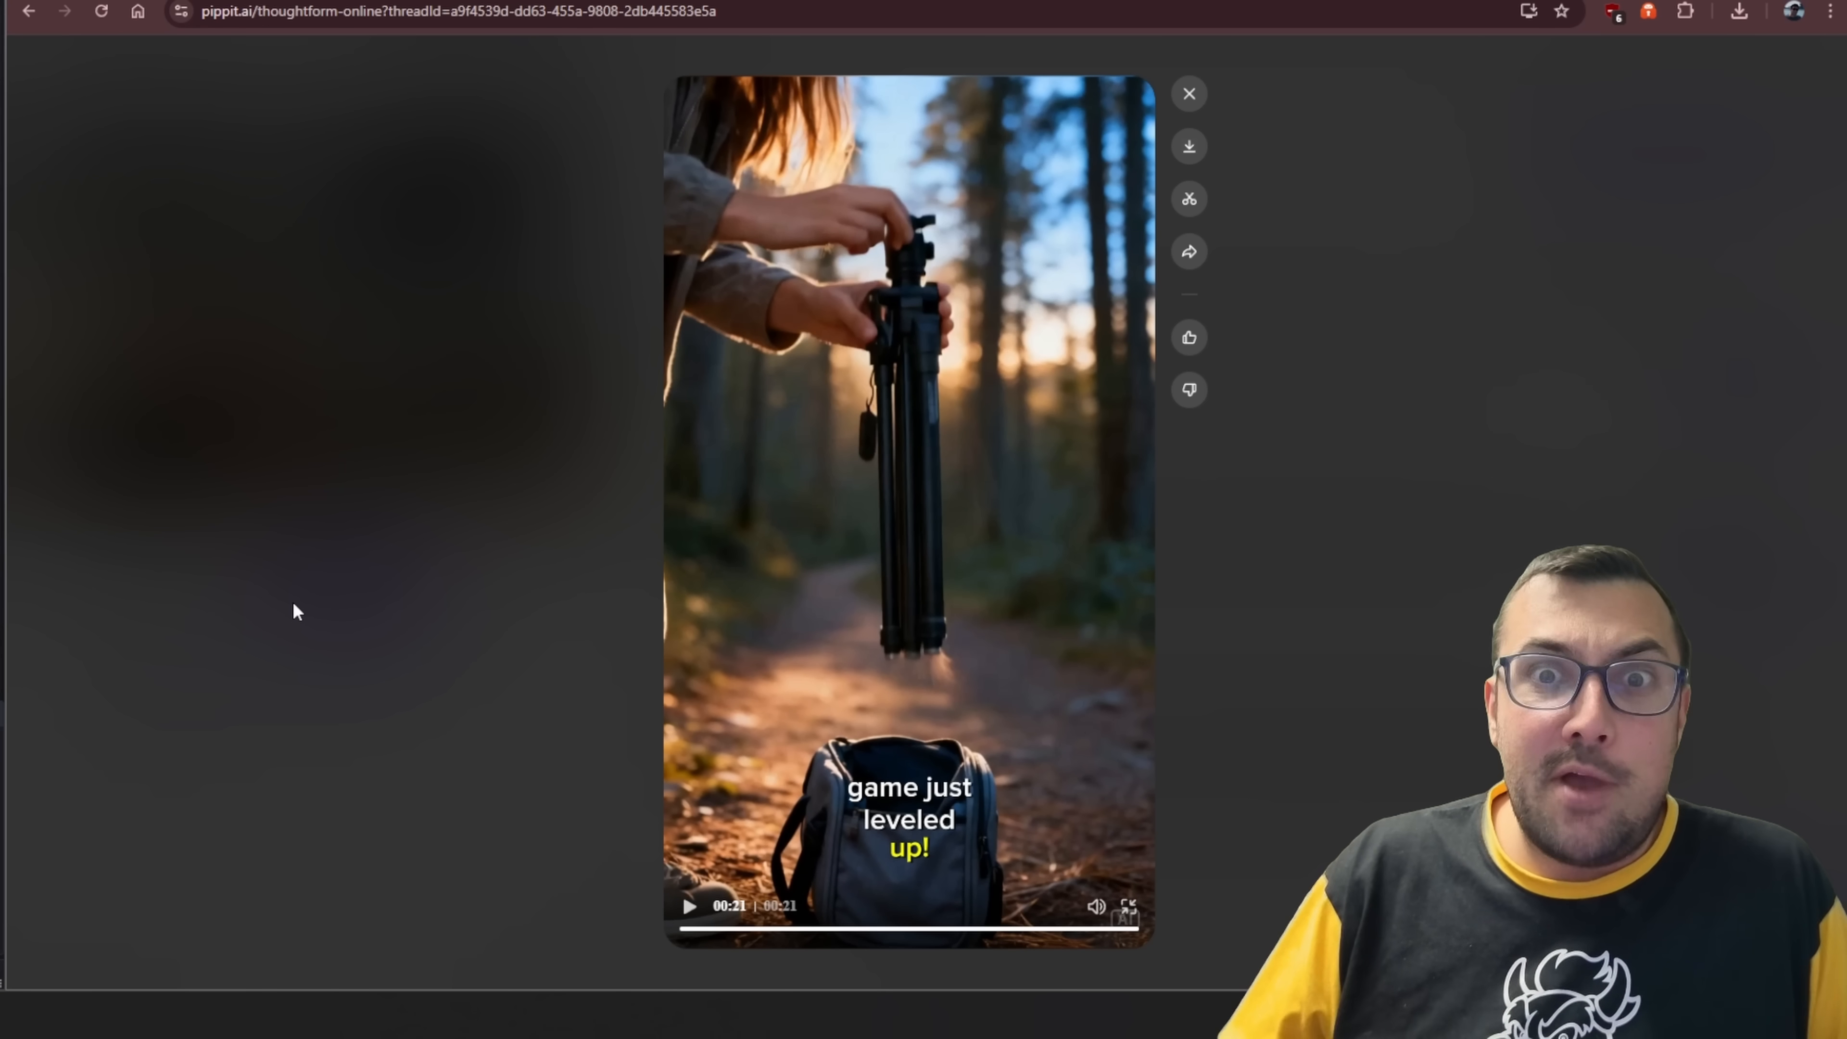
mouse_move(361, 530)
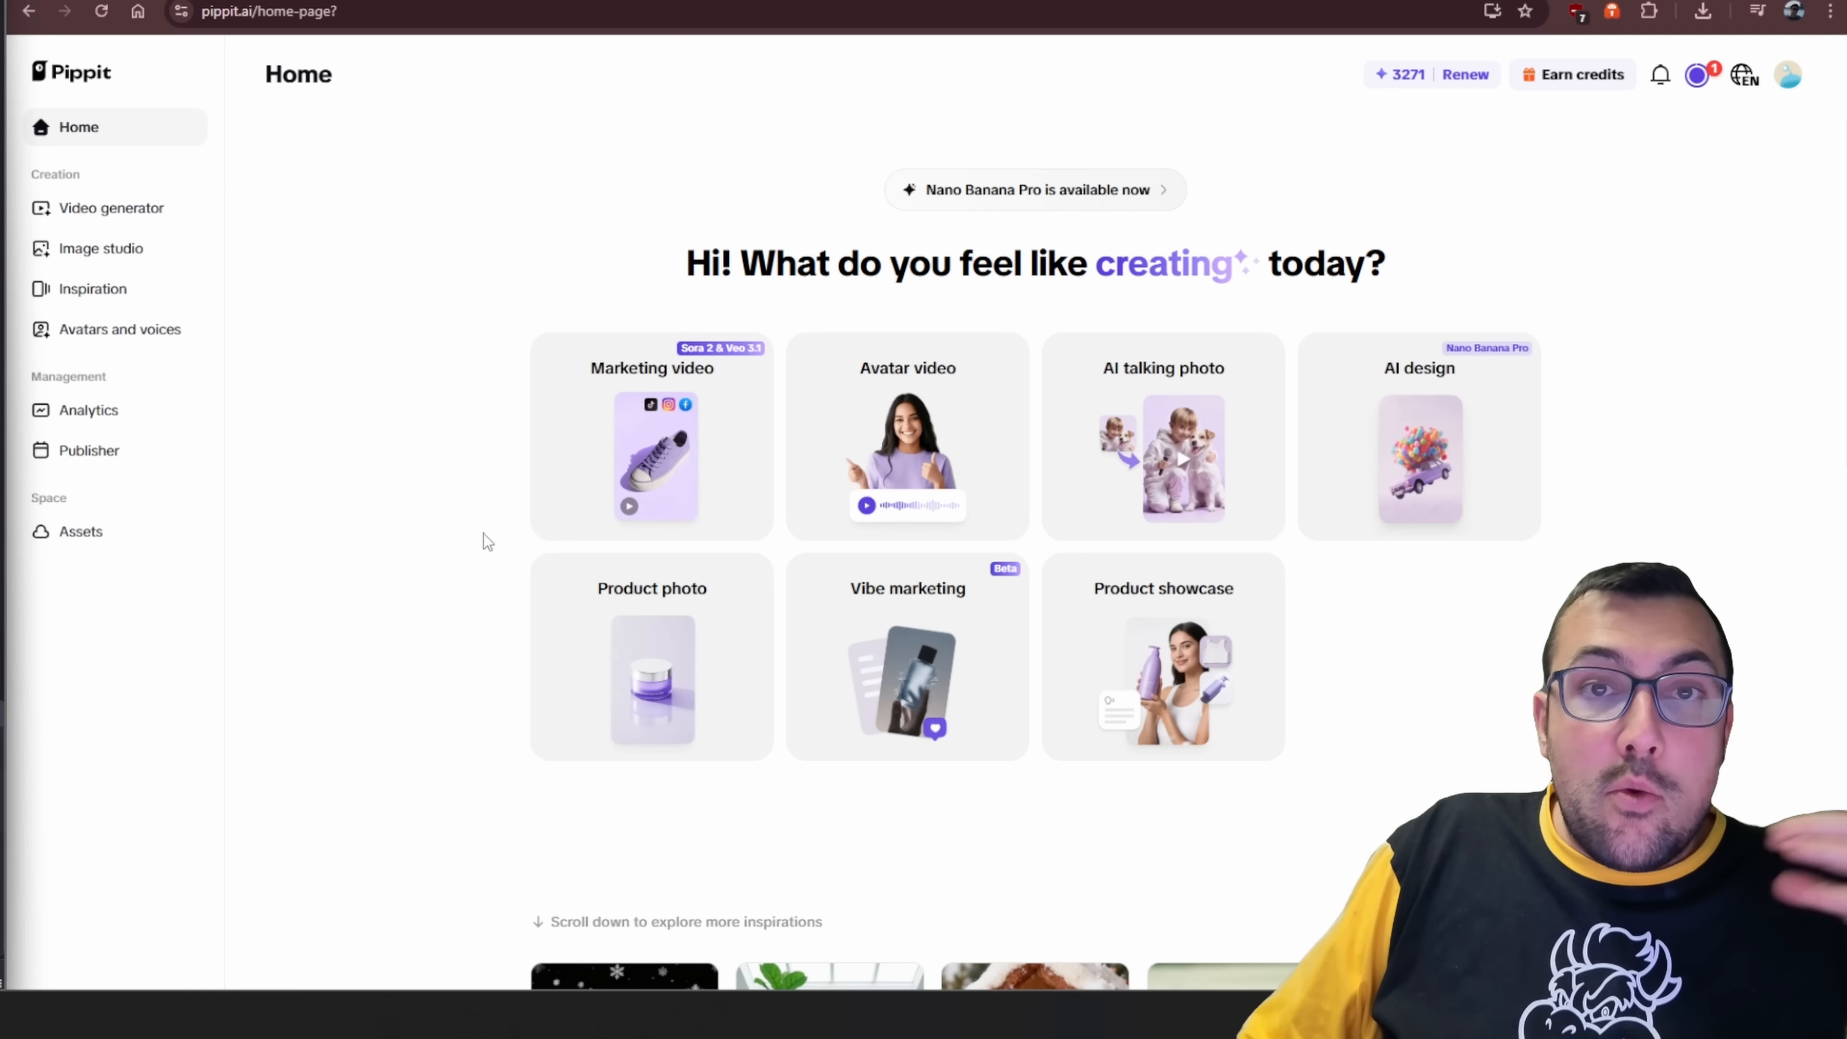
mouse_move(490, 536)
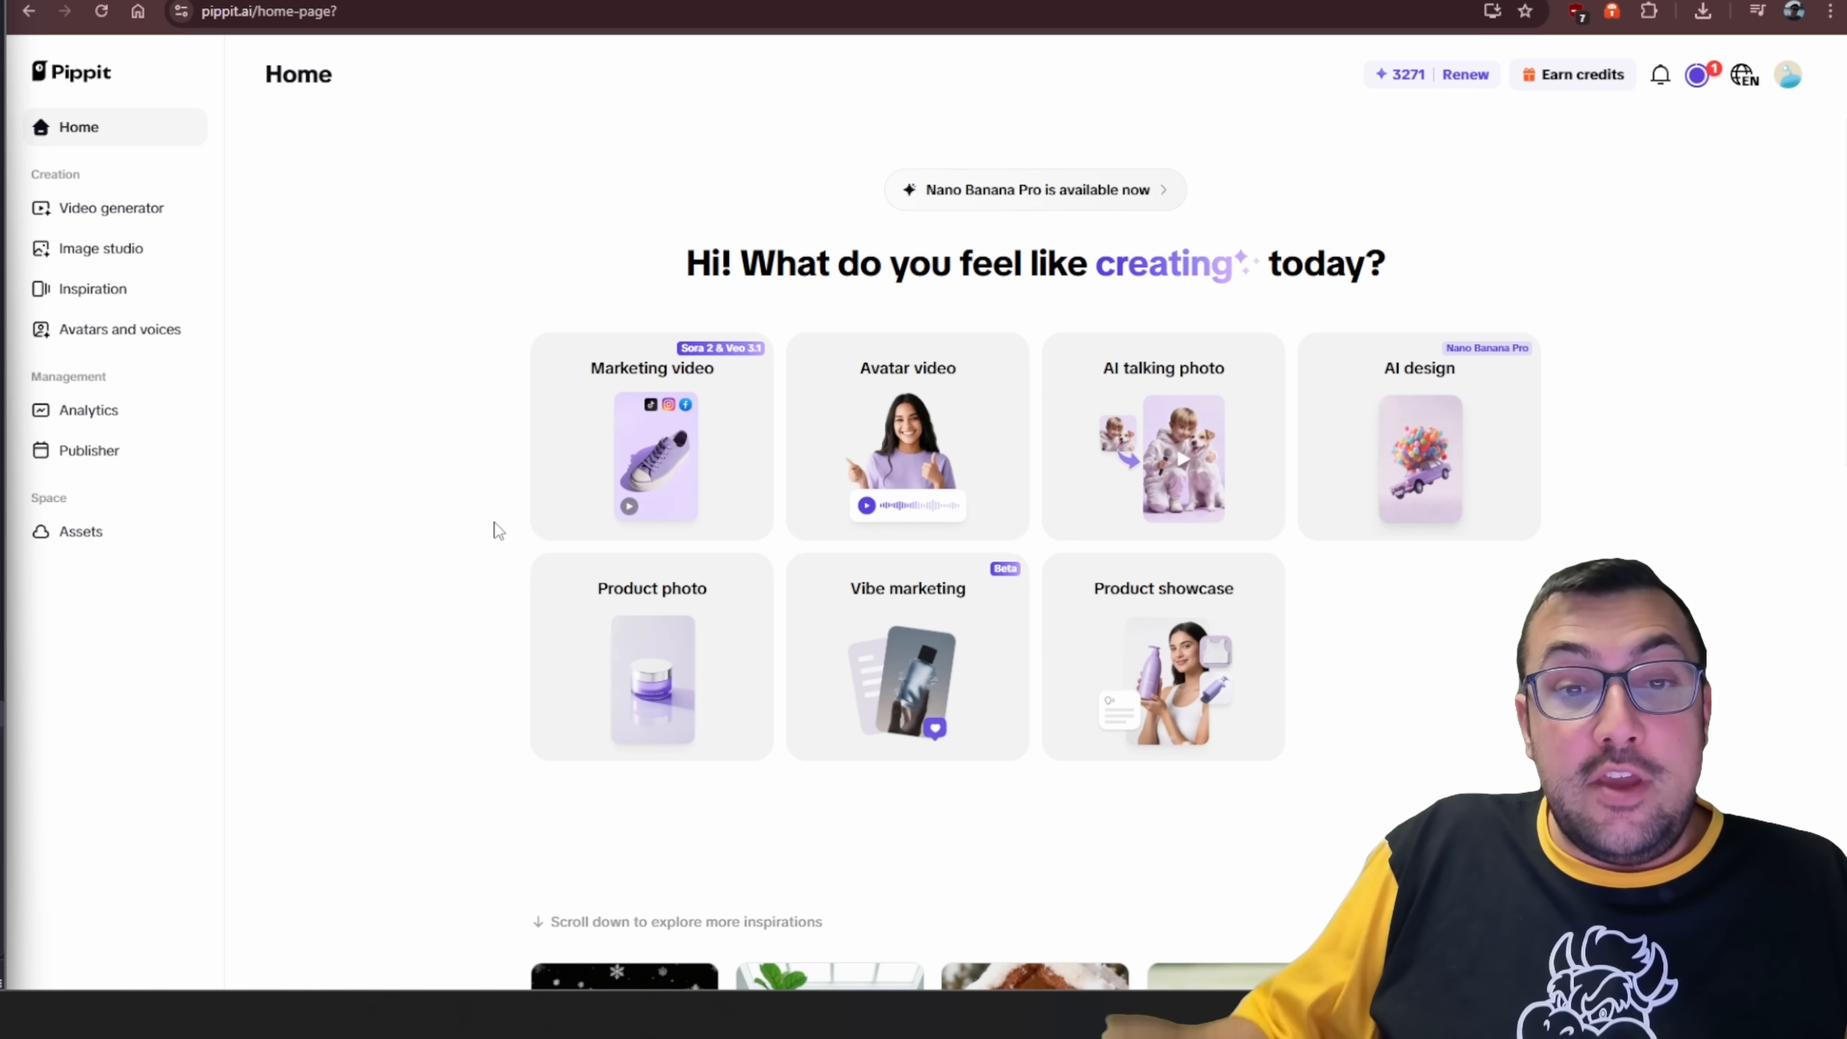
mouse_move(715, 416)
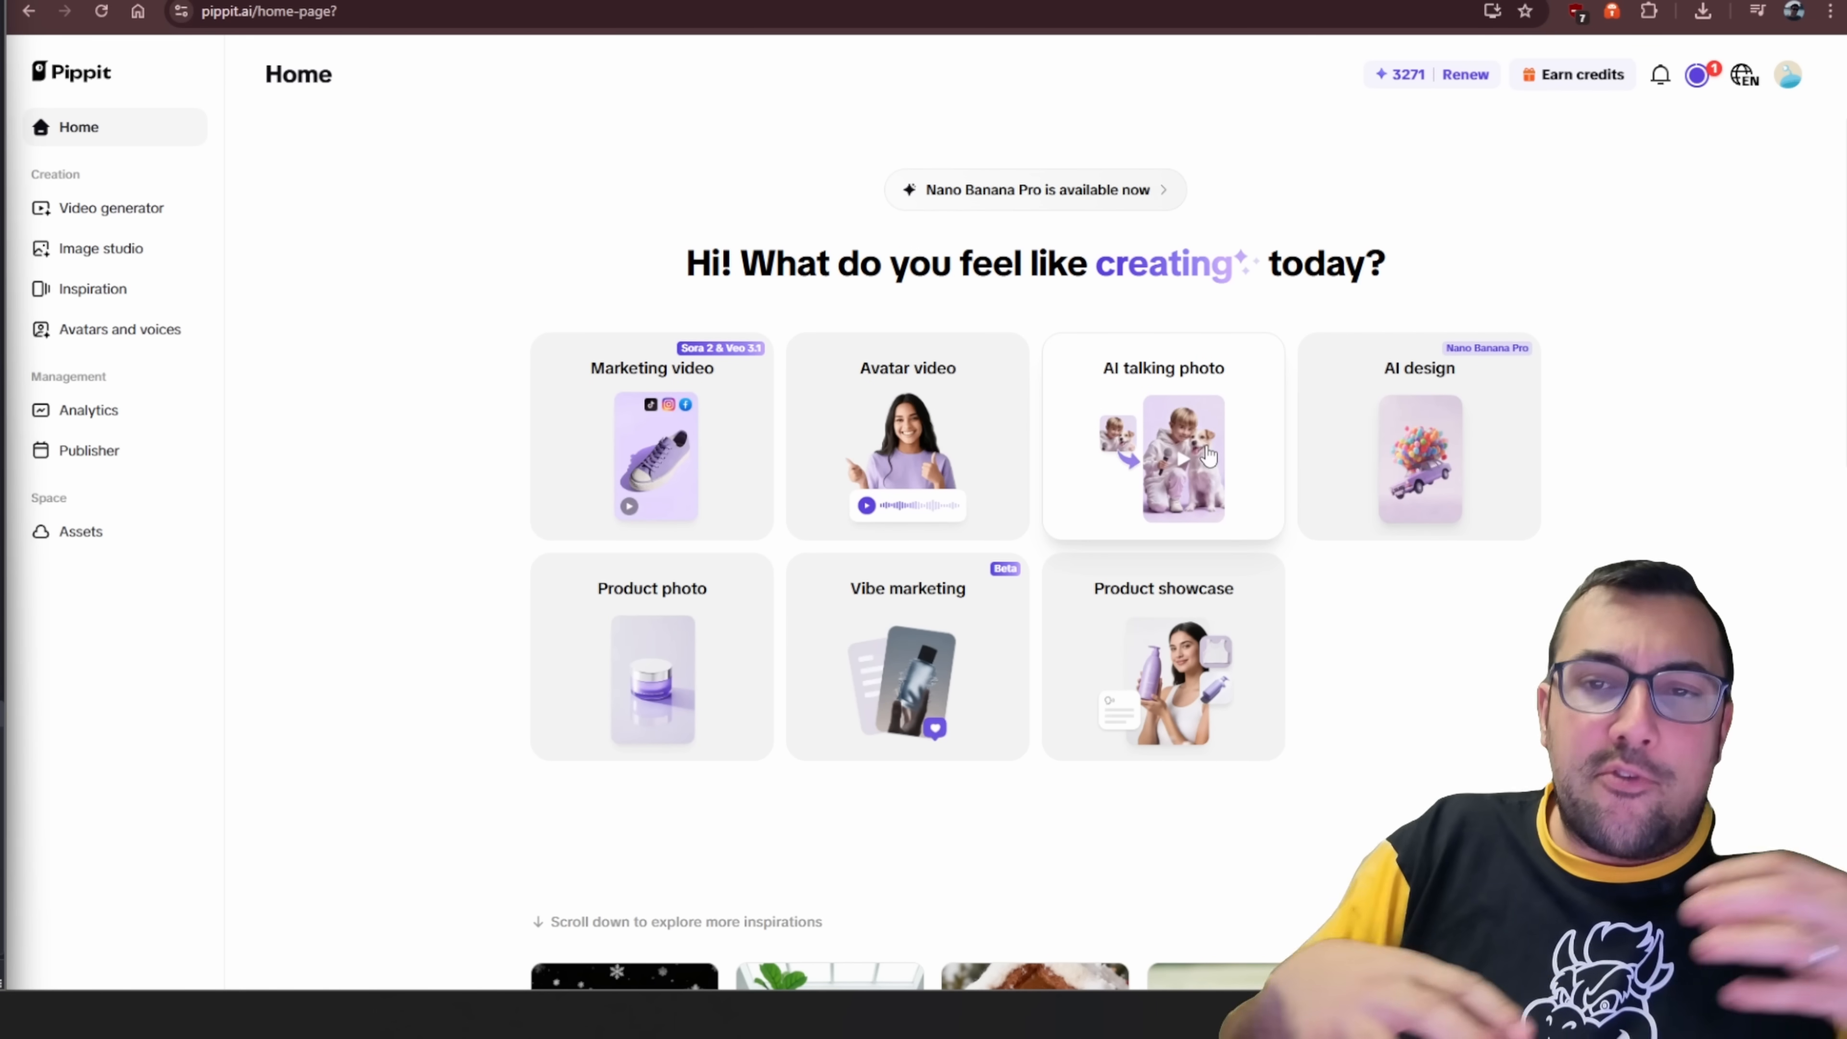
Exit the campaign viewer and go back to Home via the editor's back arrow.
left_click(1418, 460)
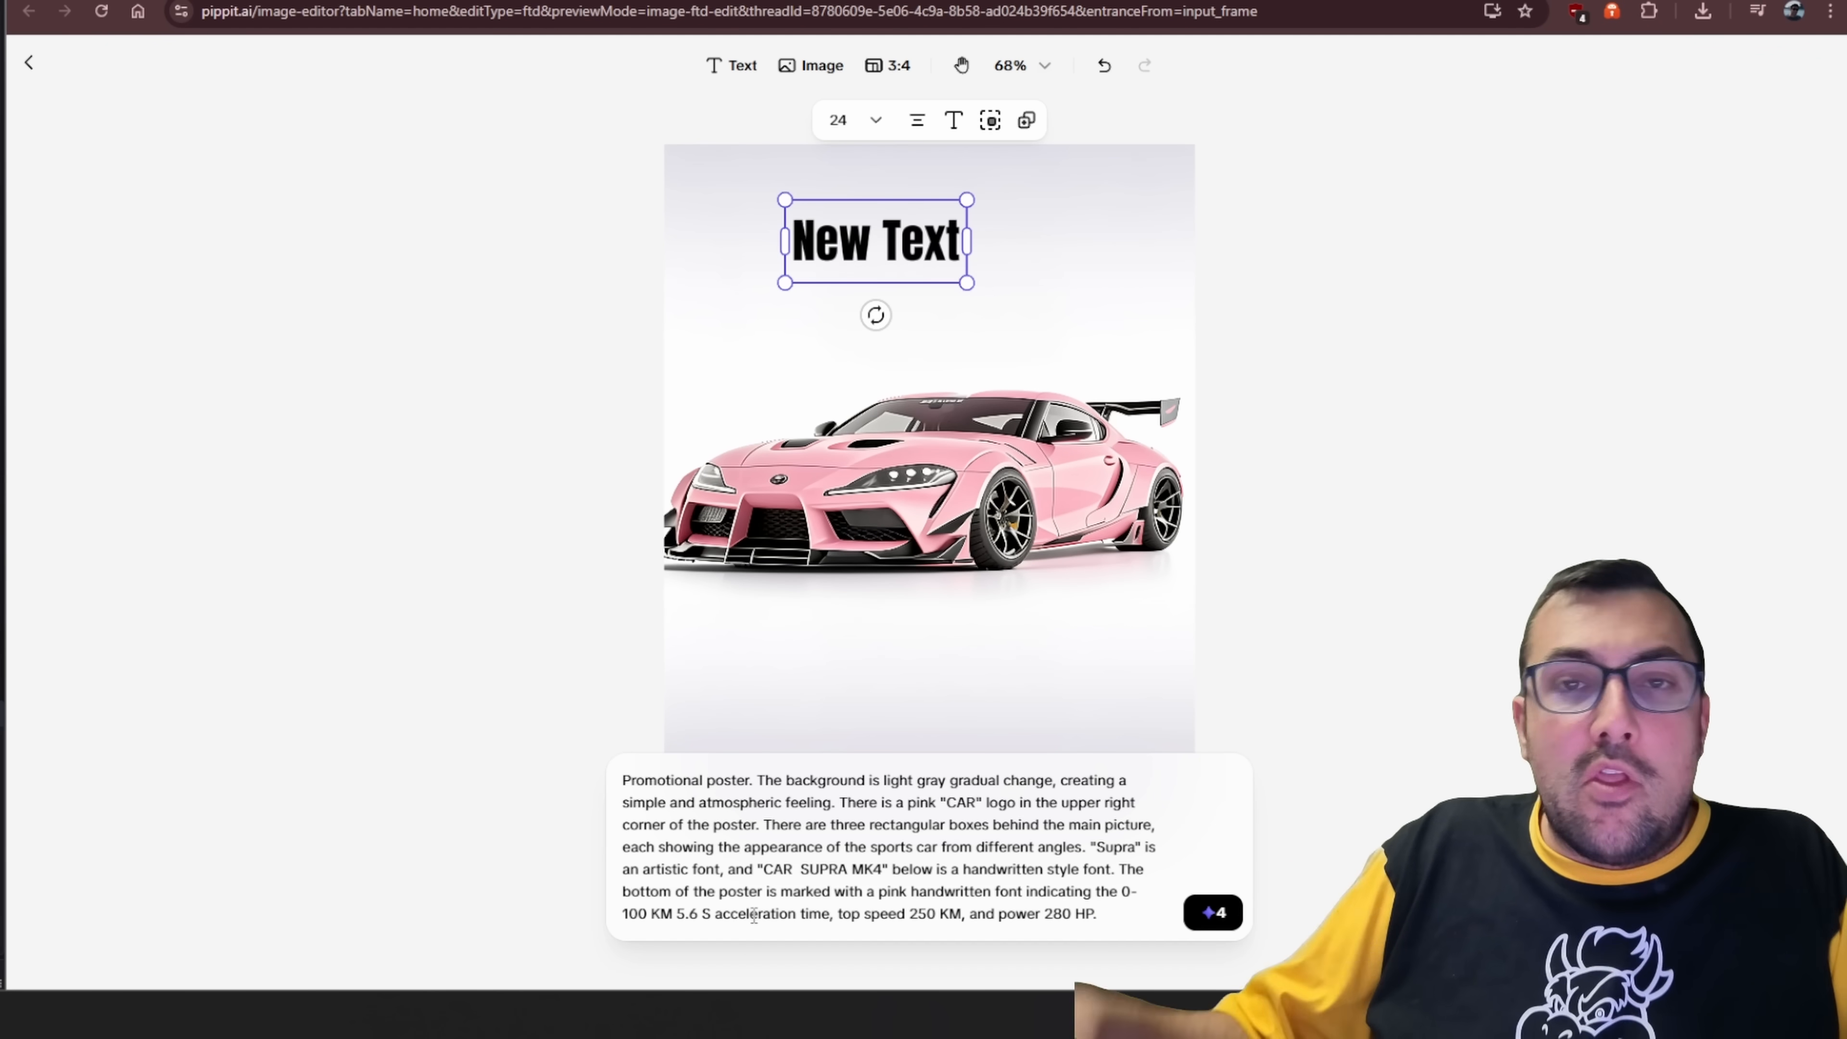
mouse_move(442, 56)
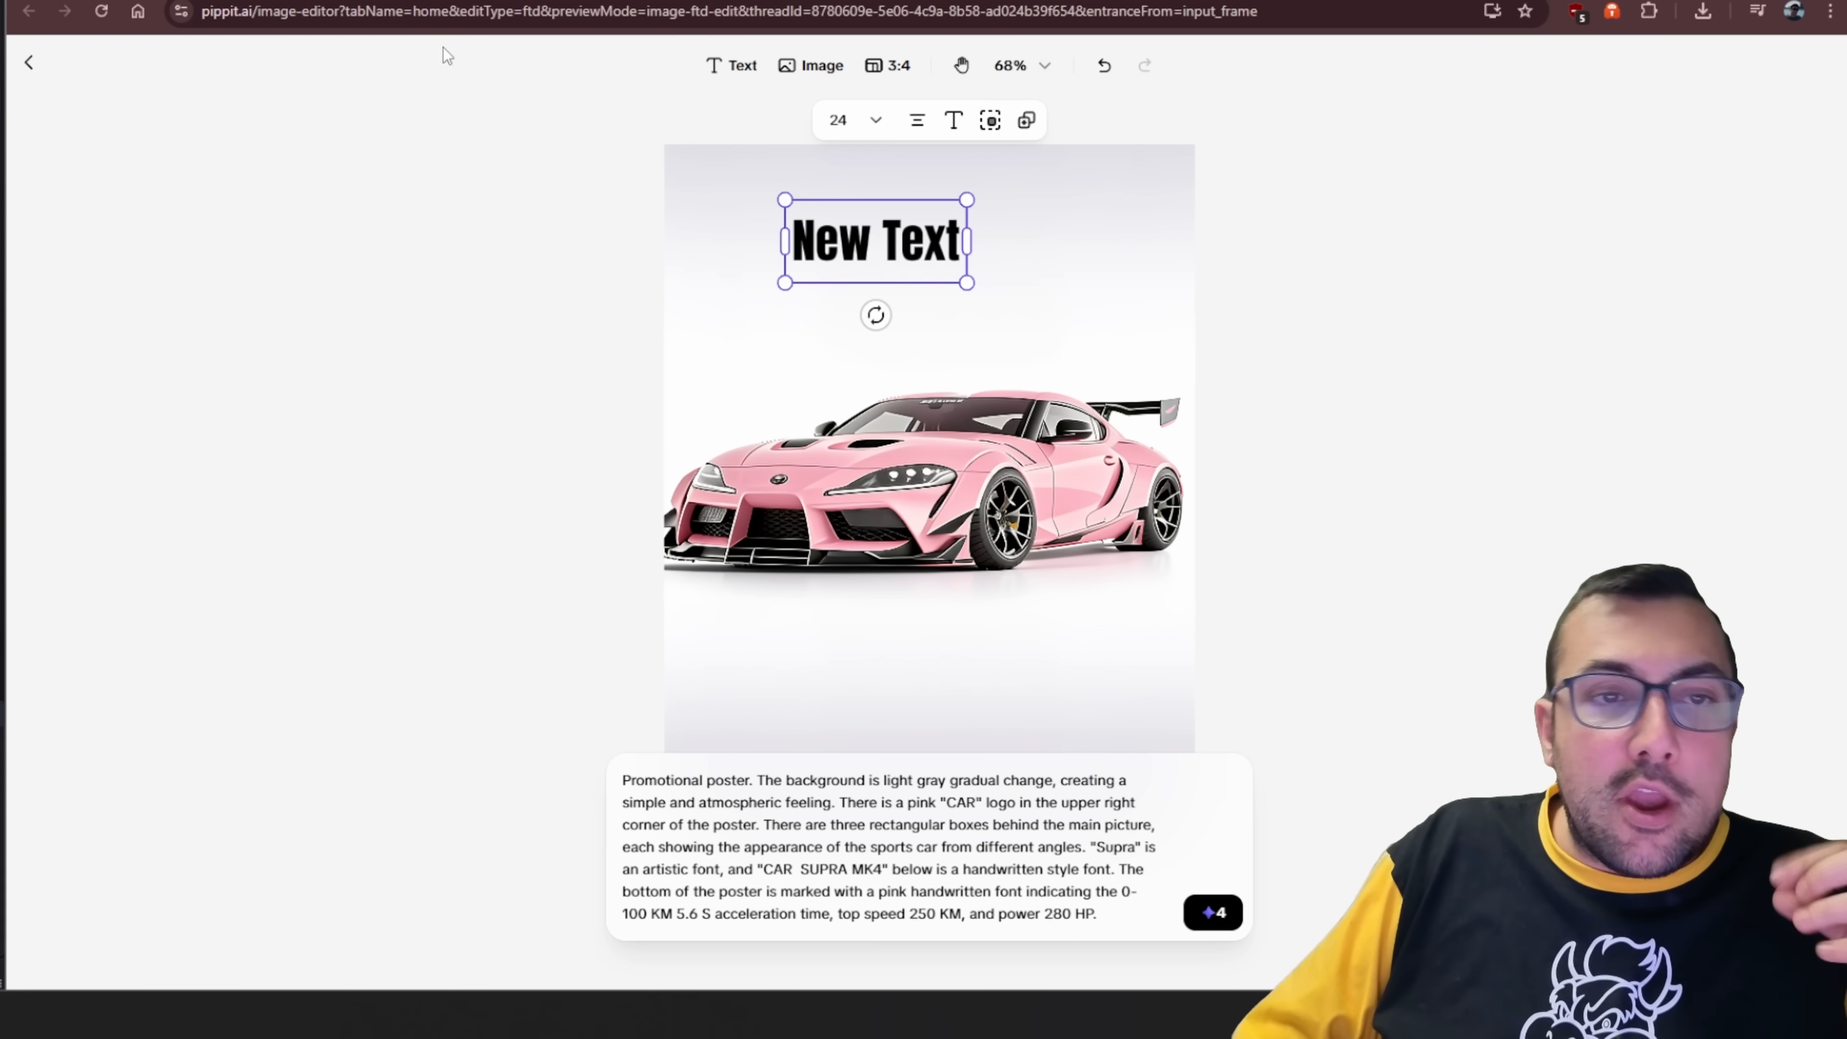
left_click(28, 61)
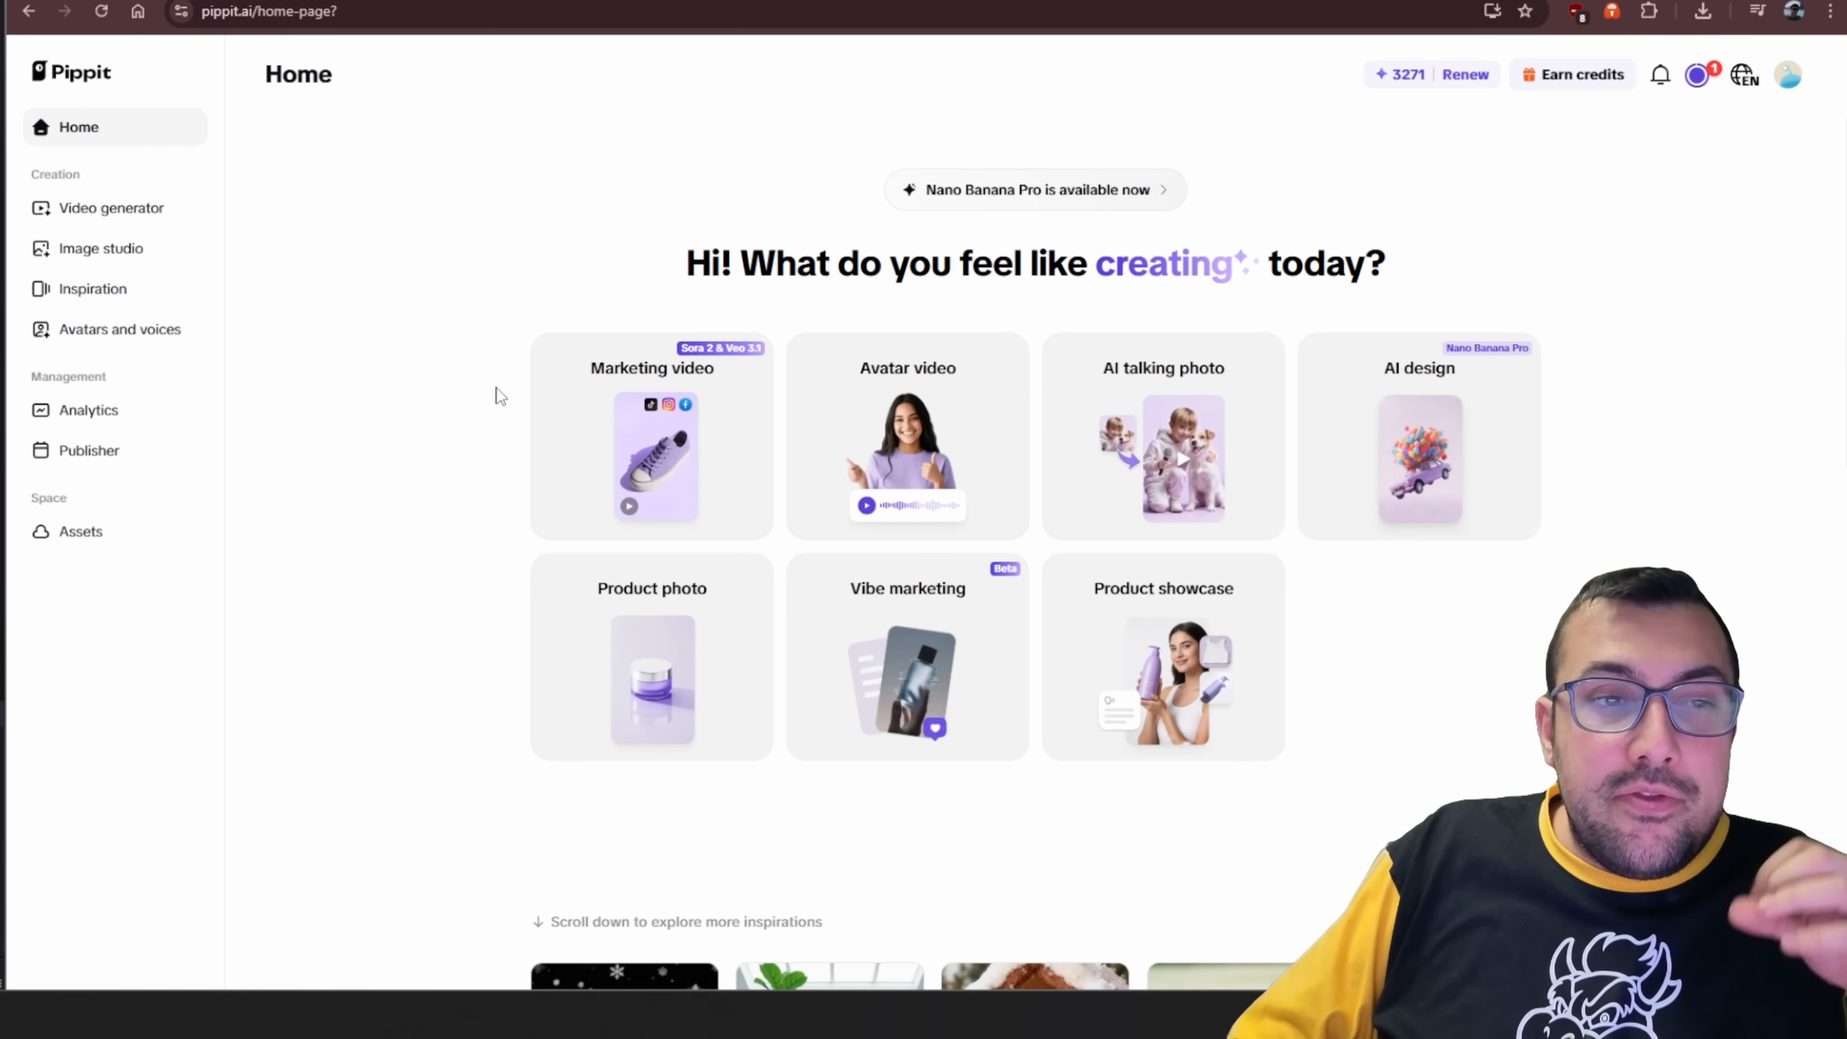
mouse_move(398, 389)
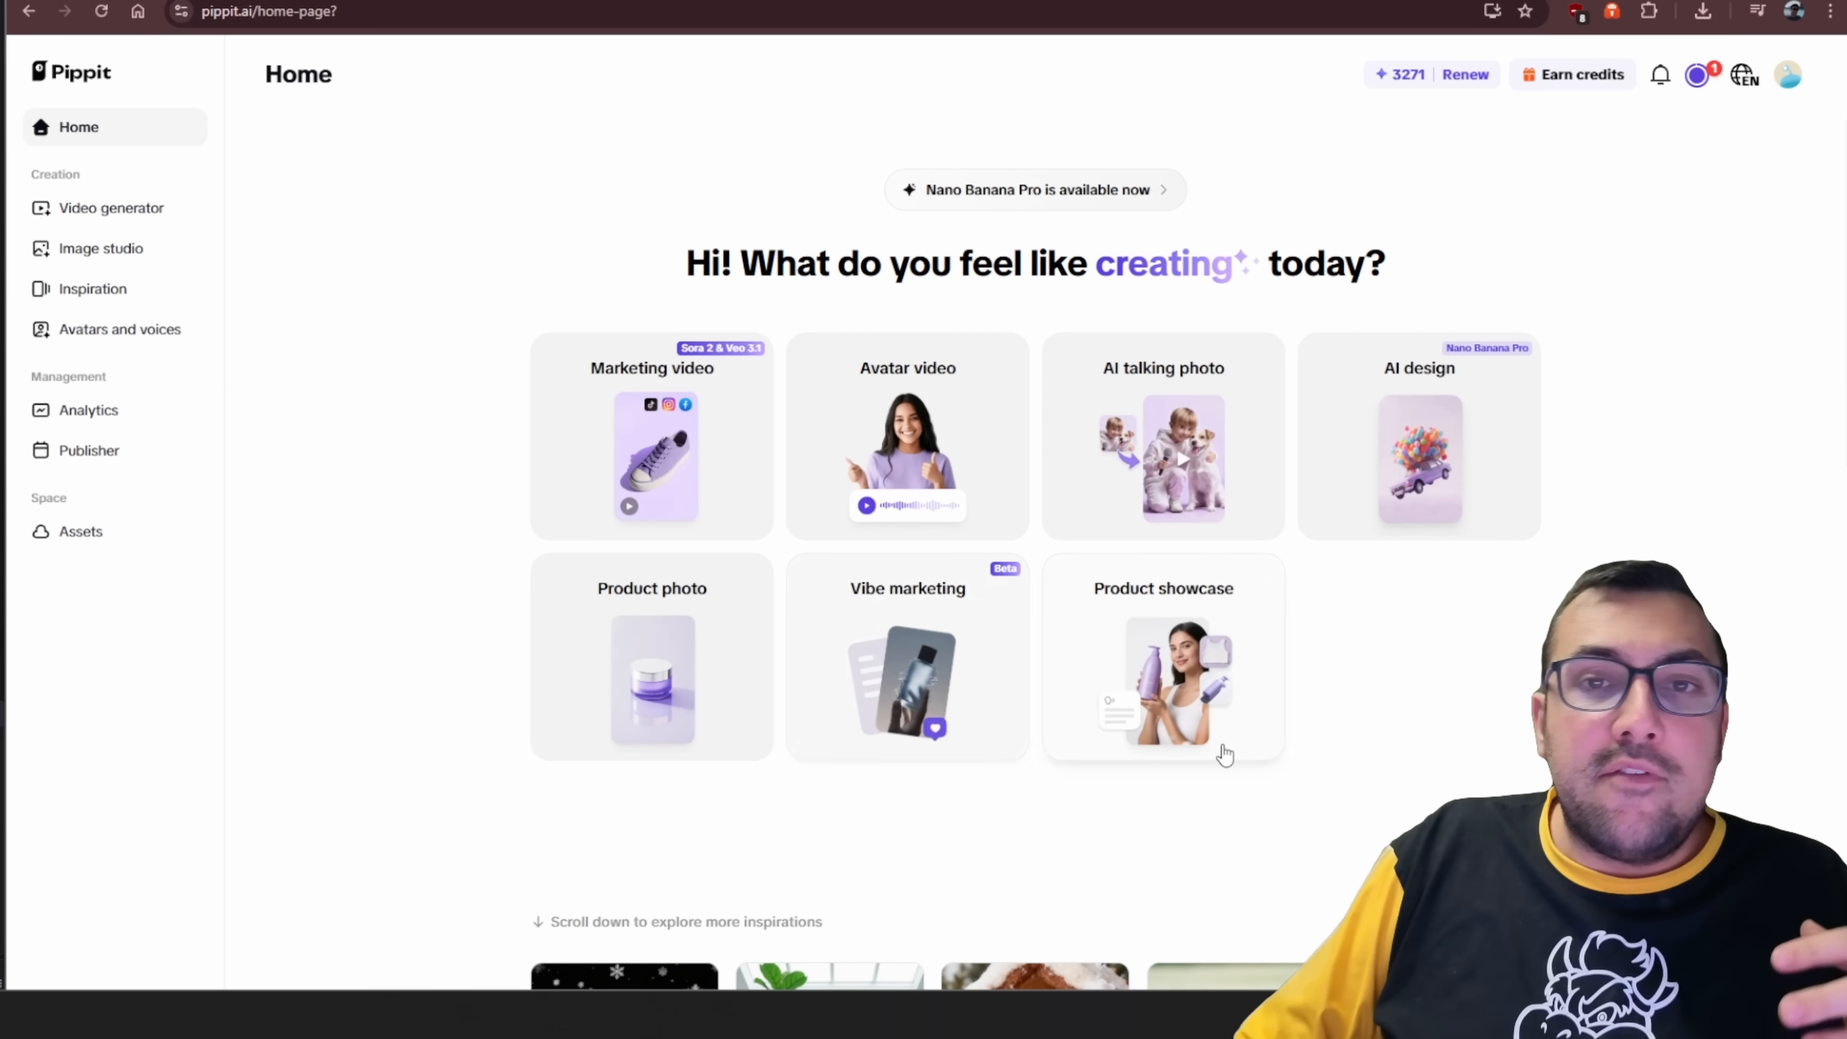
mouse_move(908, 647)
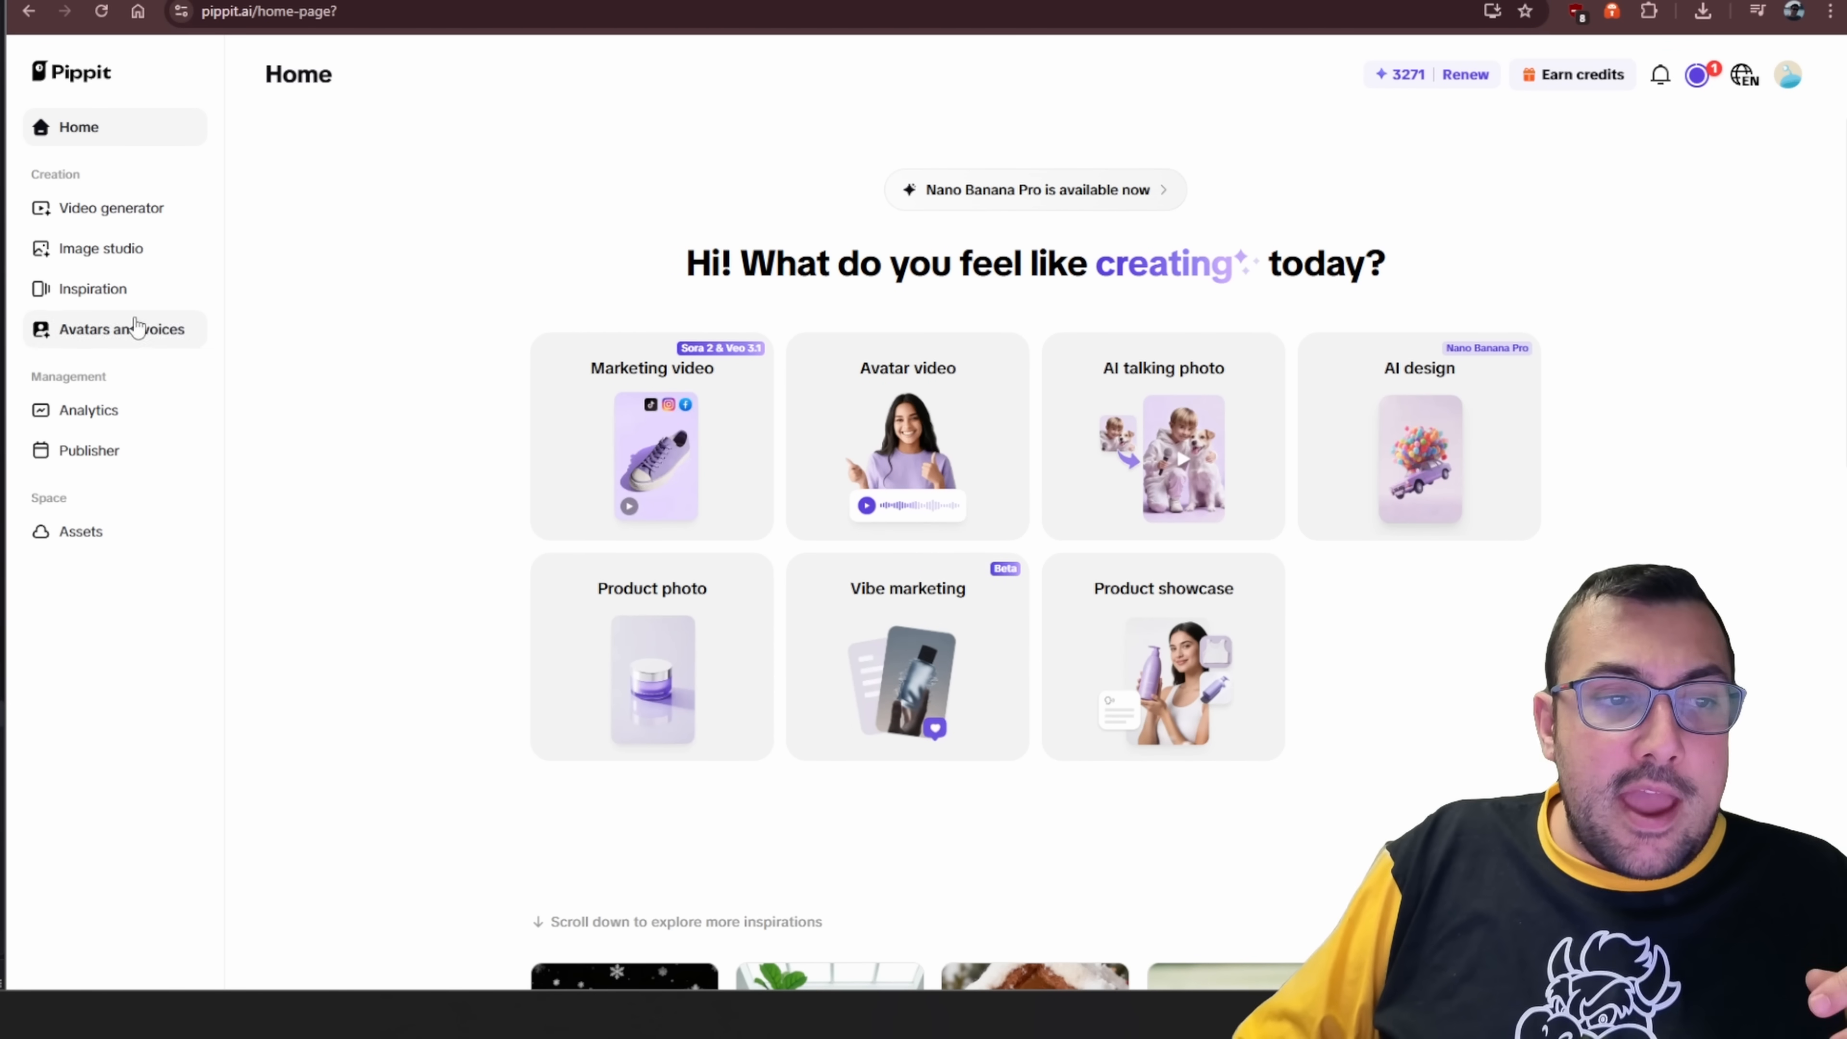
mouse_move(111, 209)
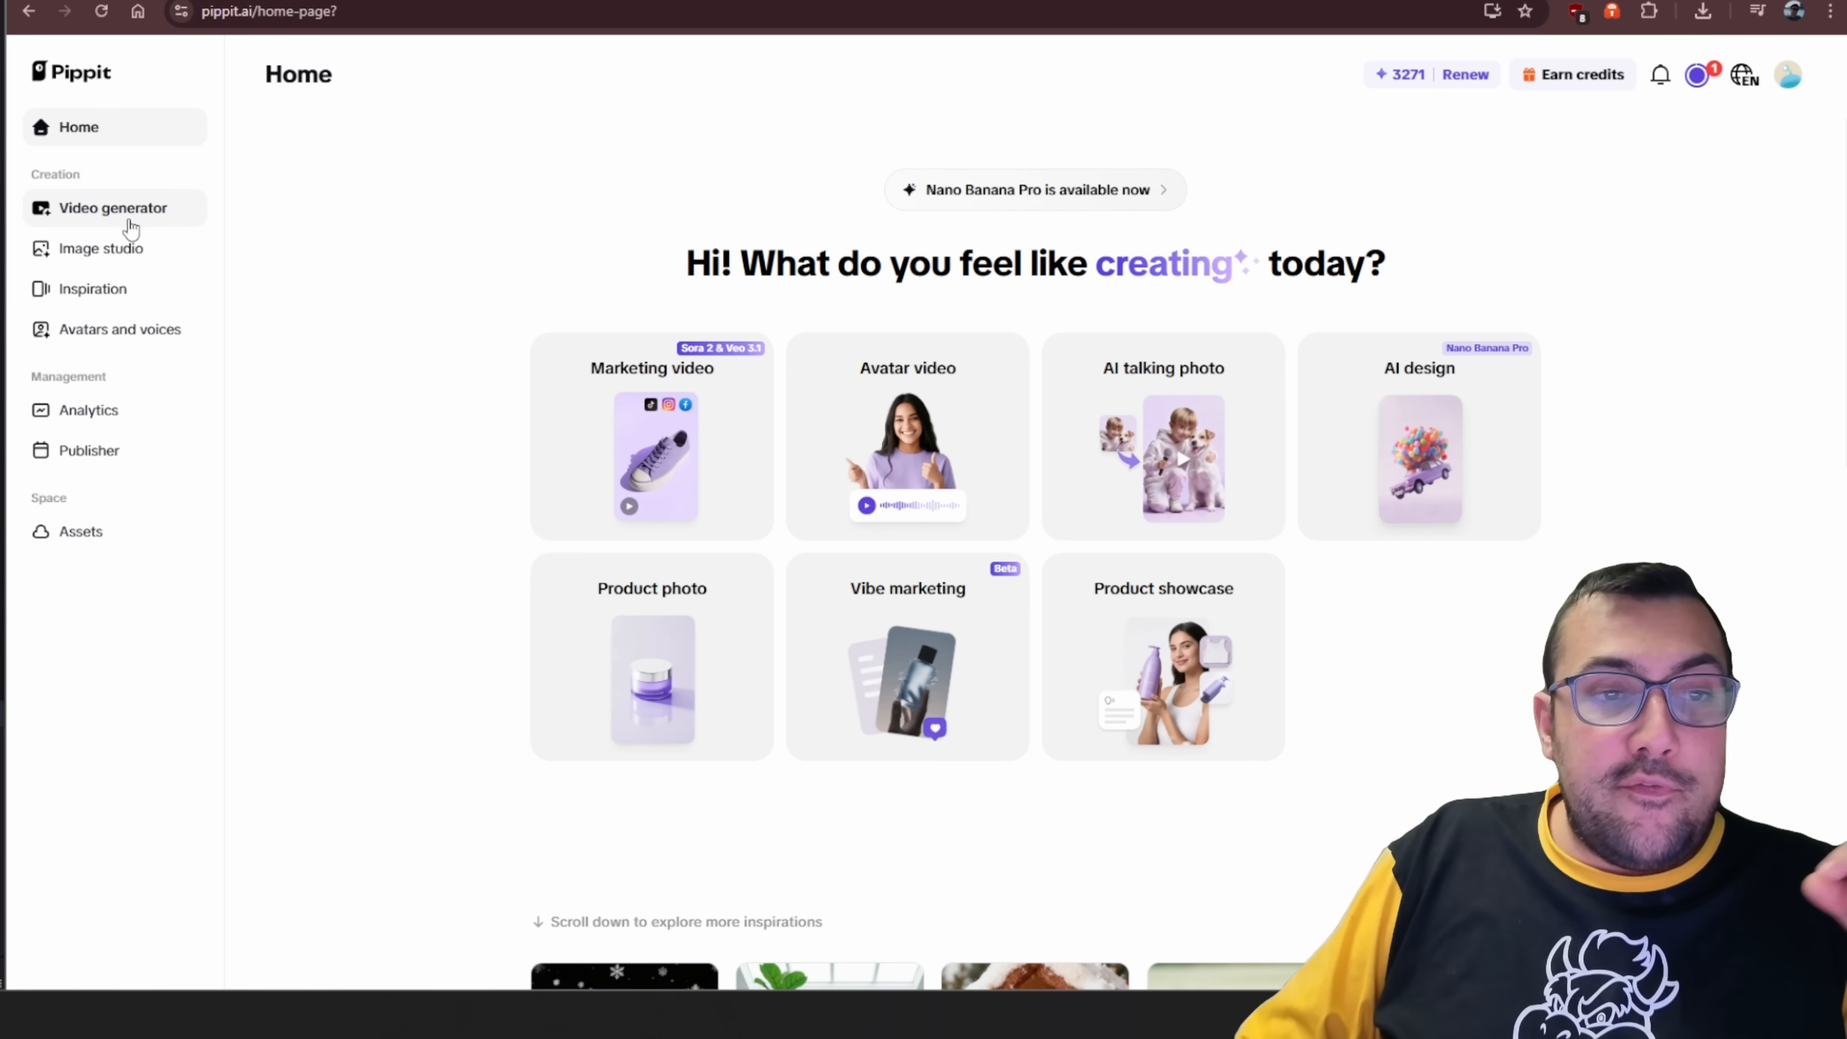
Go to the Video generator and keep Agent mode selected from the mode dropdown.
left_click(111, 209)
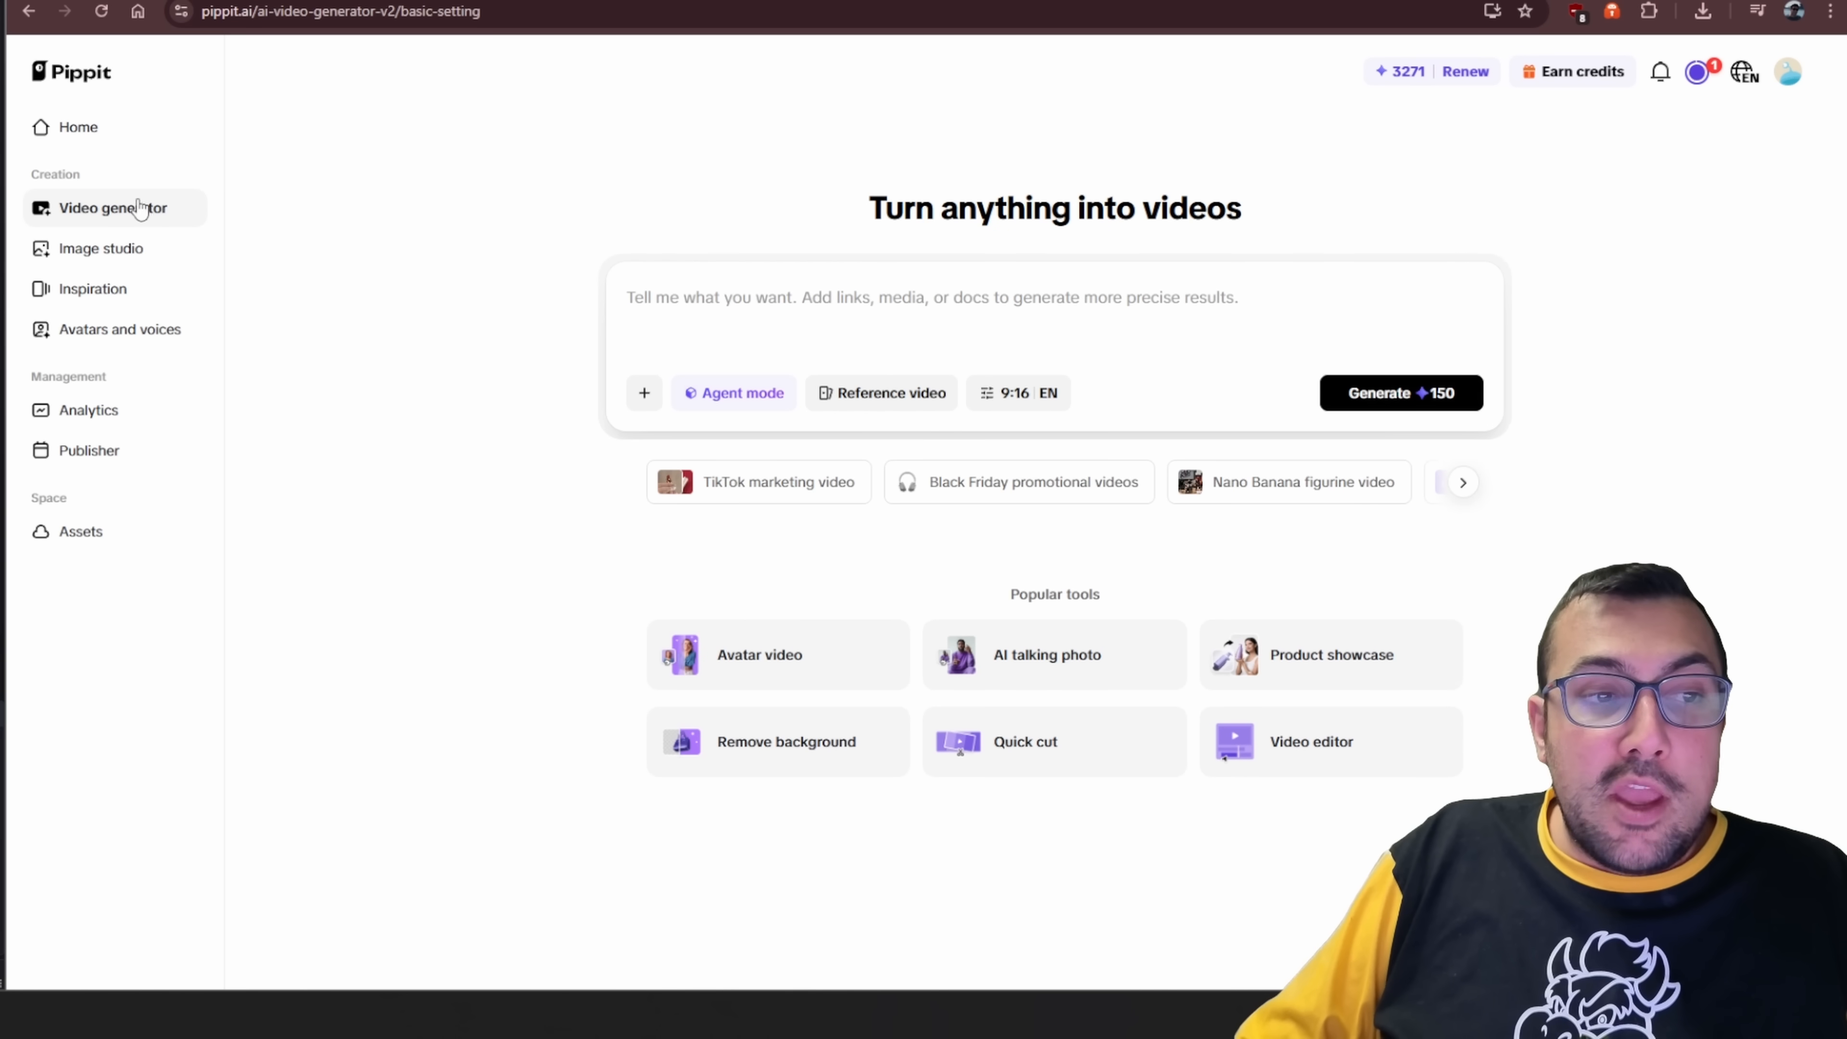
left_click(734, 392)
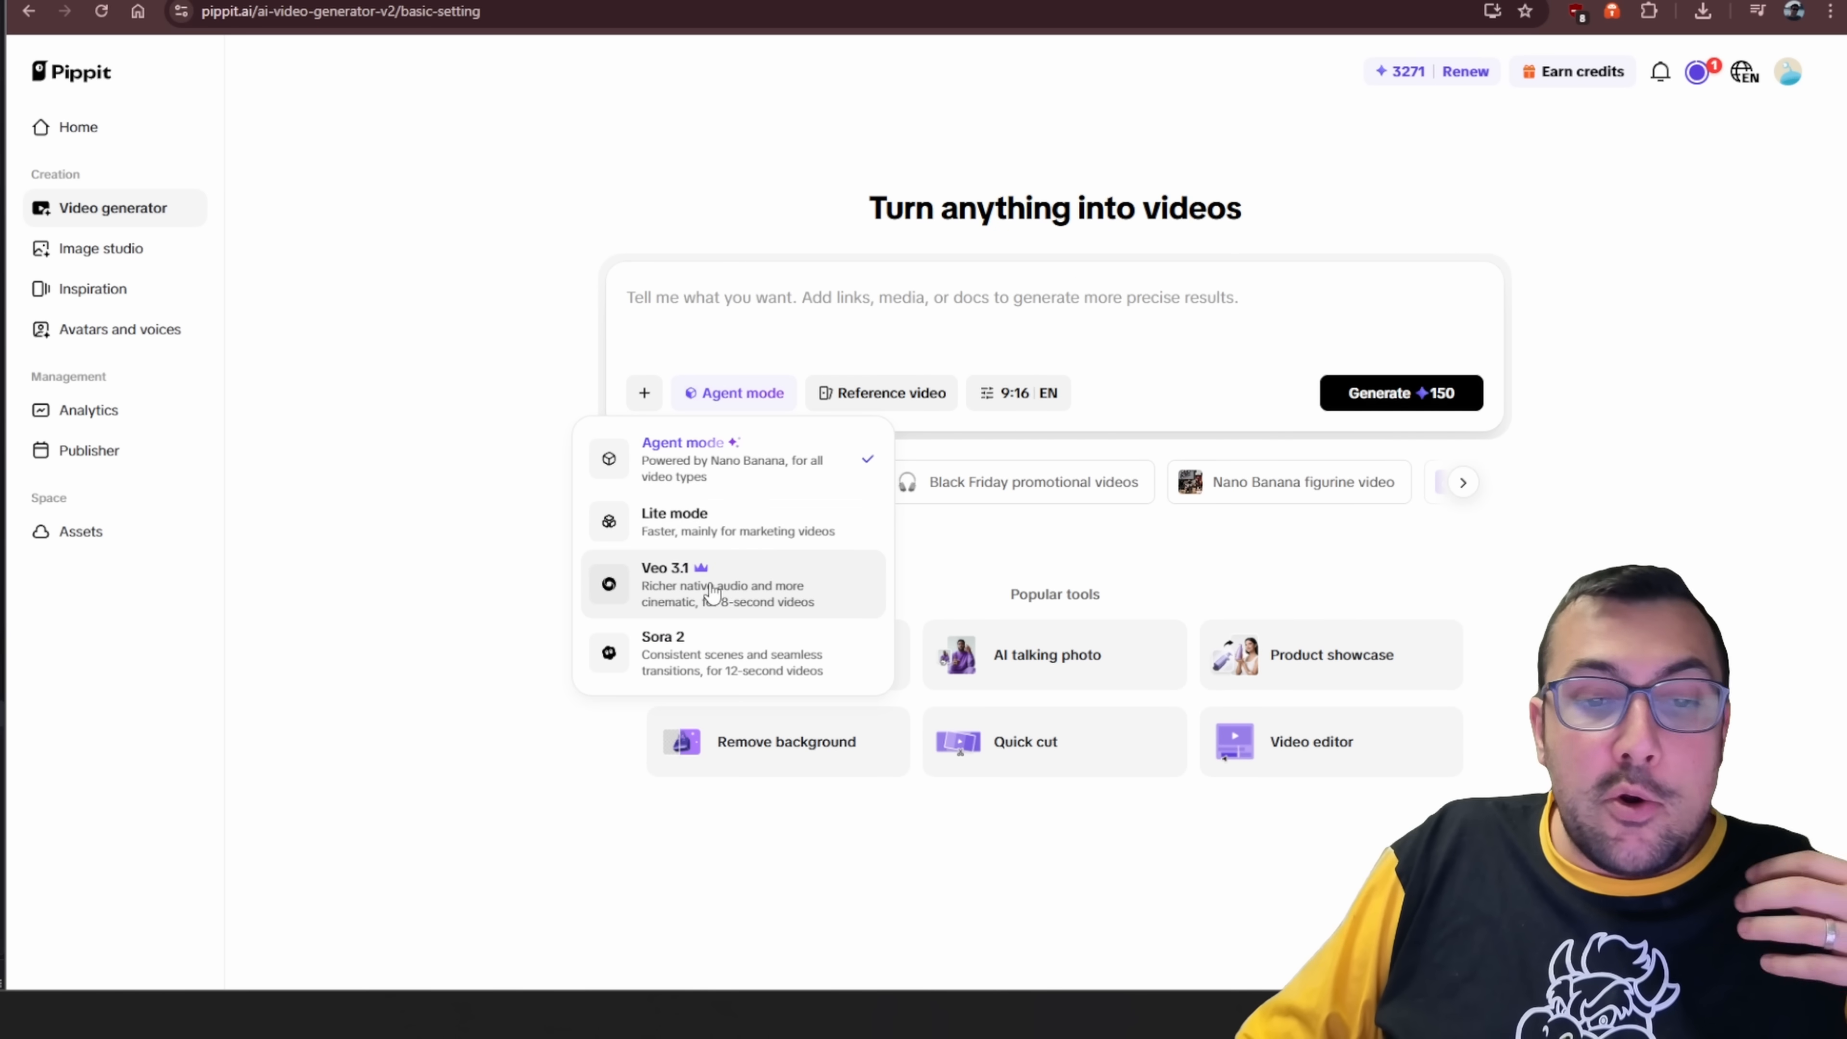
mouse_move(775, 503)
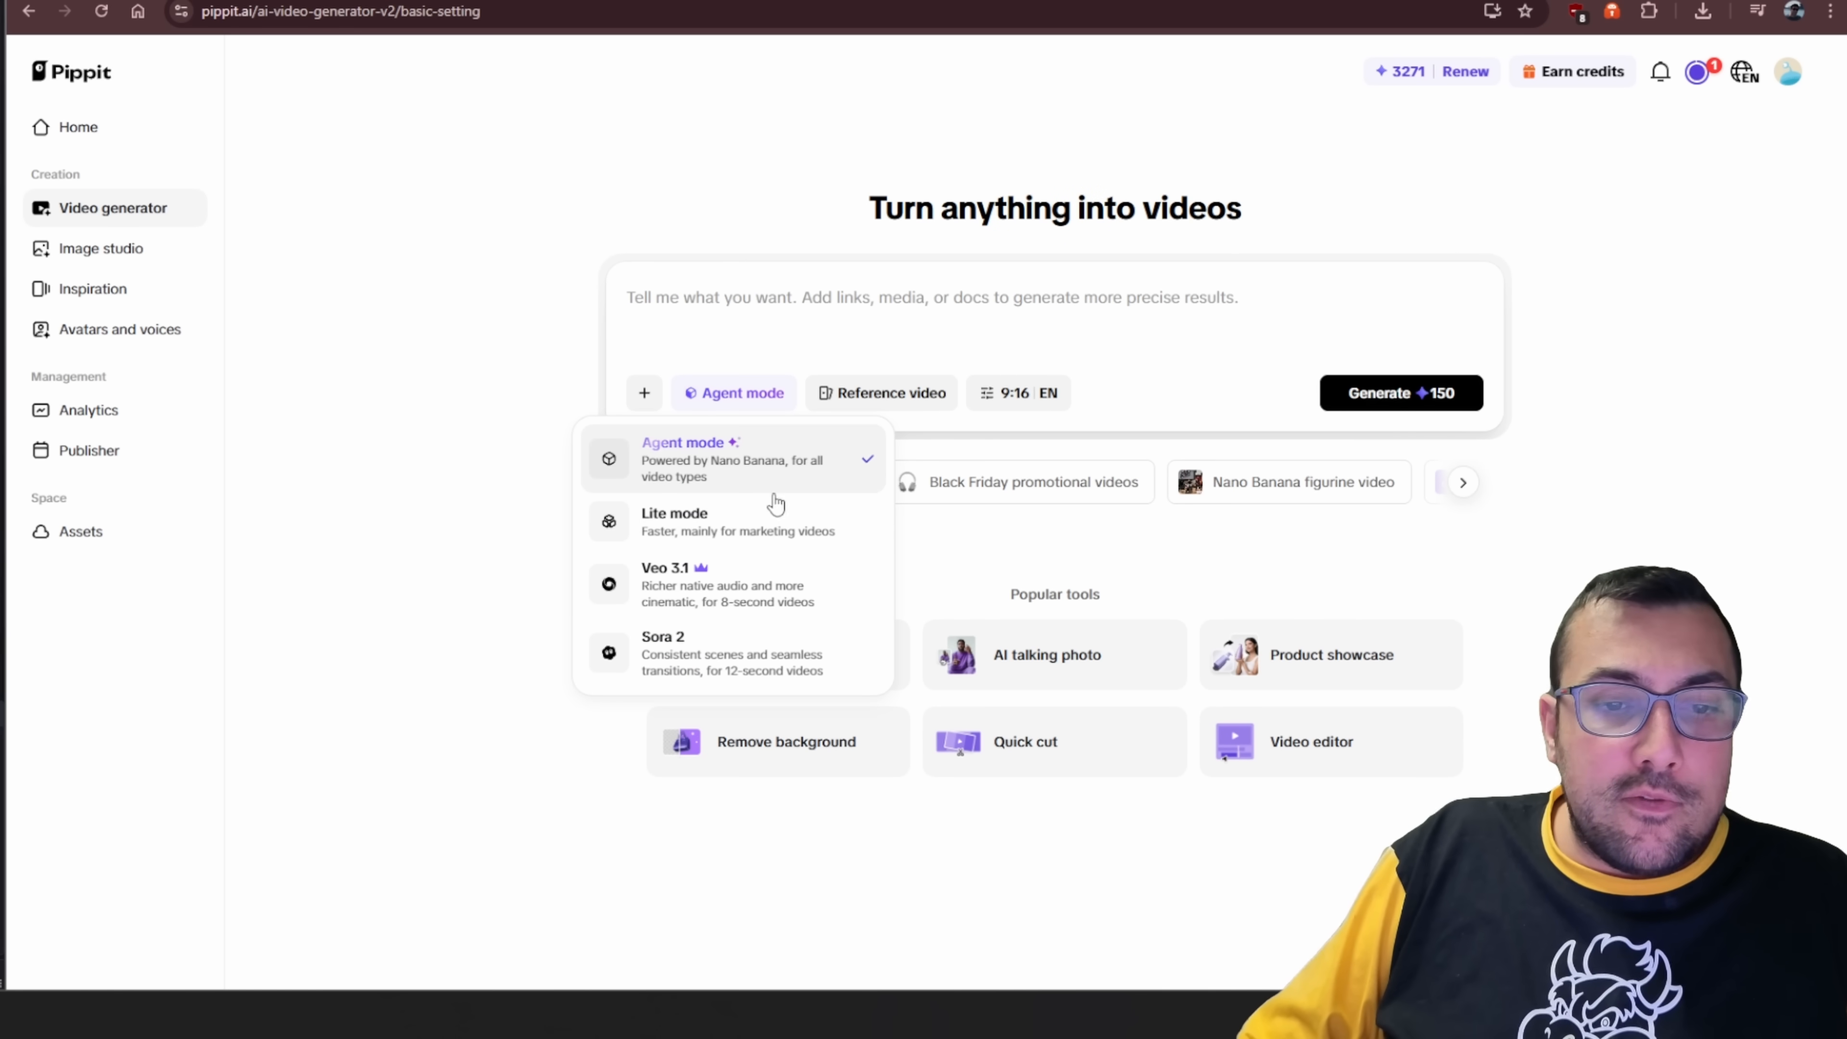
left_click(1013, 393)
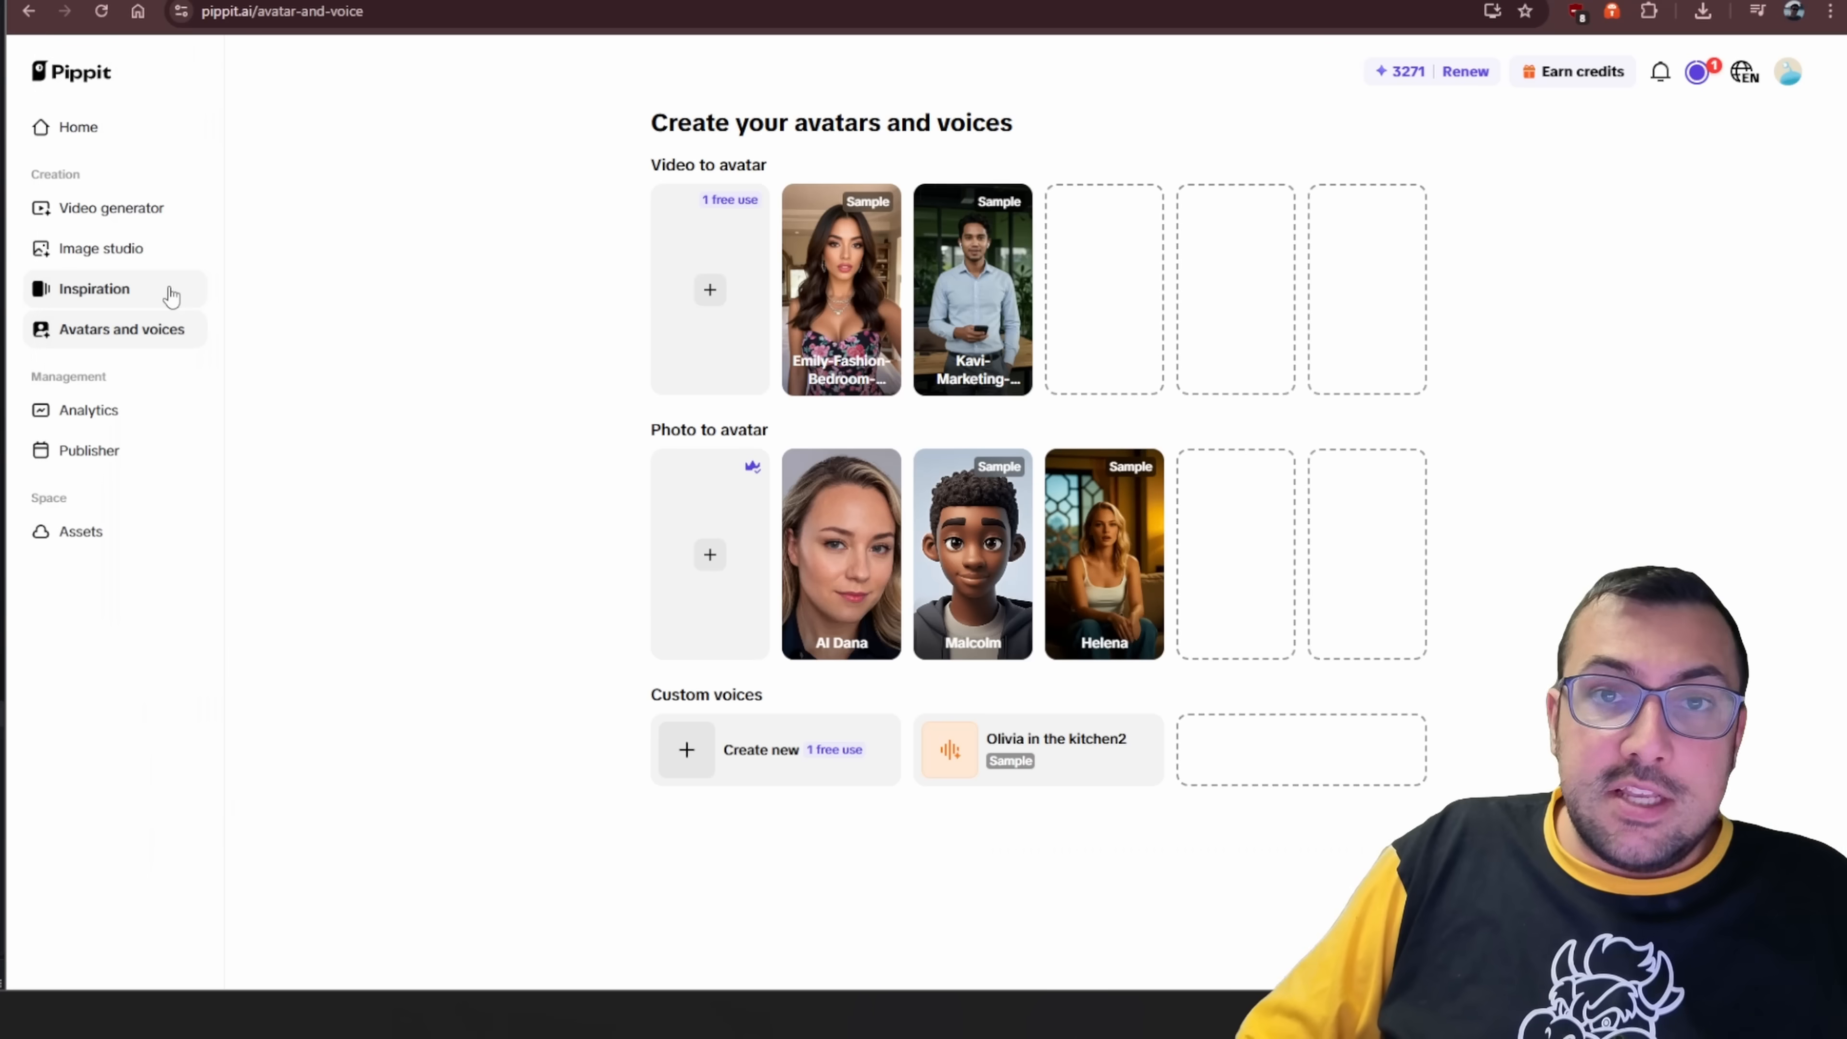
Show the Image templates collection on the Inspiration page.
left_click(94, 289)
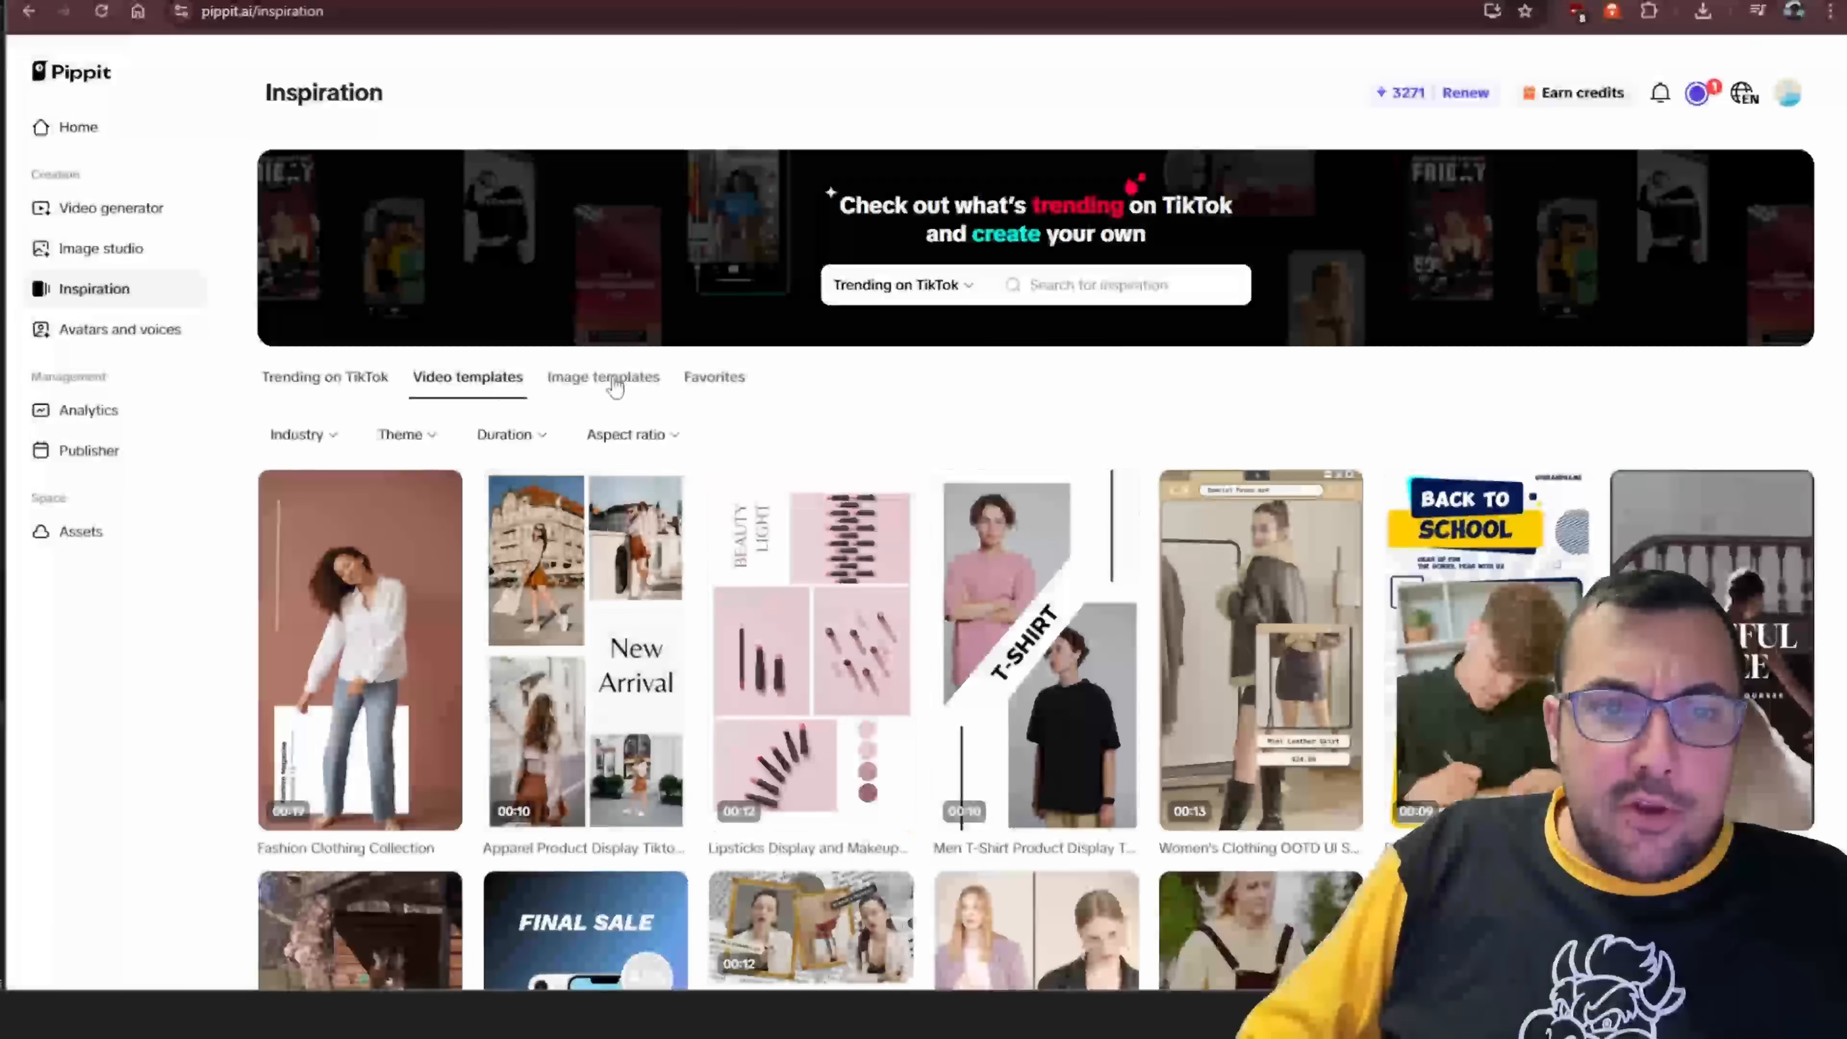
left_click(602, 377)
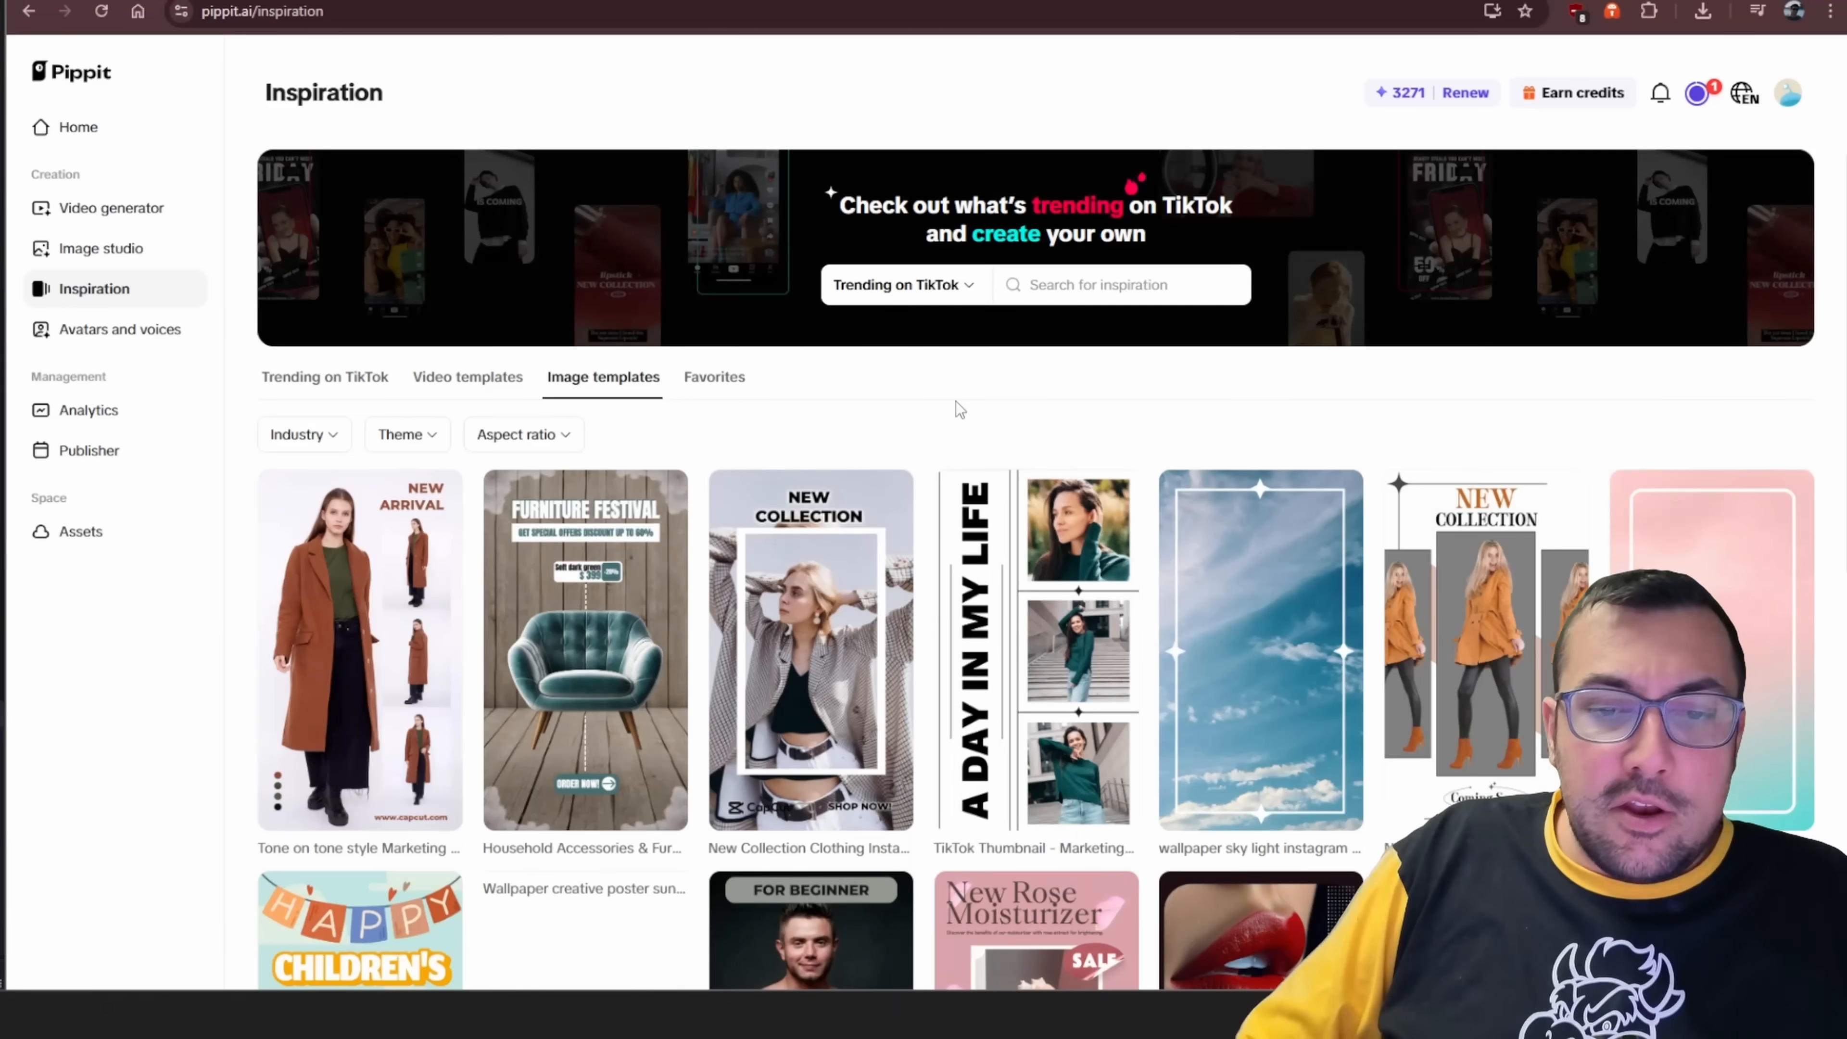